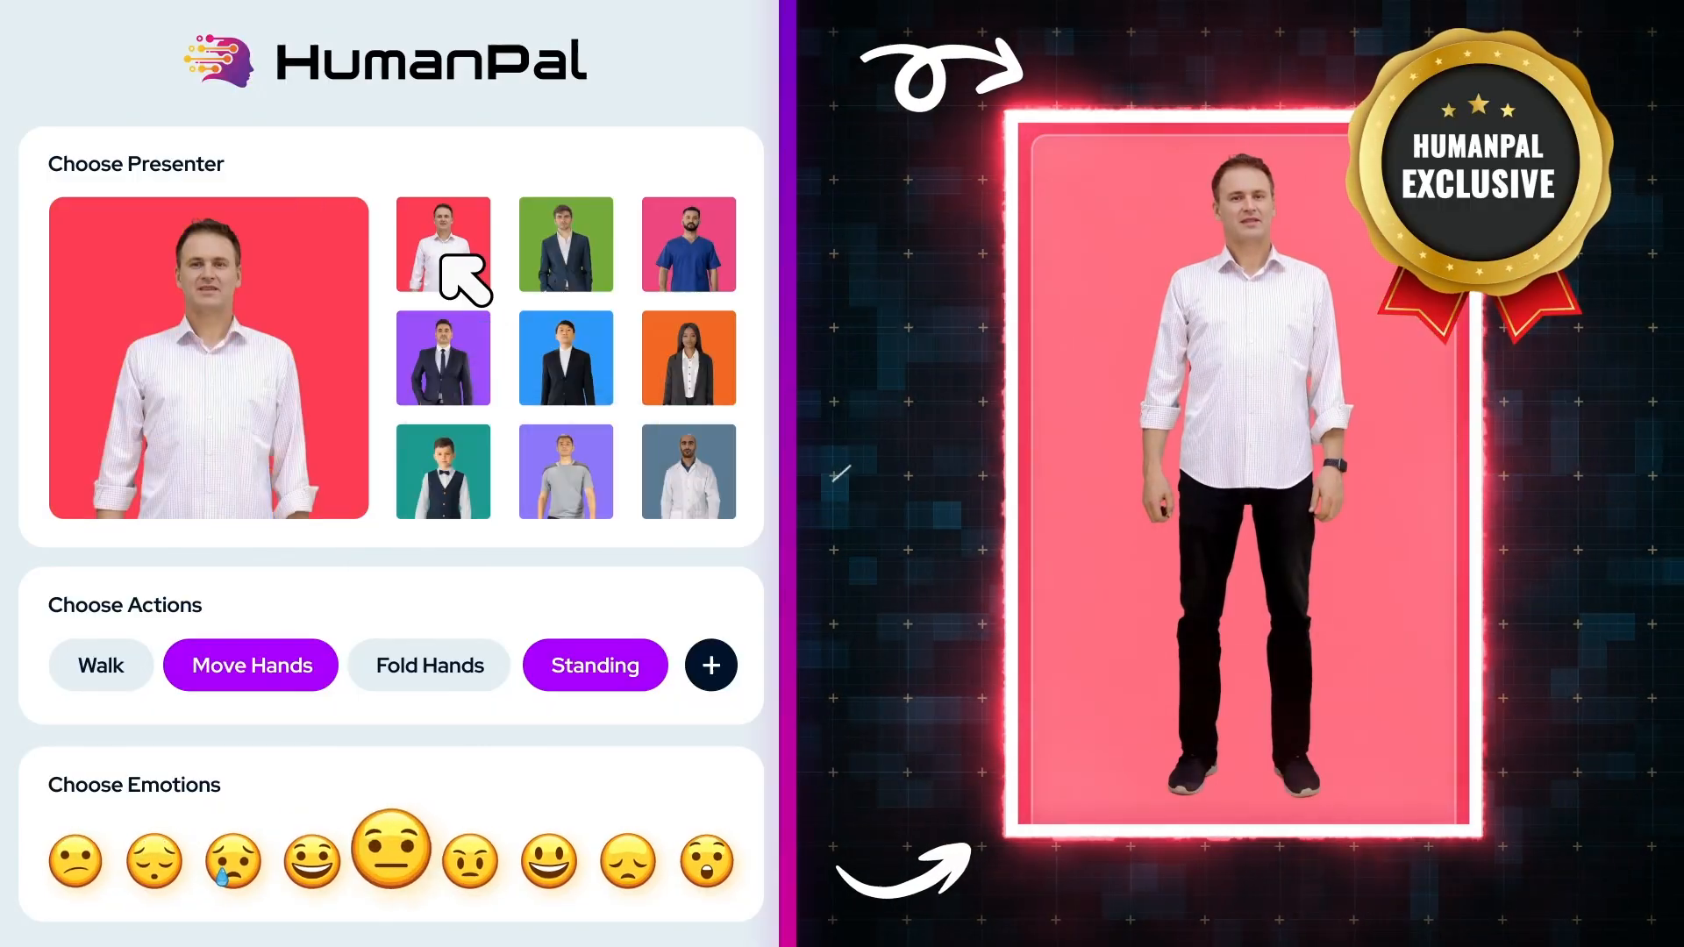
Start a new video via Create Video, reaching the Choose Video Type step
left_click(688, 243)
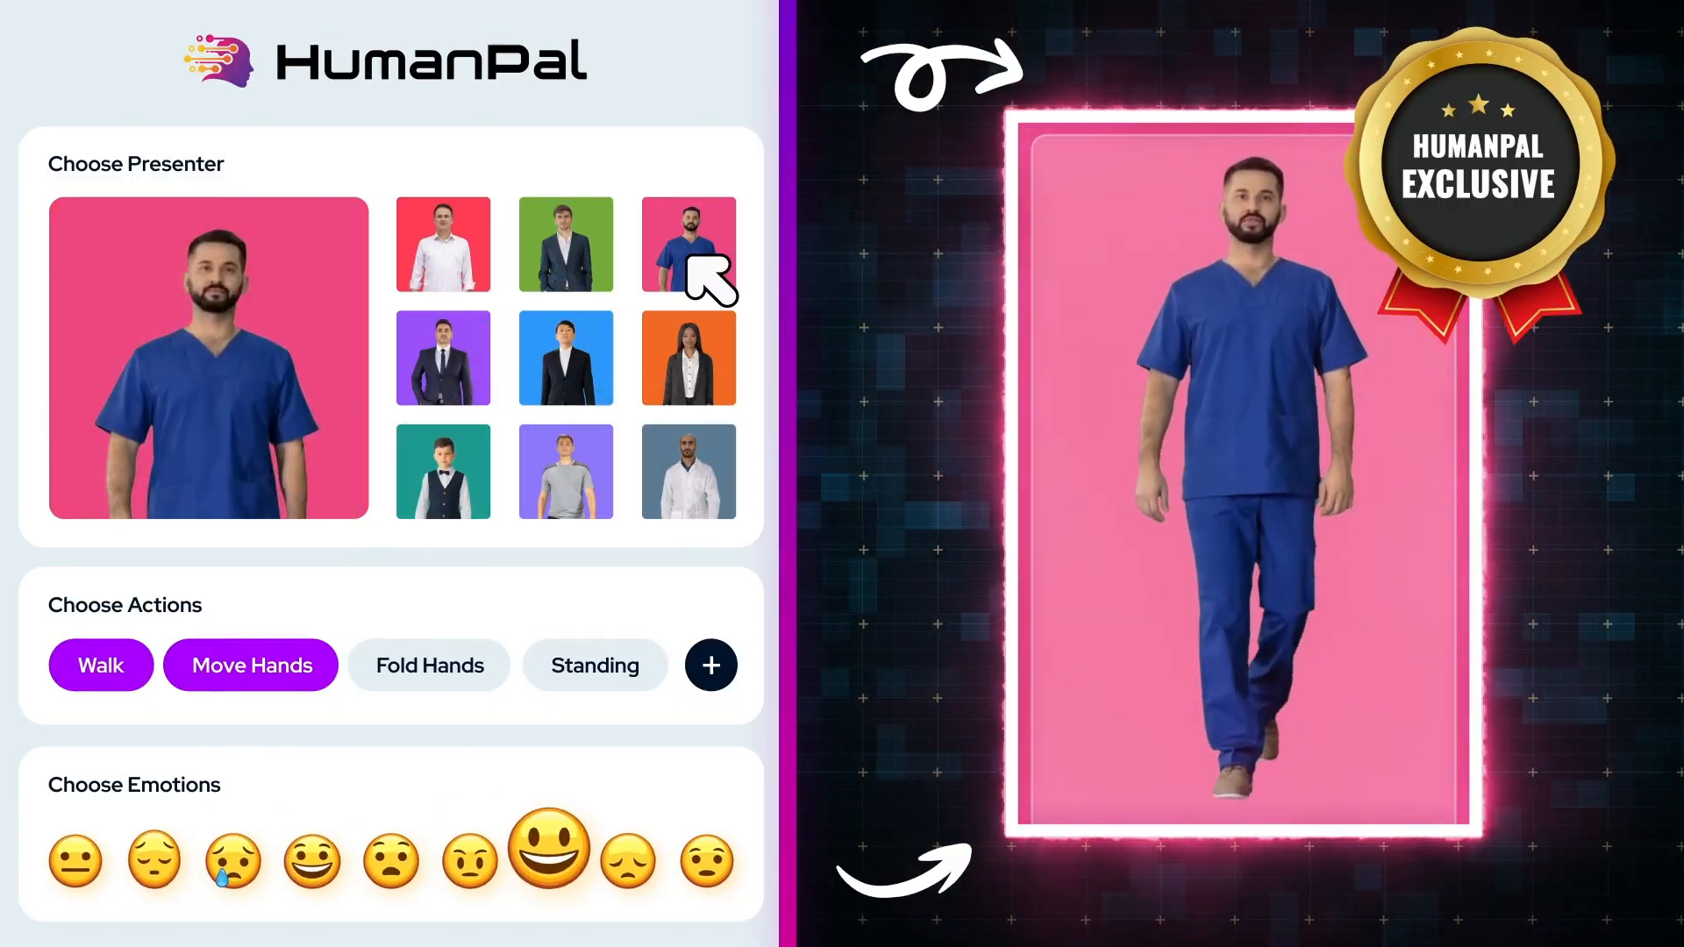
left_click(442, 358)
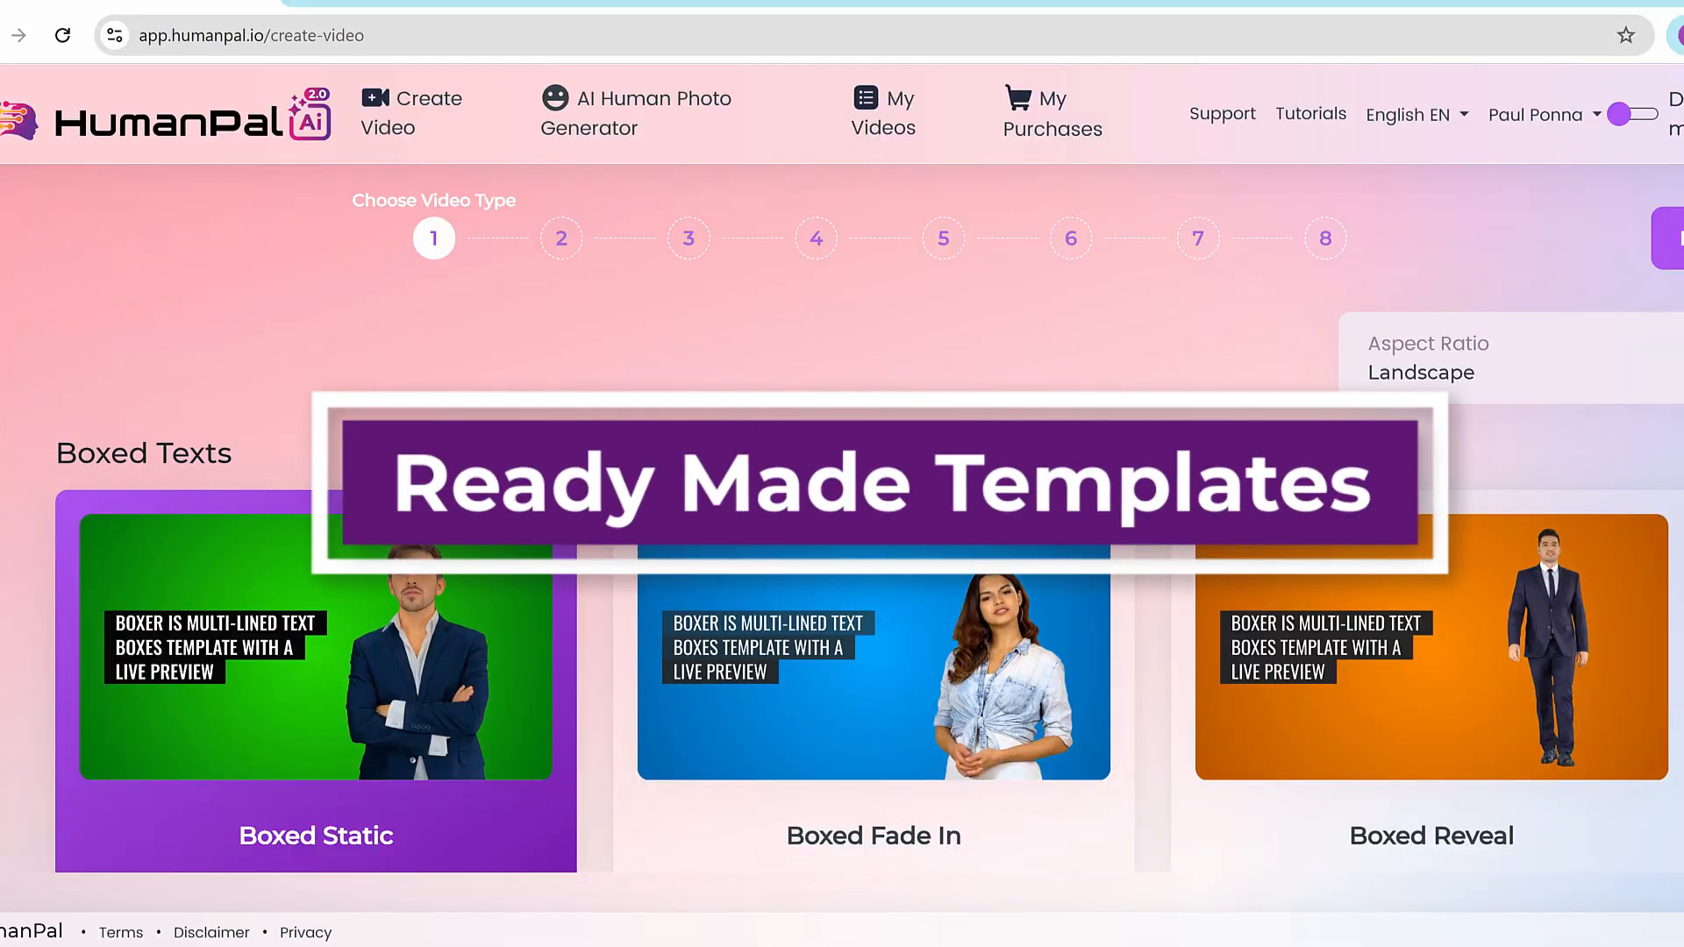
Browse the video type cards and choose Mockups, reaching its laptop mockup templates
scroll("down", 3)
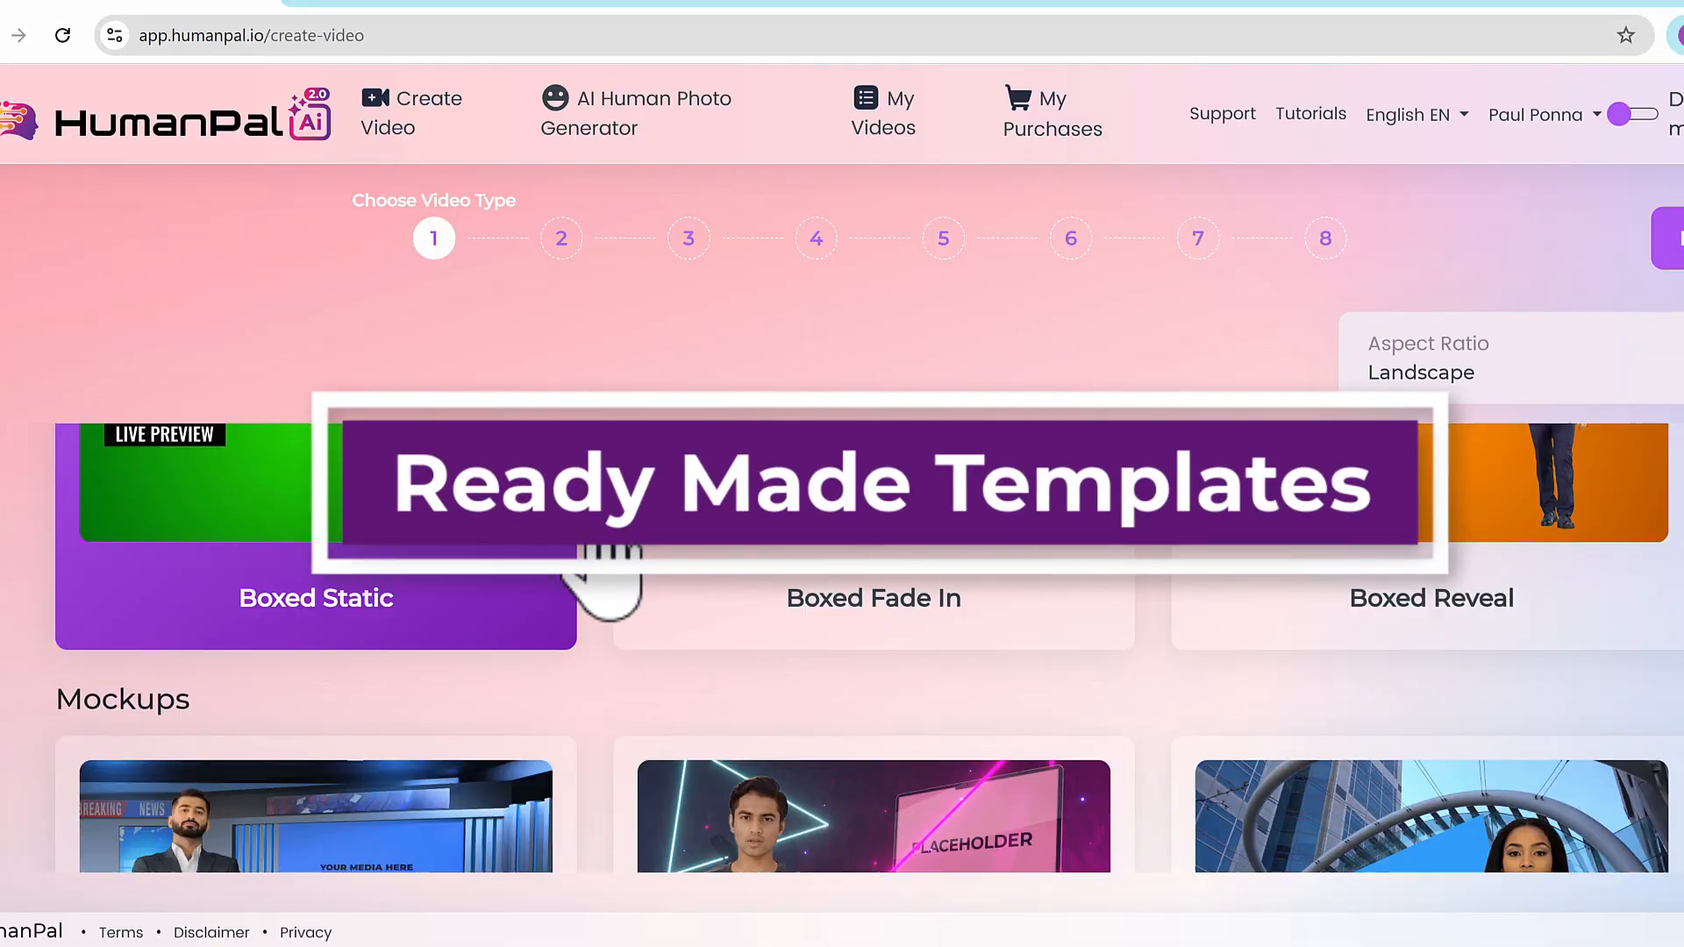
scroll("down", 3)
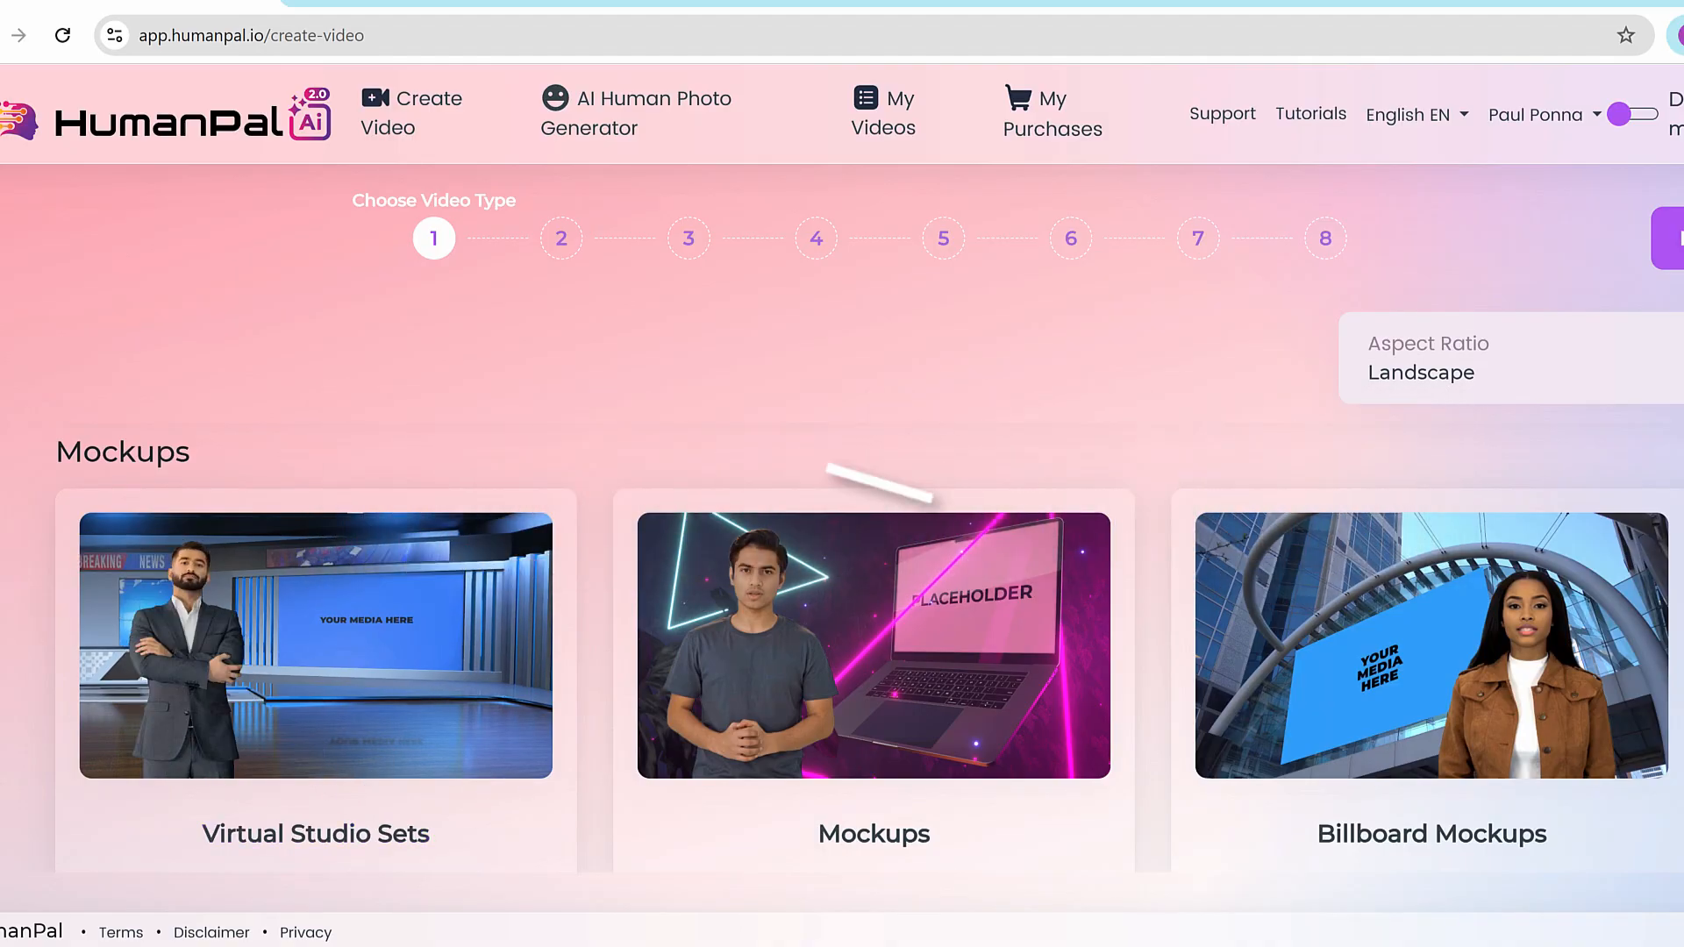
mouse_move(552, 505)
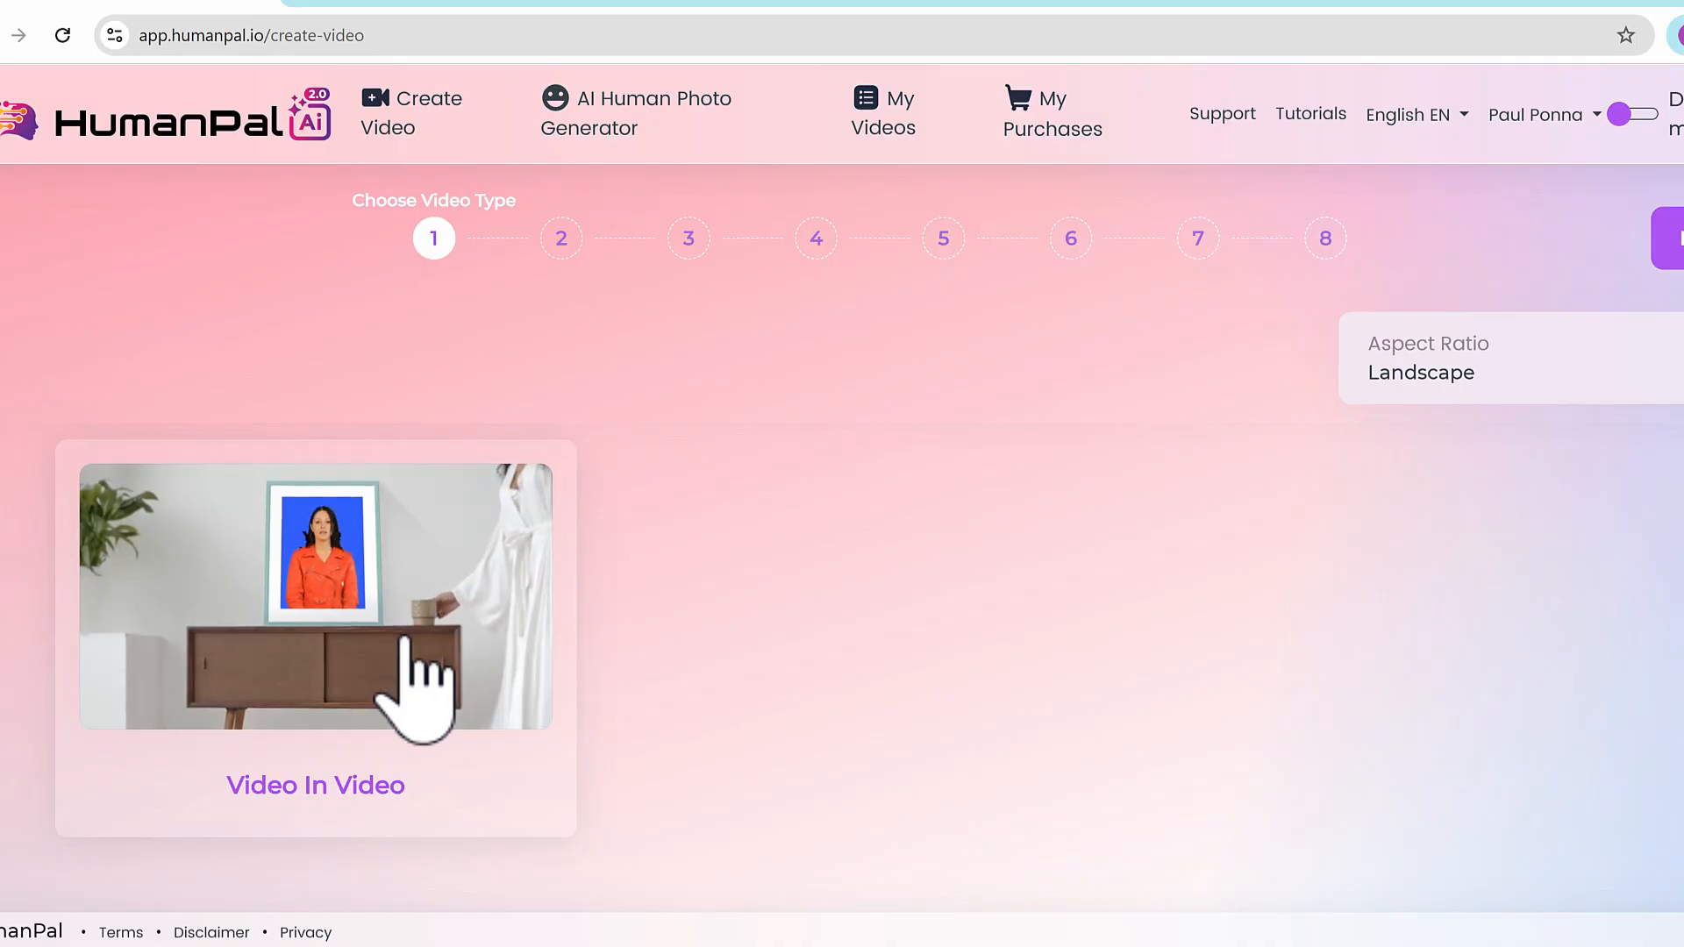
scroll("down", 3)
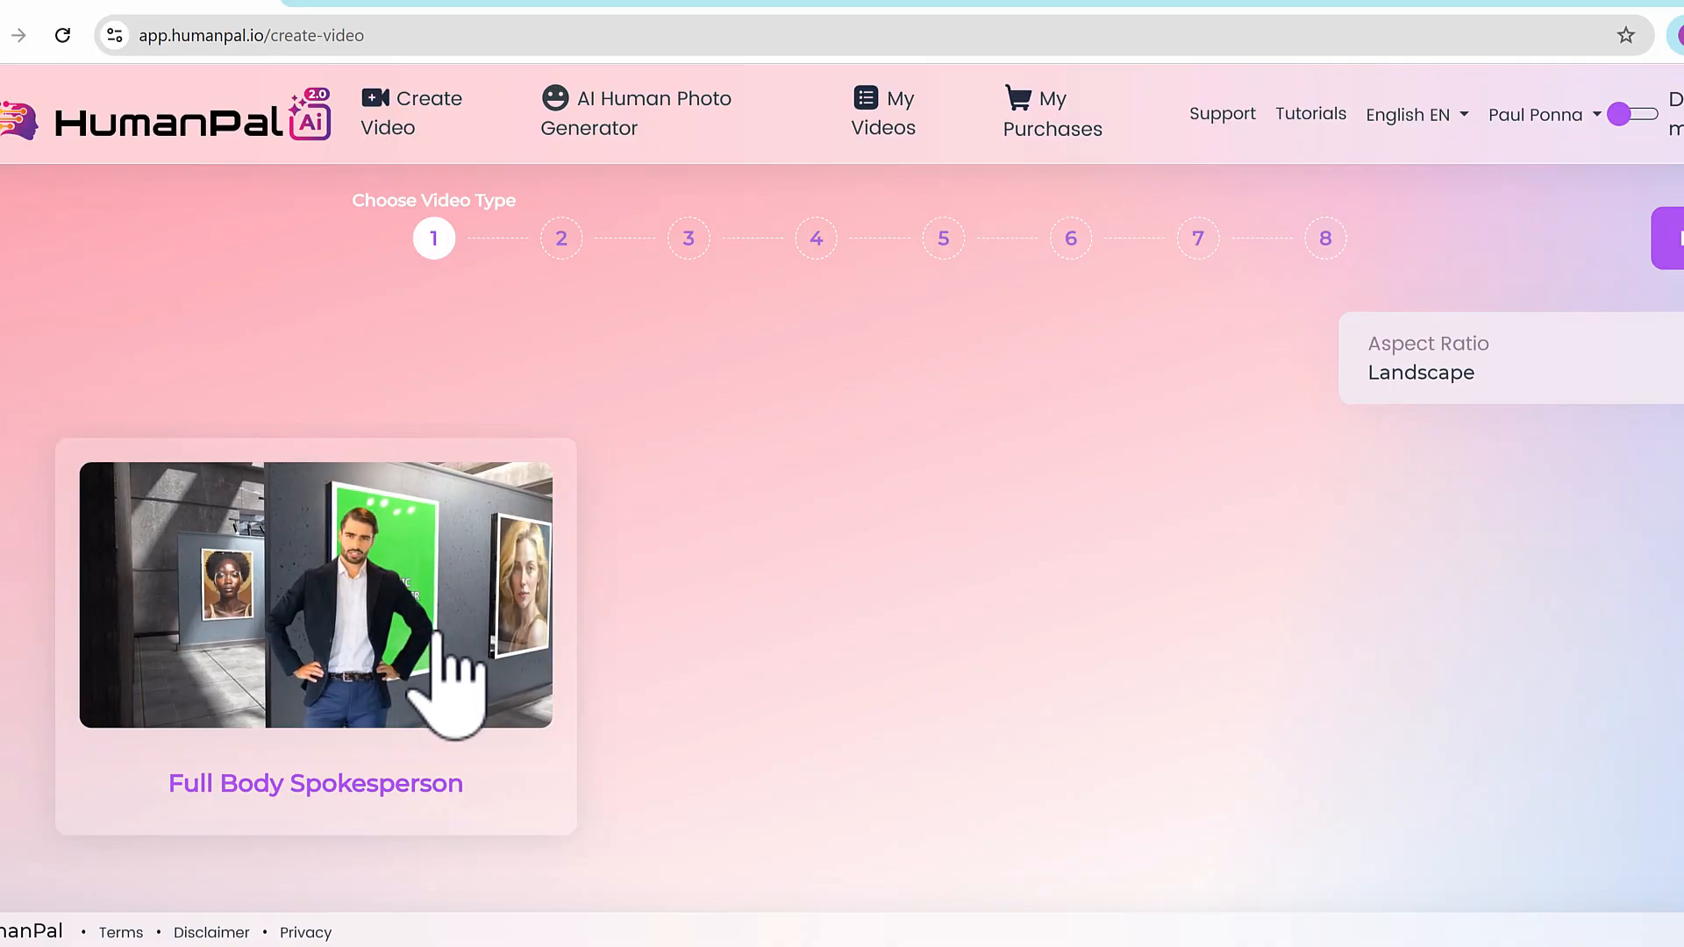
scroll("down", 3)
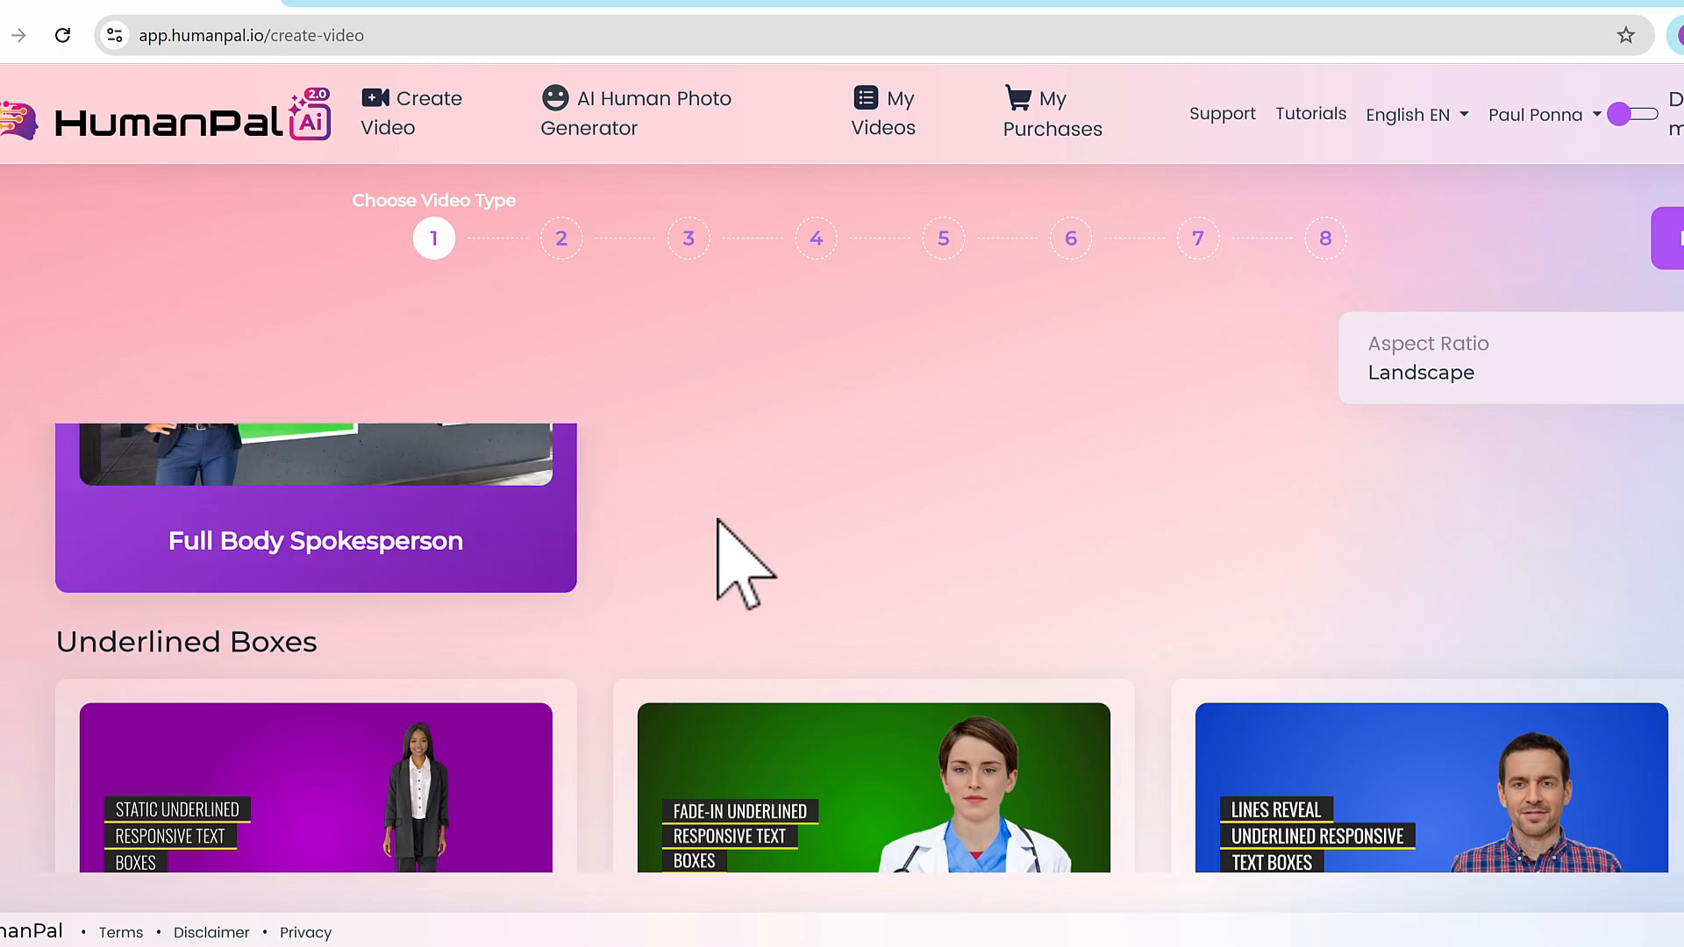
scroll("down", 3)
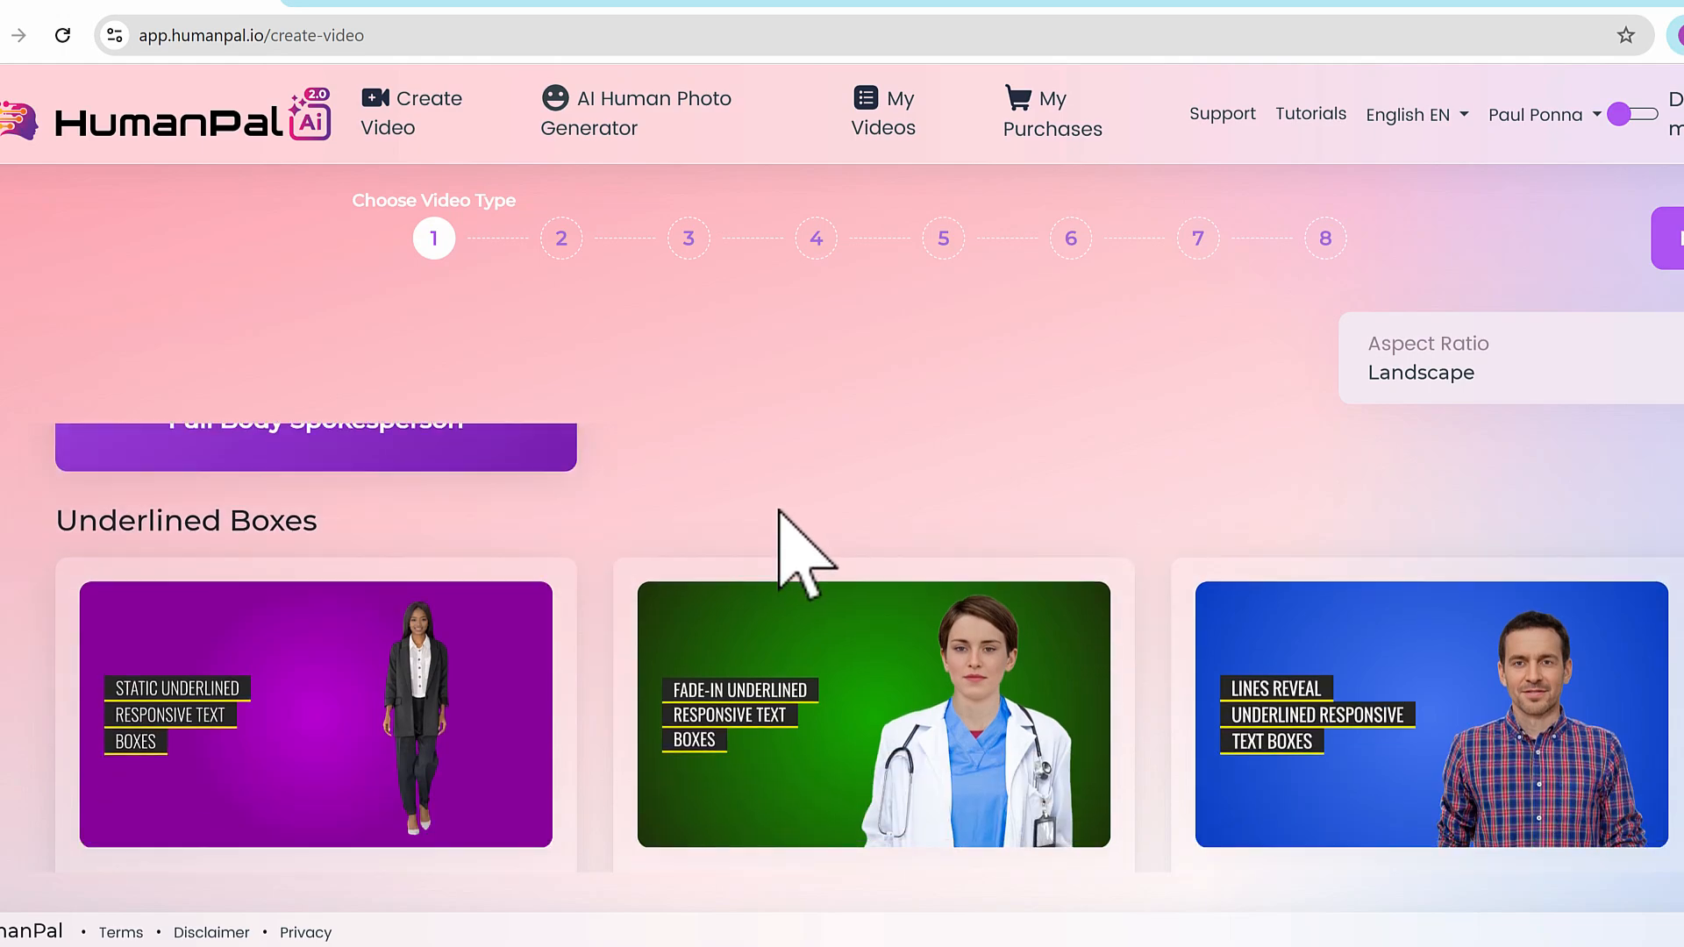
scroll("down", 3)
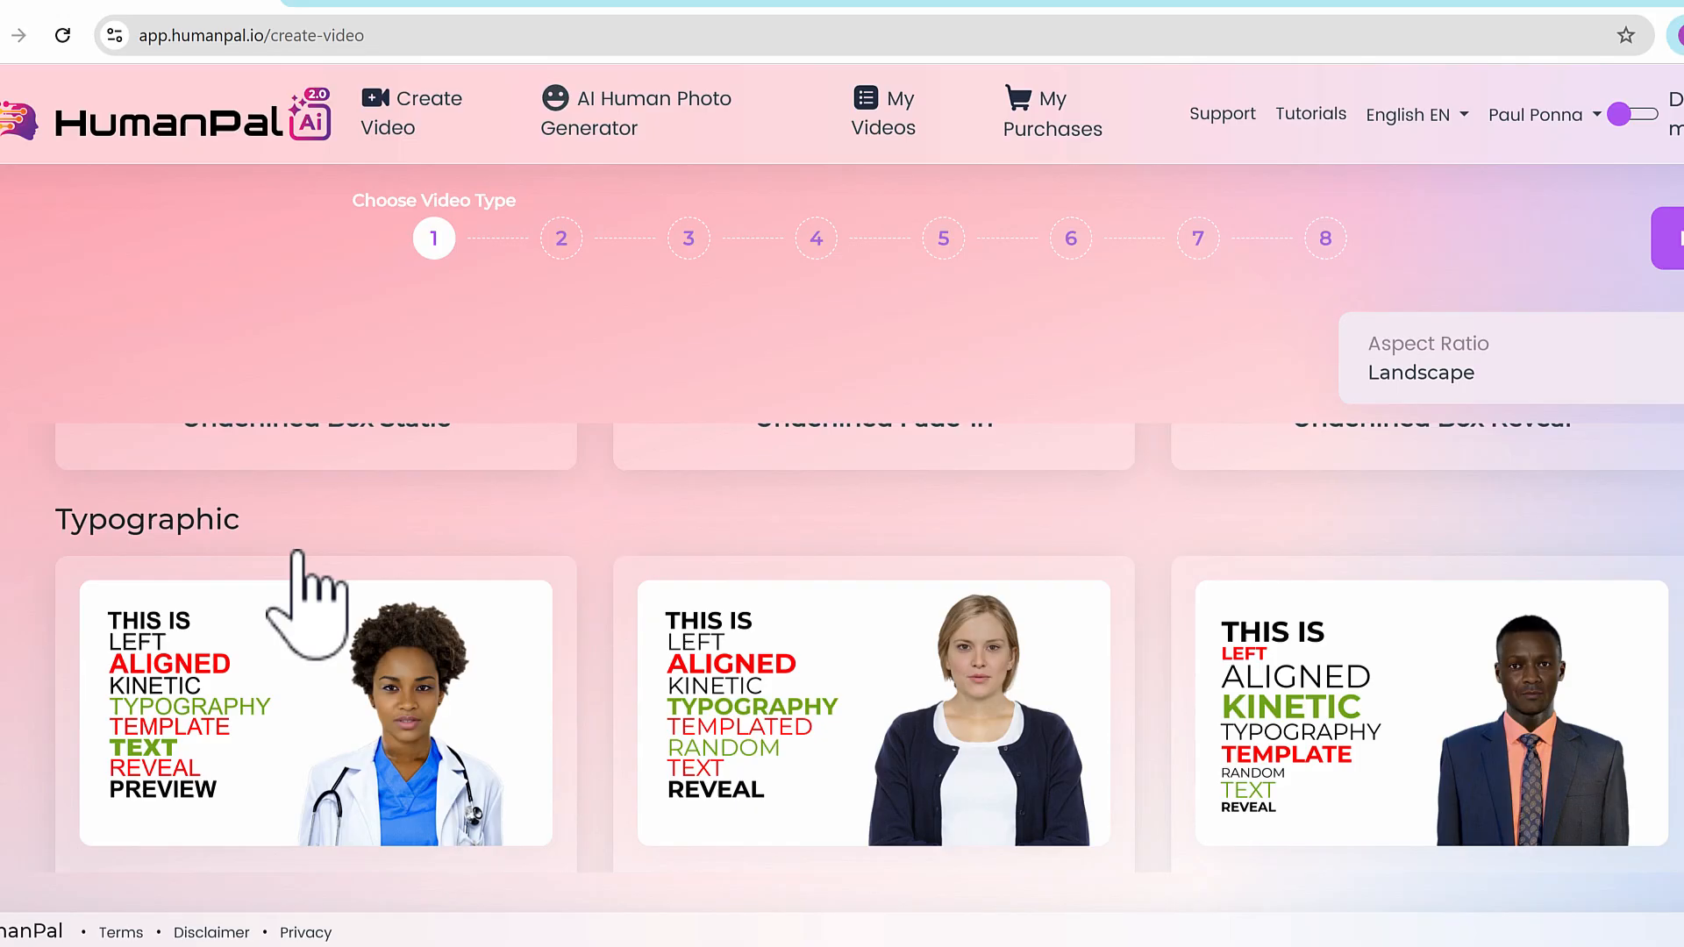
scroll("down", 3)
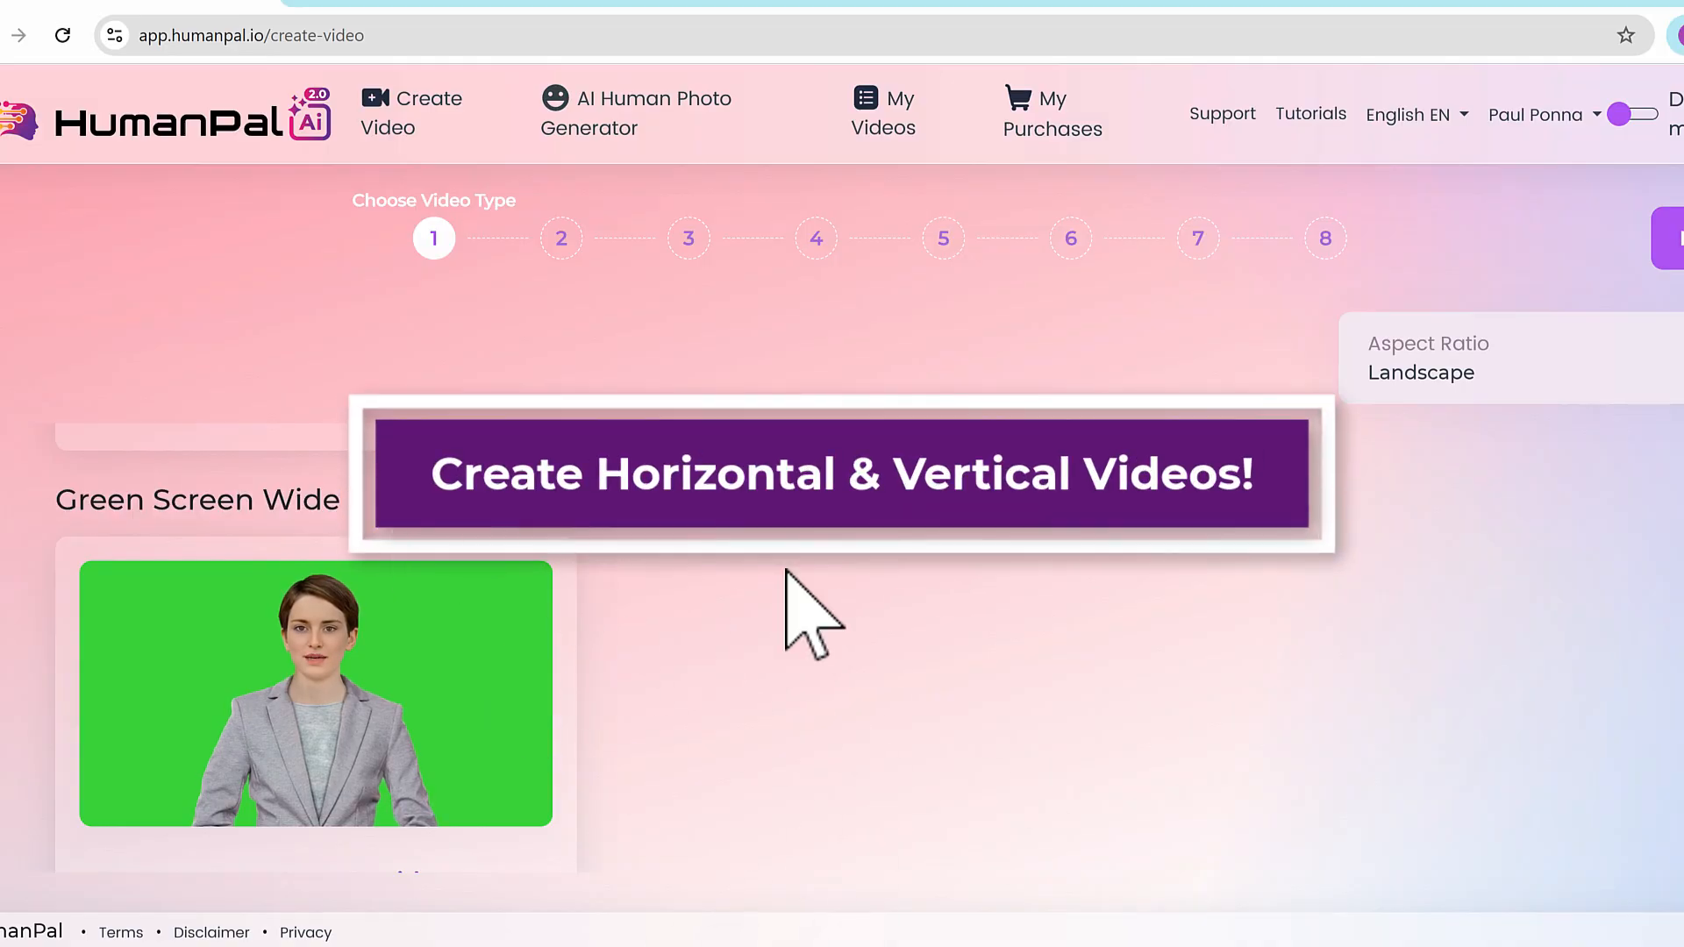
scroll("down", 3)
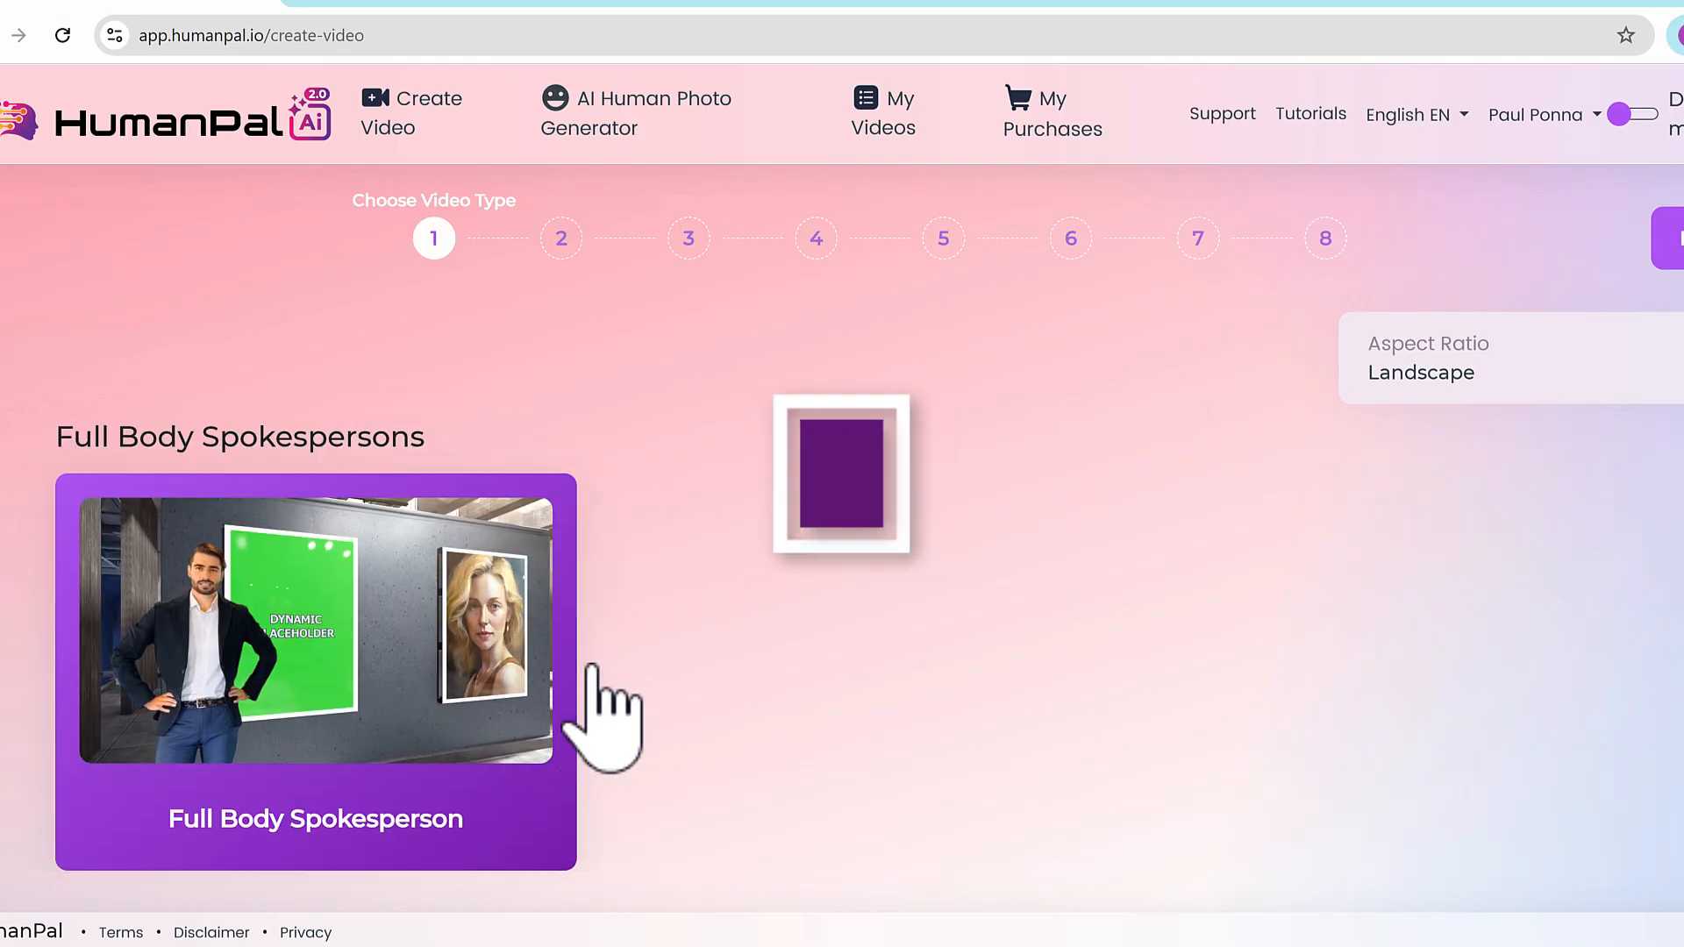
left_click(1422, 372)
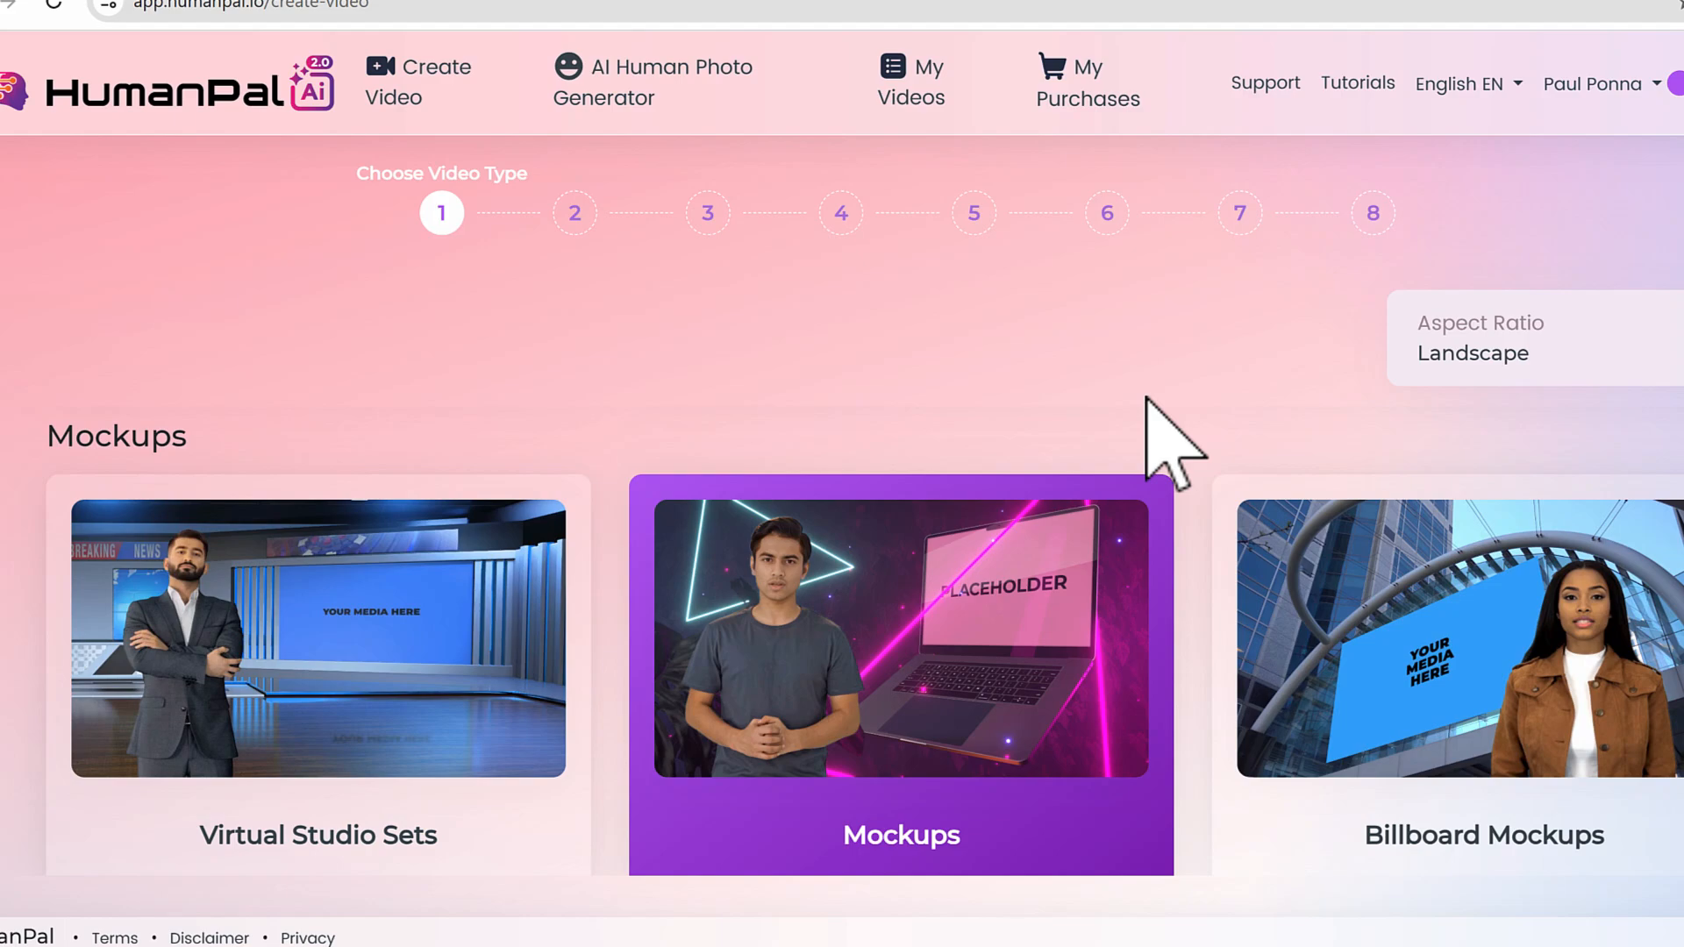
mouse_move(1063, 709)
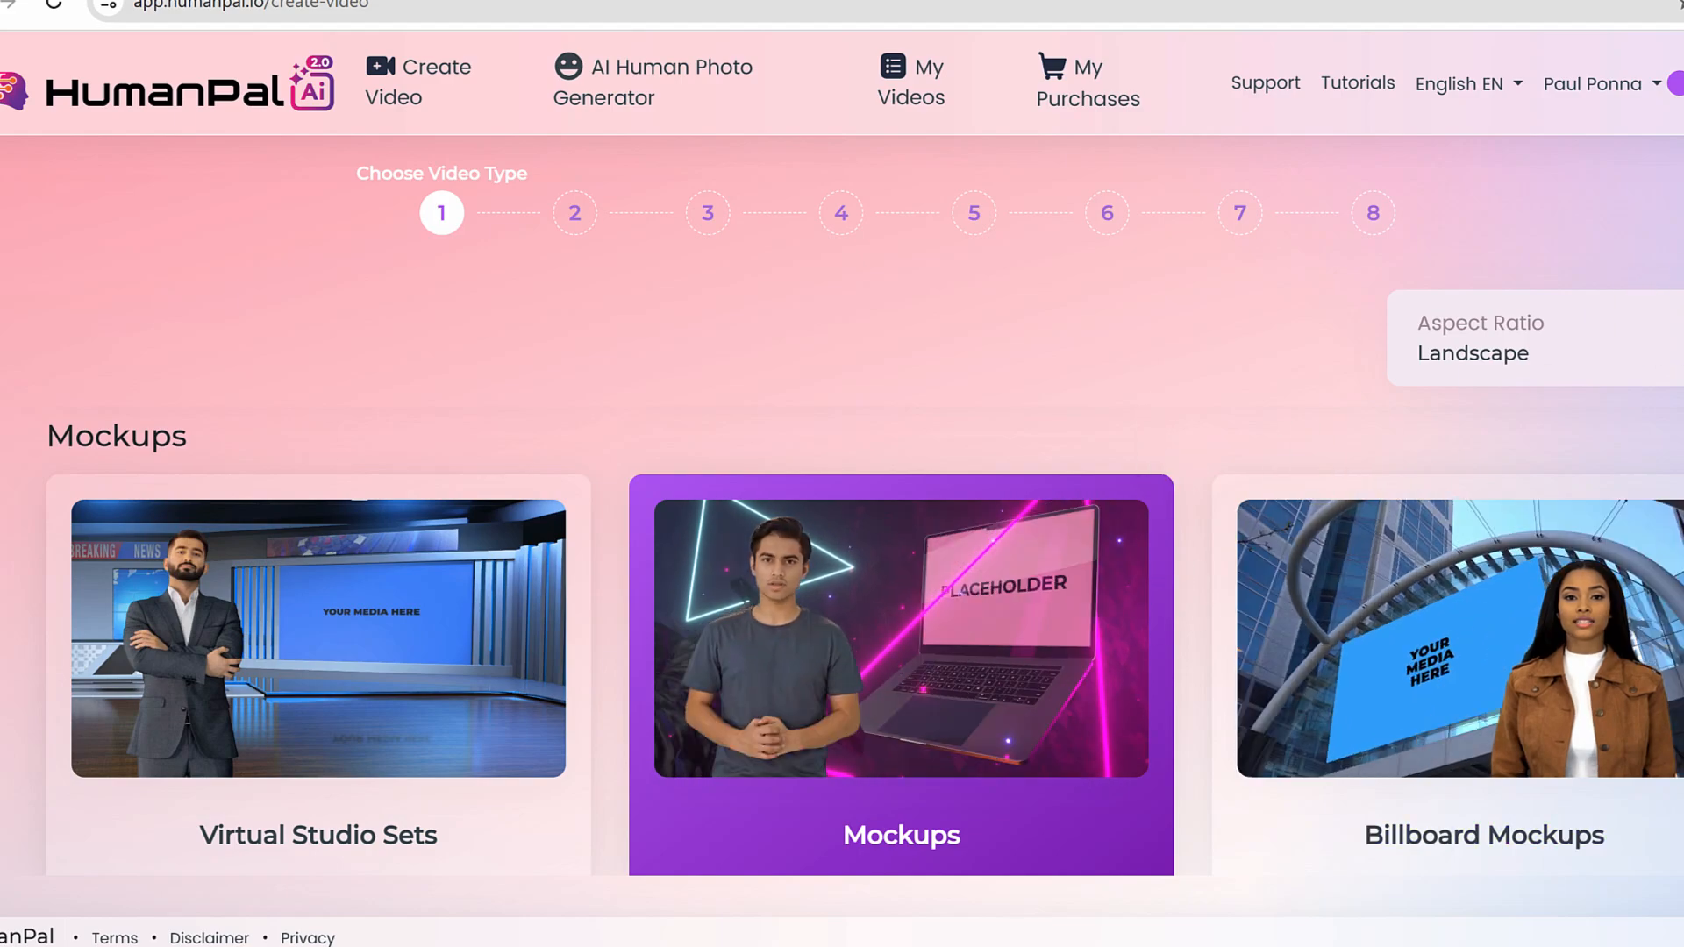
left_click(900, 638)
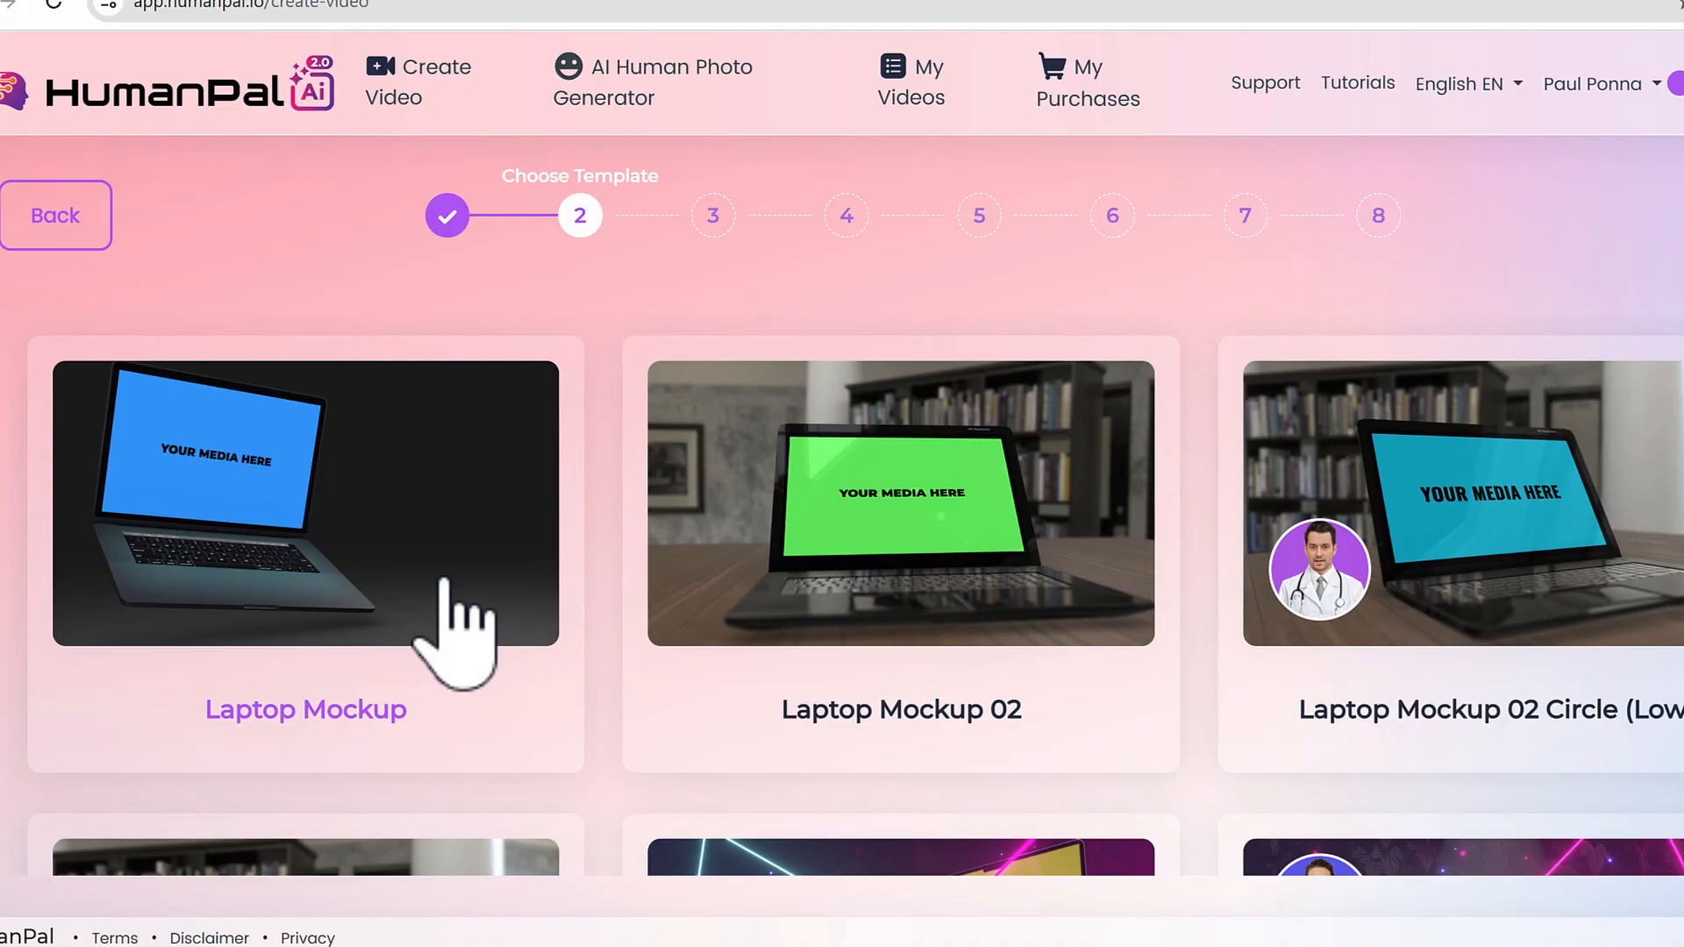
mouse_move(1339, 500)
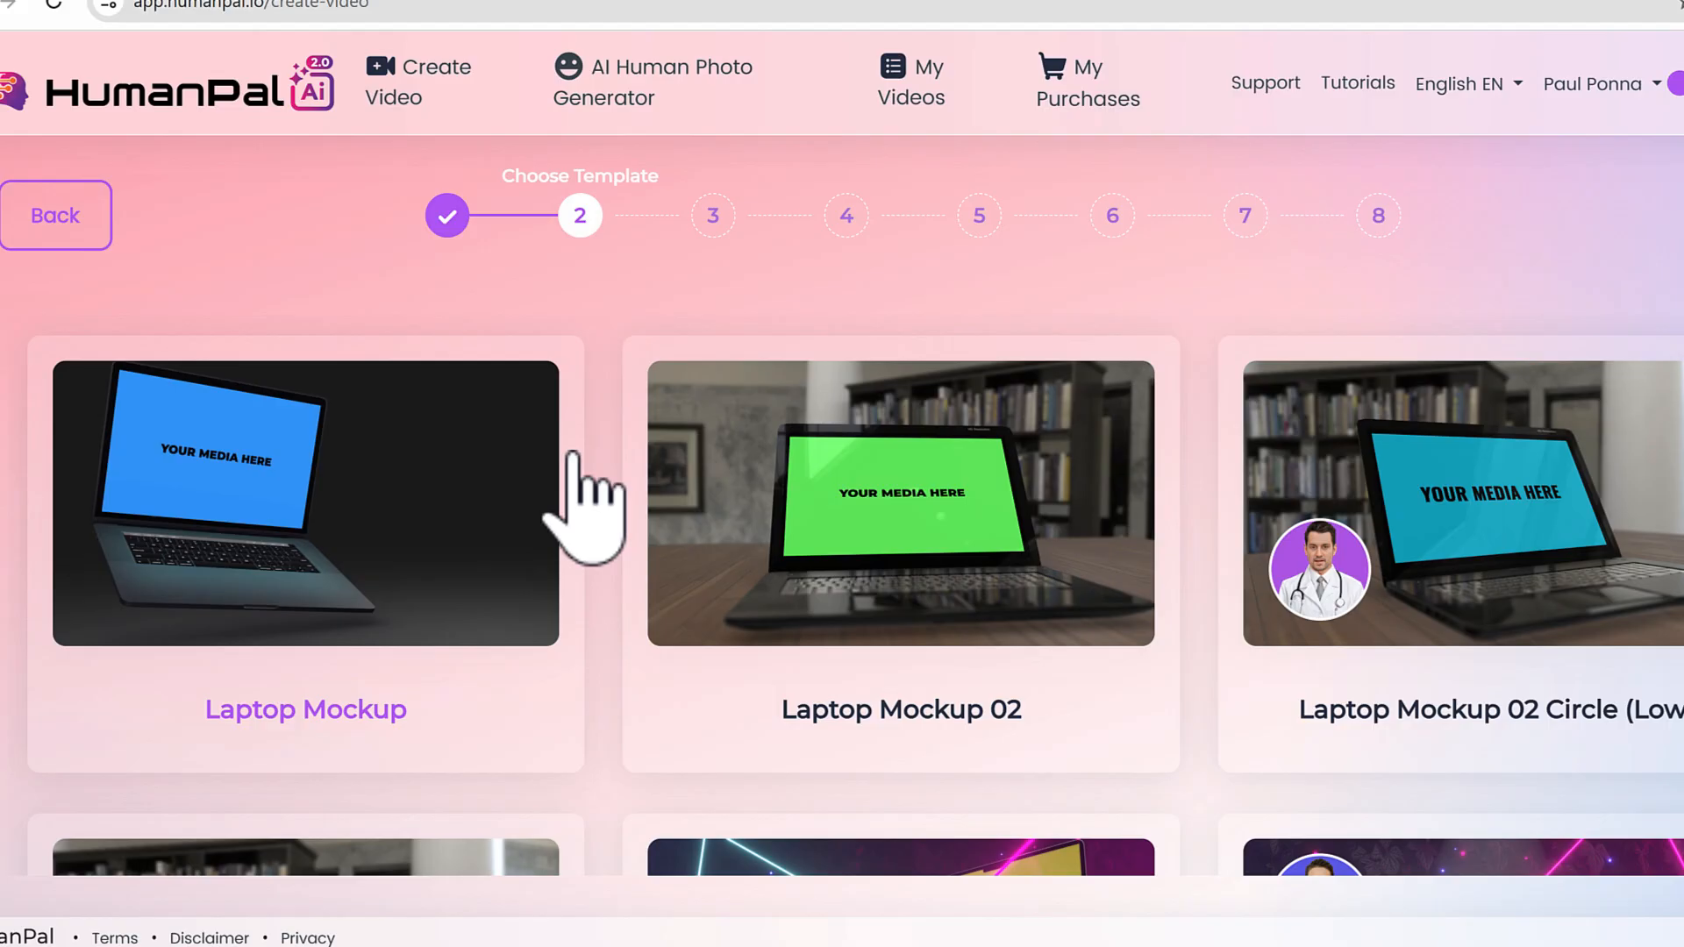
mouse_move(1225, 667)
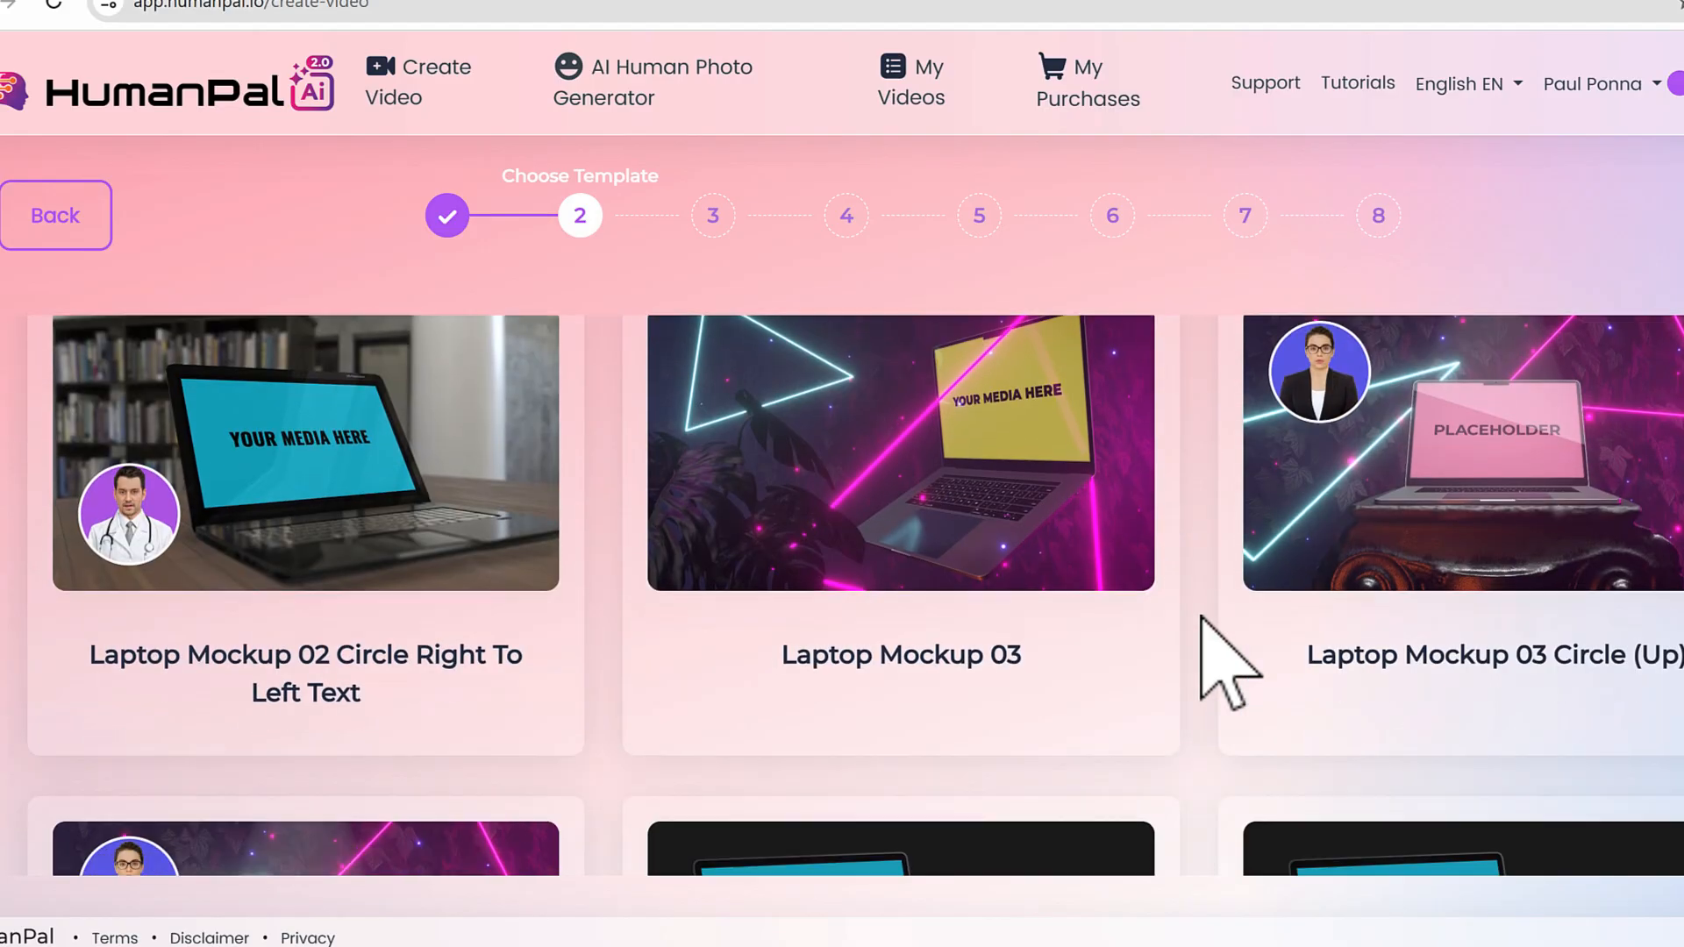
Scroll the laptop mockup templates down toward the Website Promo 02 card
scroll("down", 3)
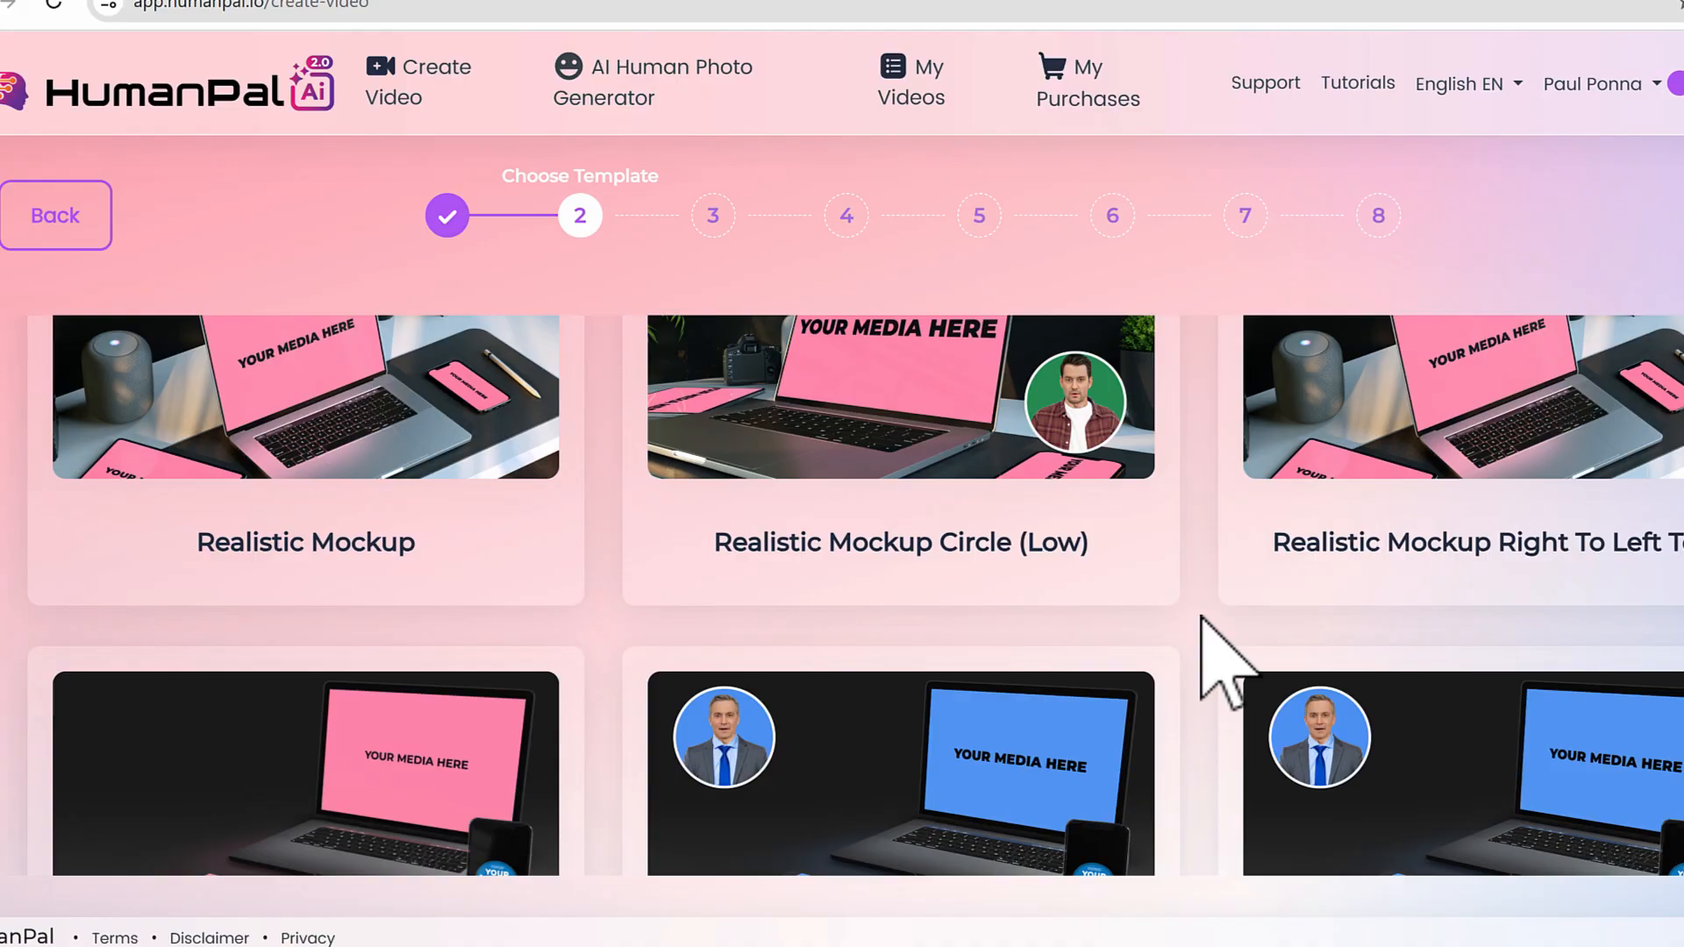
scroll("down", 3)
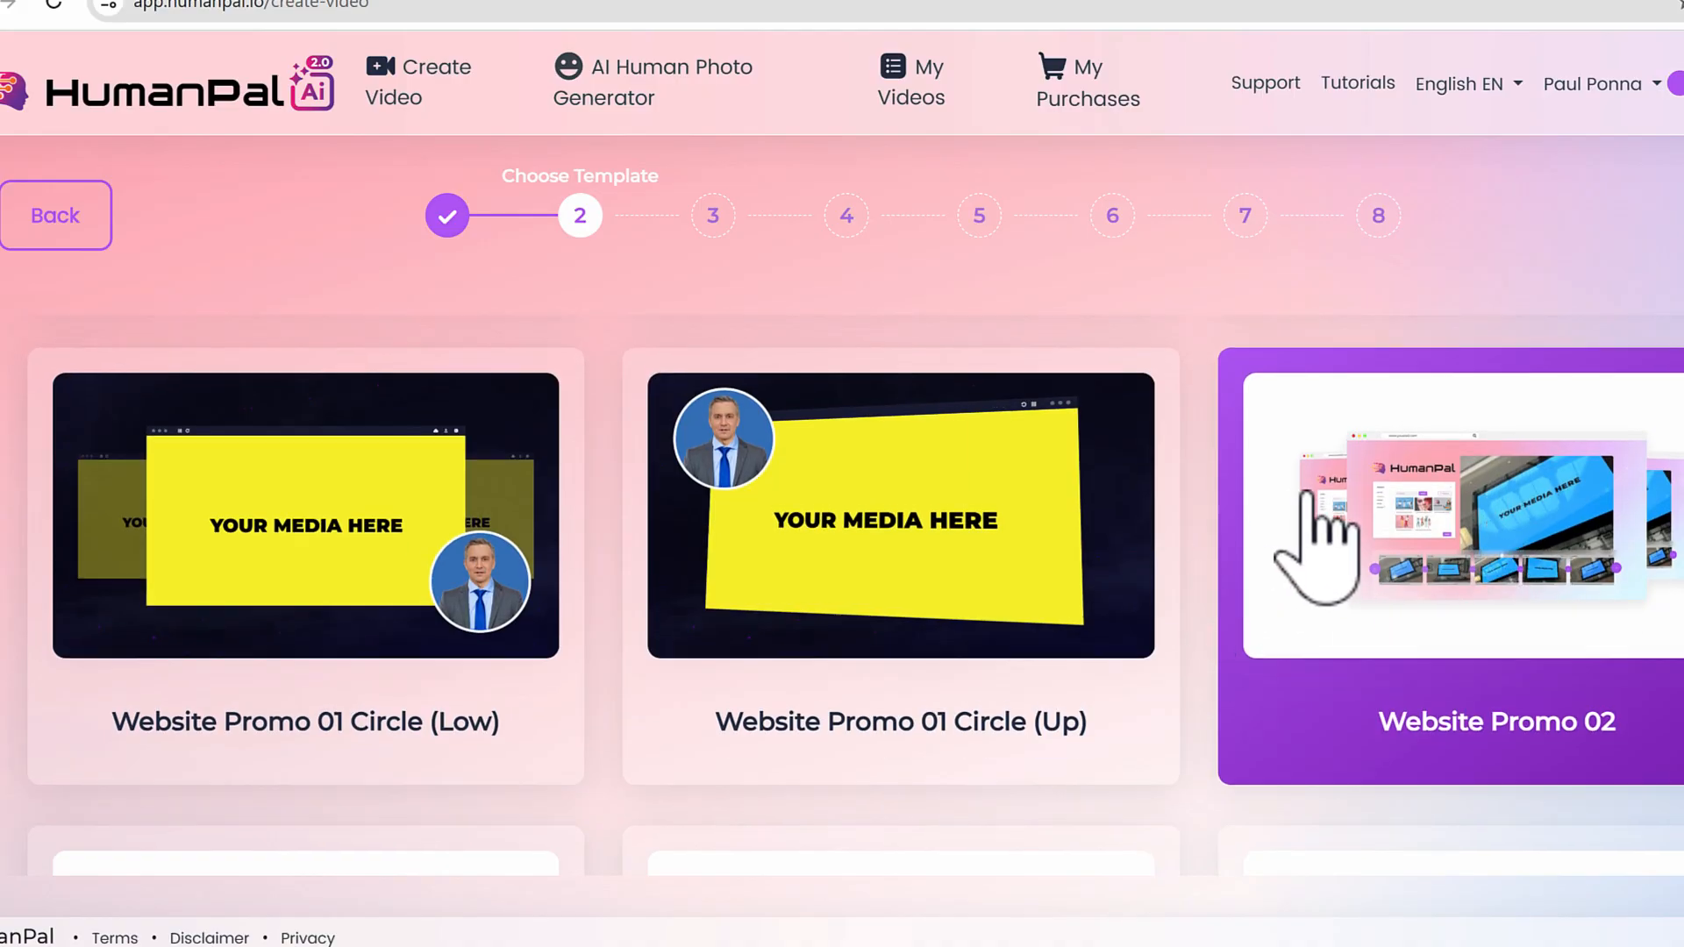
scroll("down", 3)
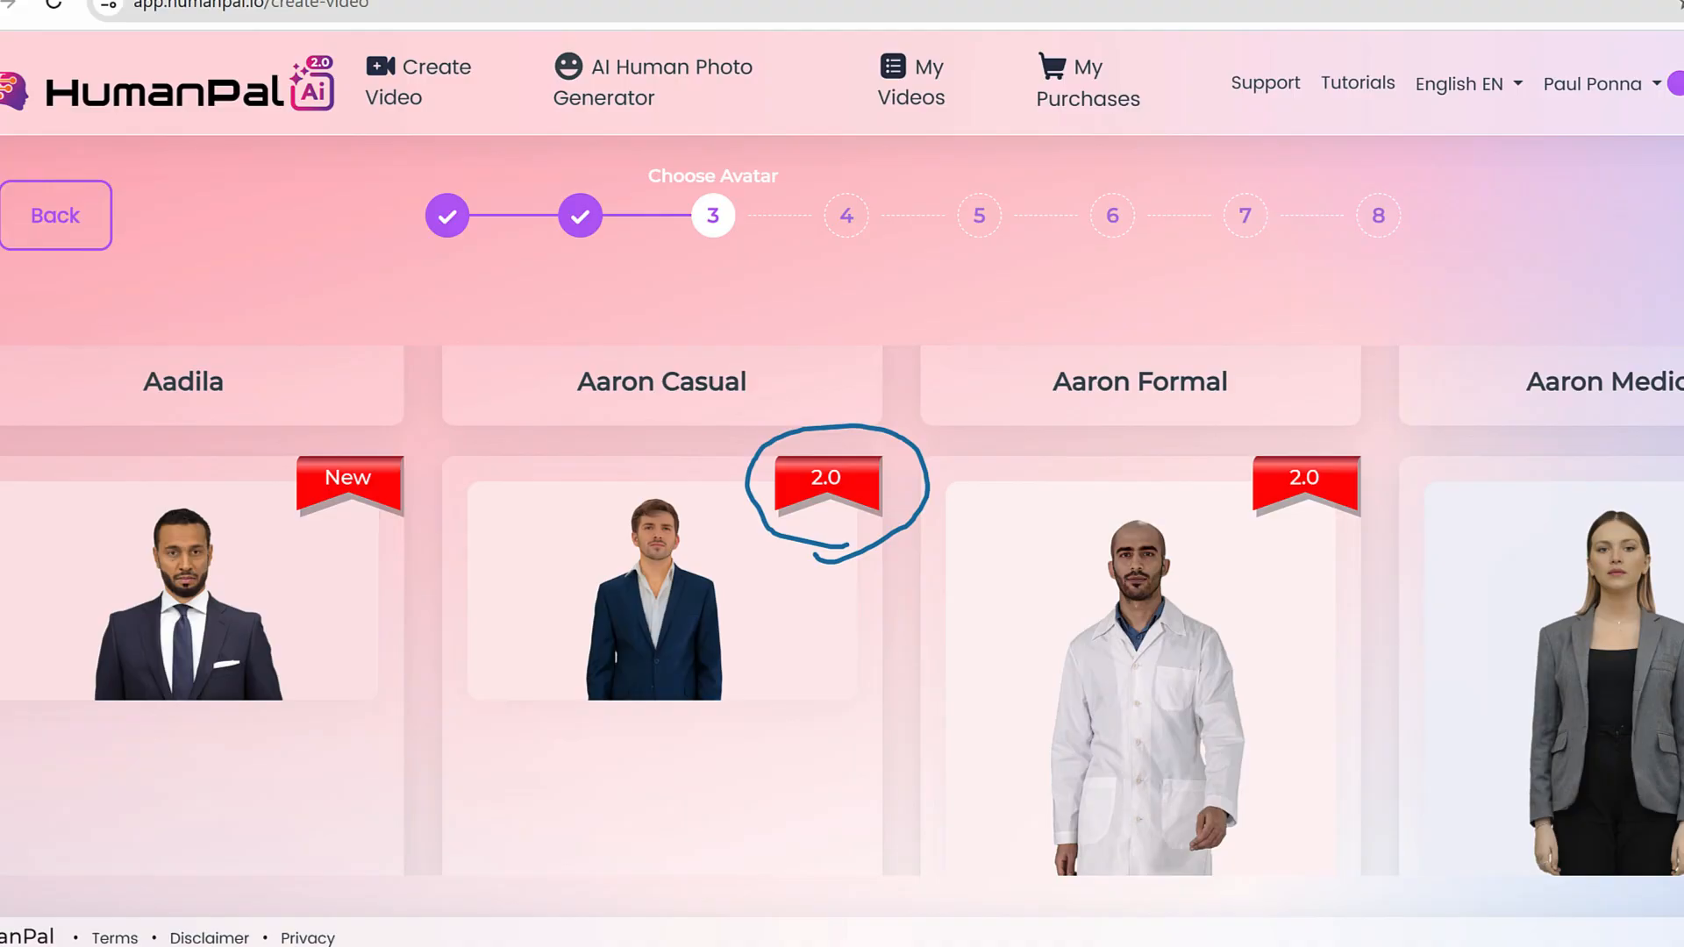
Choose Camila Portrait Casual 2.0 from the avatar grid
scroll("down", 3)
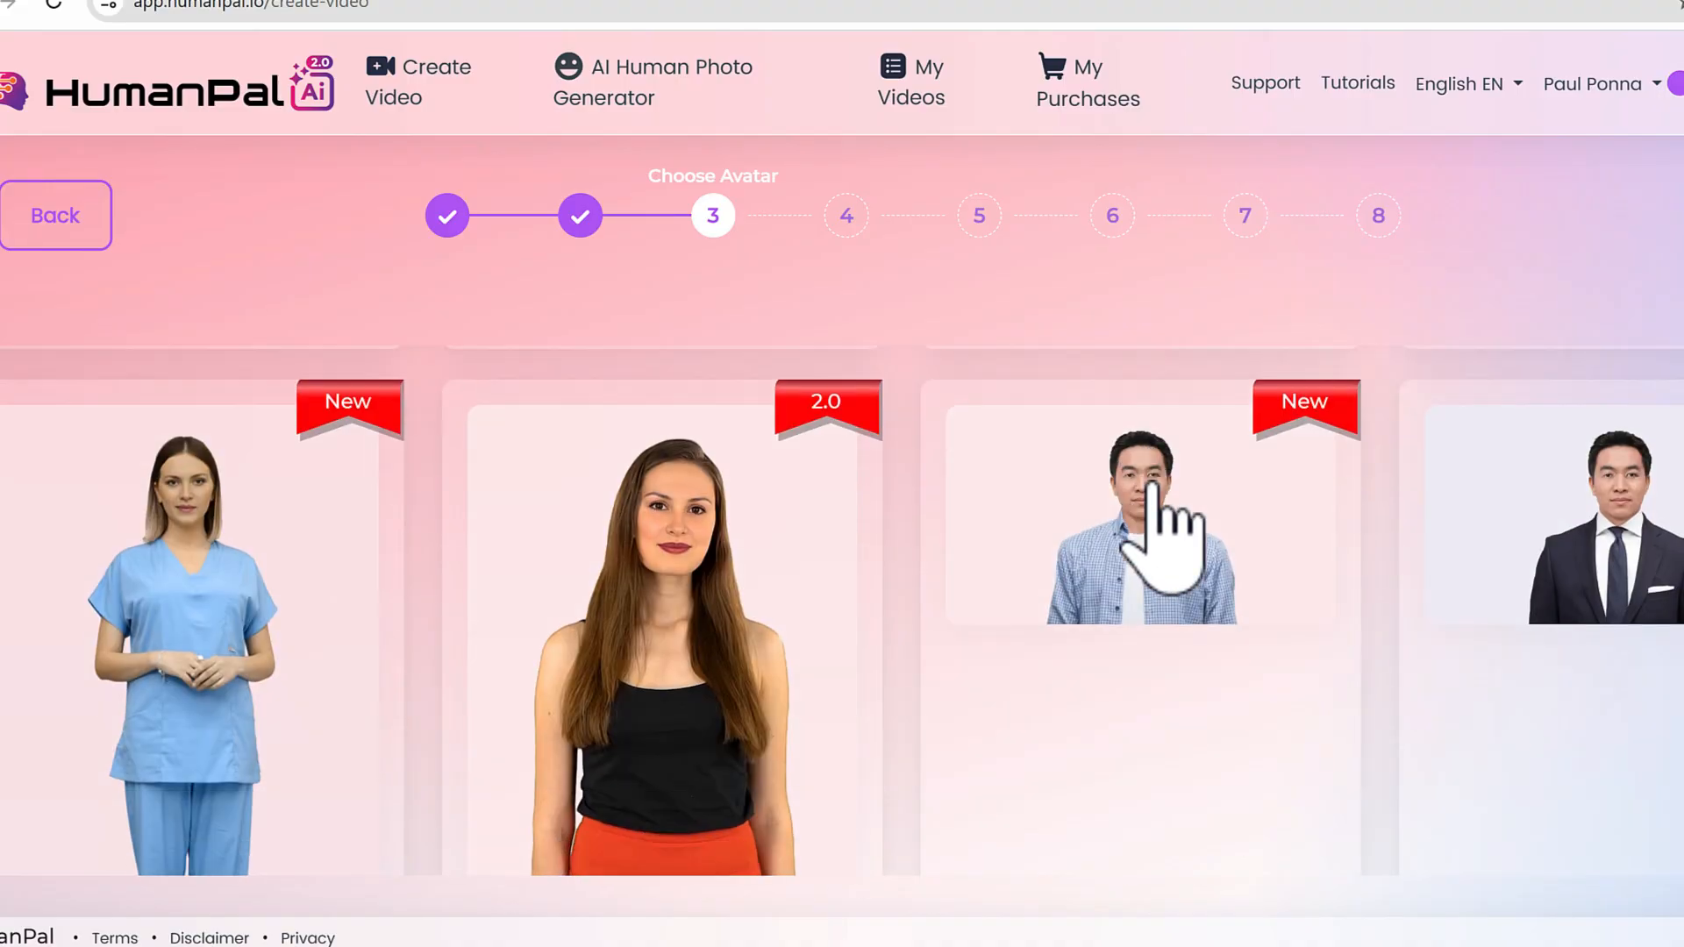
scroll("down", 3)
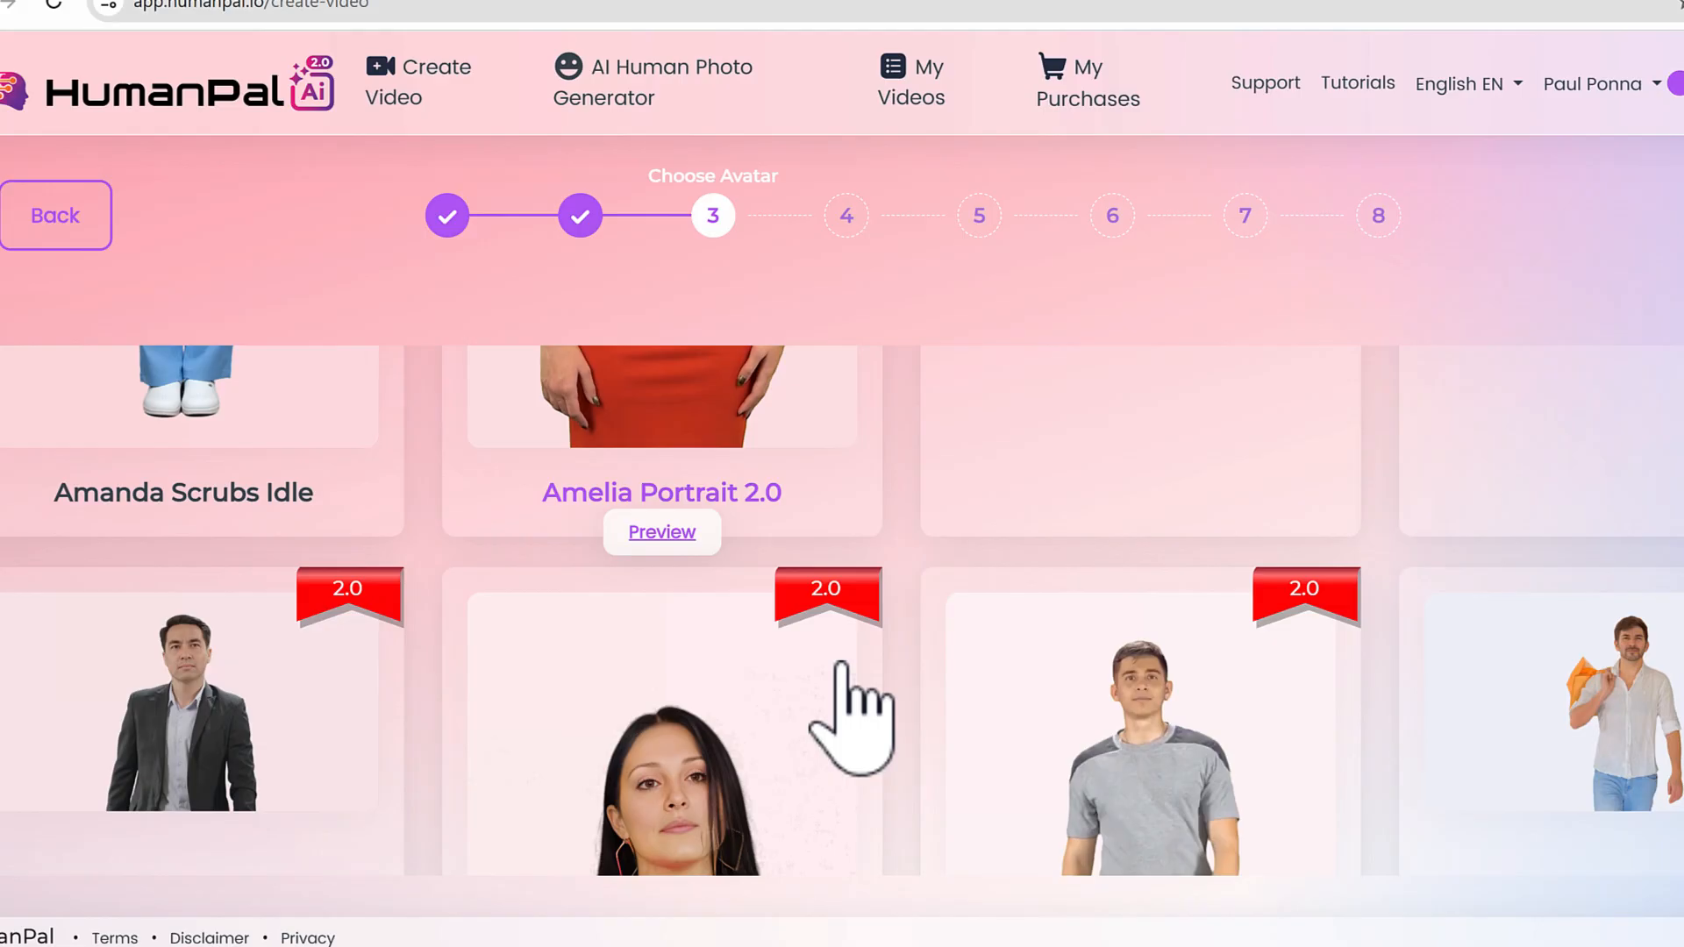
scroll("down", 3)
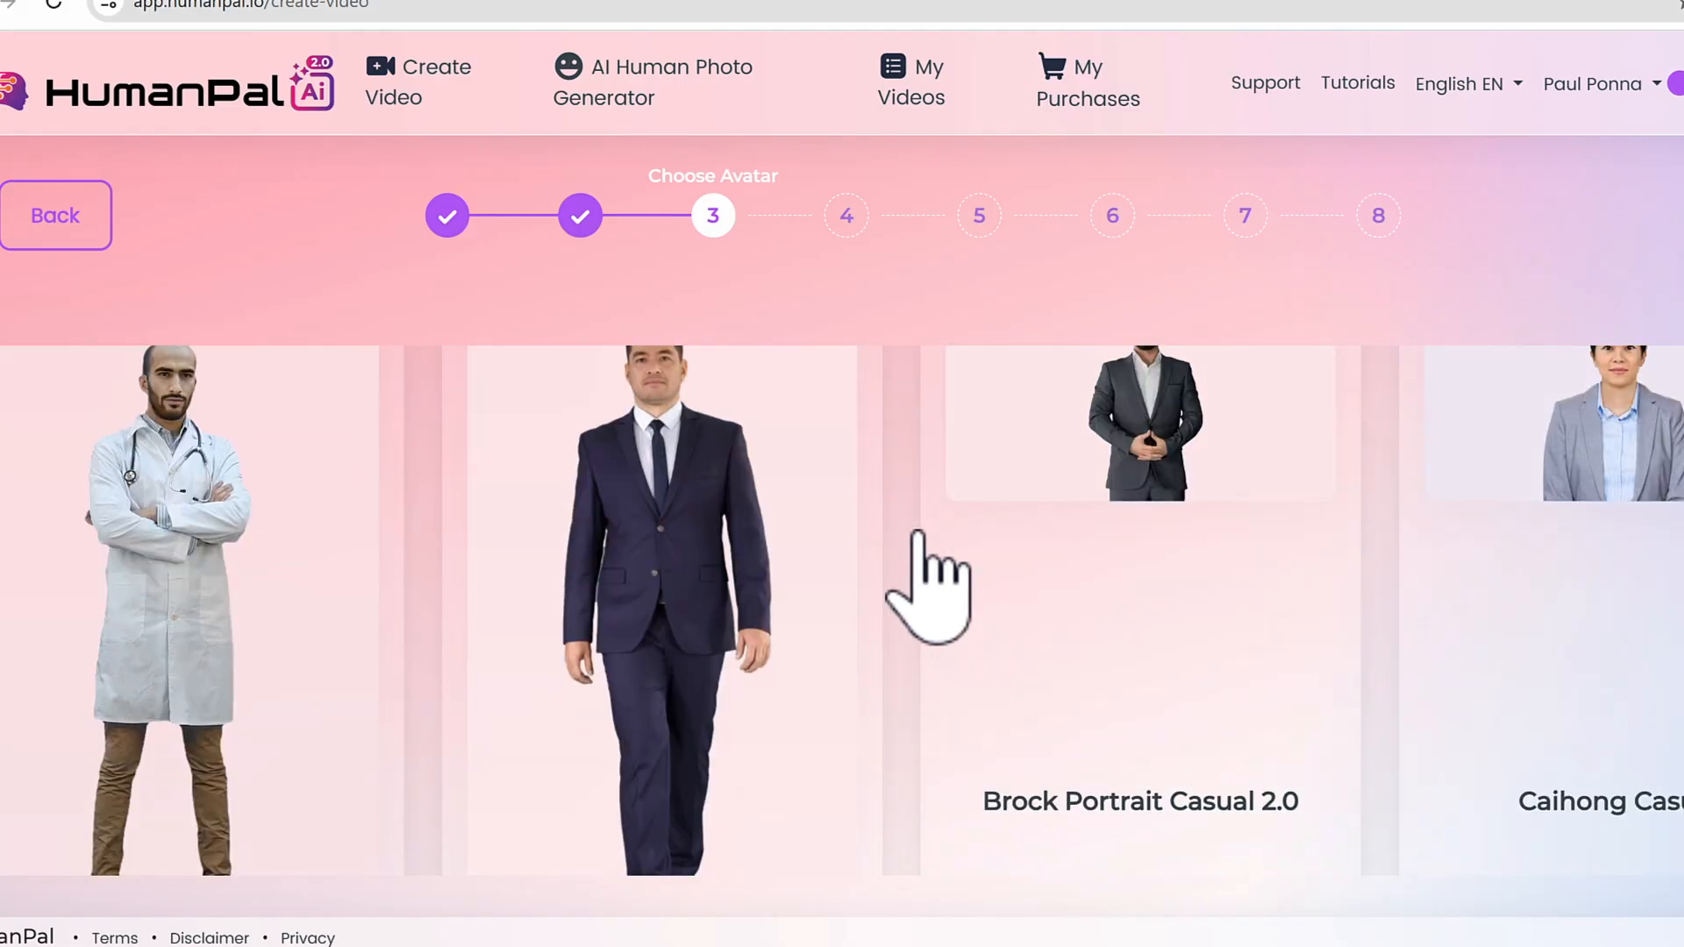
scroll("down", 3)
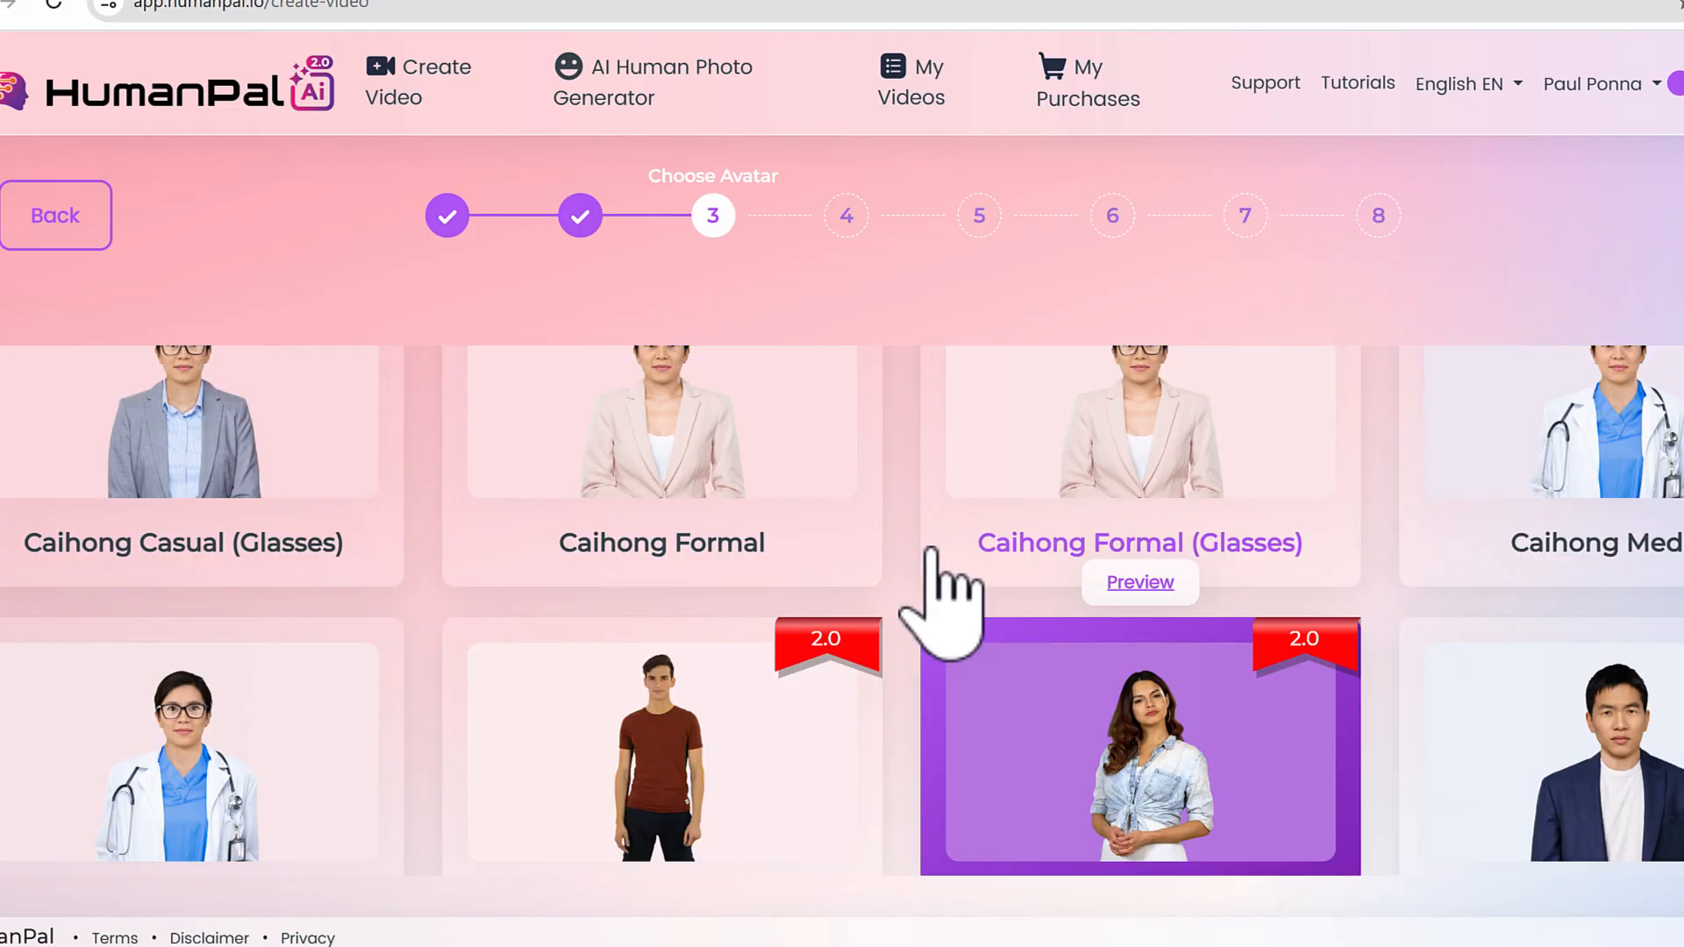
scroll("down", 3)
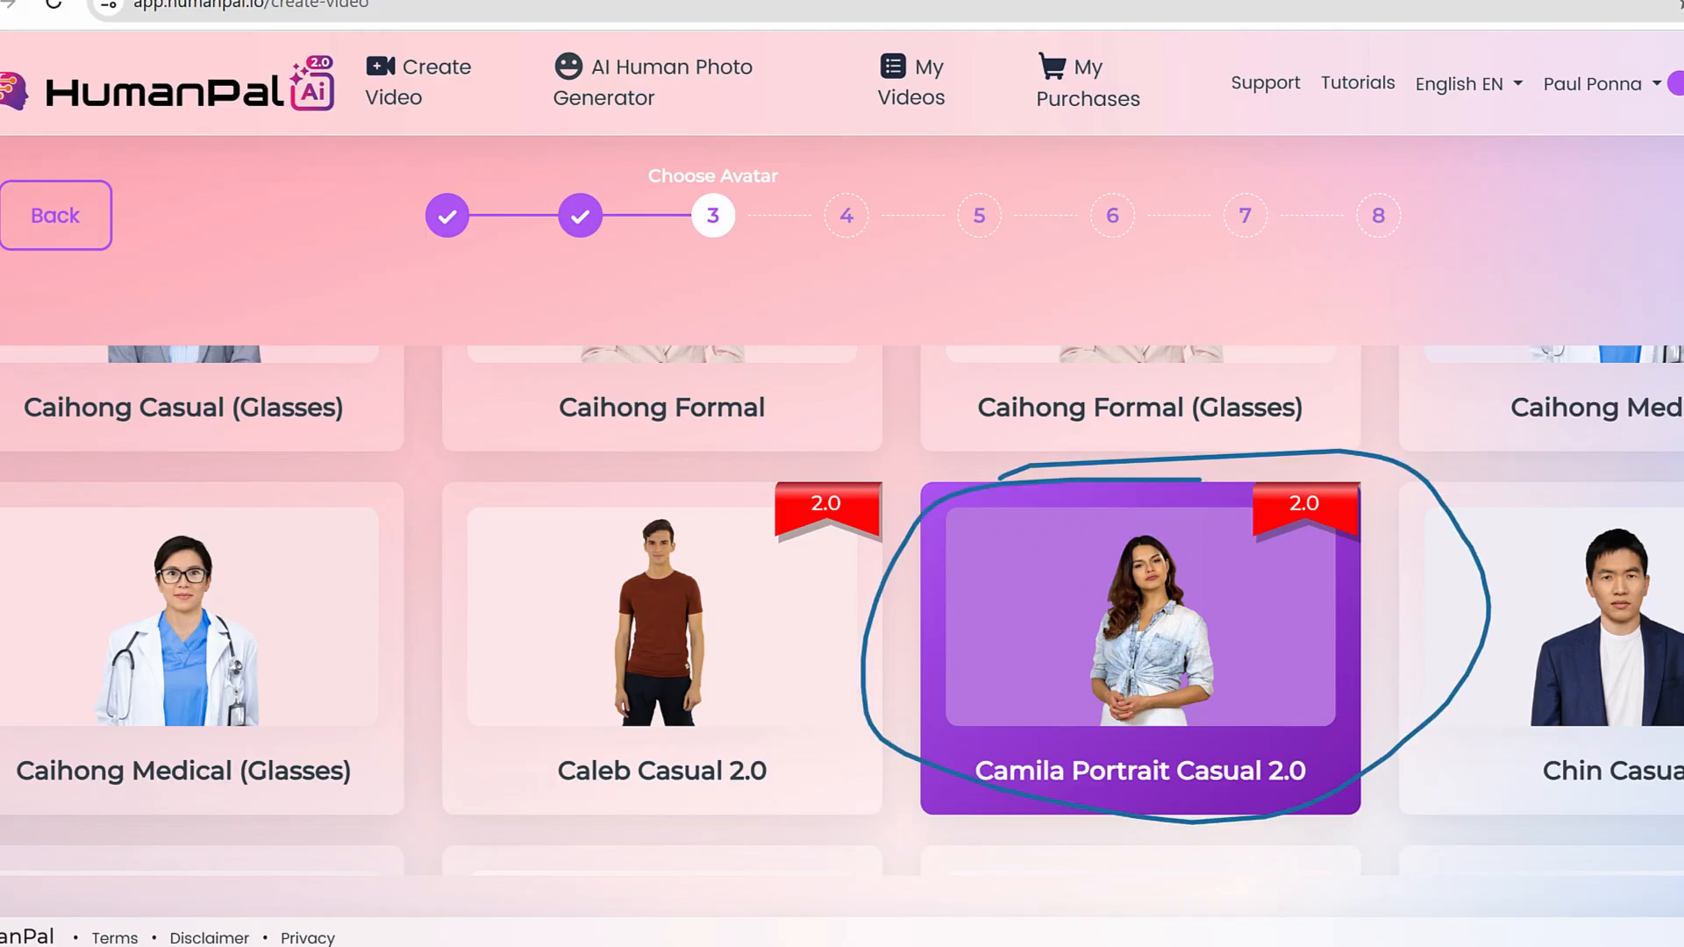
left_click(1141, 644)
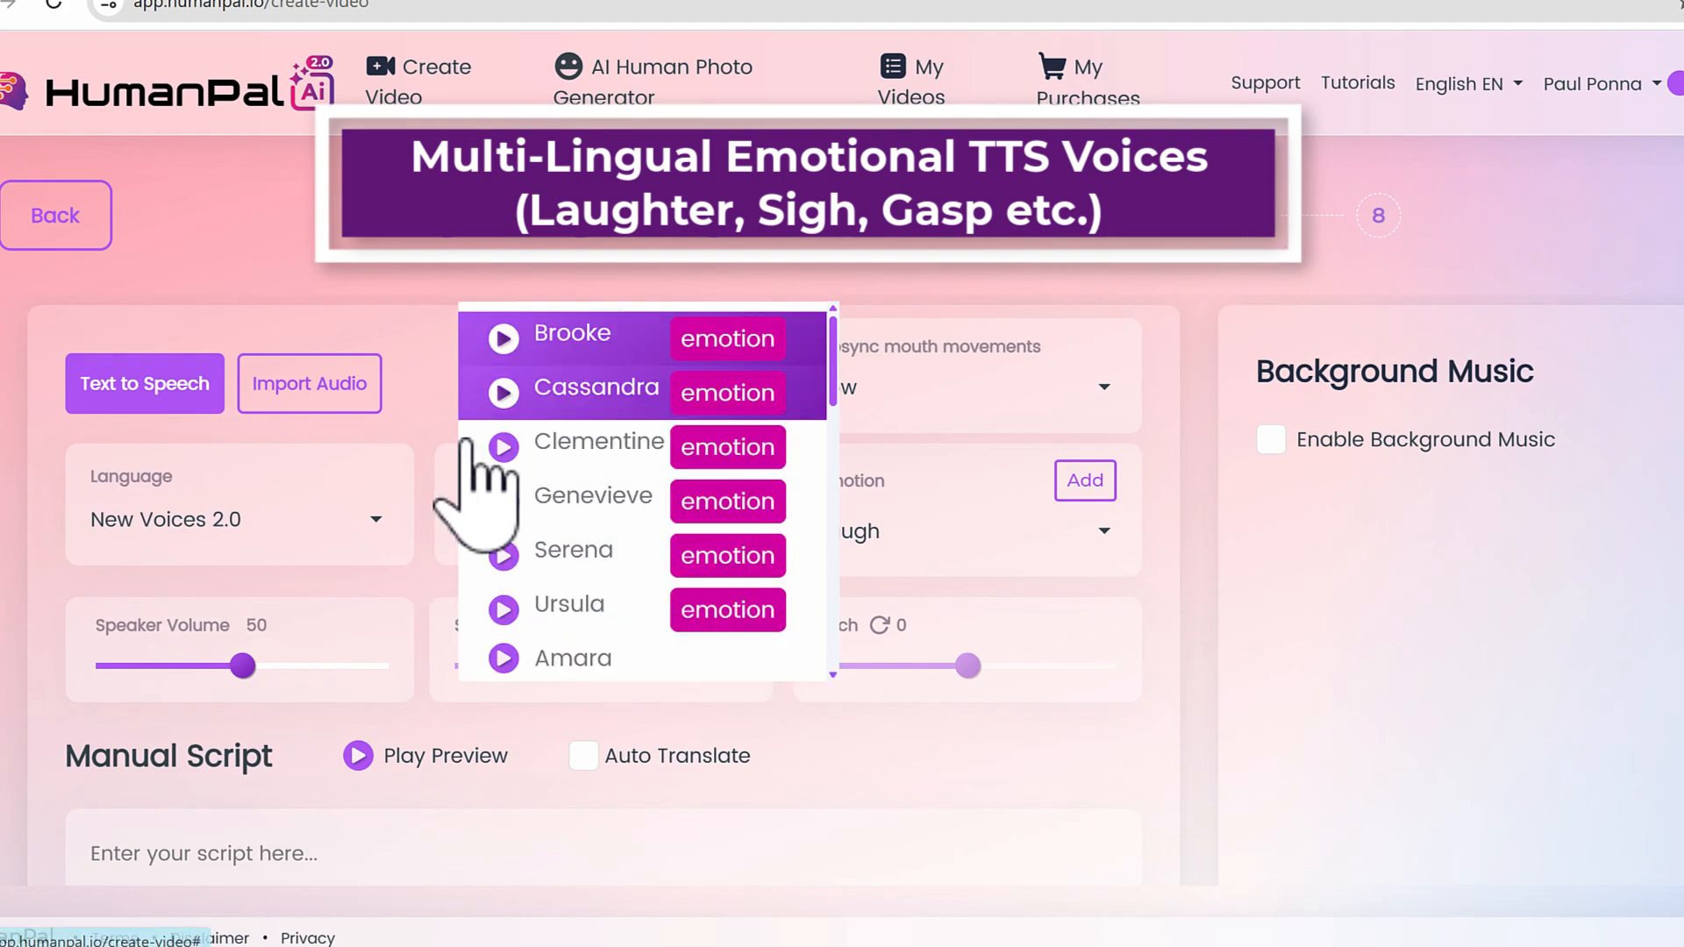
Select Ursula as the emotion voice, keeping Laugh emotion and Low lipsync
scroll("down", 3)
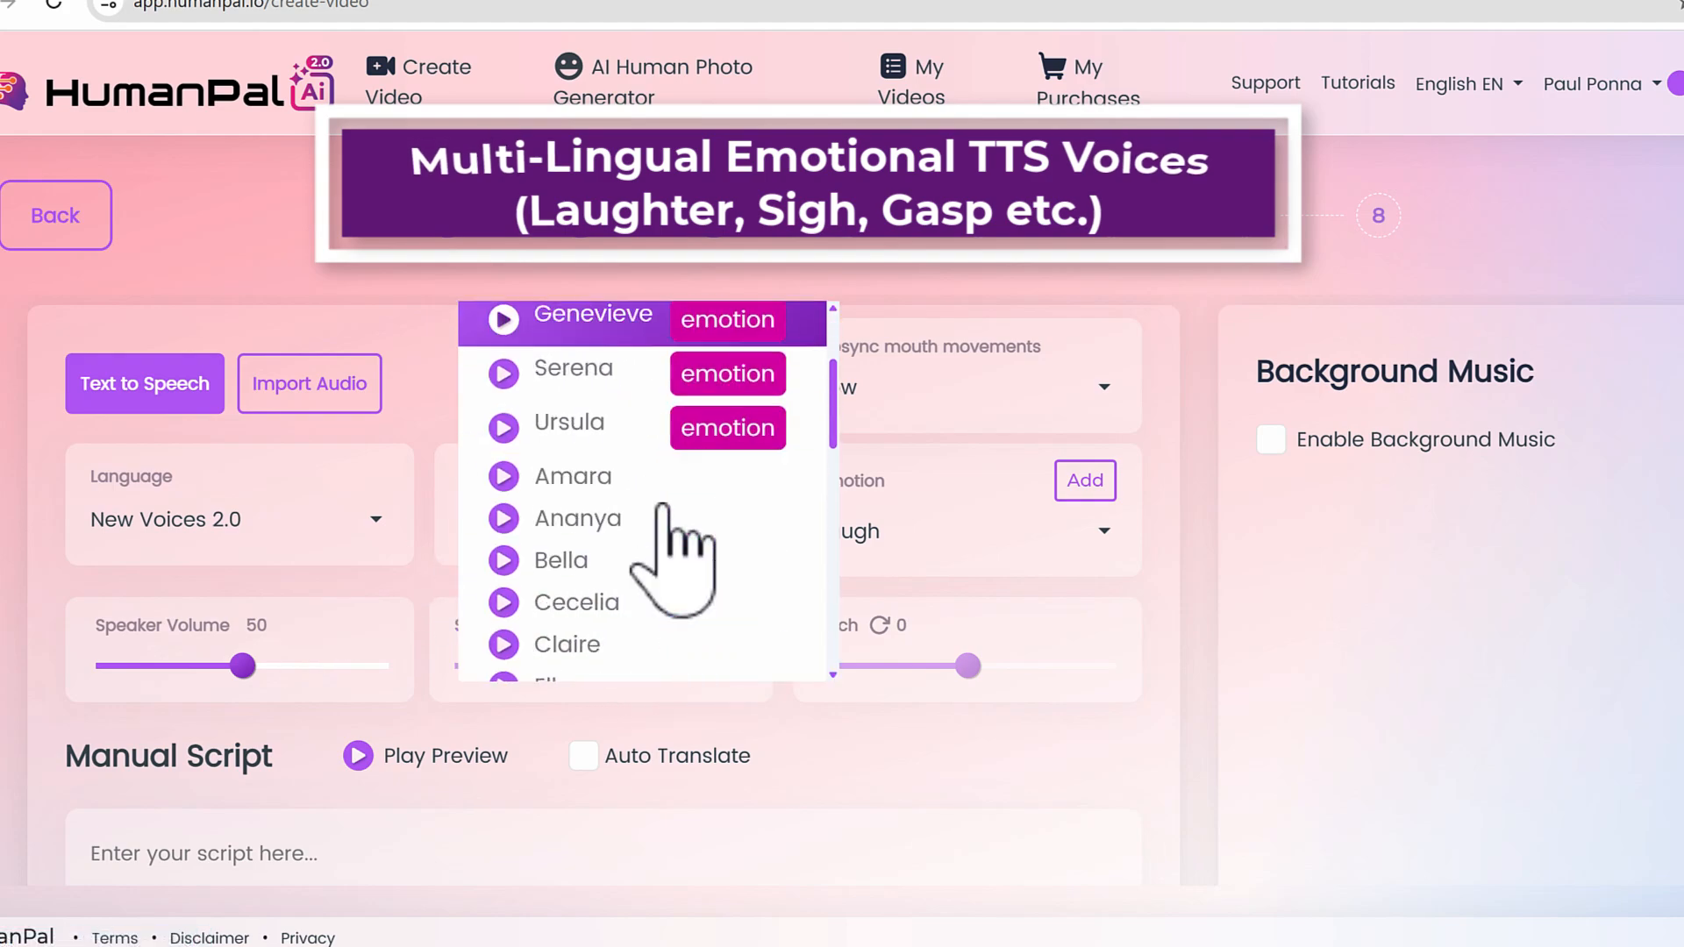
scroll("up", 3)
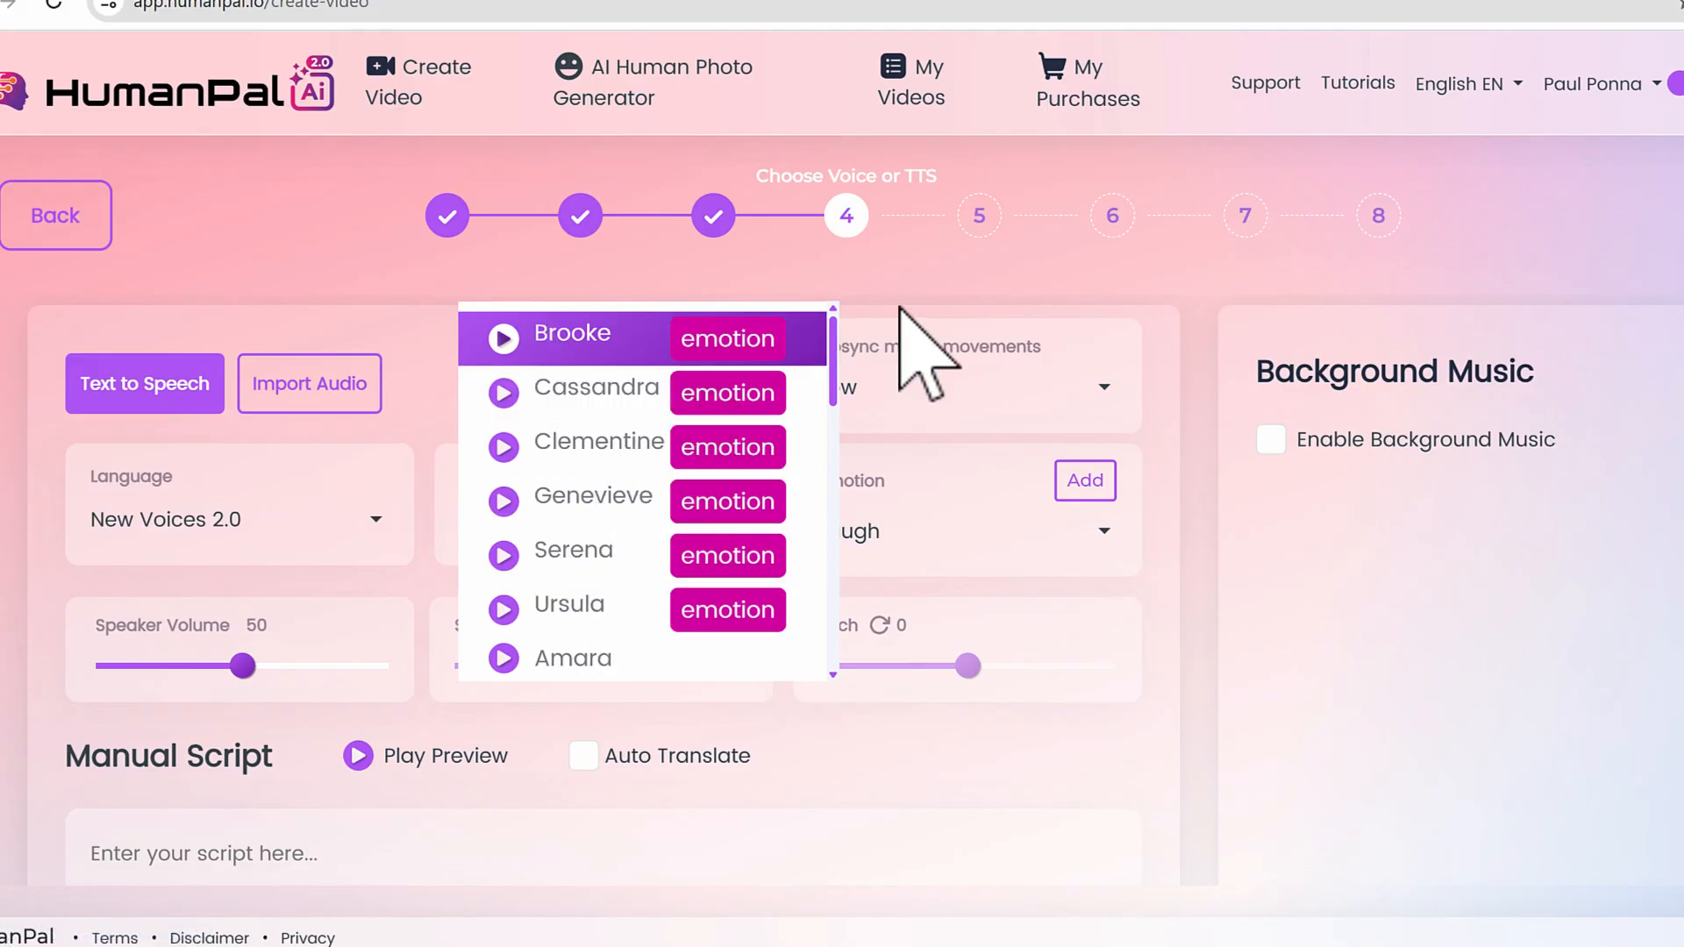
mouse_move(564, 550)
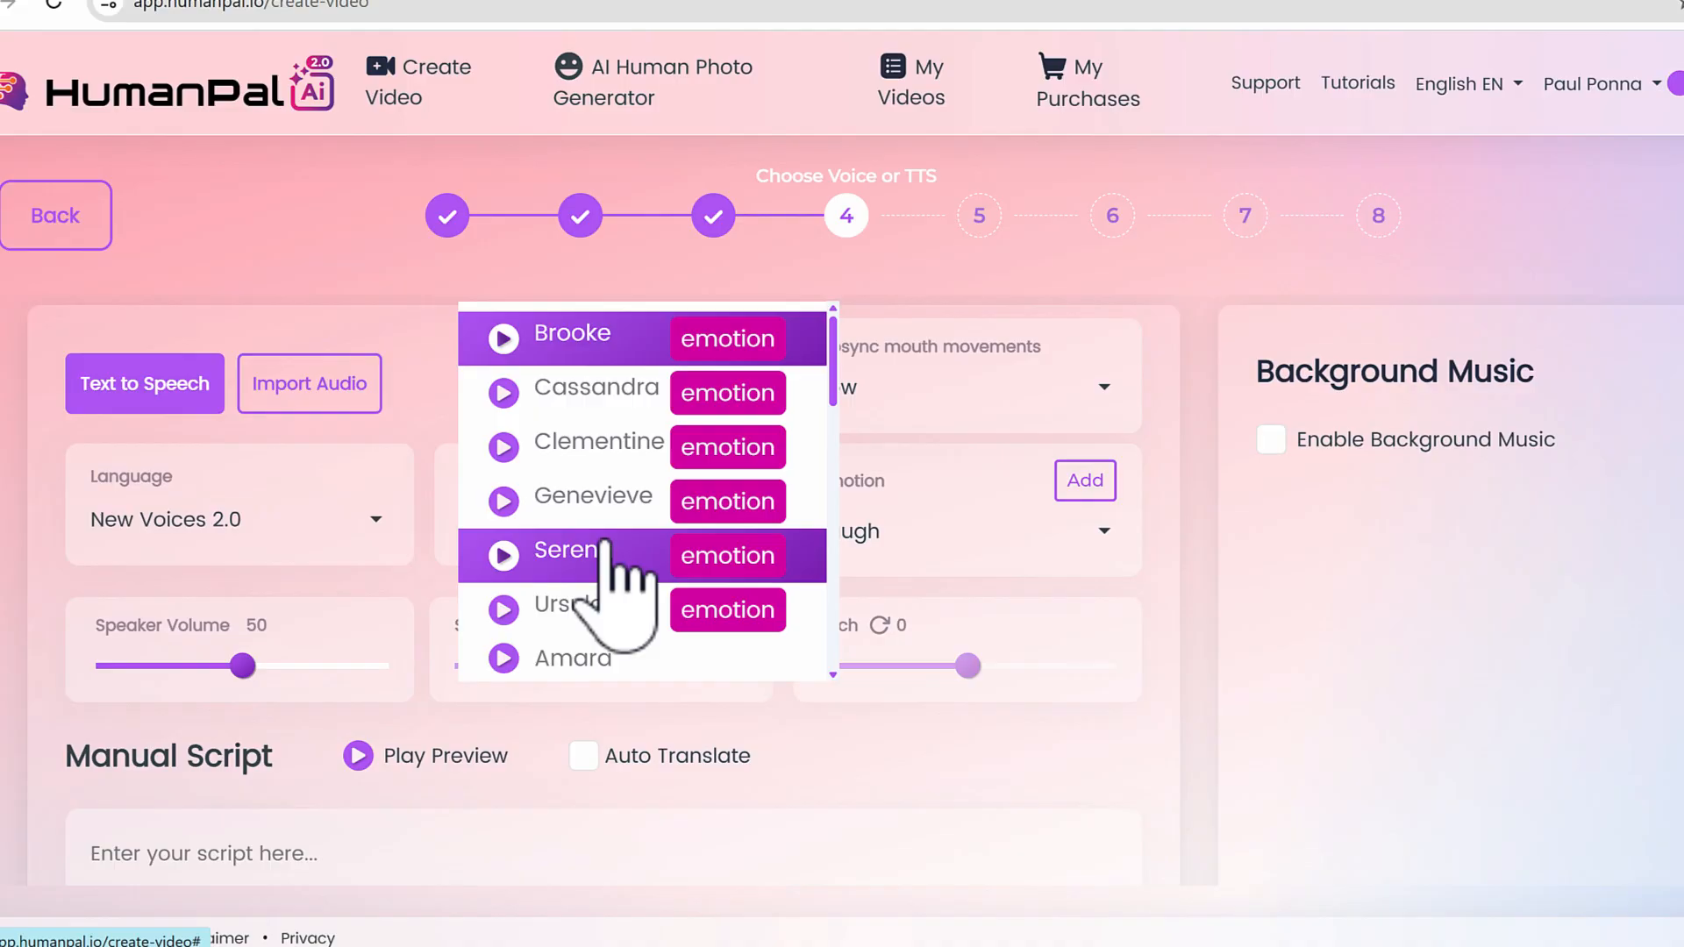
left_click(558, 604)
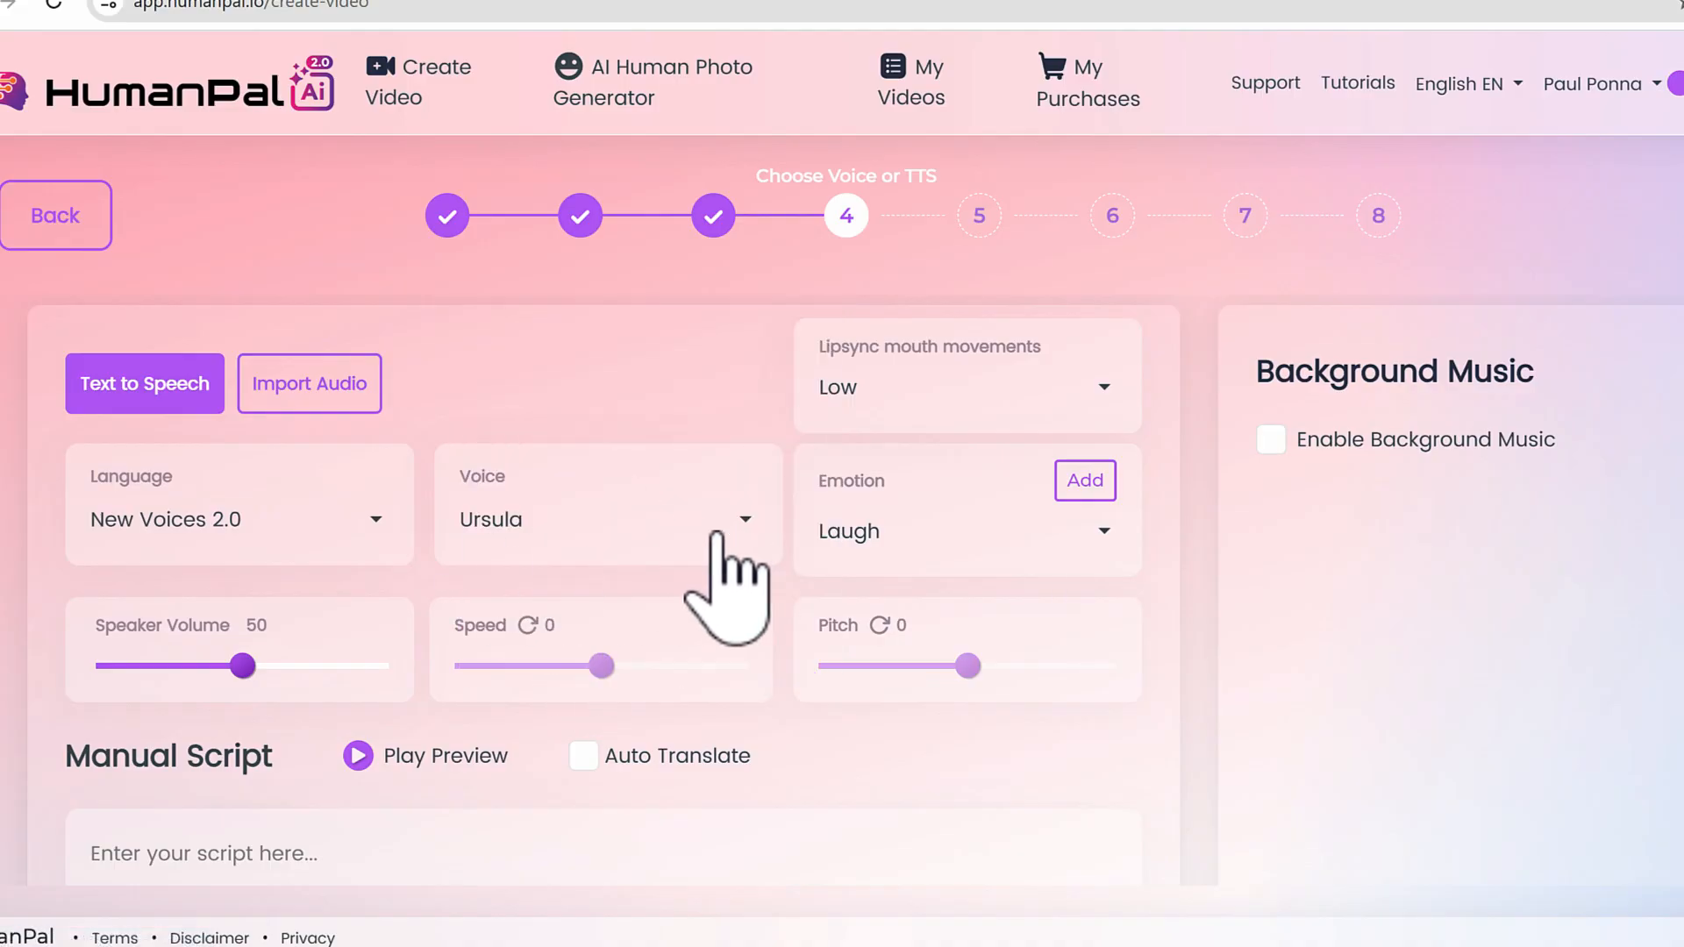
mouse_move(940, 472)
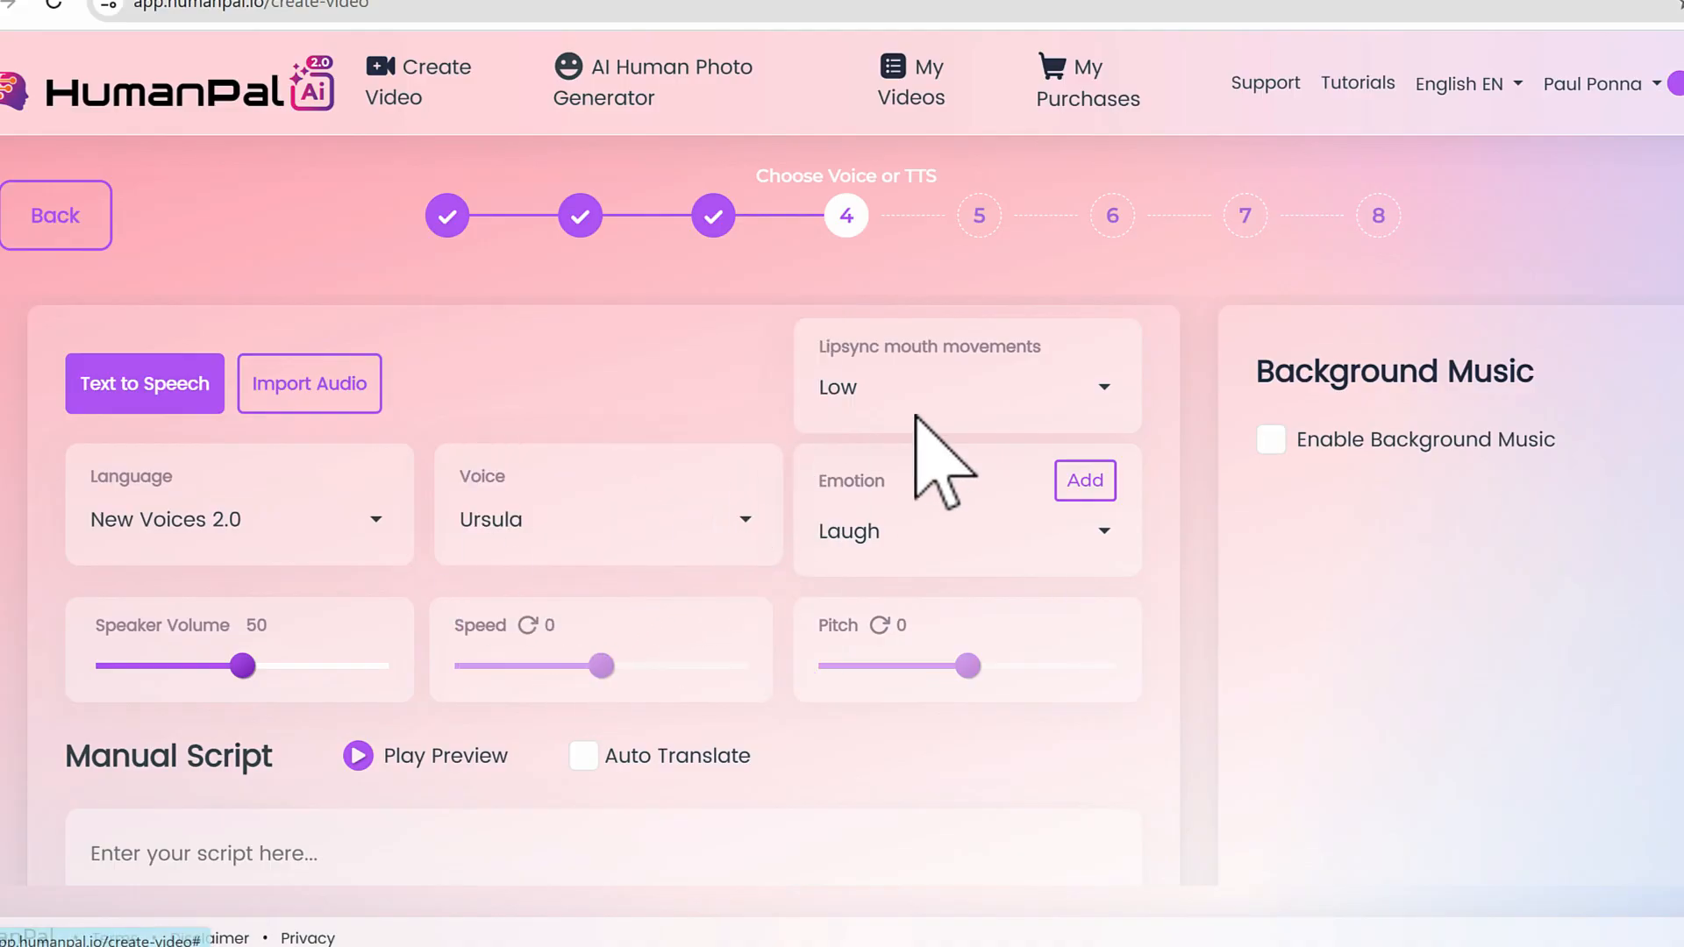
mouse_move(902, 430)
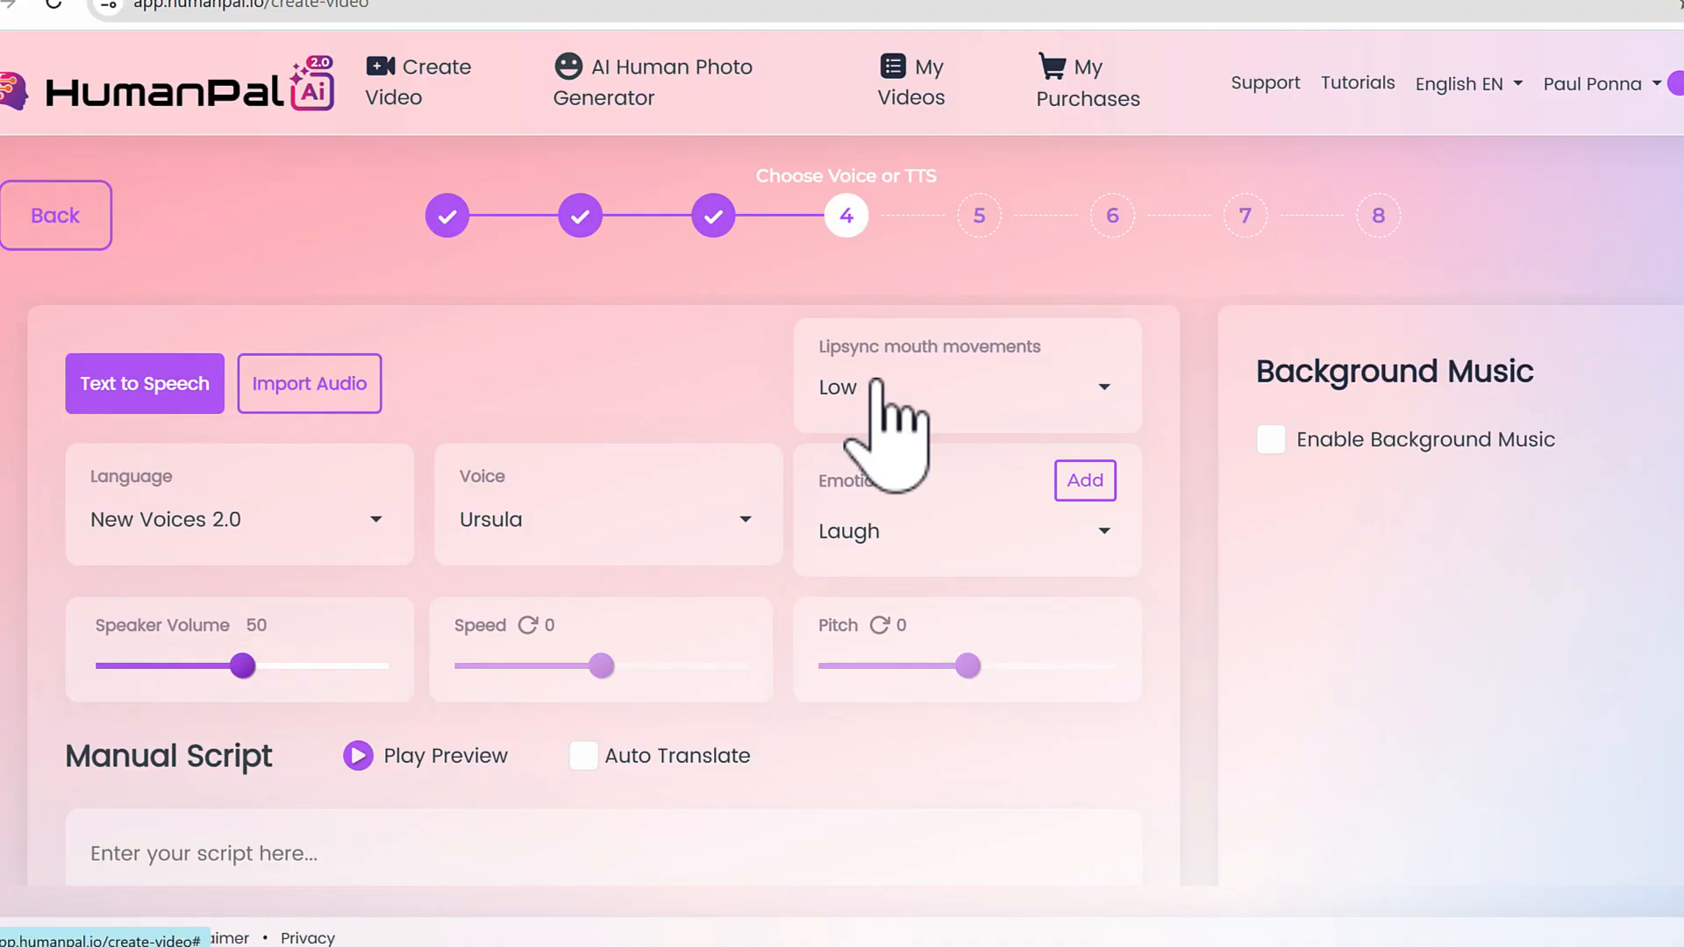
left_click(965, 386)
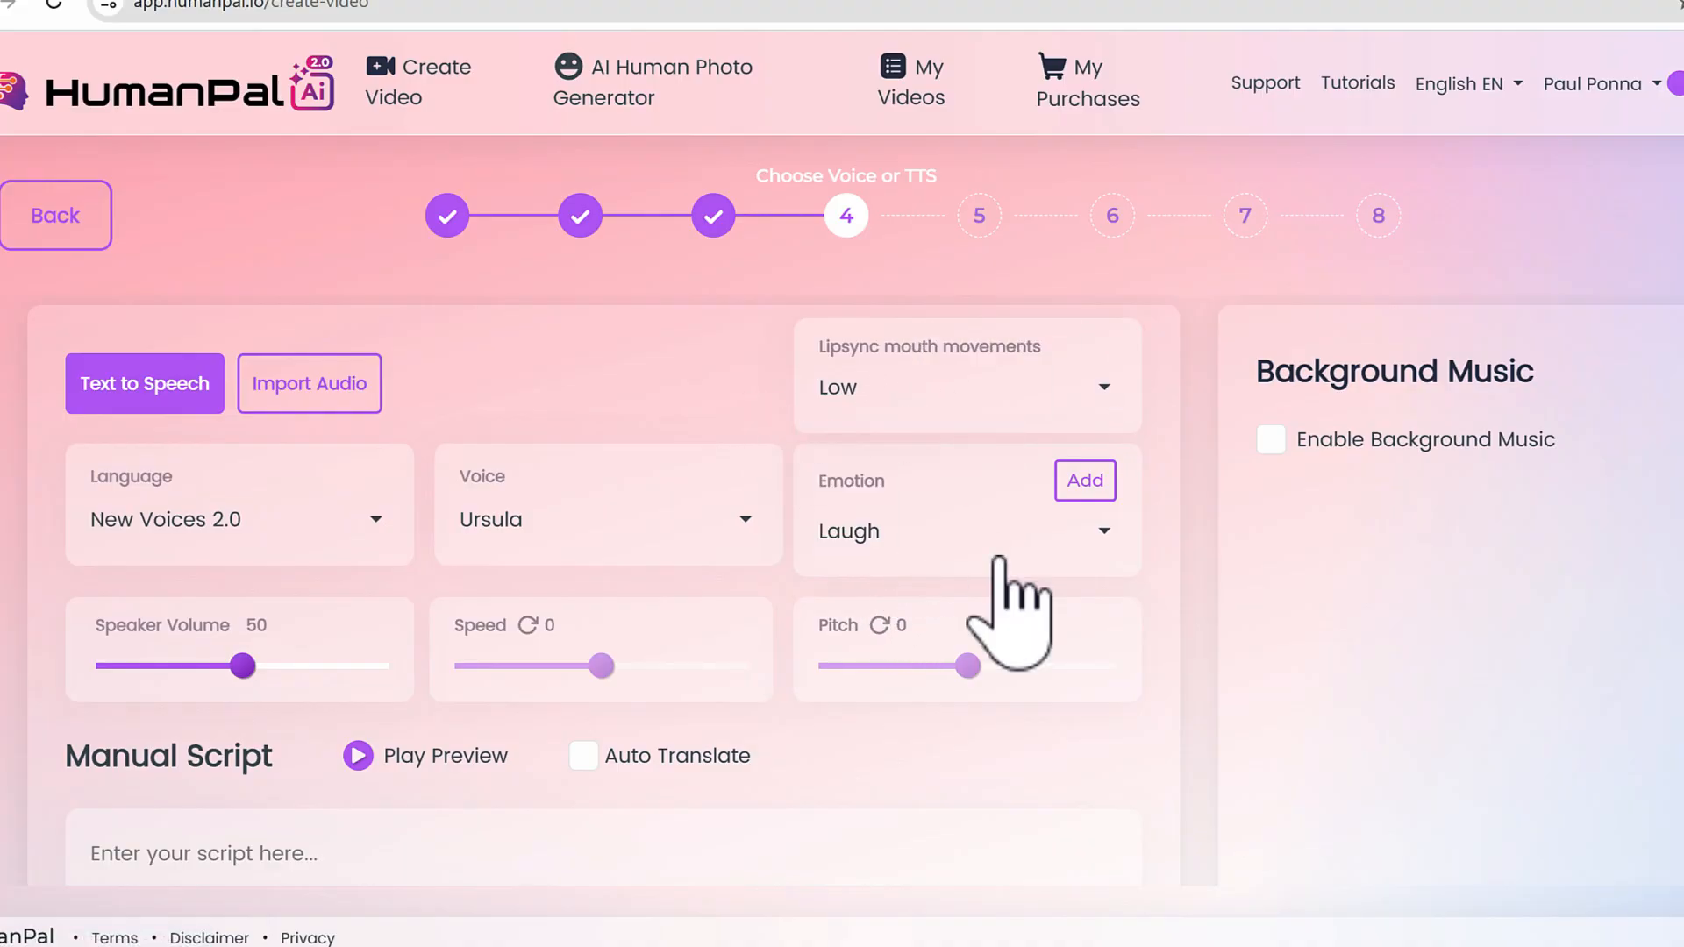
mouse_move(1042, 688)
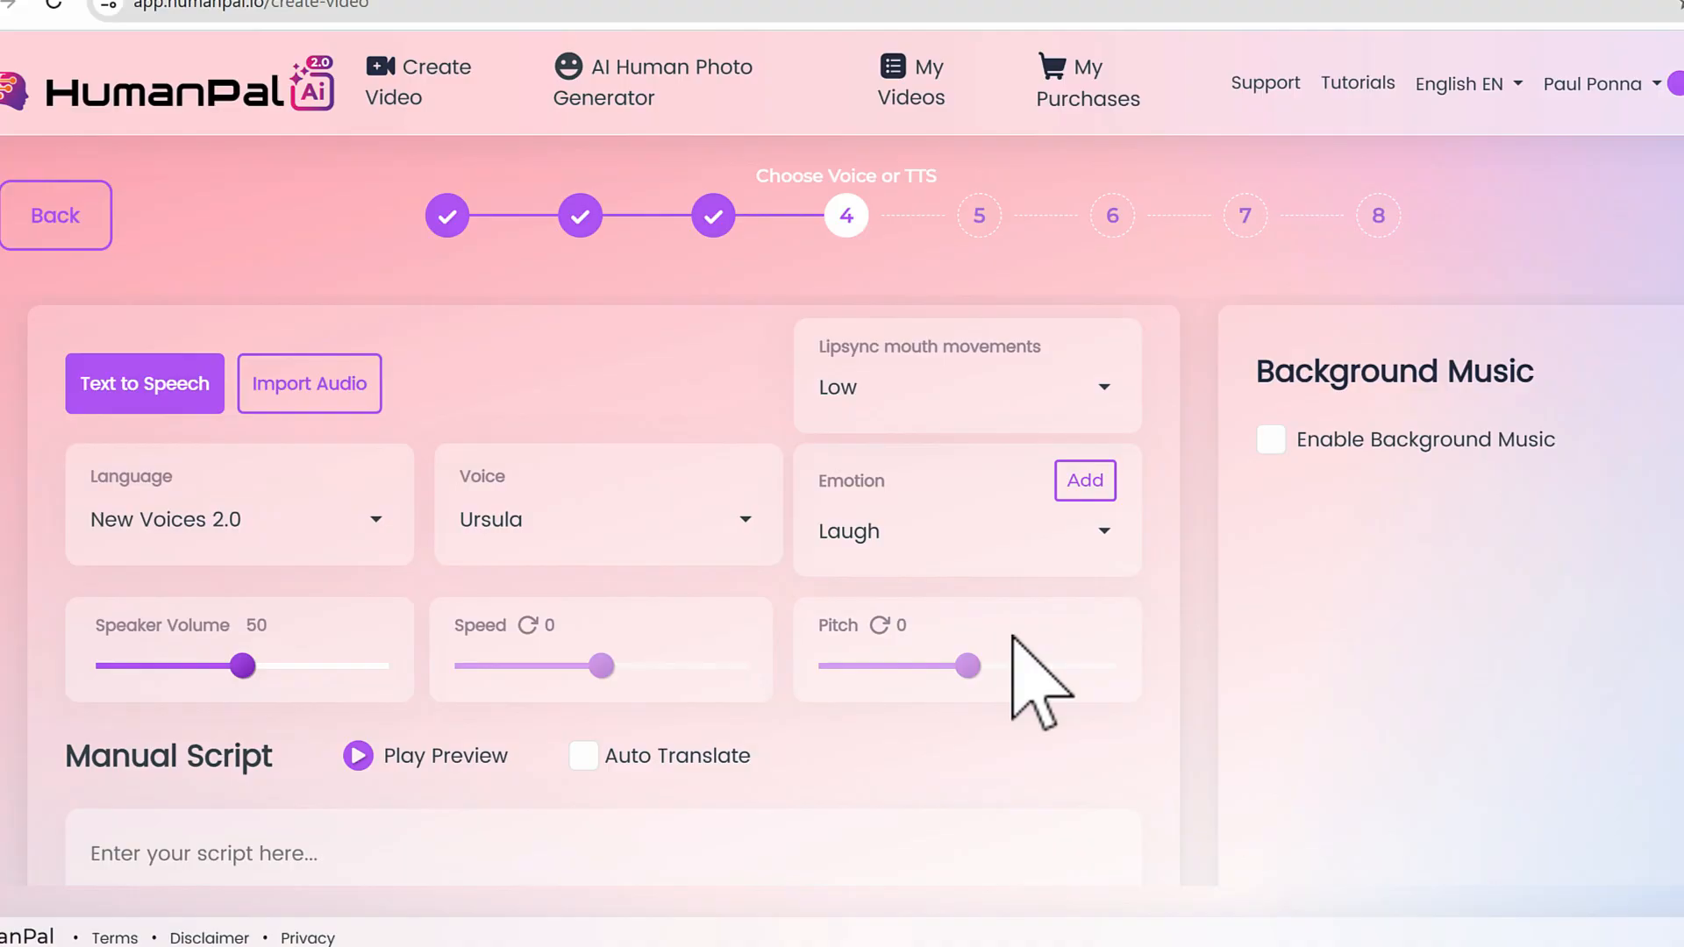
mouse_move(850, 558)
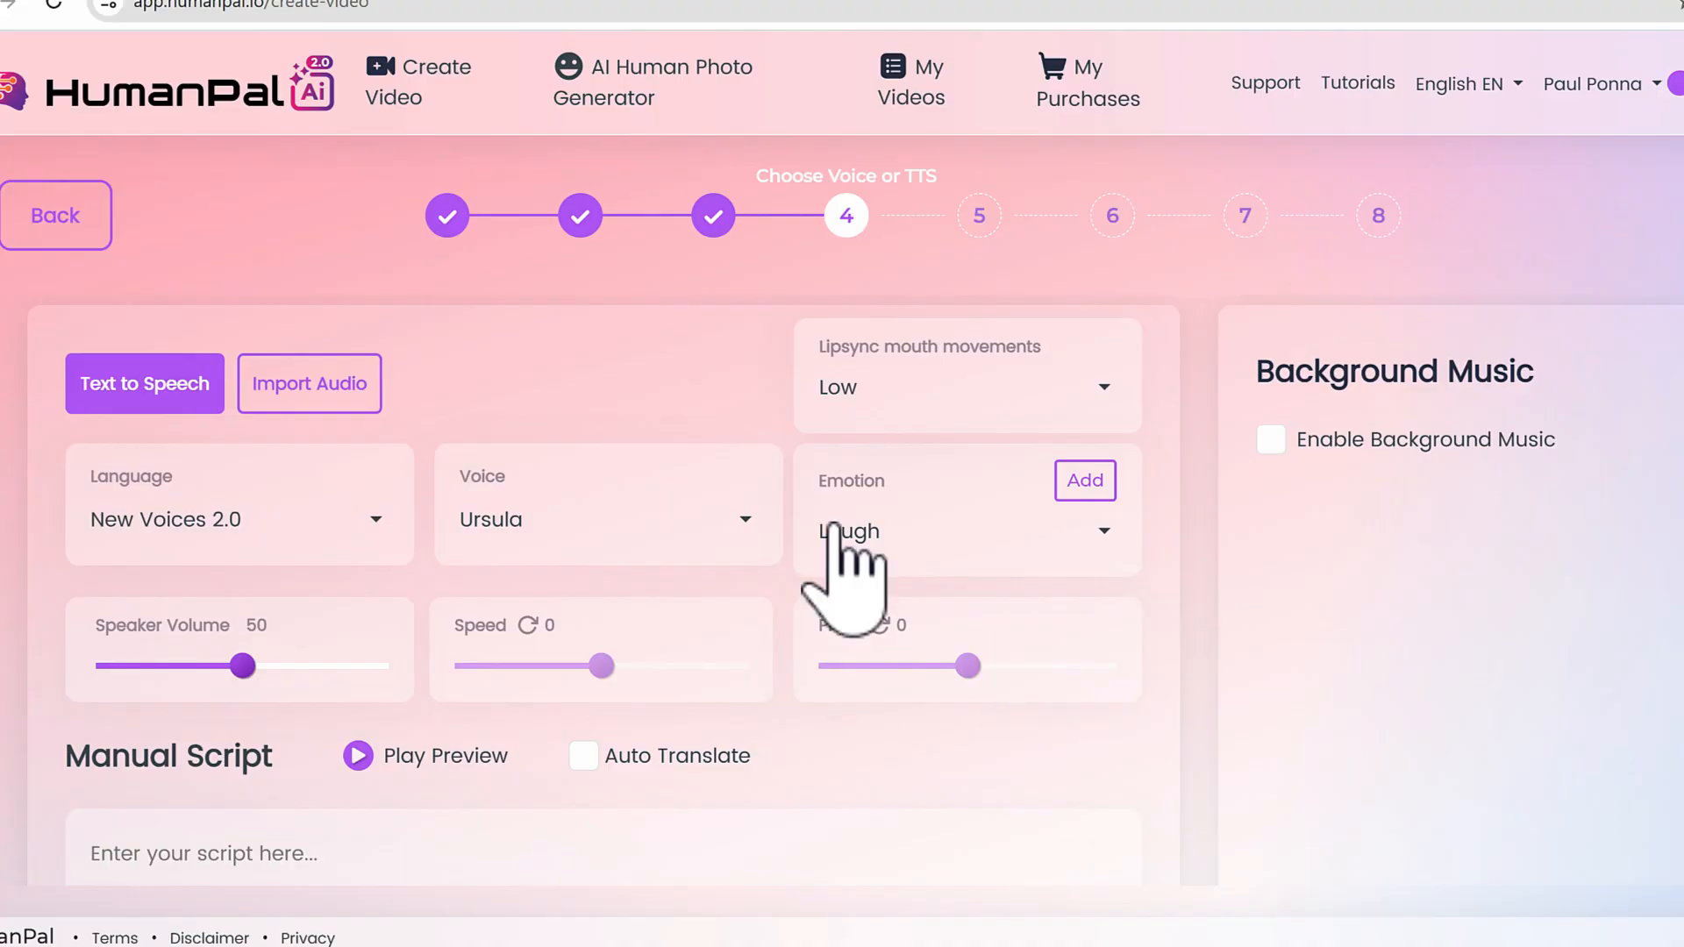
left_click(963, 386)
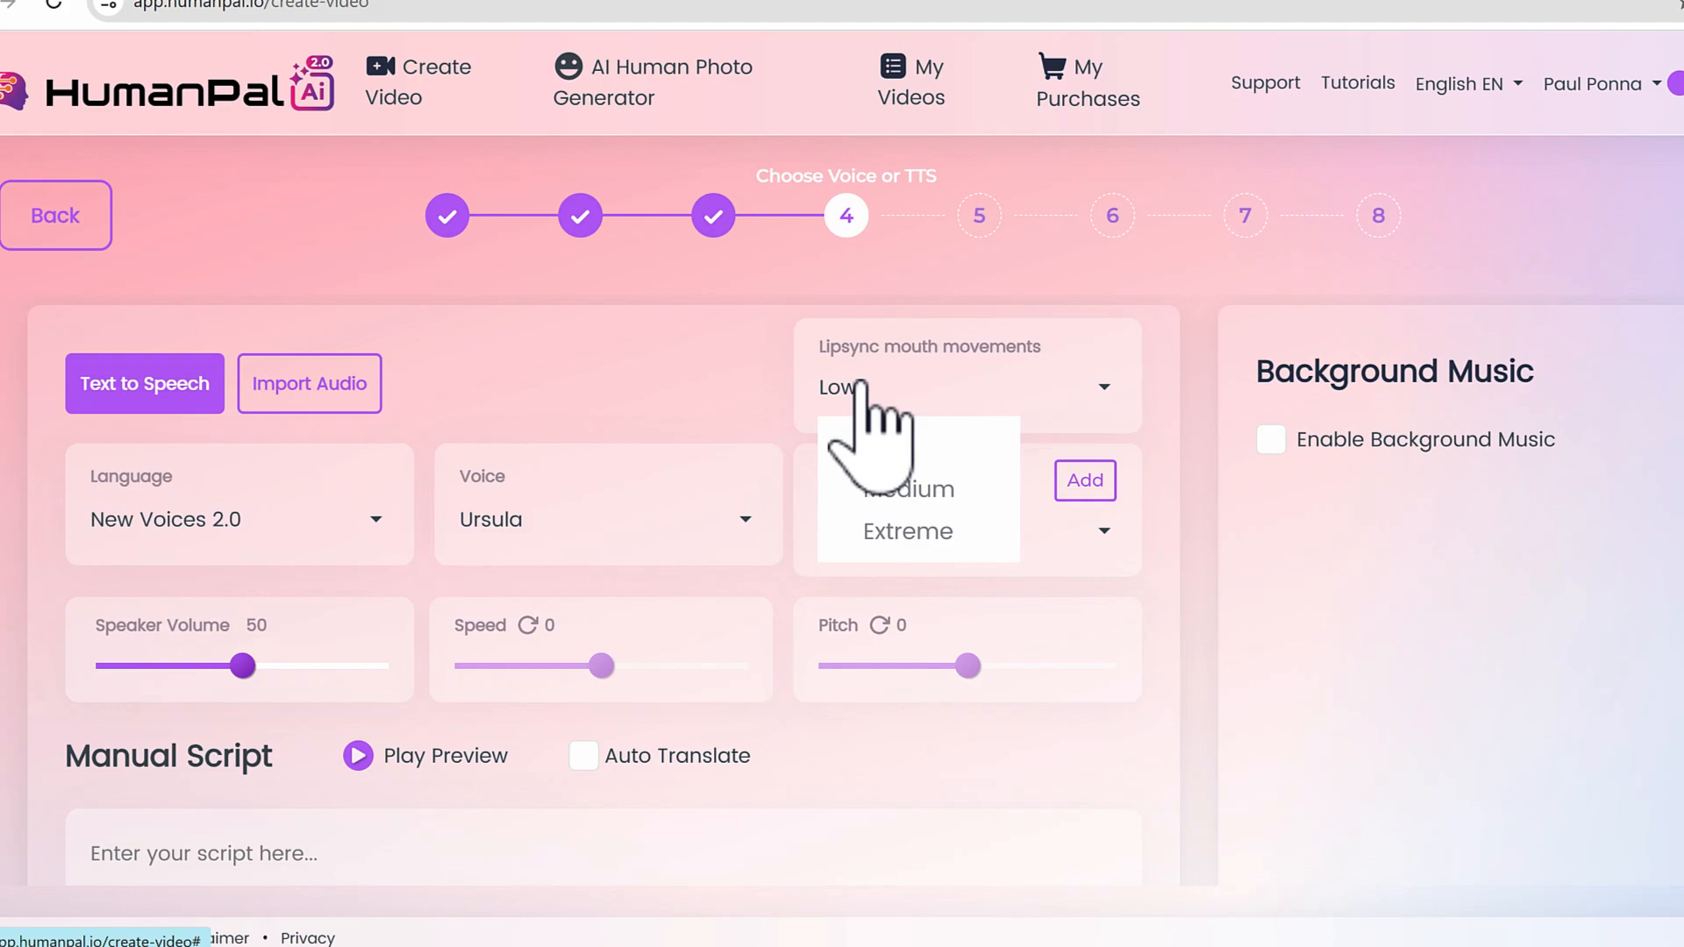
mouse_move(1225, 537)
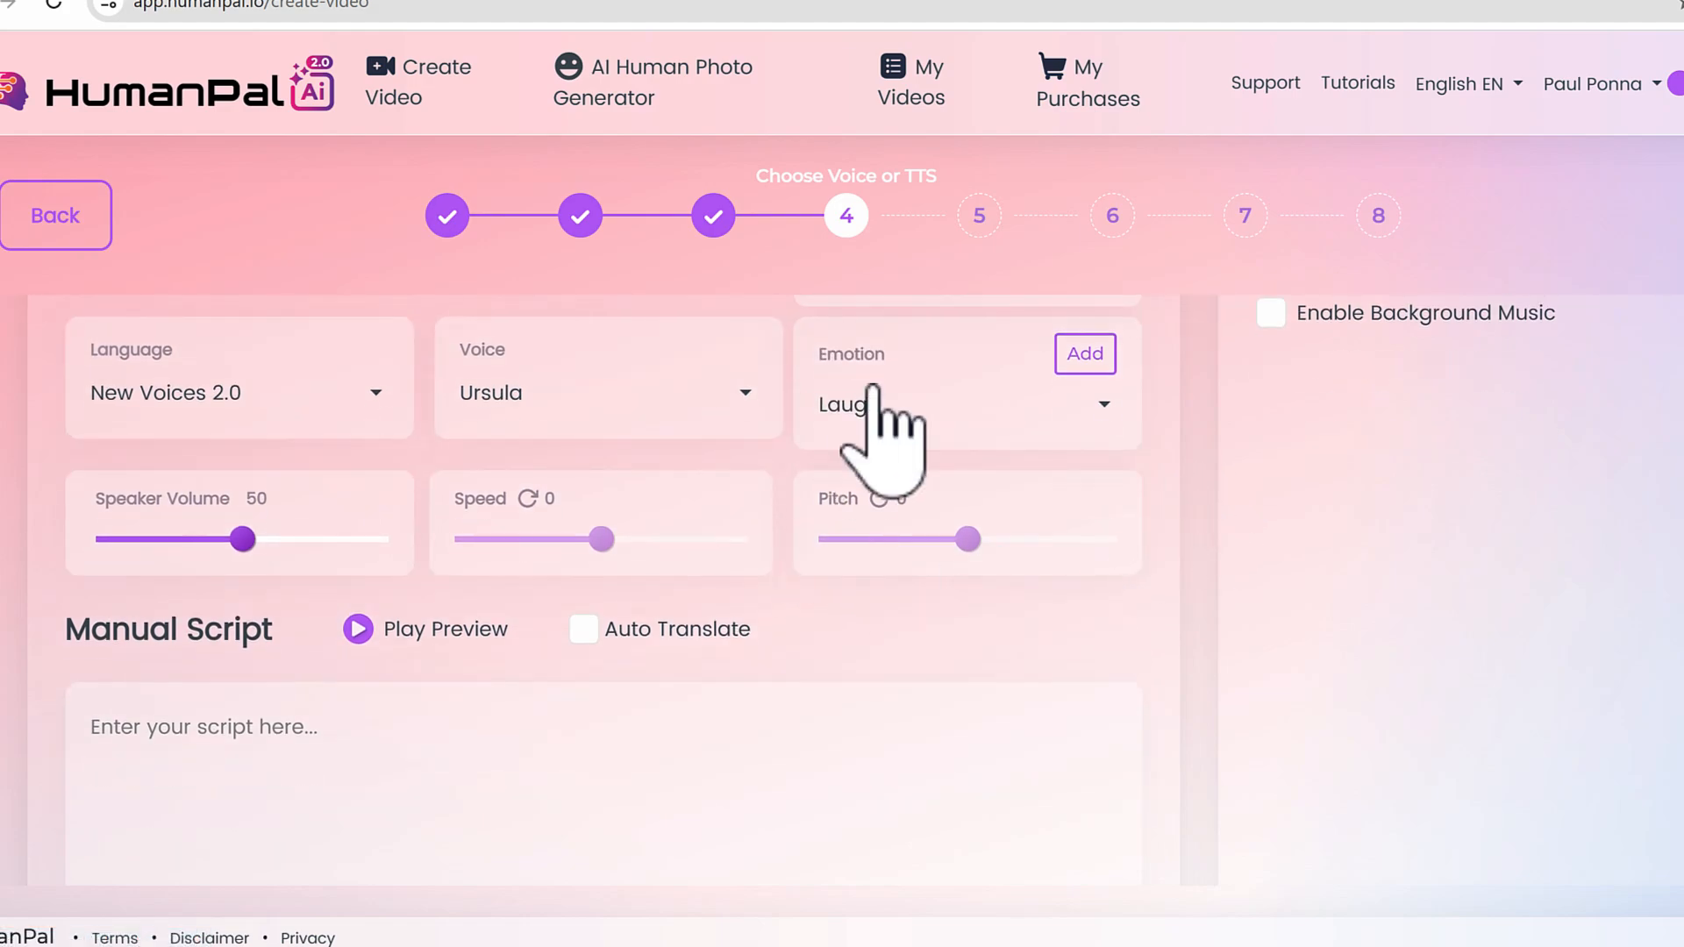
left_click(963, 405)
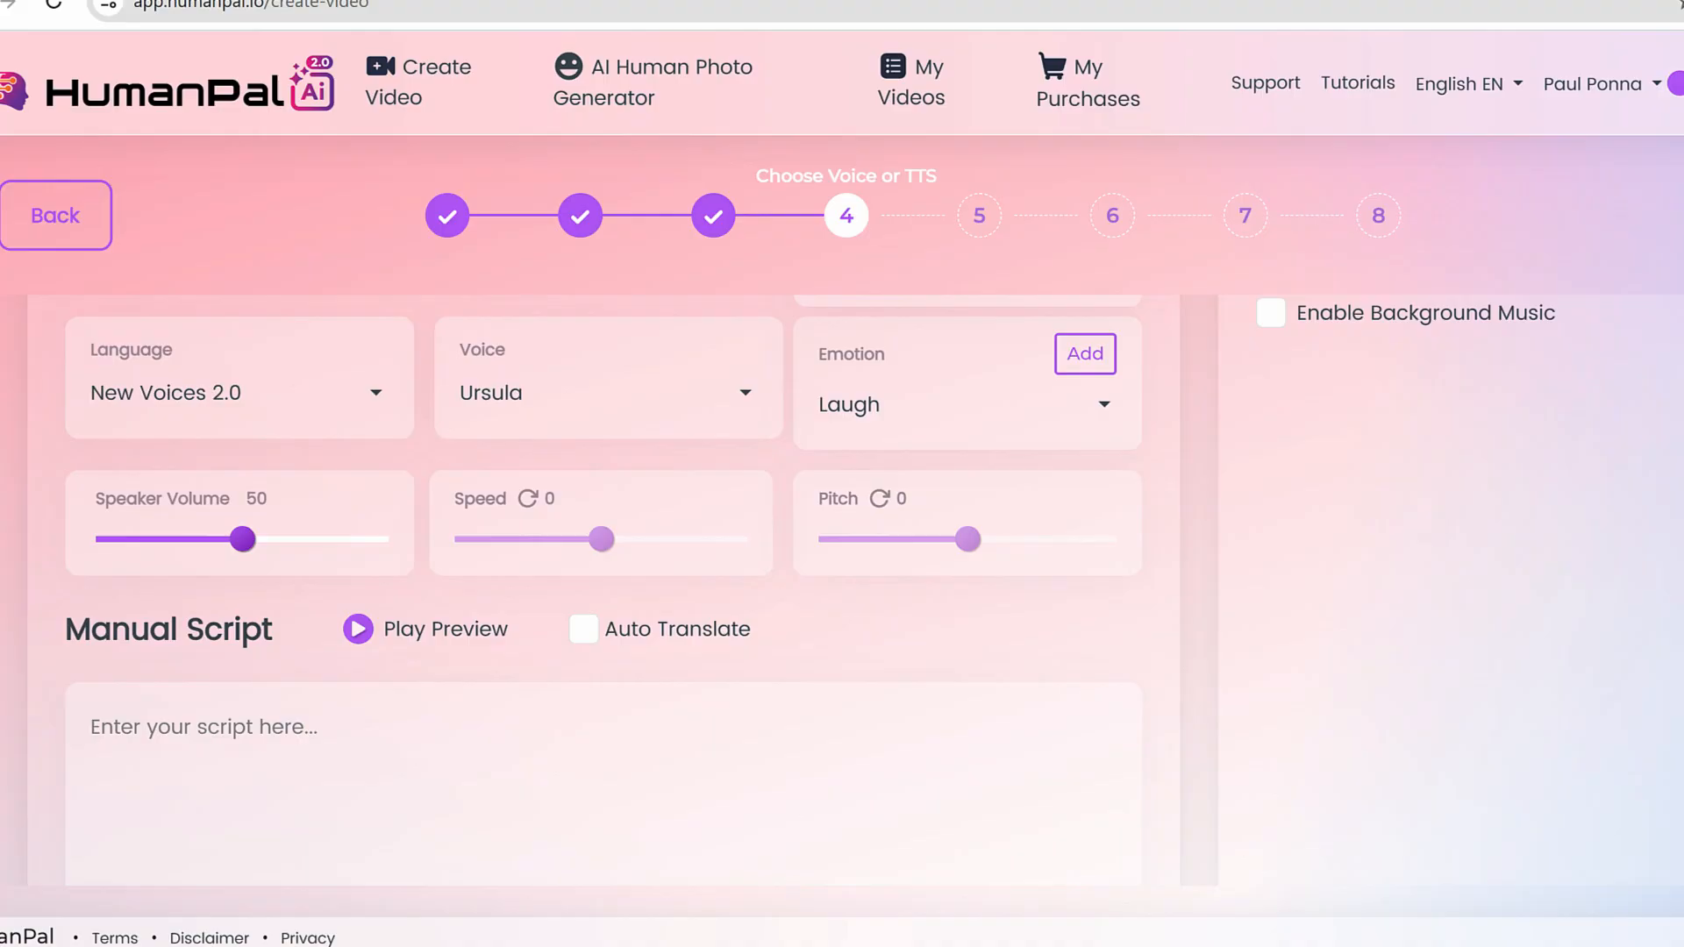
mouse_move(421, 765)
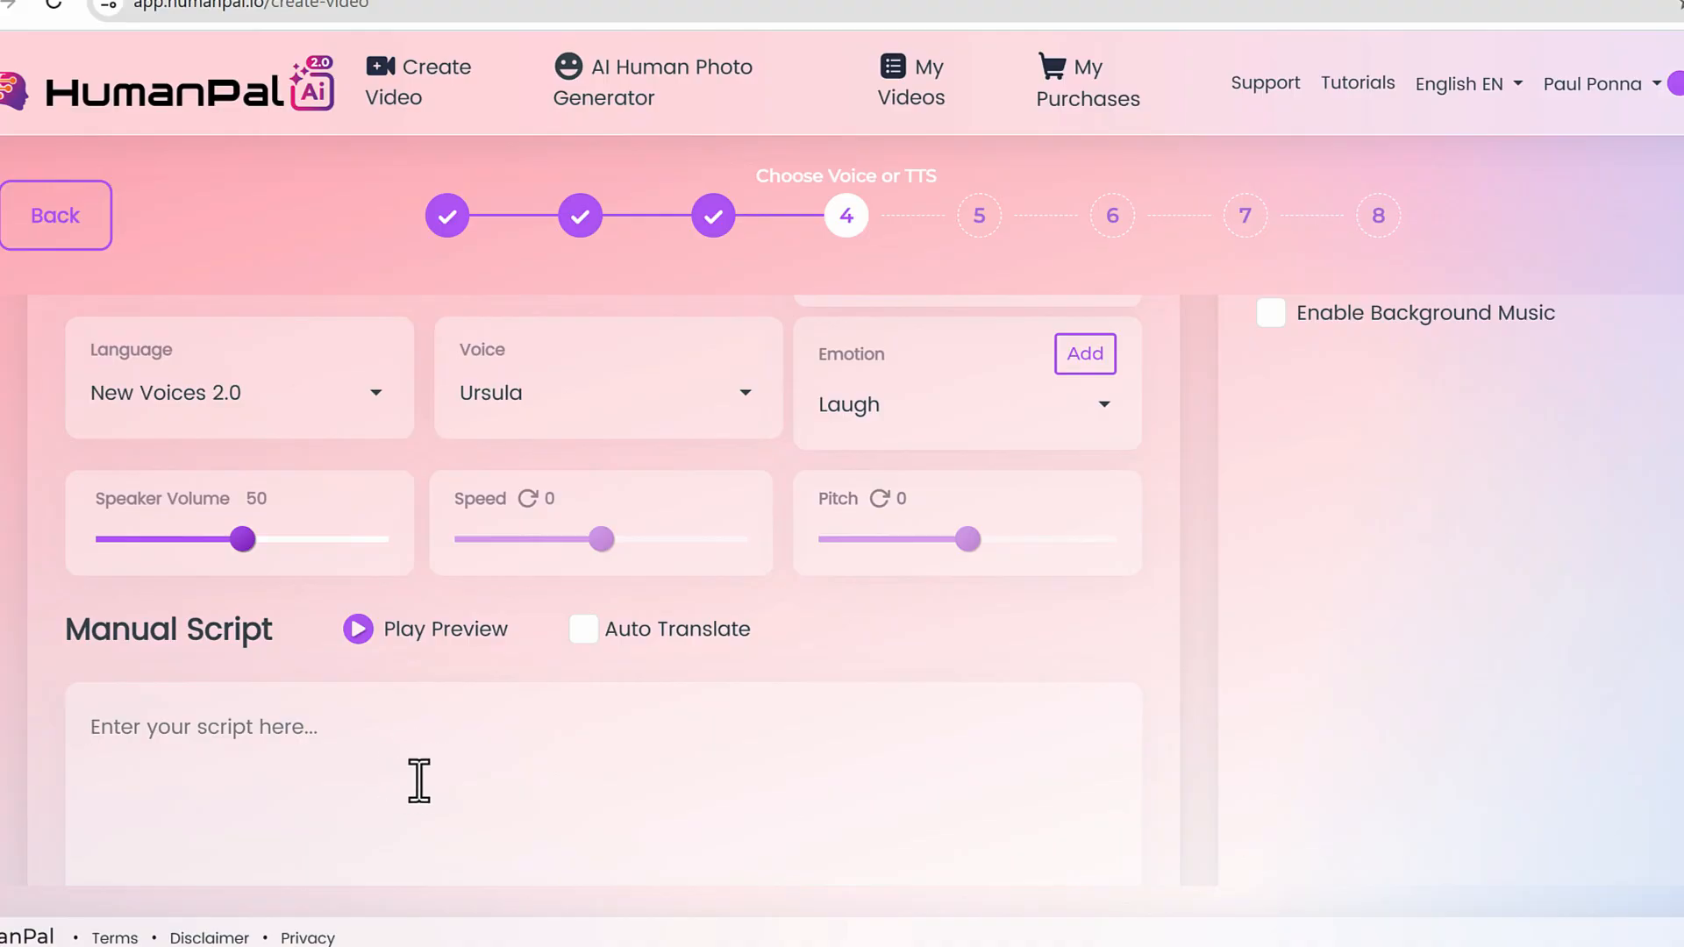
mouse_move(623, 777)
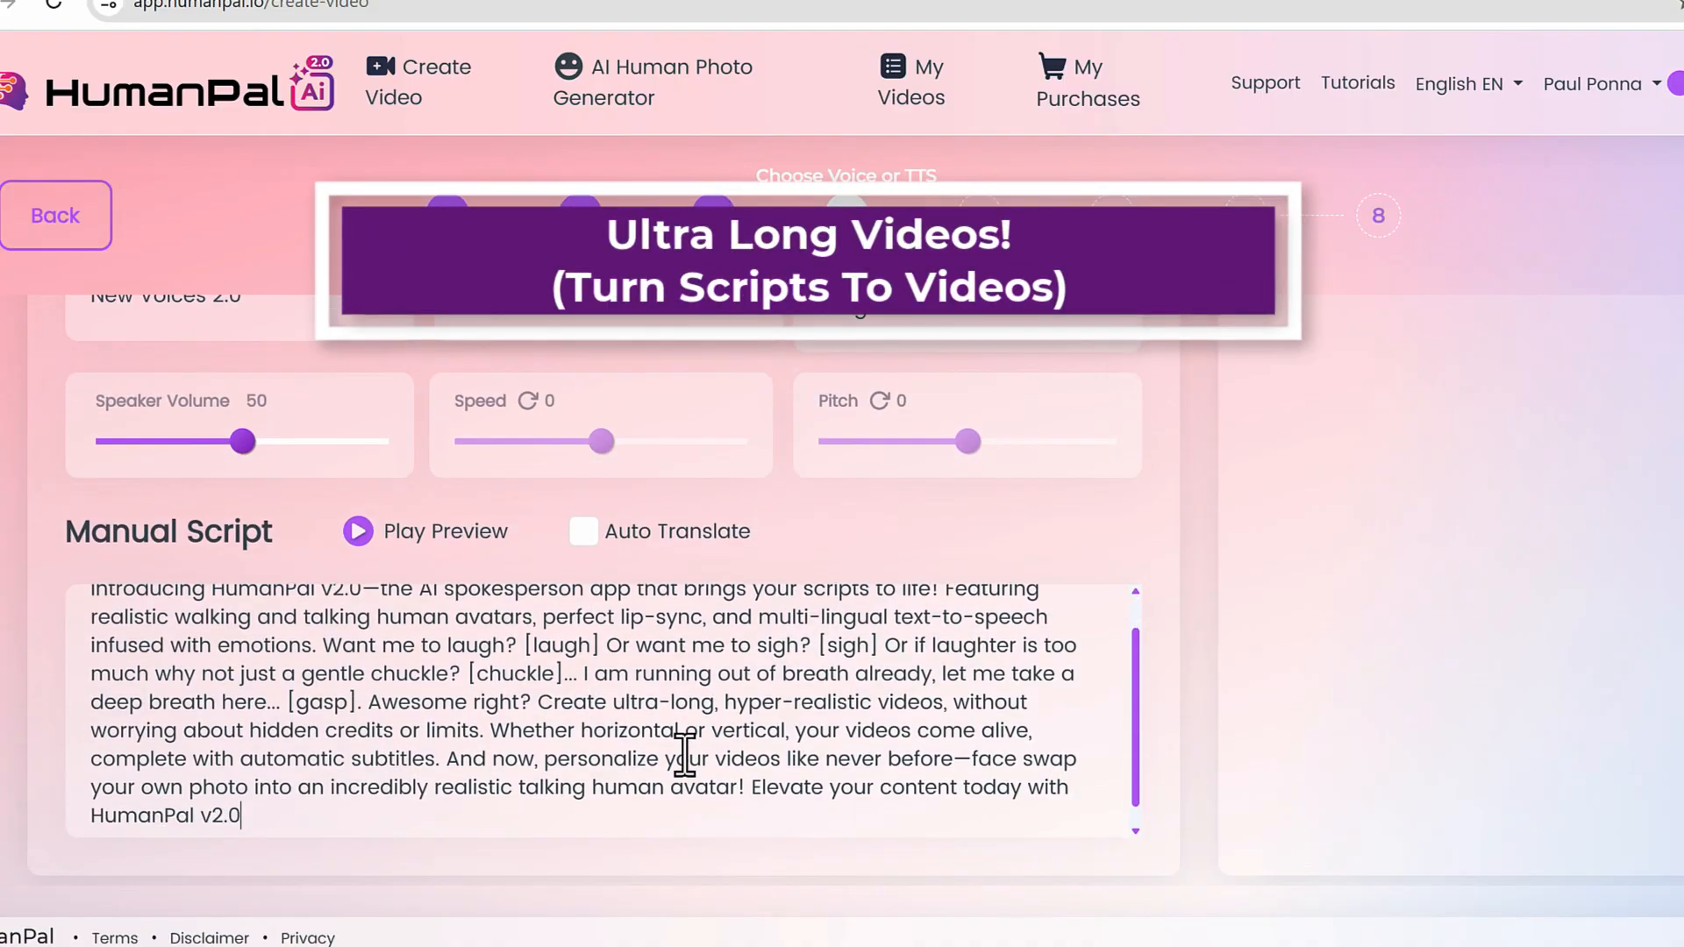
Review the script's [laugh], [sigh], [chuckle] and [gasp] emotion tags
scroll("up", 3)
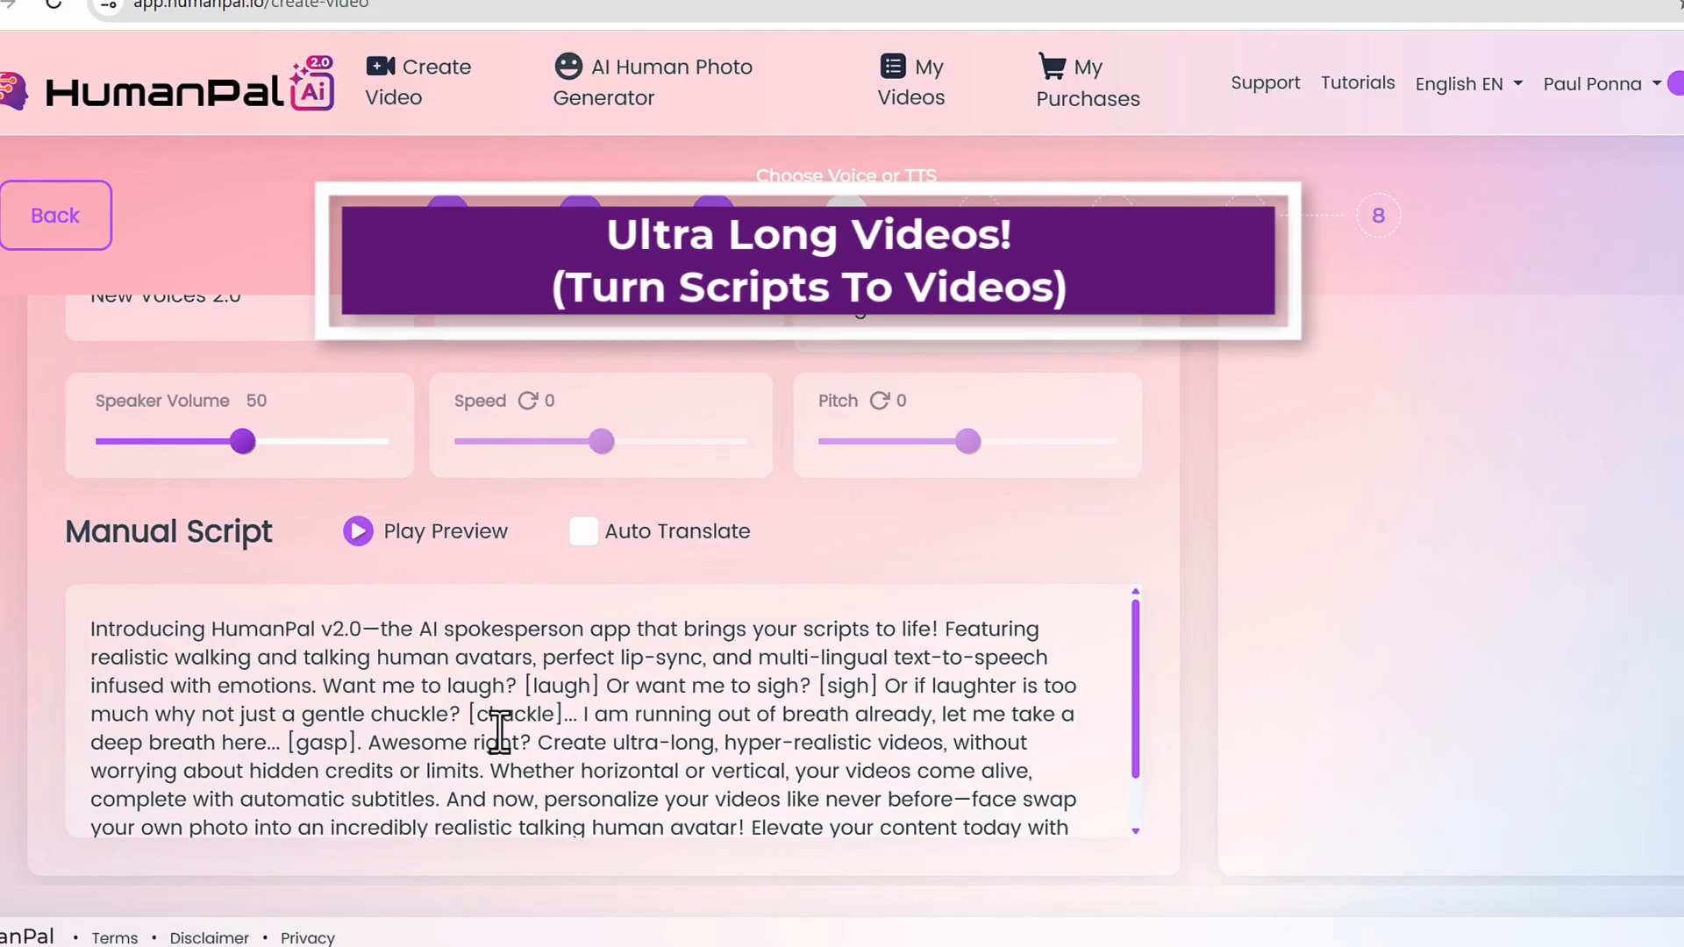
mouse_move(323, 693)
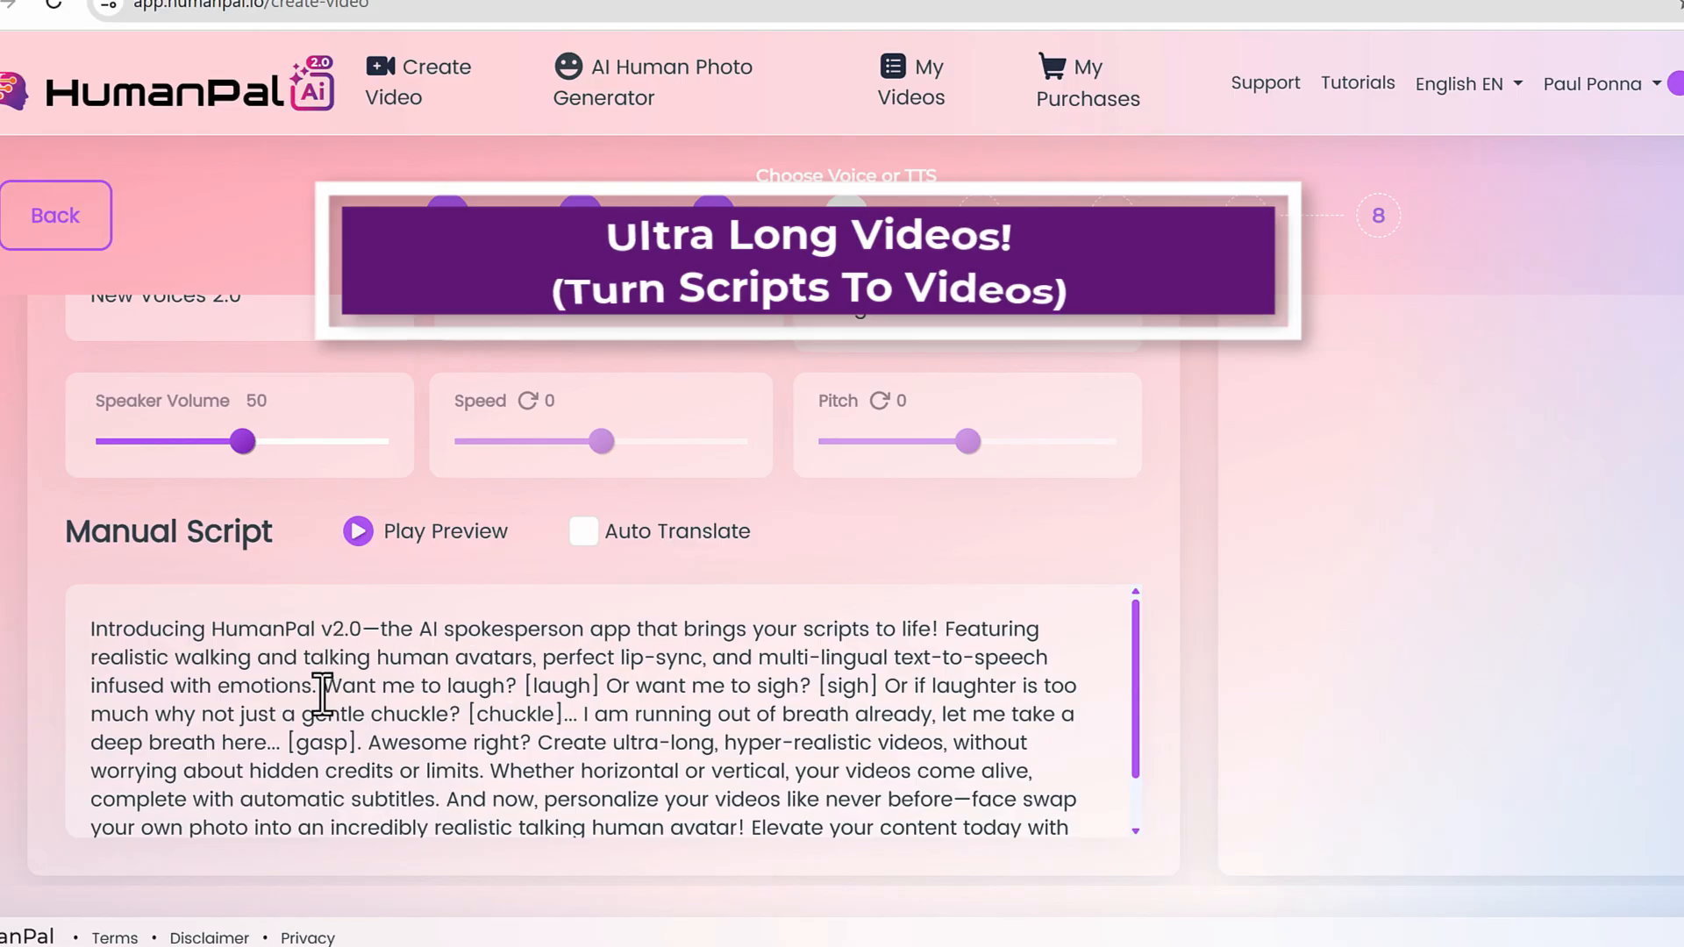
double_click(558, 686)
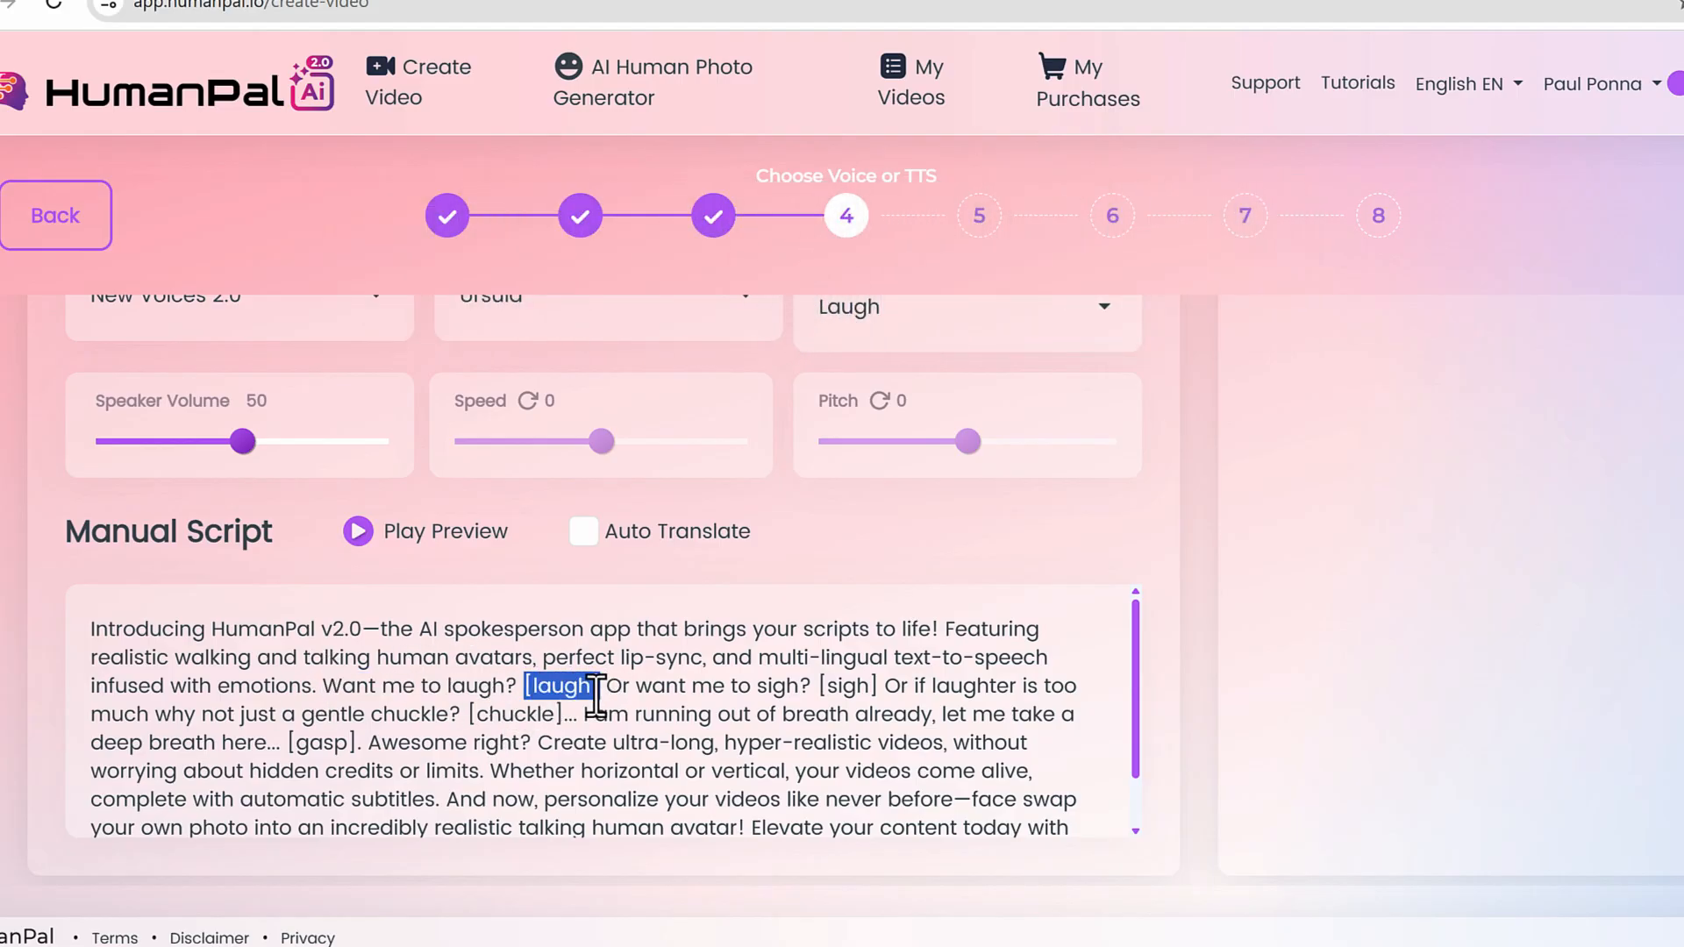
left_click(821, 714)
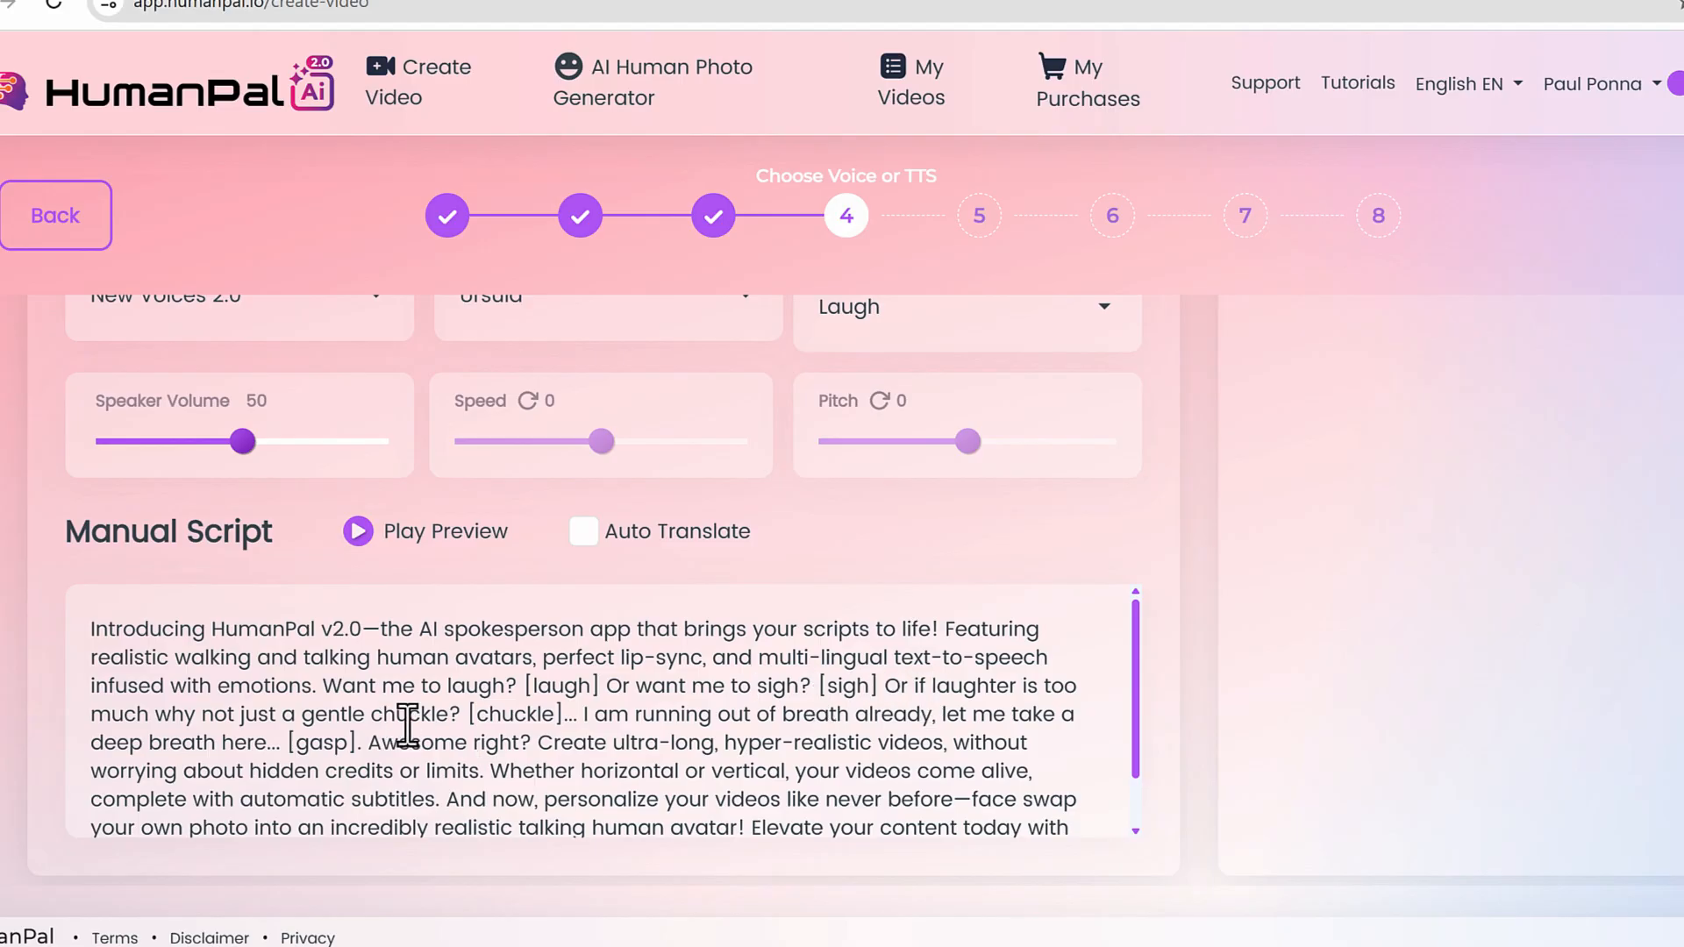
scroll("up", 3)
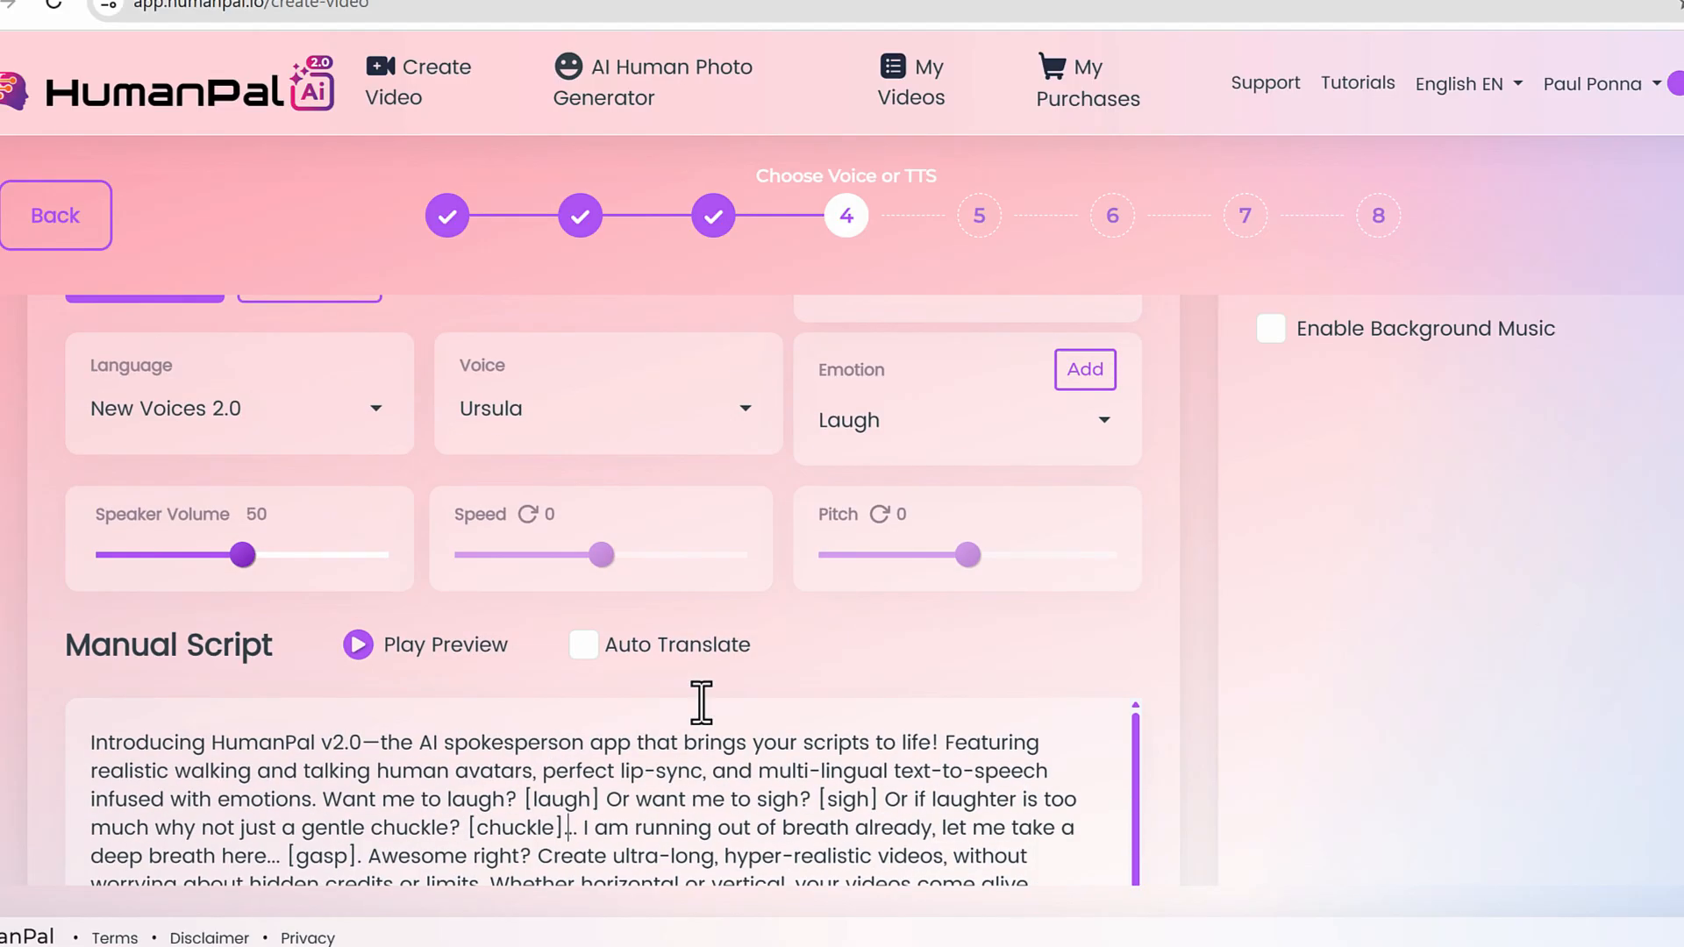
scroll("down", 3)
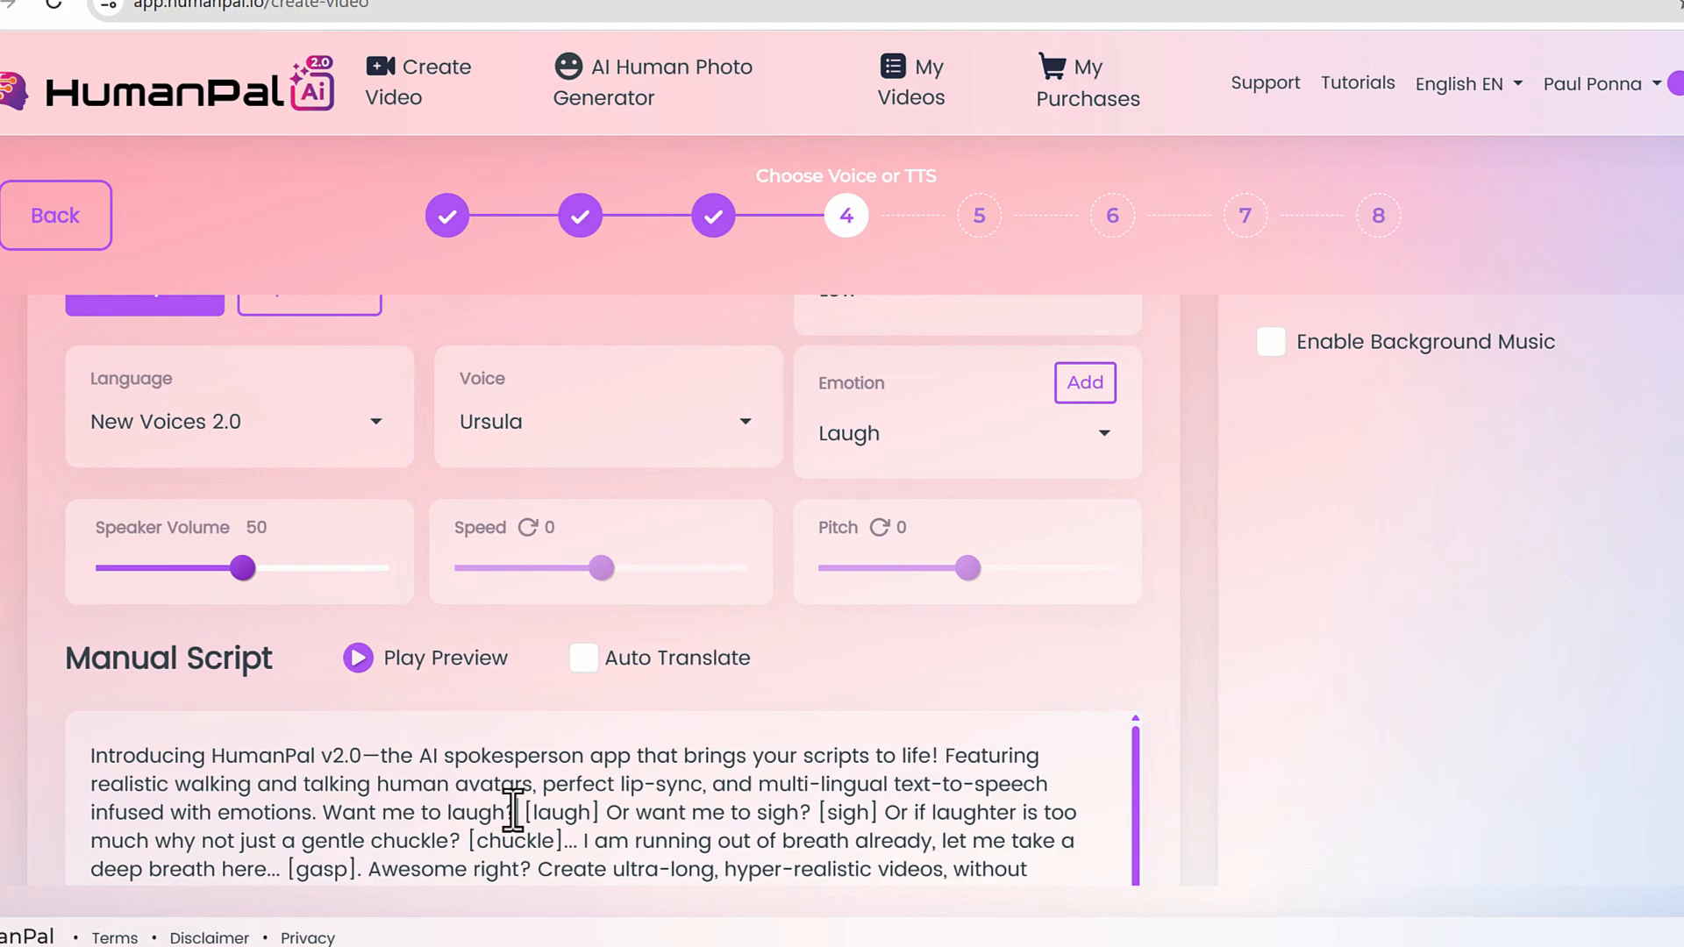
scroll("down", 3)
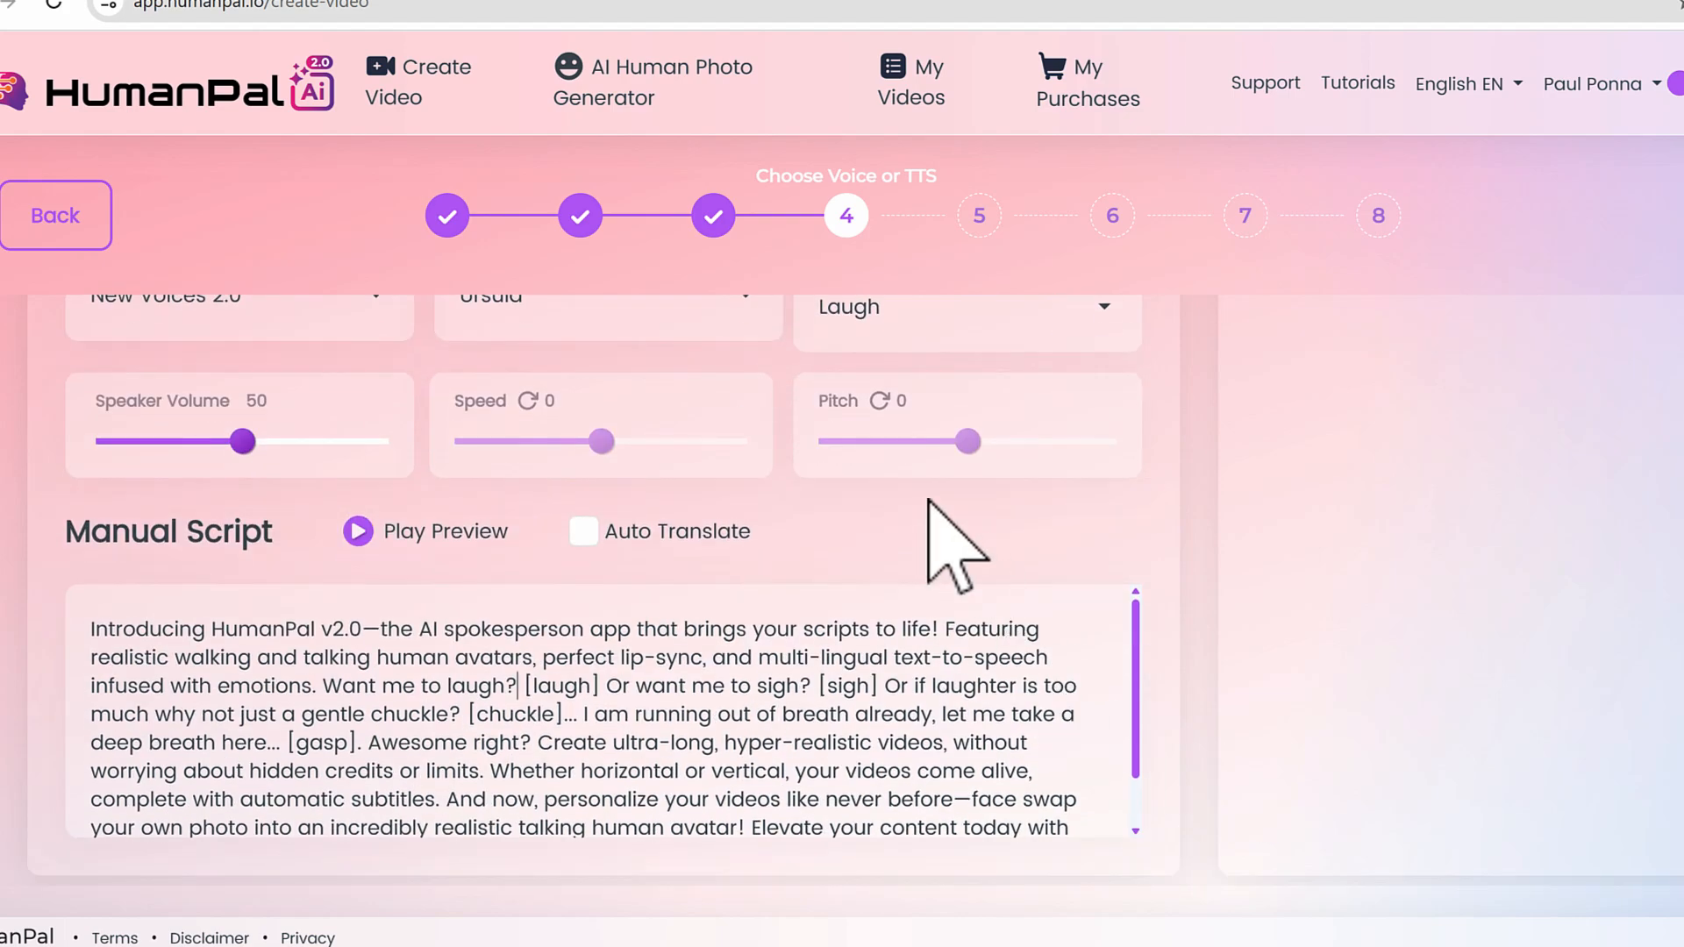
scroll("up", 3)
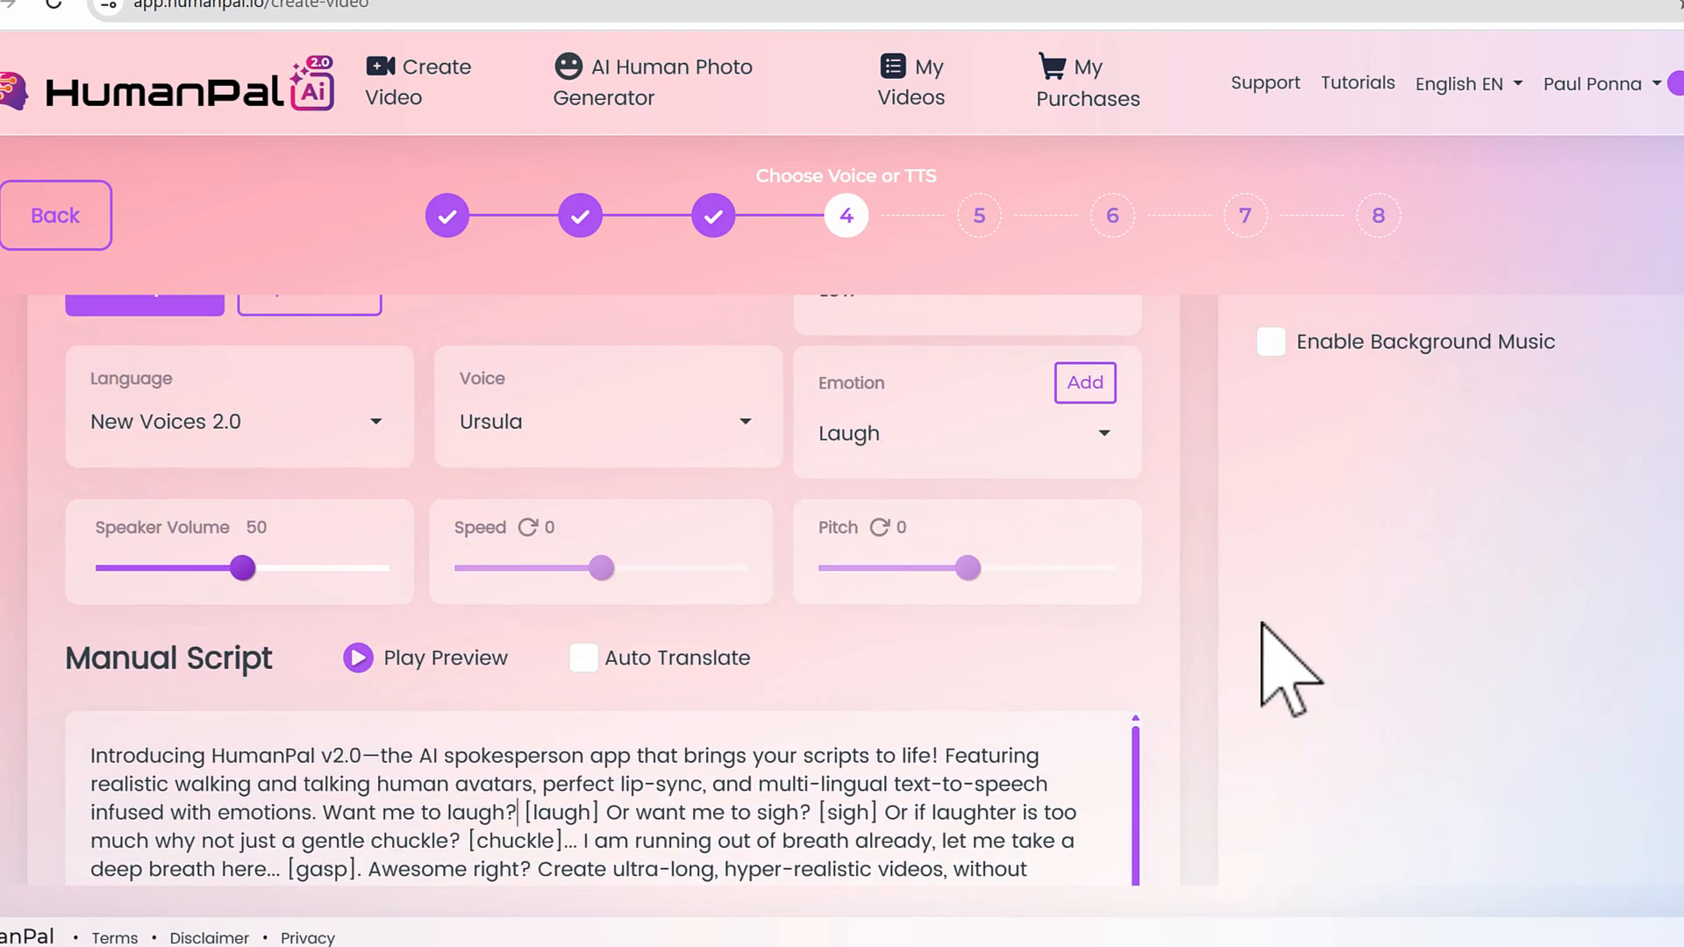
Set the text-to-speech emotion to Laugh for the Ursula voice
left_click(966, 433)
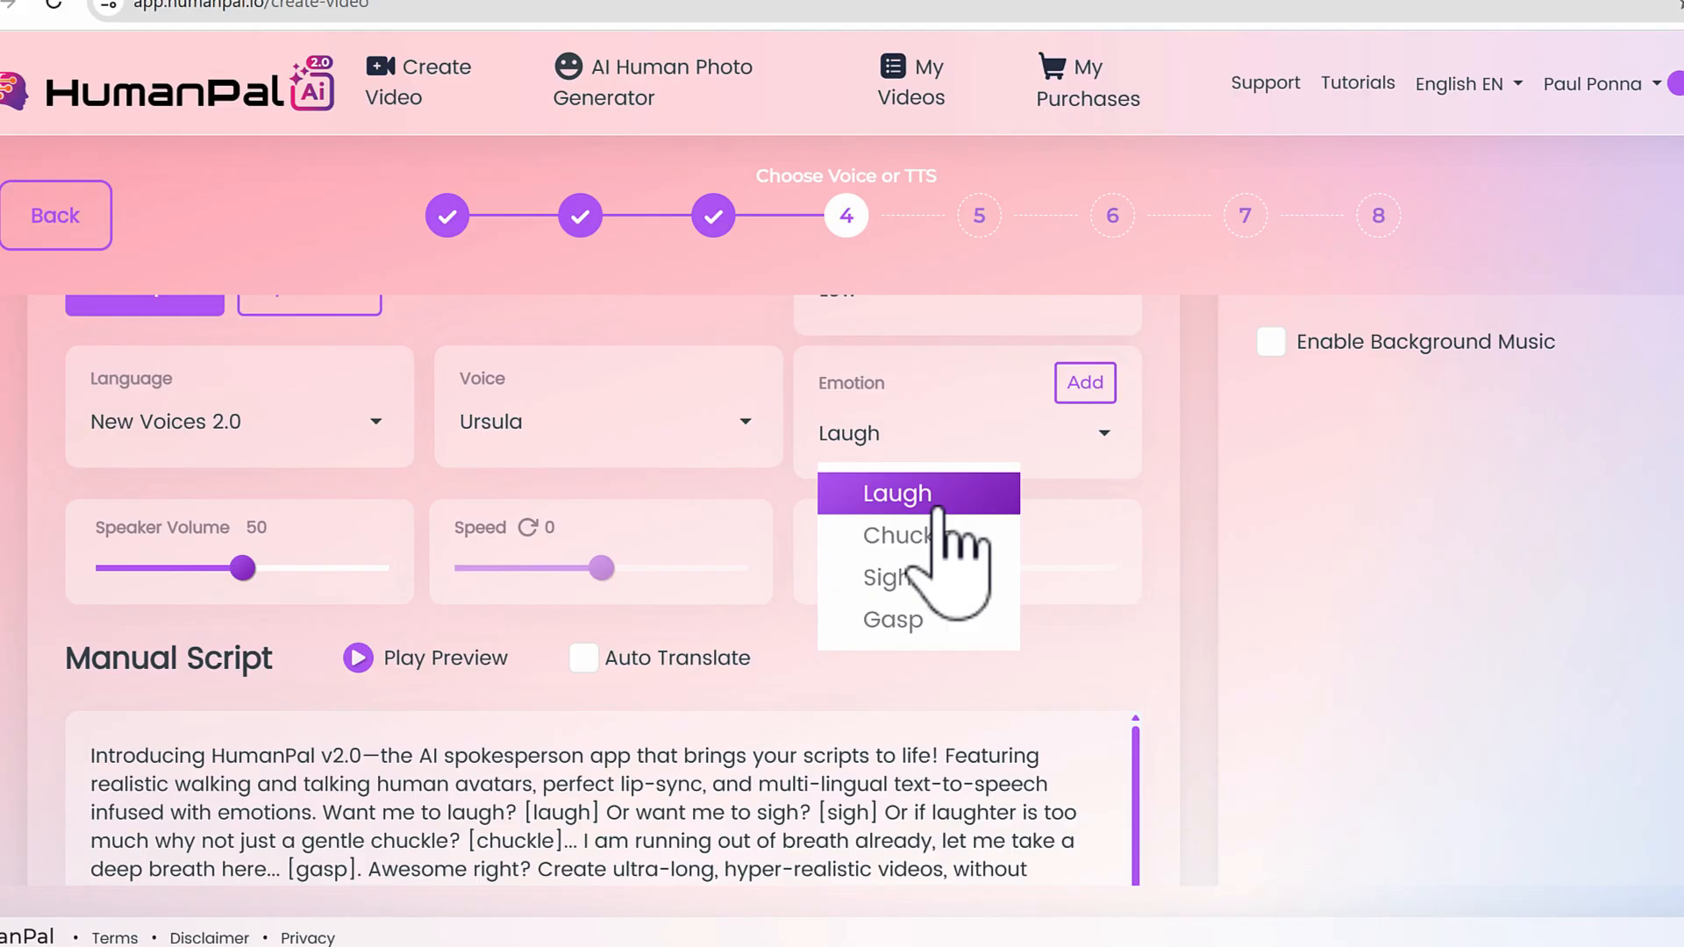
left_click(897, 493)
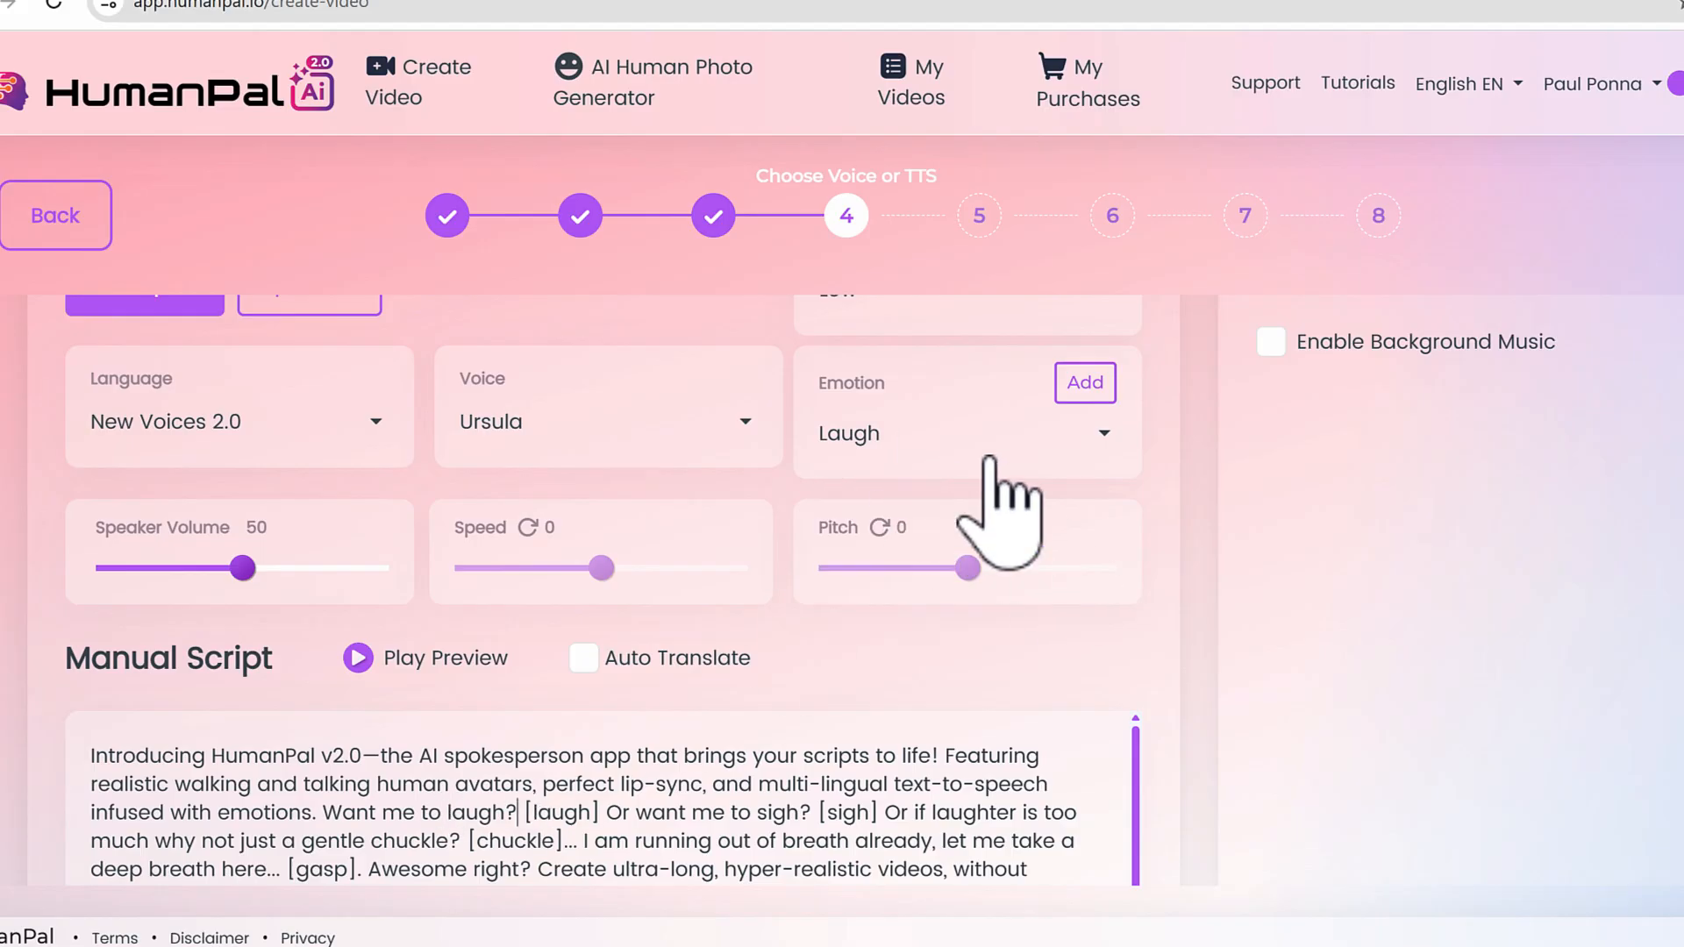
scroll("down", 3)
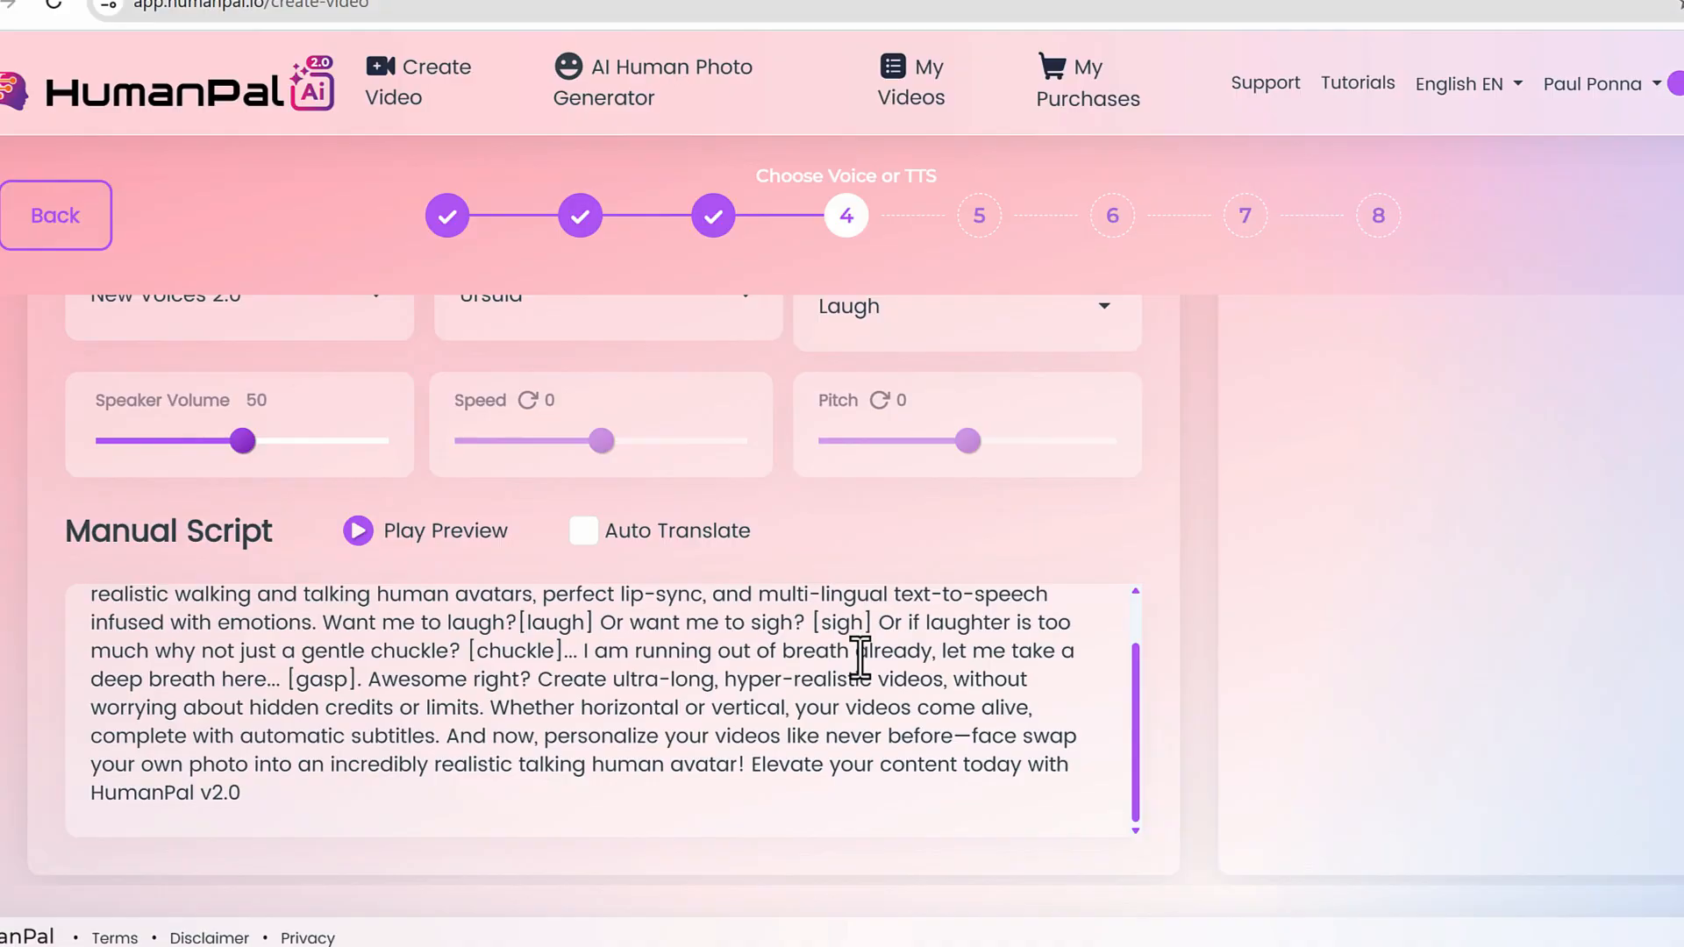
scroll("up", 3)
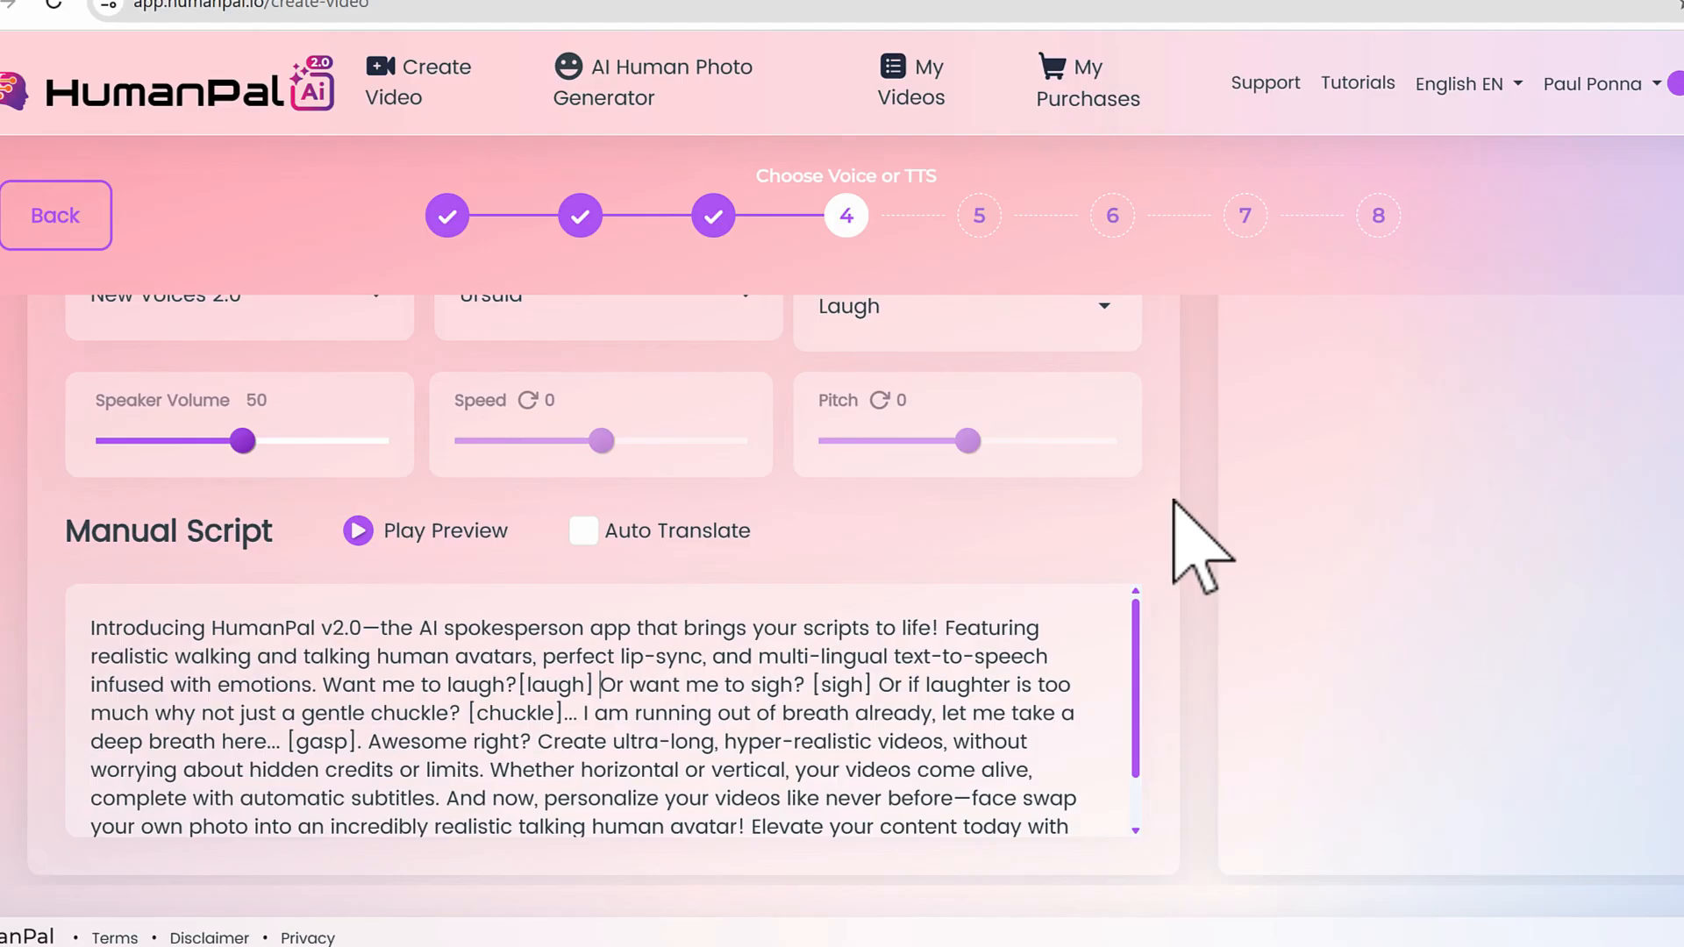
scroll("up", 3)
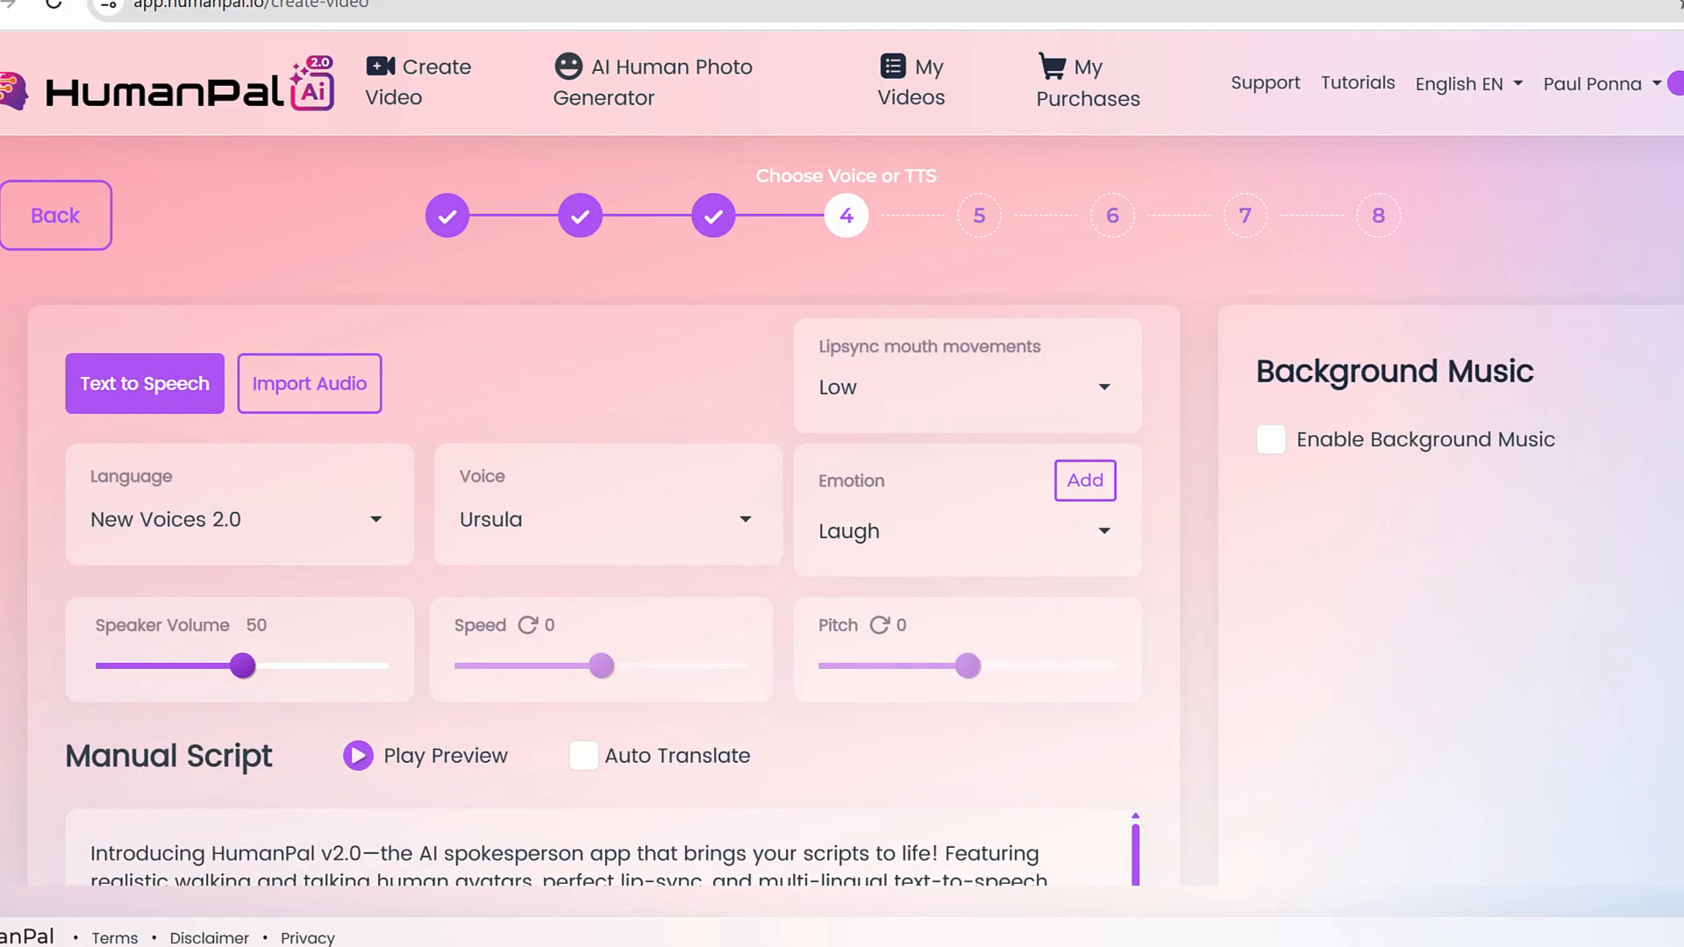
Enable background music and continue to step 5, Text Position
left_click(1271, 438)
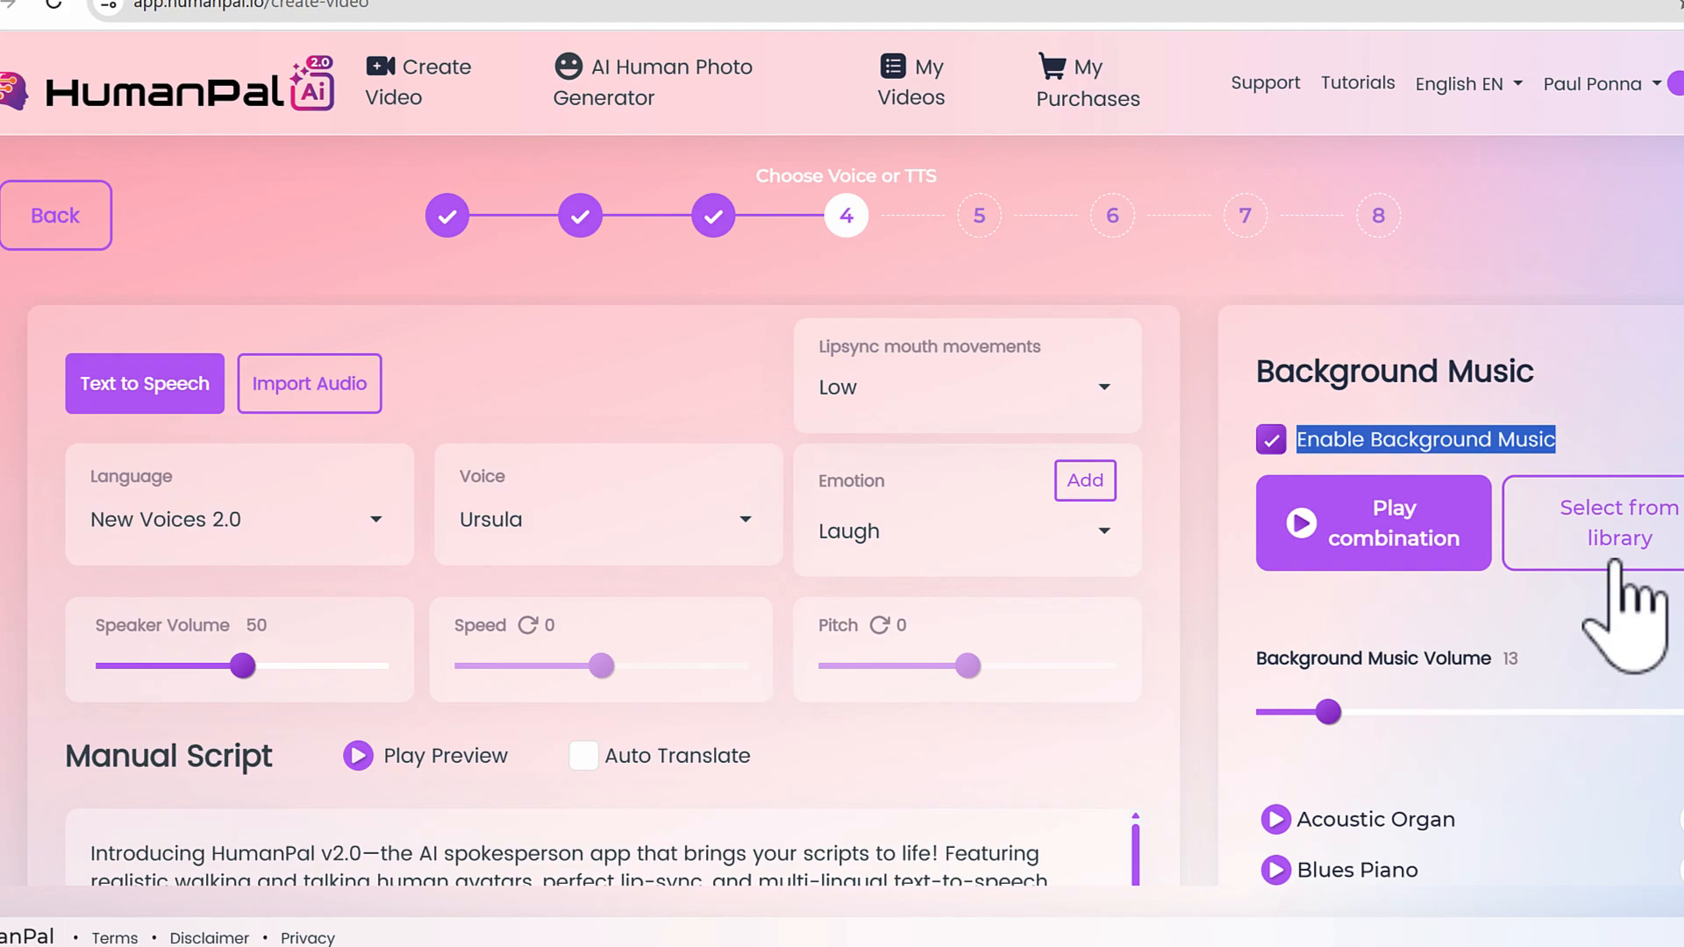
left_click(1271, 439)
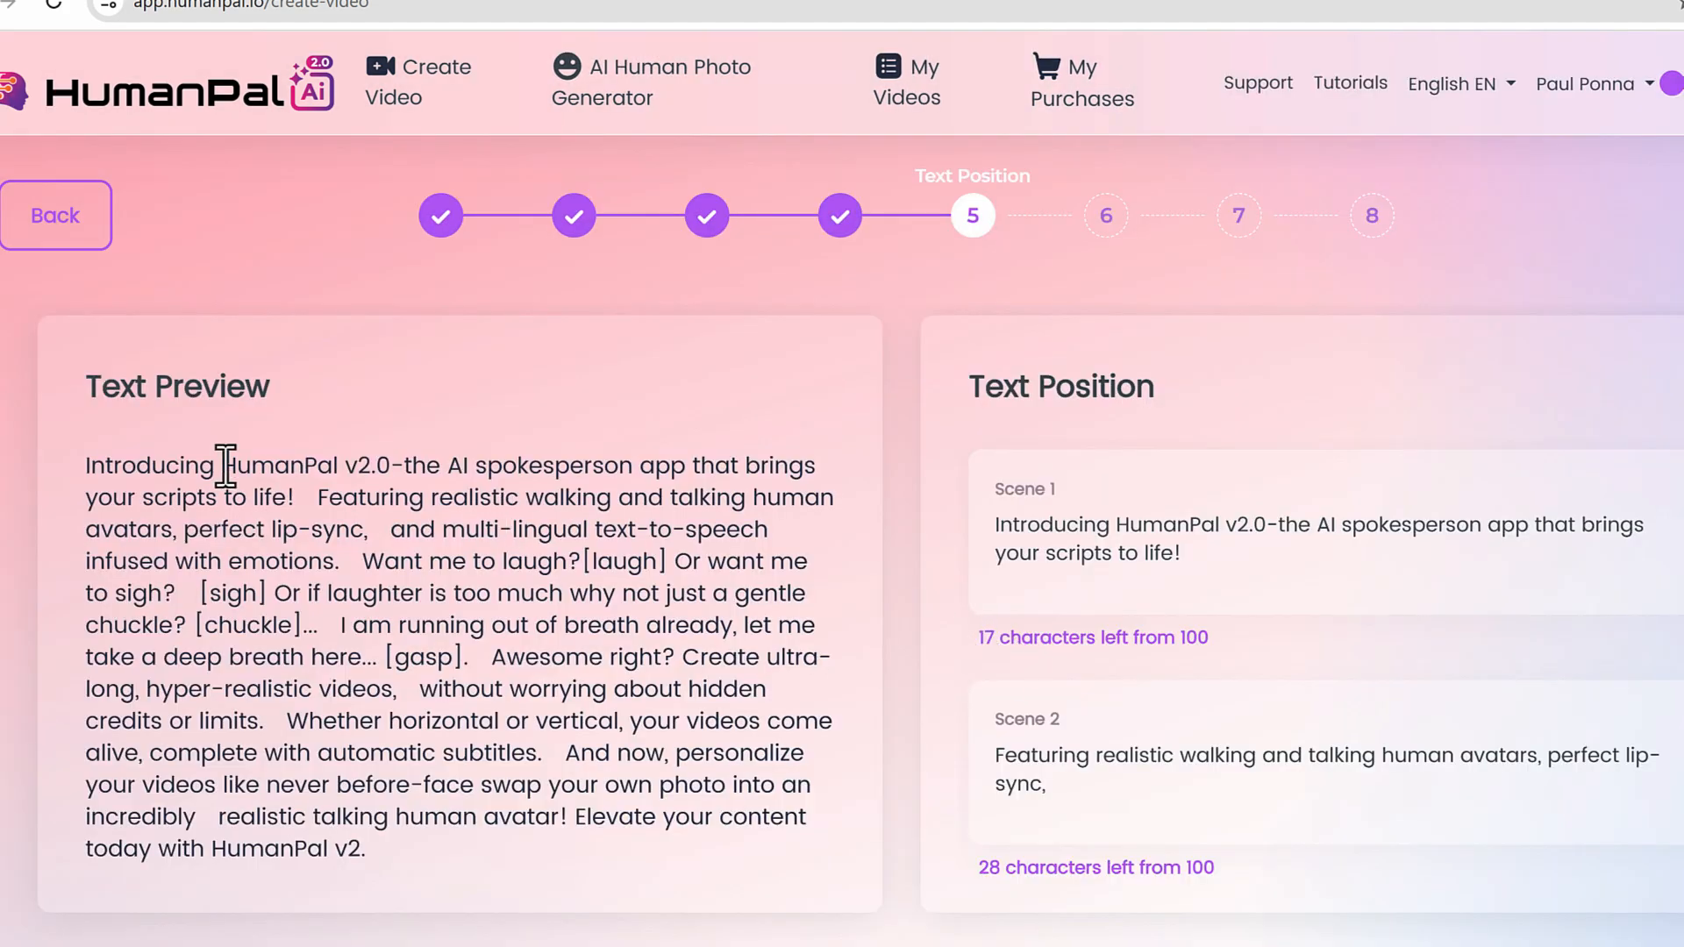
Accept the scene split and proceed so the preview scenes render on step 7
scroll("down", 3)
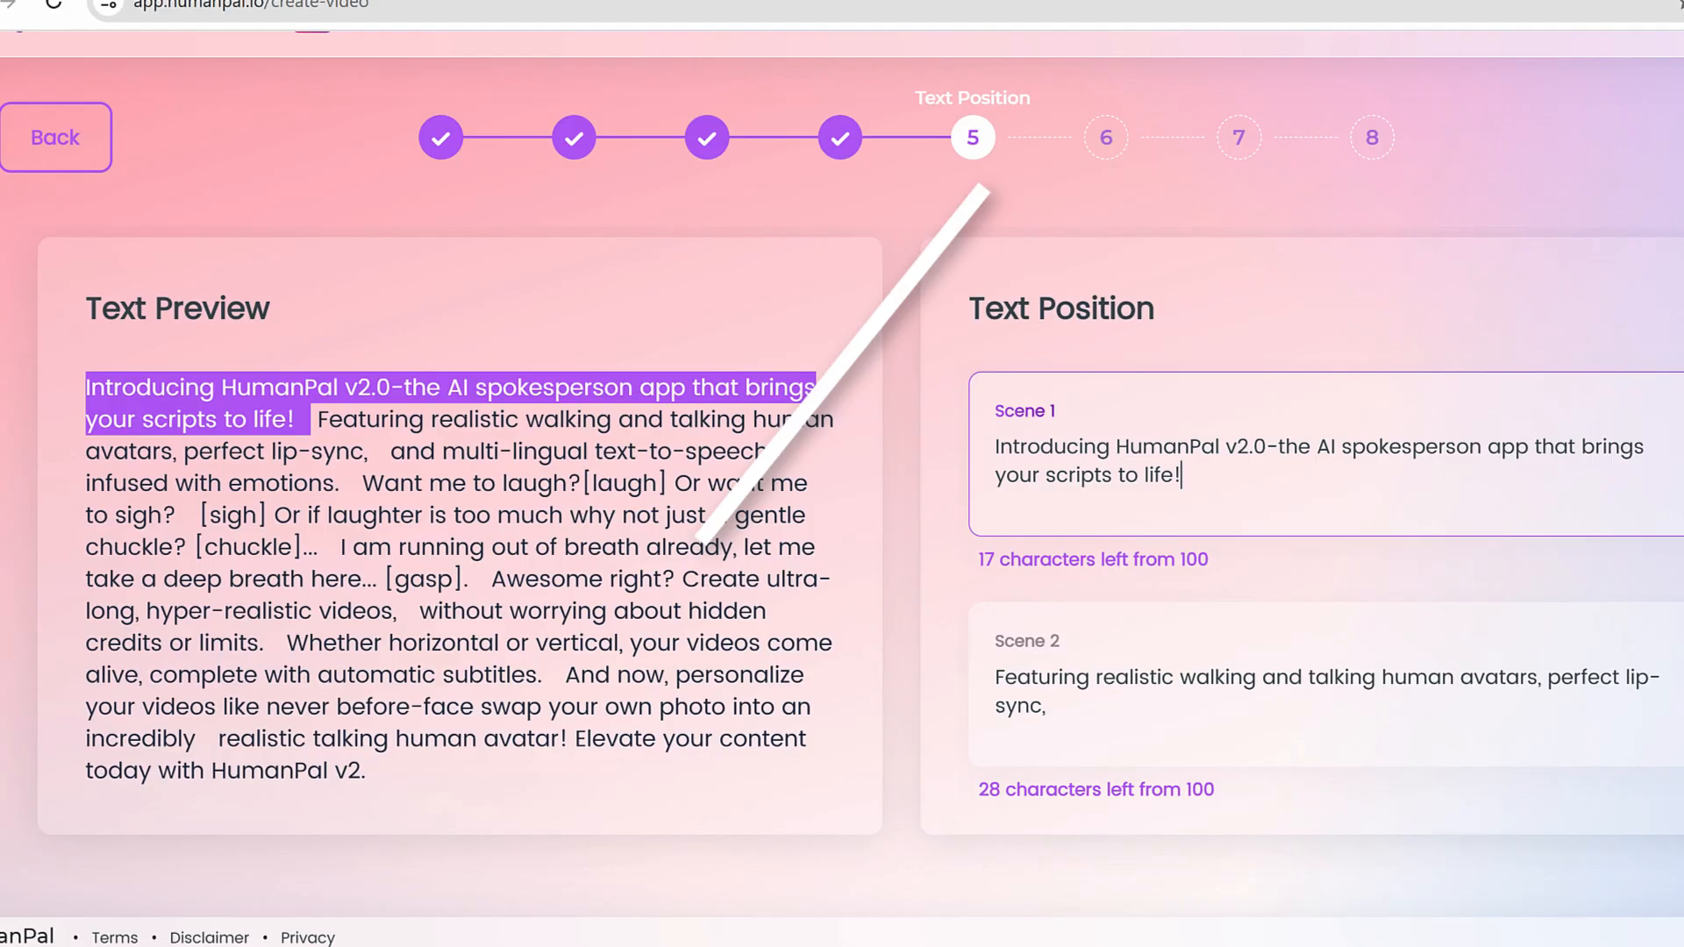
left_click(970, 137)
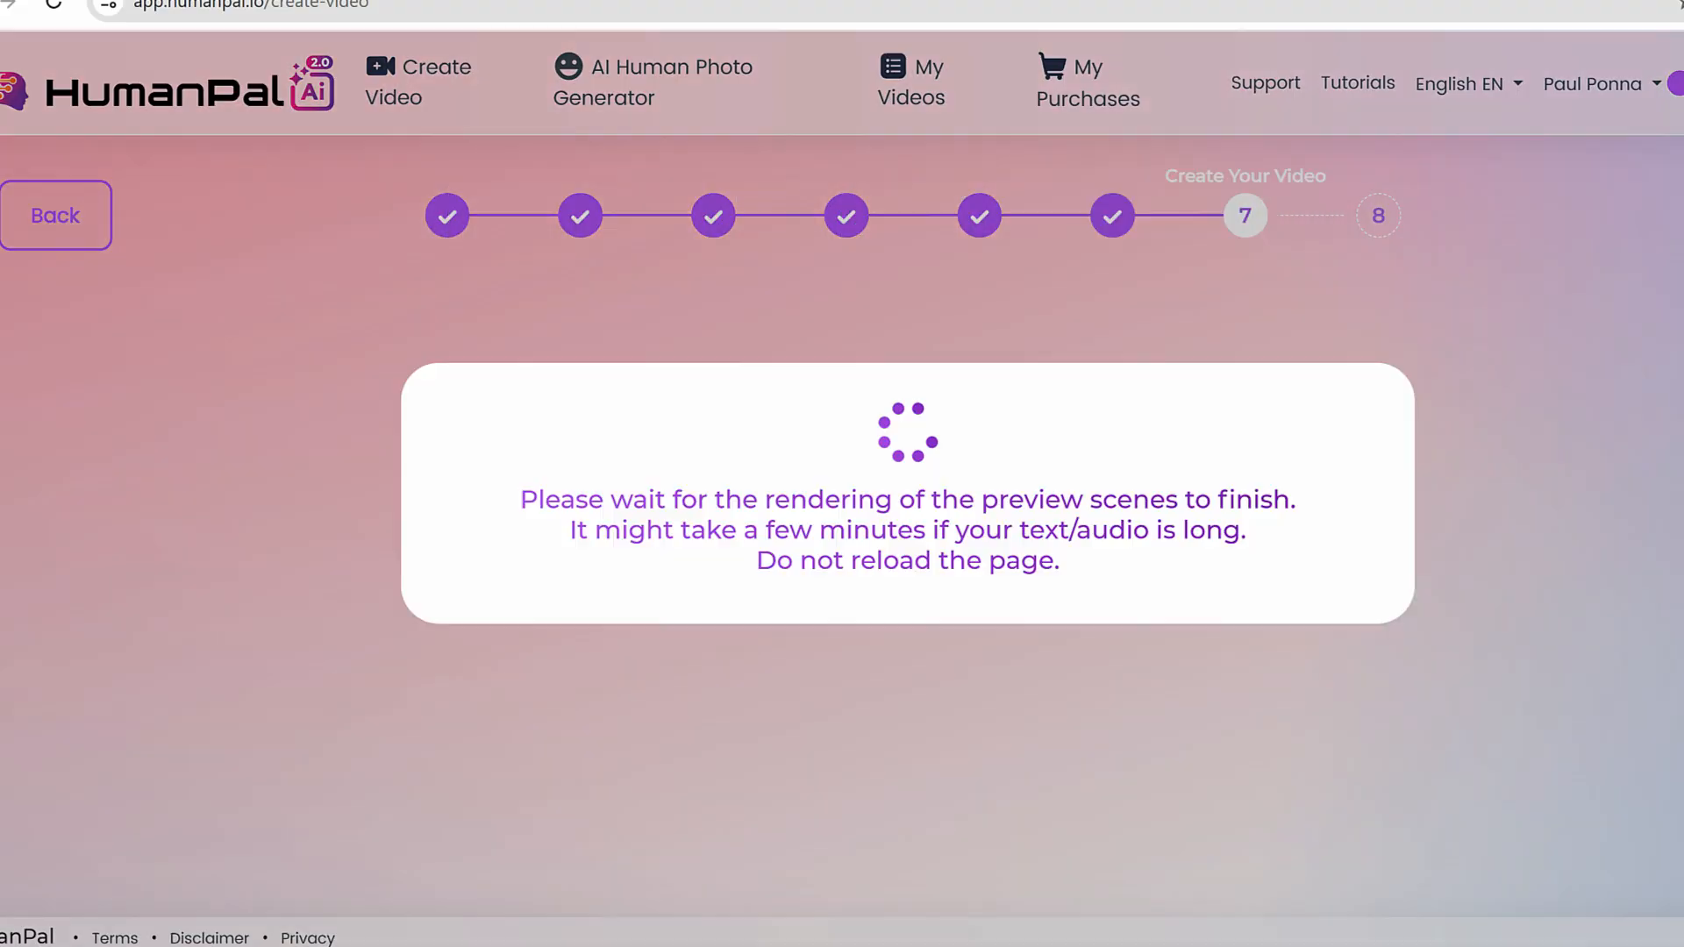
mouse_move(1285, 569)
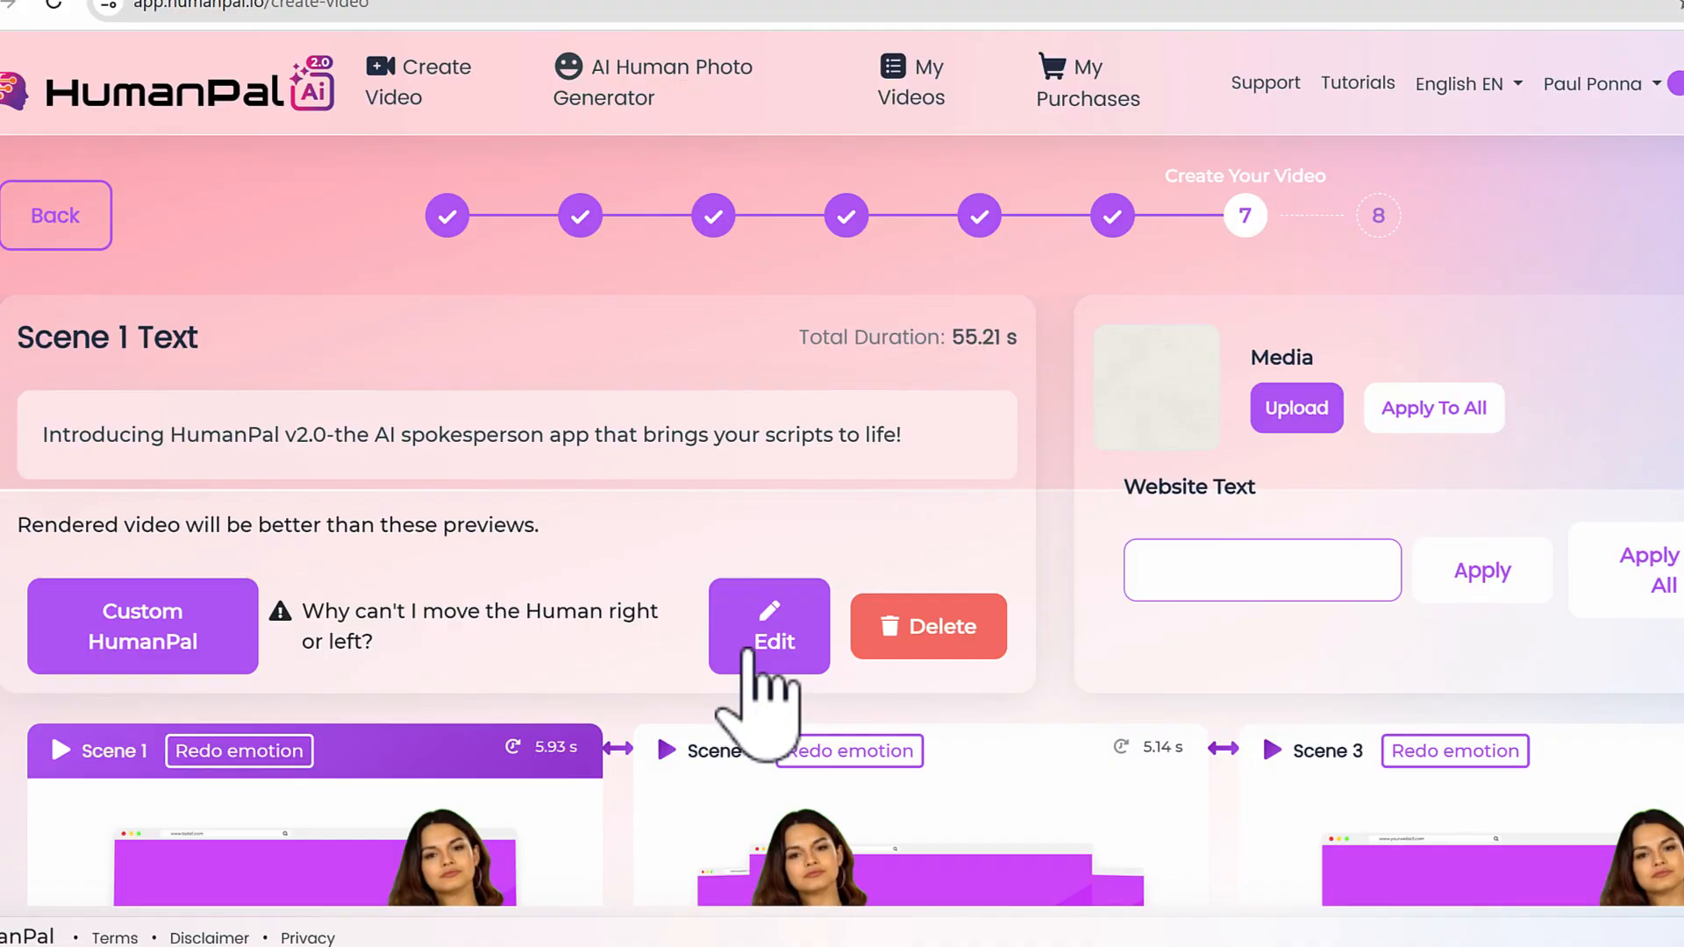
left_click(768, 627)
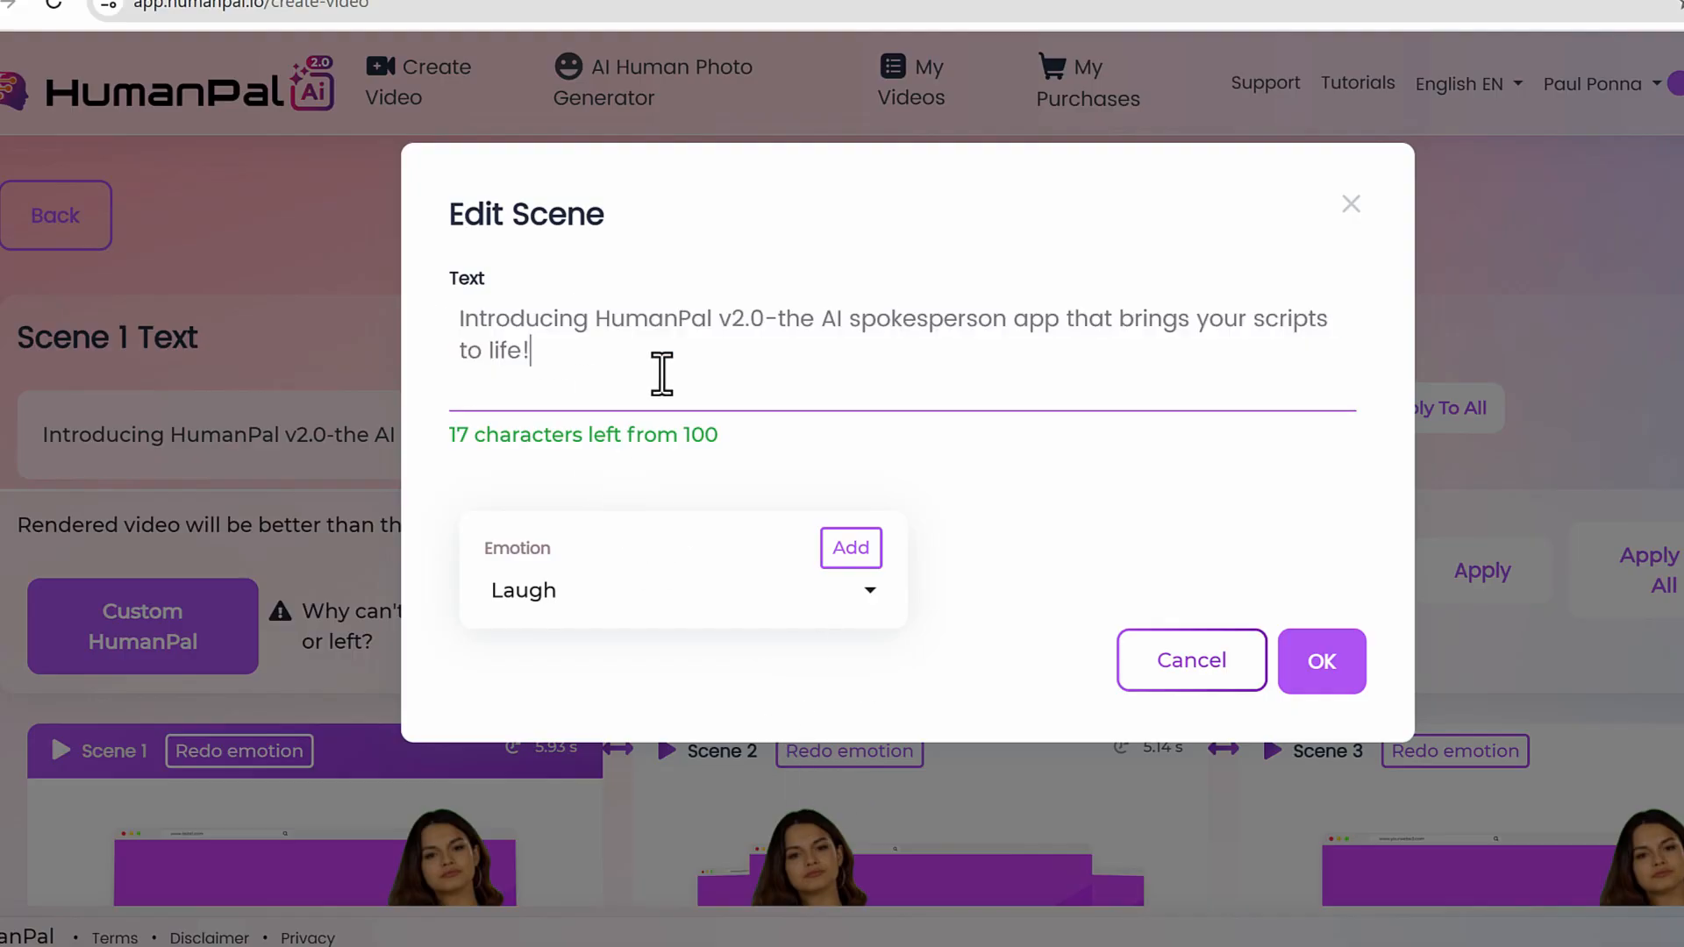
mouse_move(1160, 323)
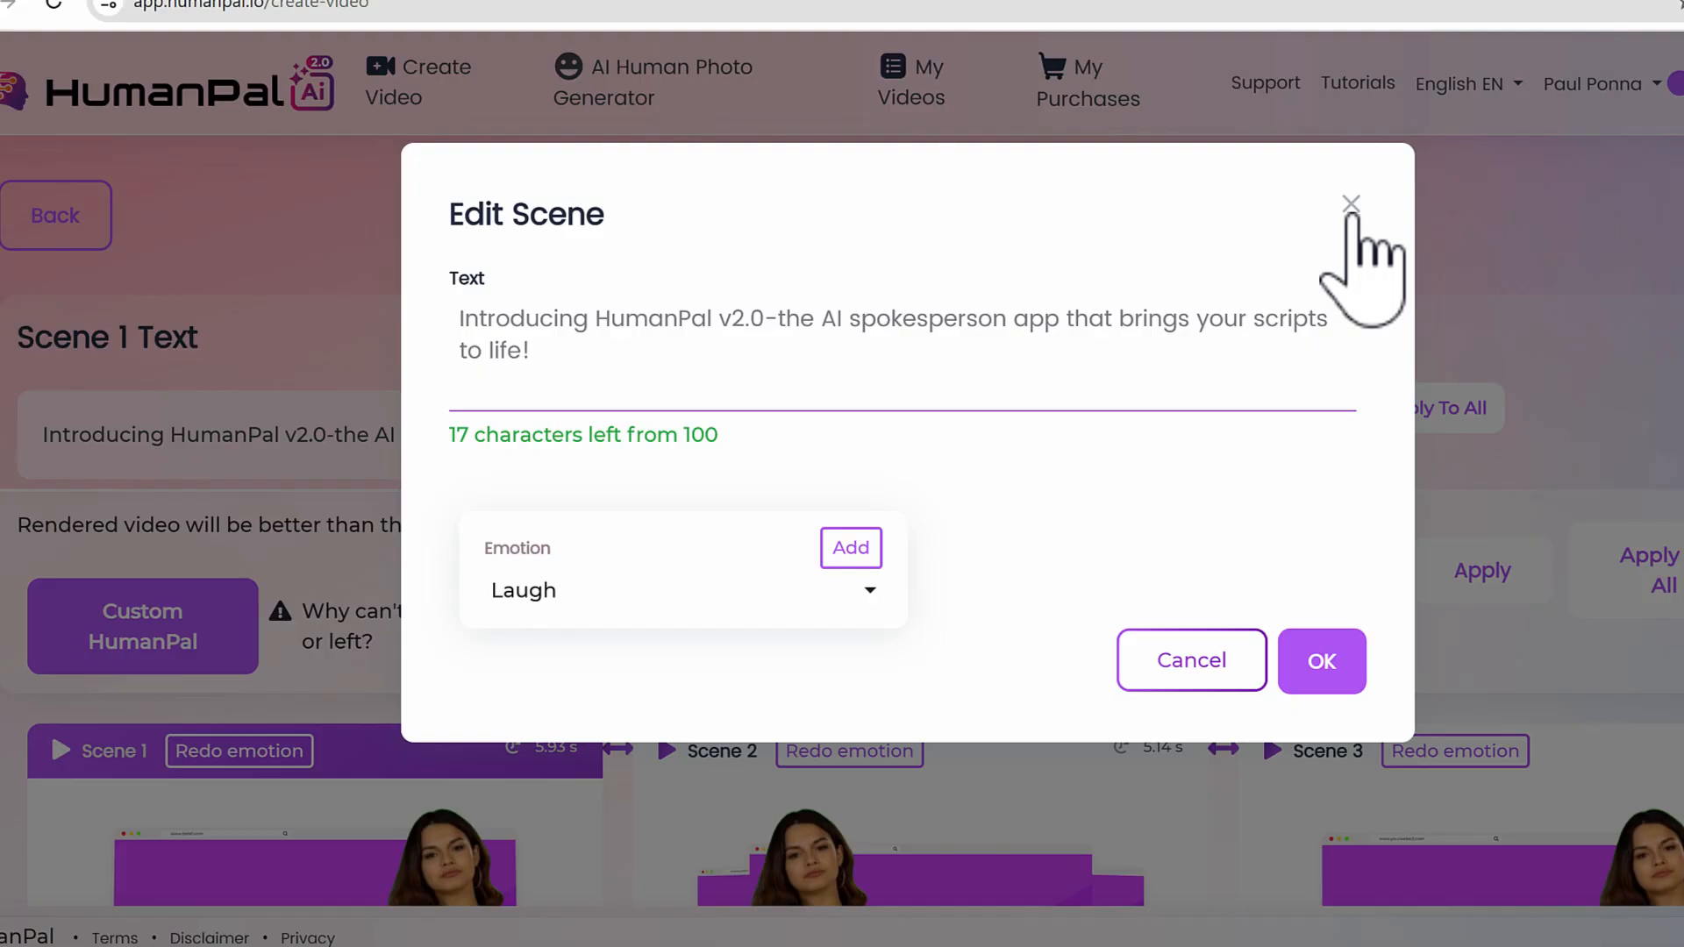
left_click(1351, 203)
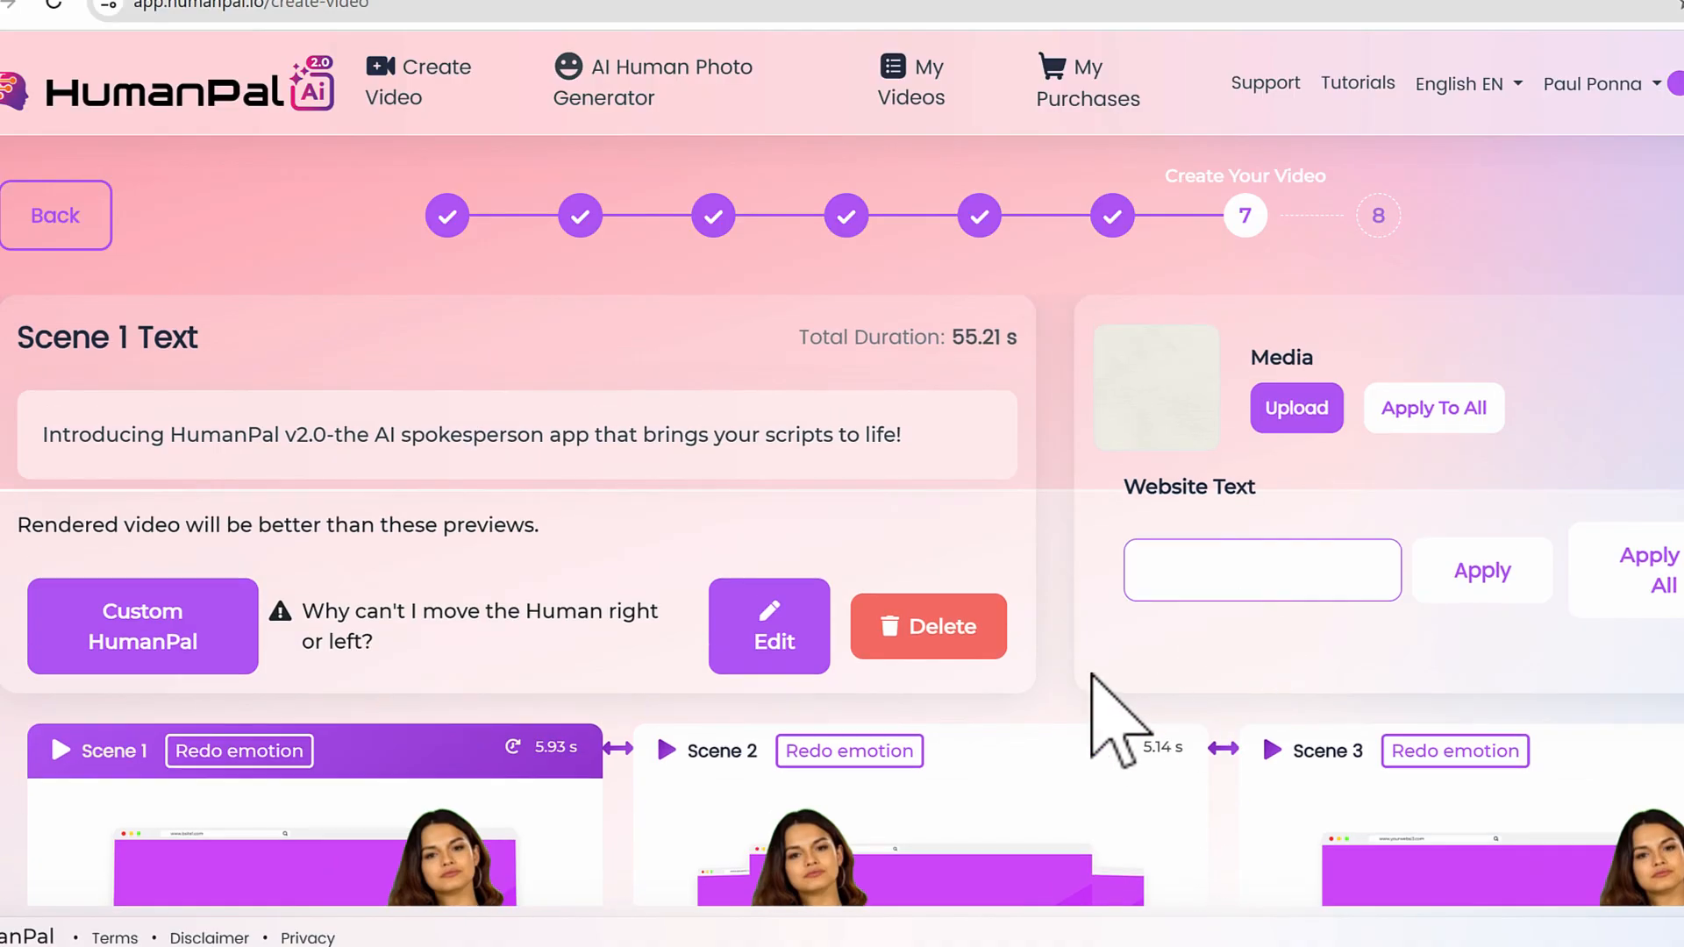
scroll("down", 3)
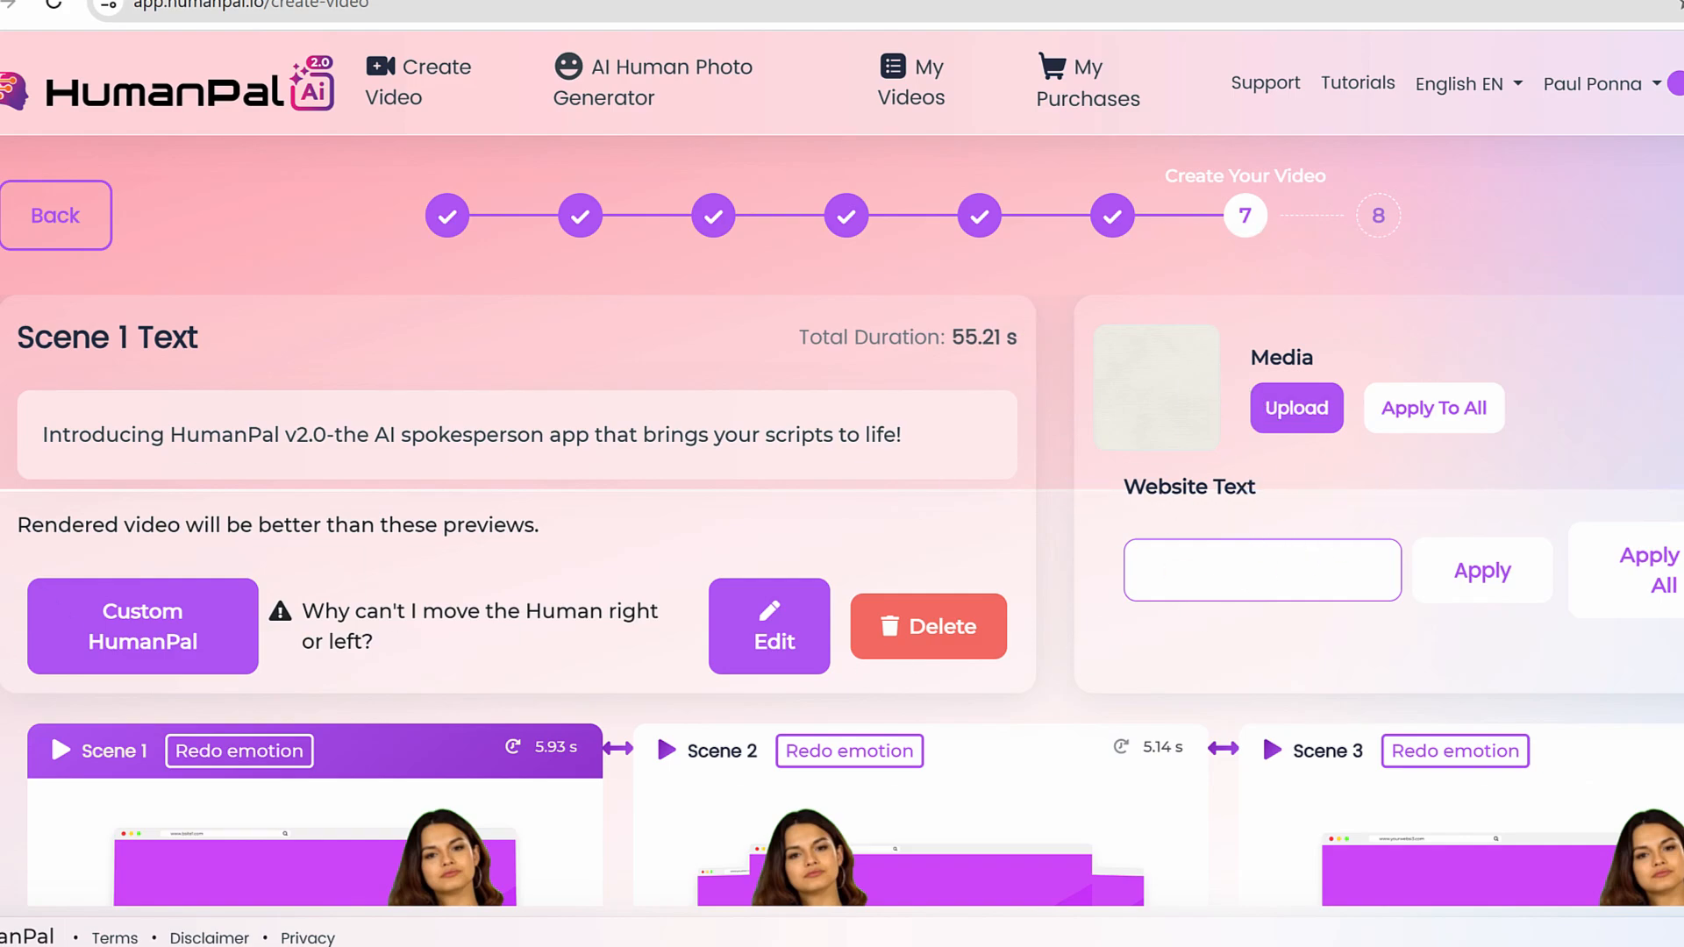
Set library video 2 from the Video media library as Scene 1's media
left_click(1294, 409)
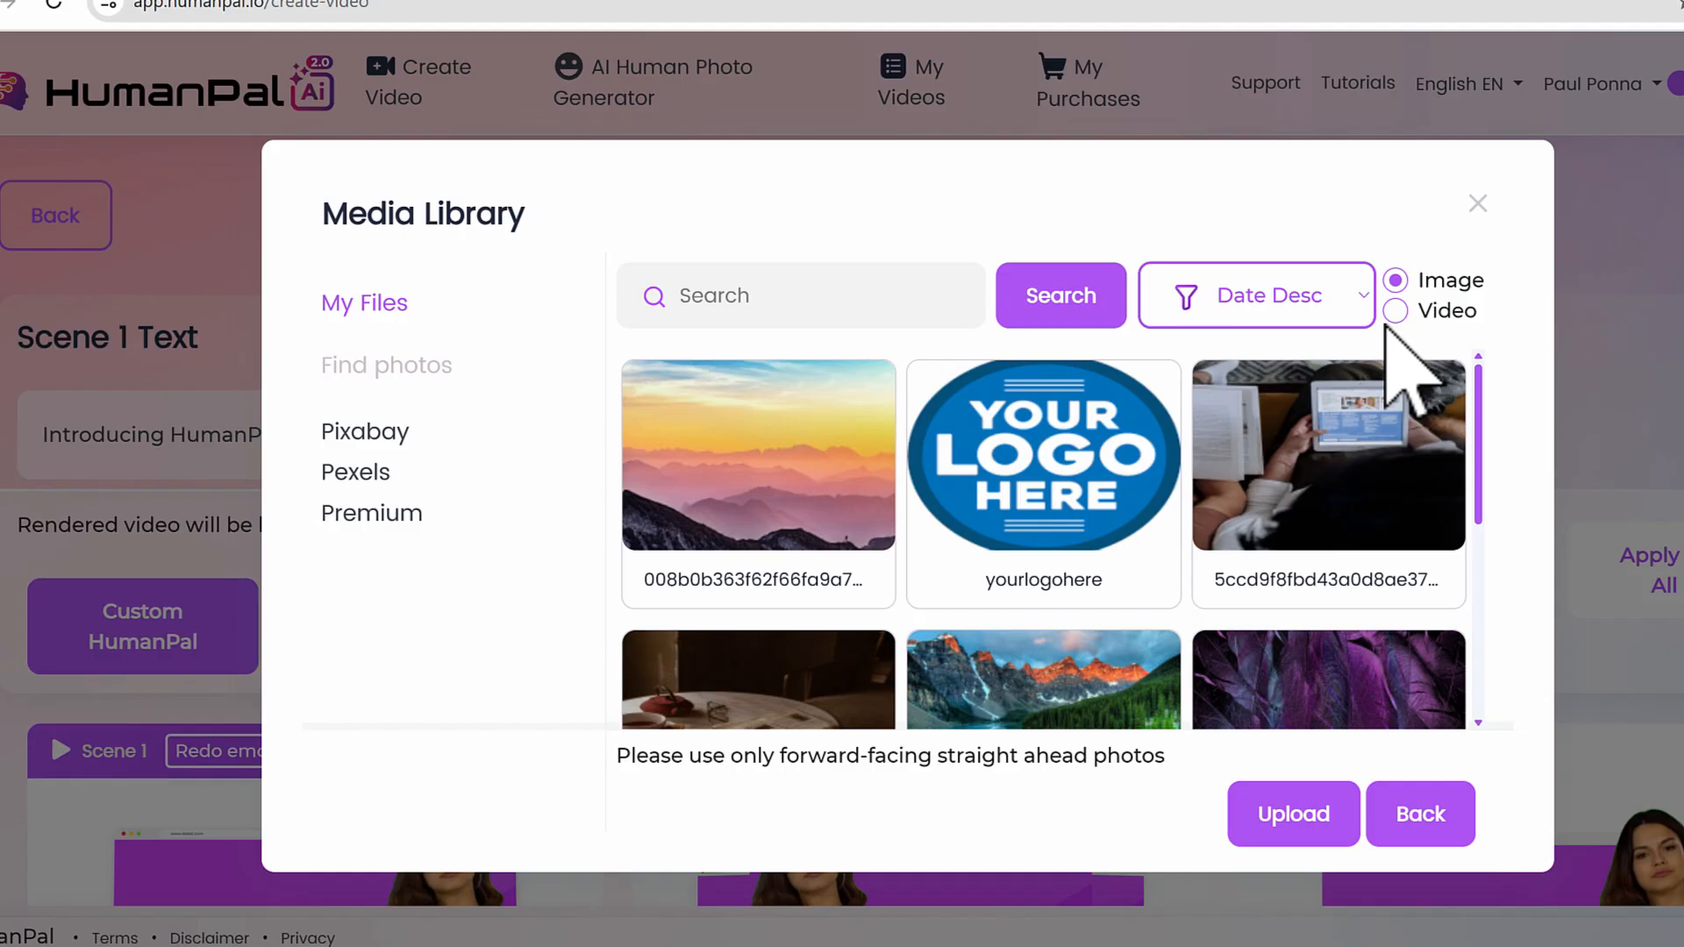
left_click(1395, 310)
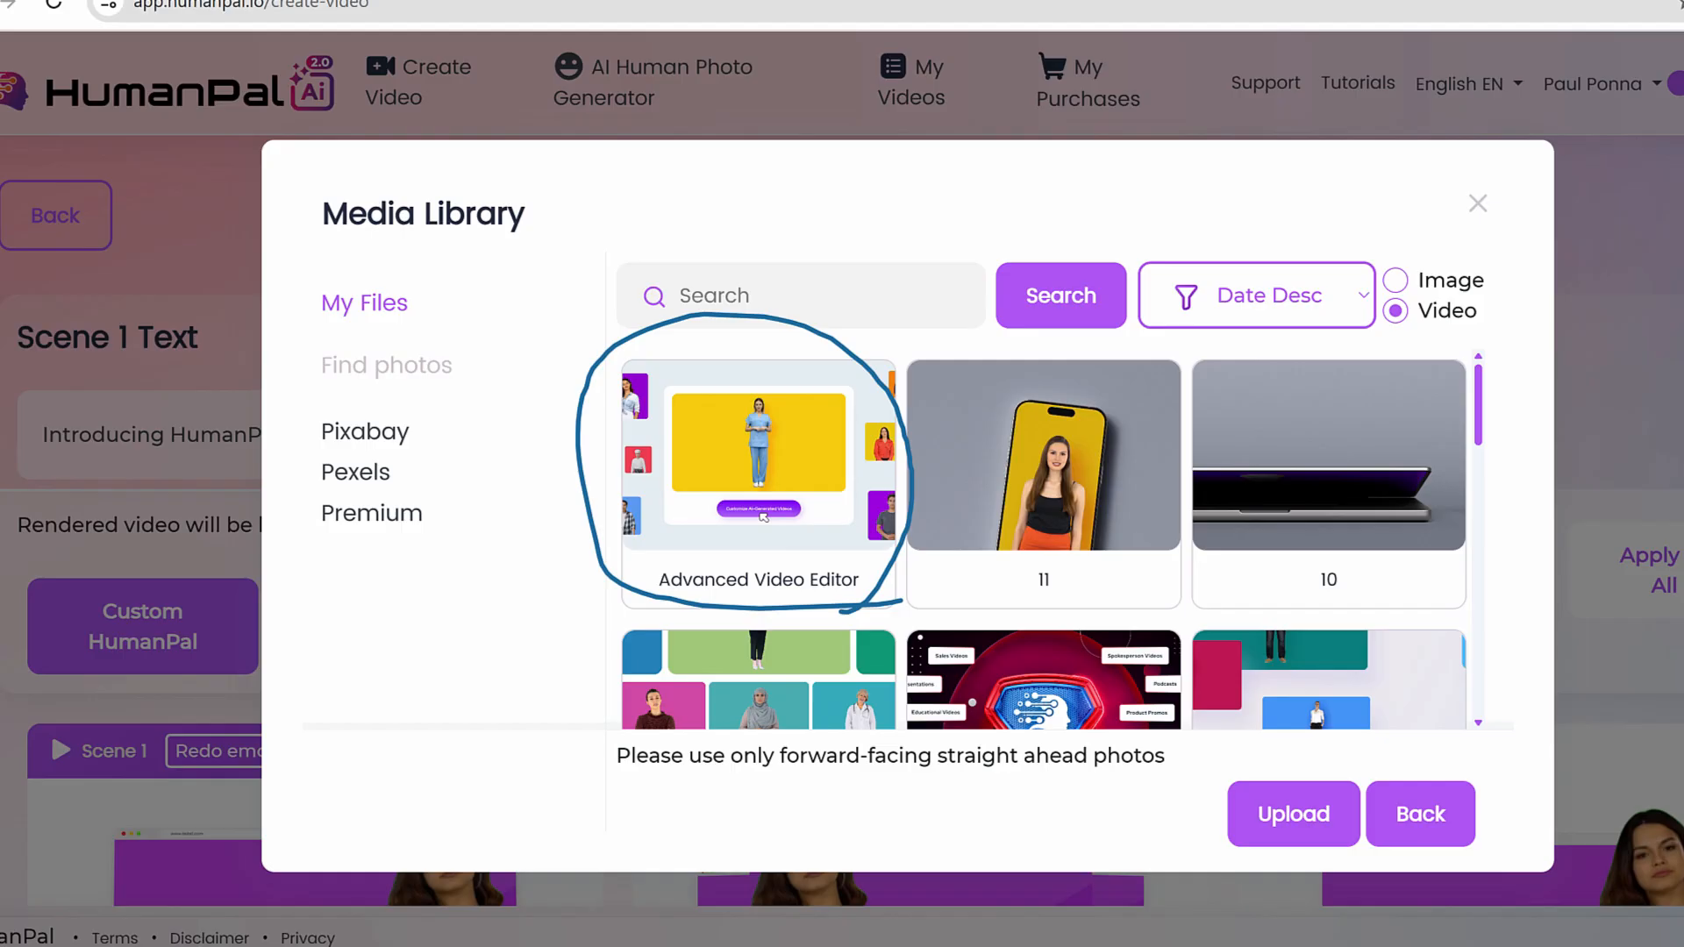
scroll("down", 3)
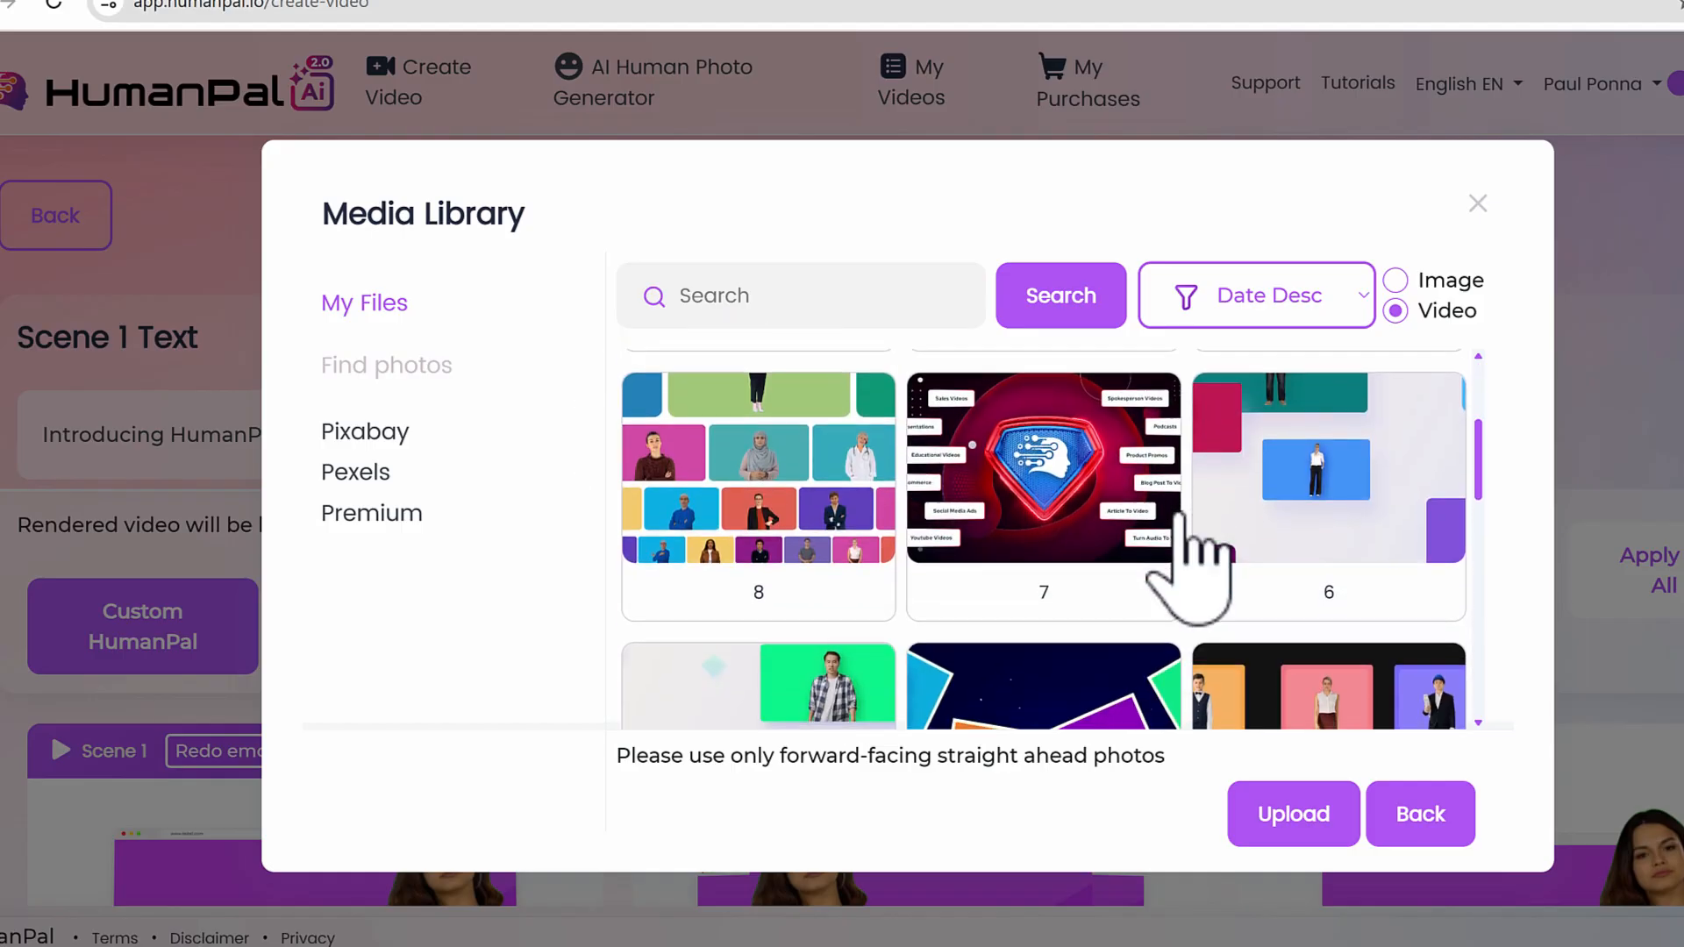
scroll("down", 3)
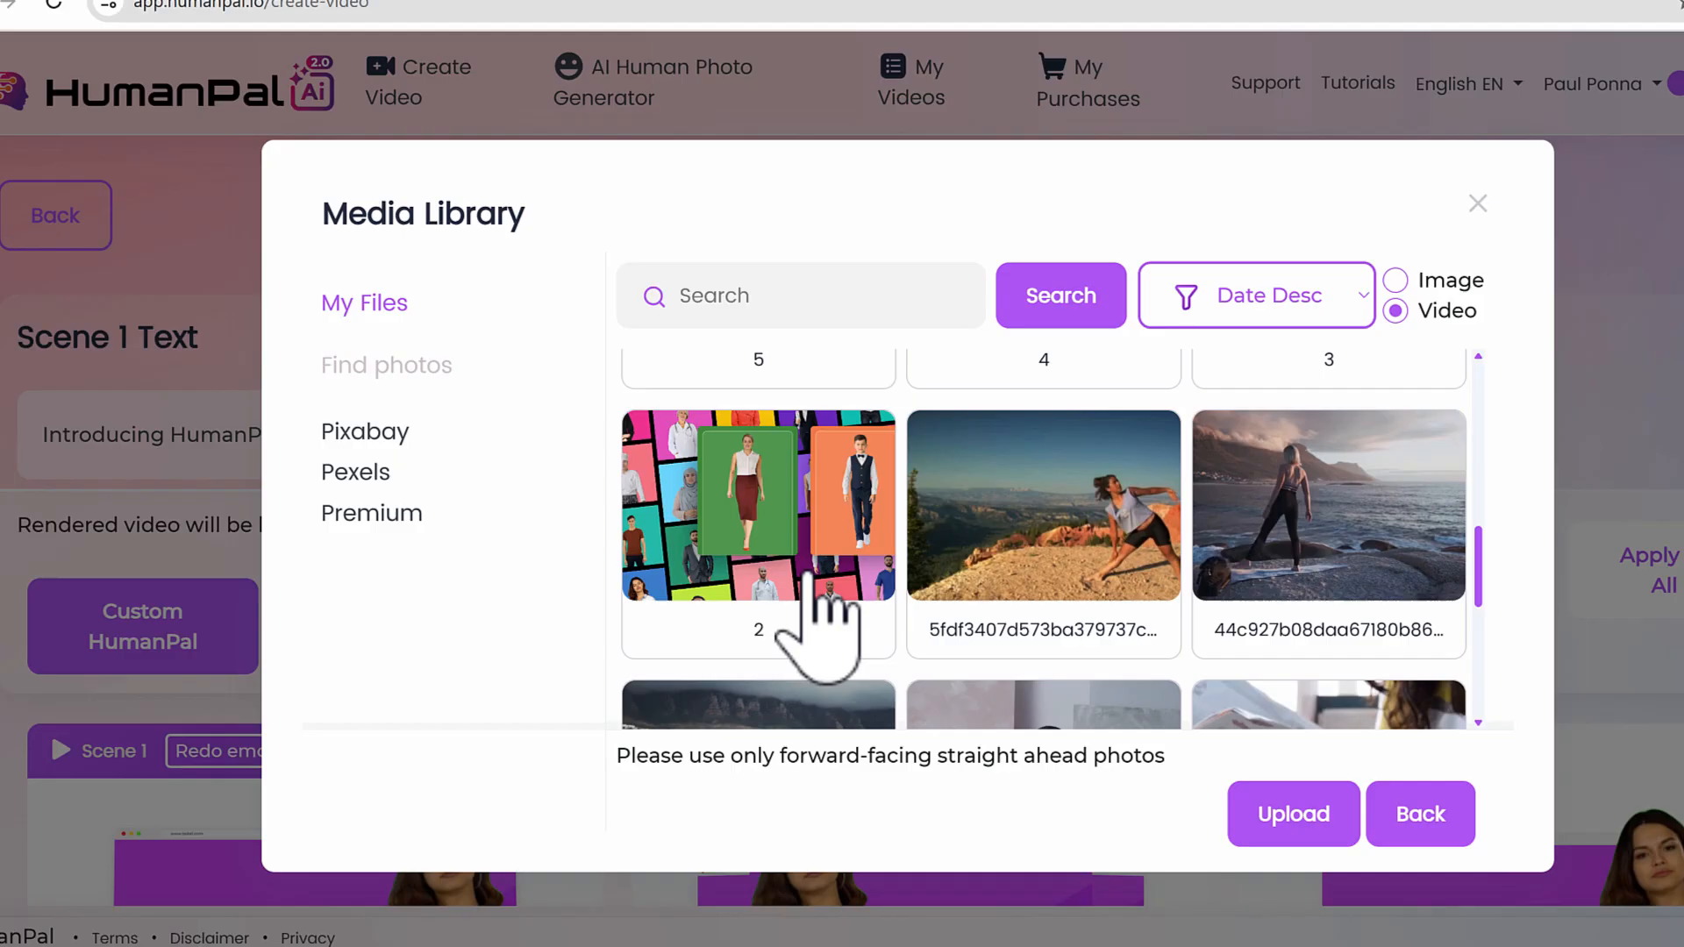
left_click(758, 506)
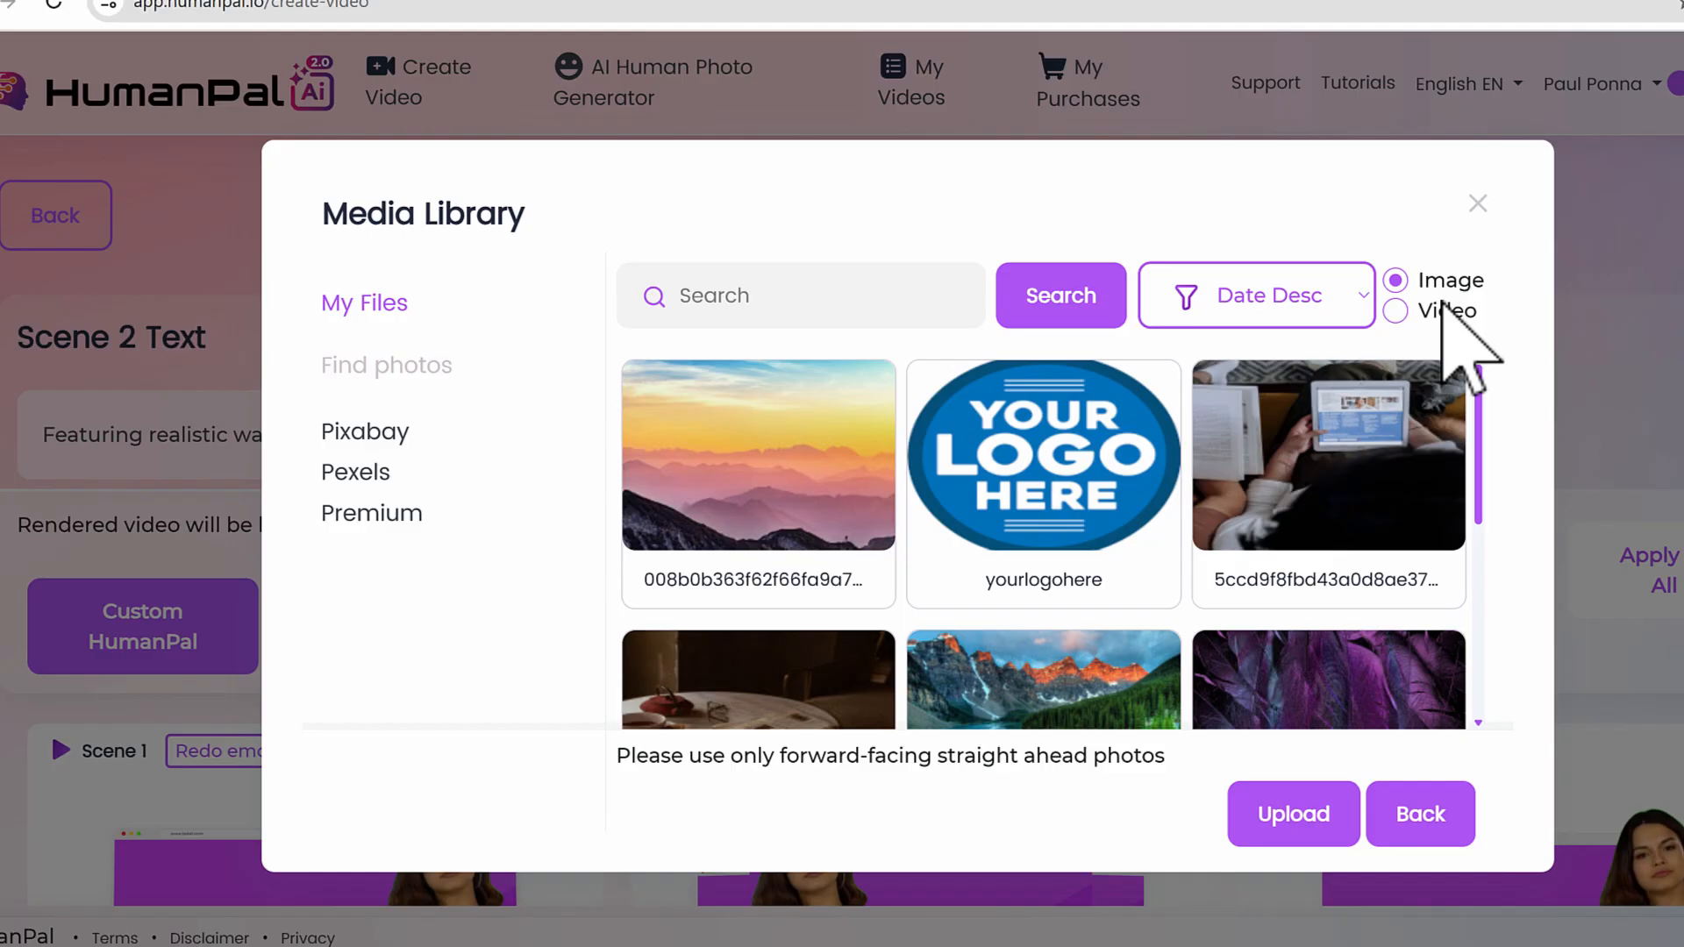
Preview library video 2 and select it as Scene 2's media
left_click(1395, 310)
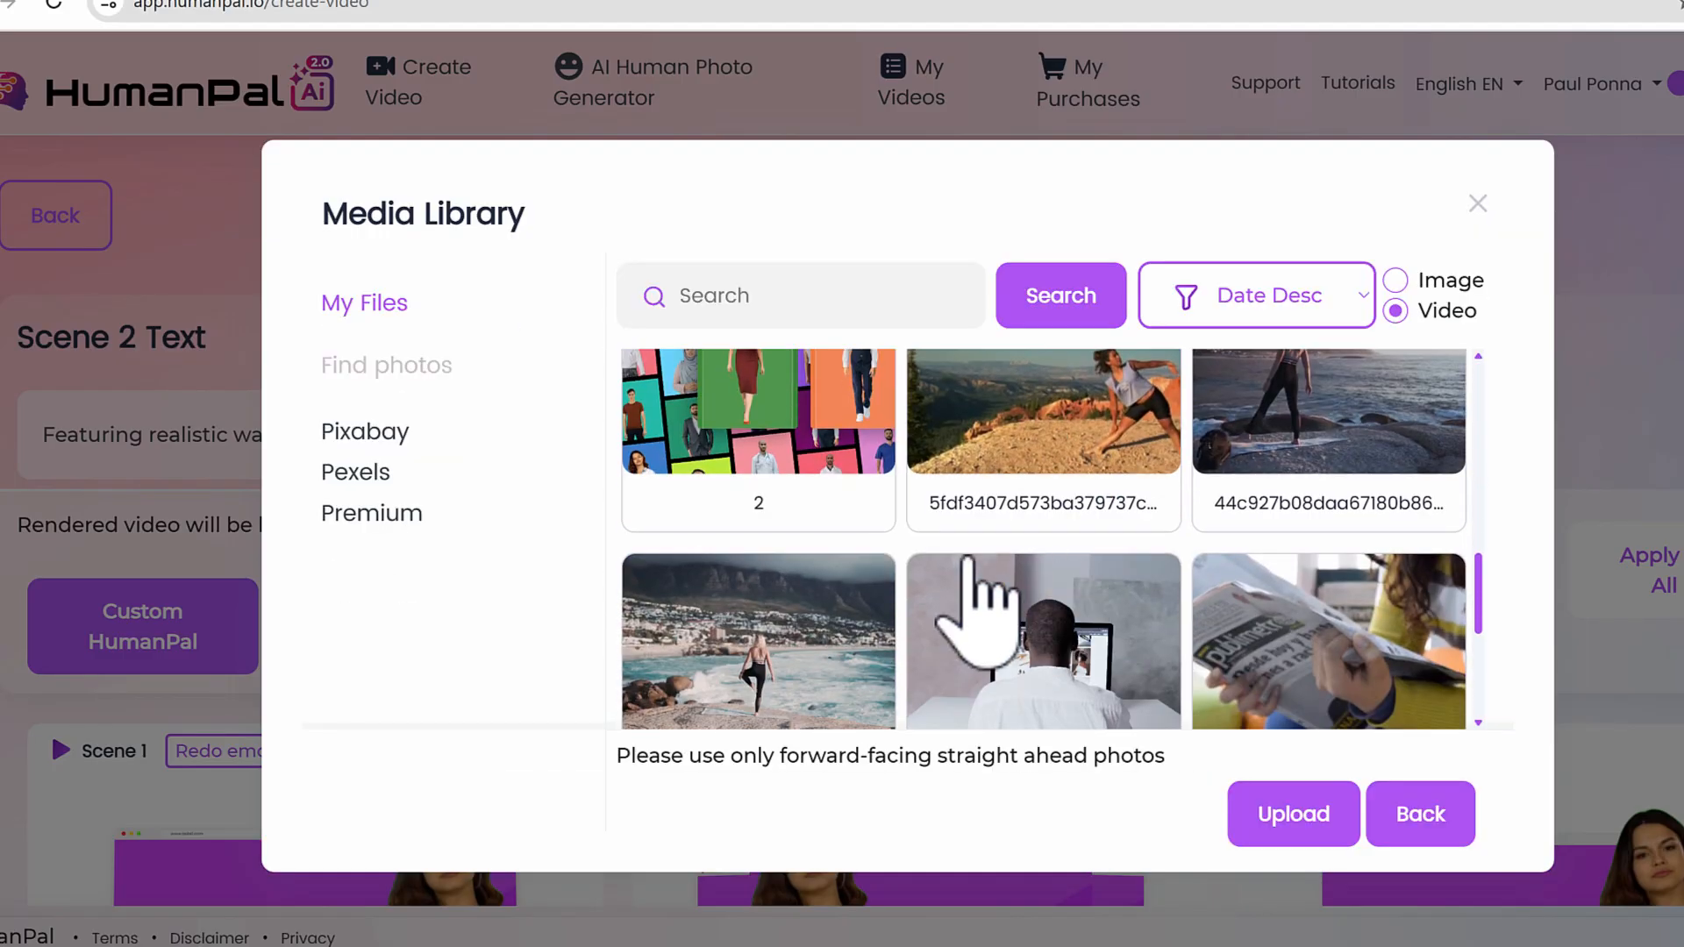
left_click(758, 411)
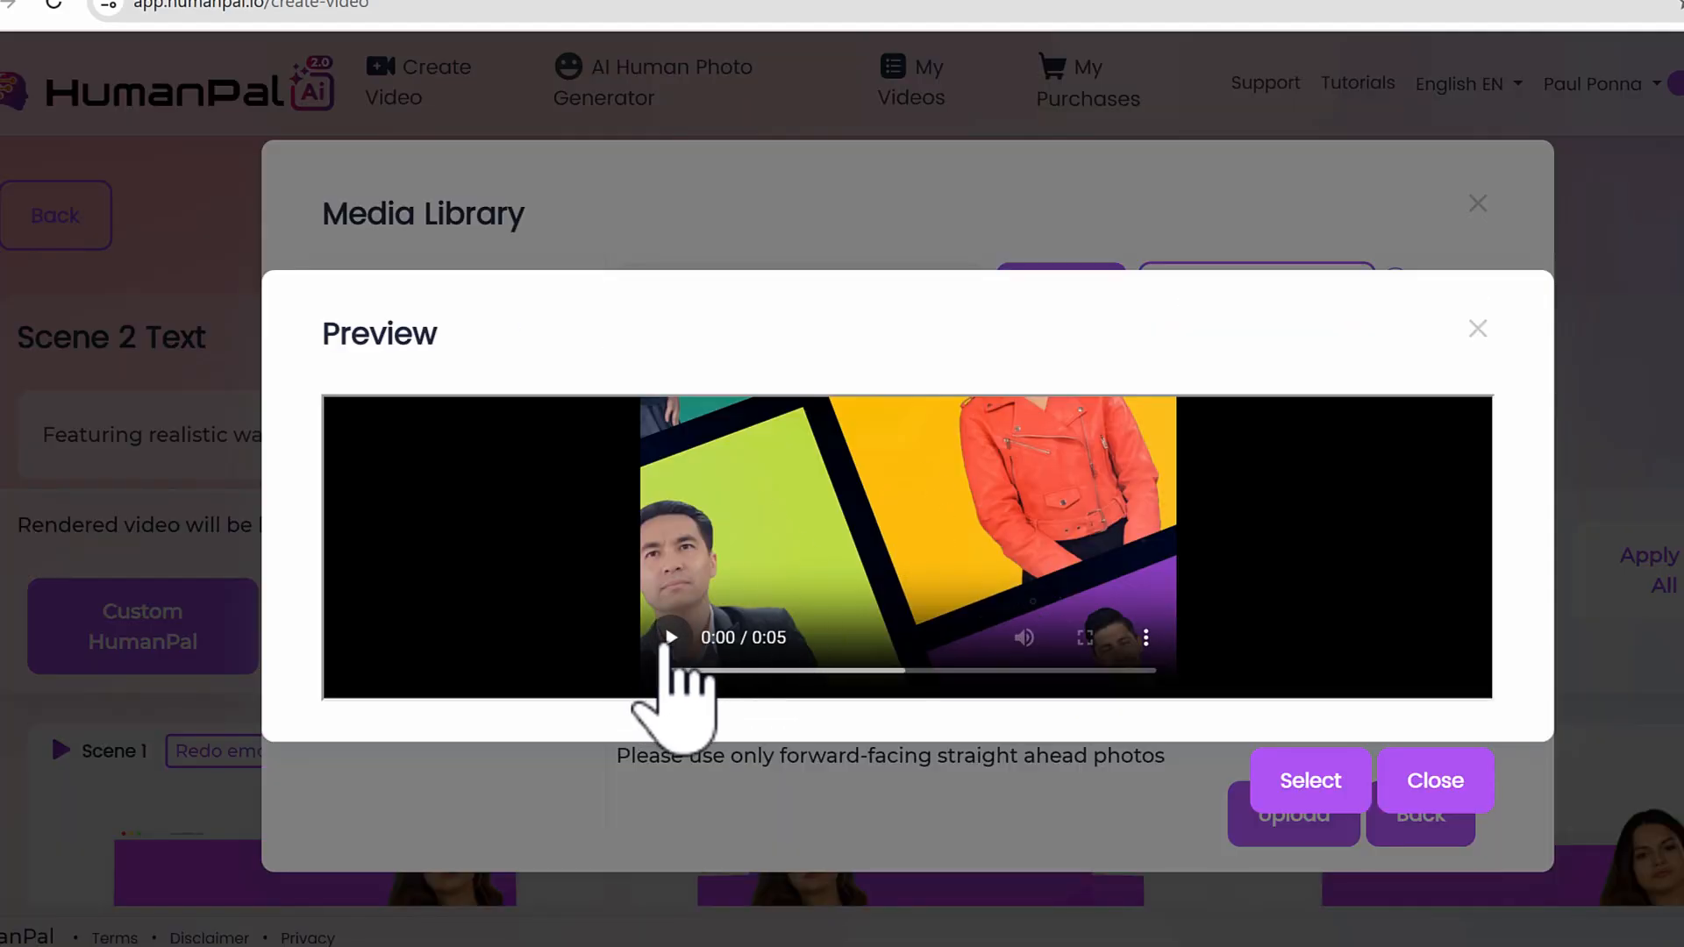
left_click(671, 637)
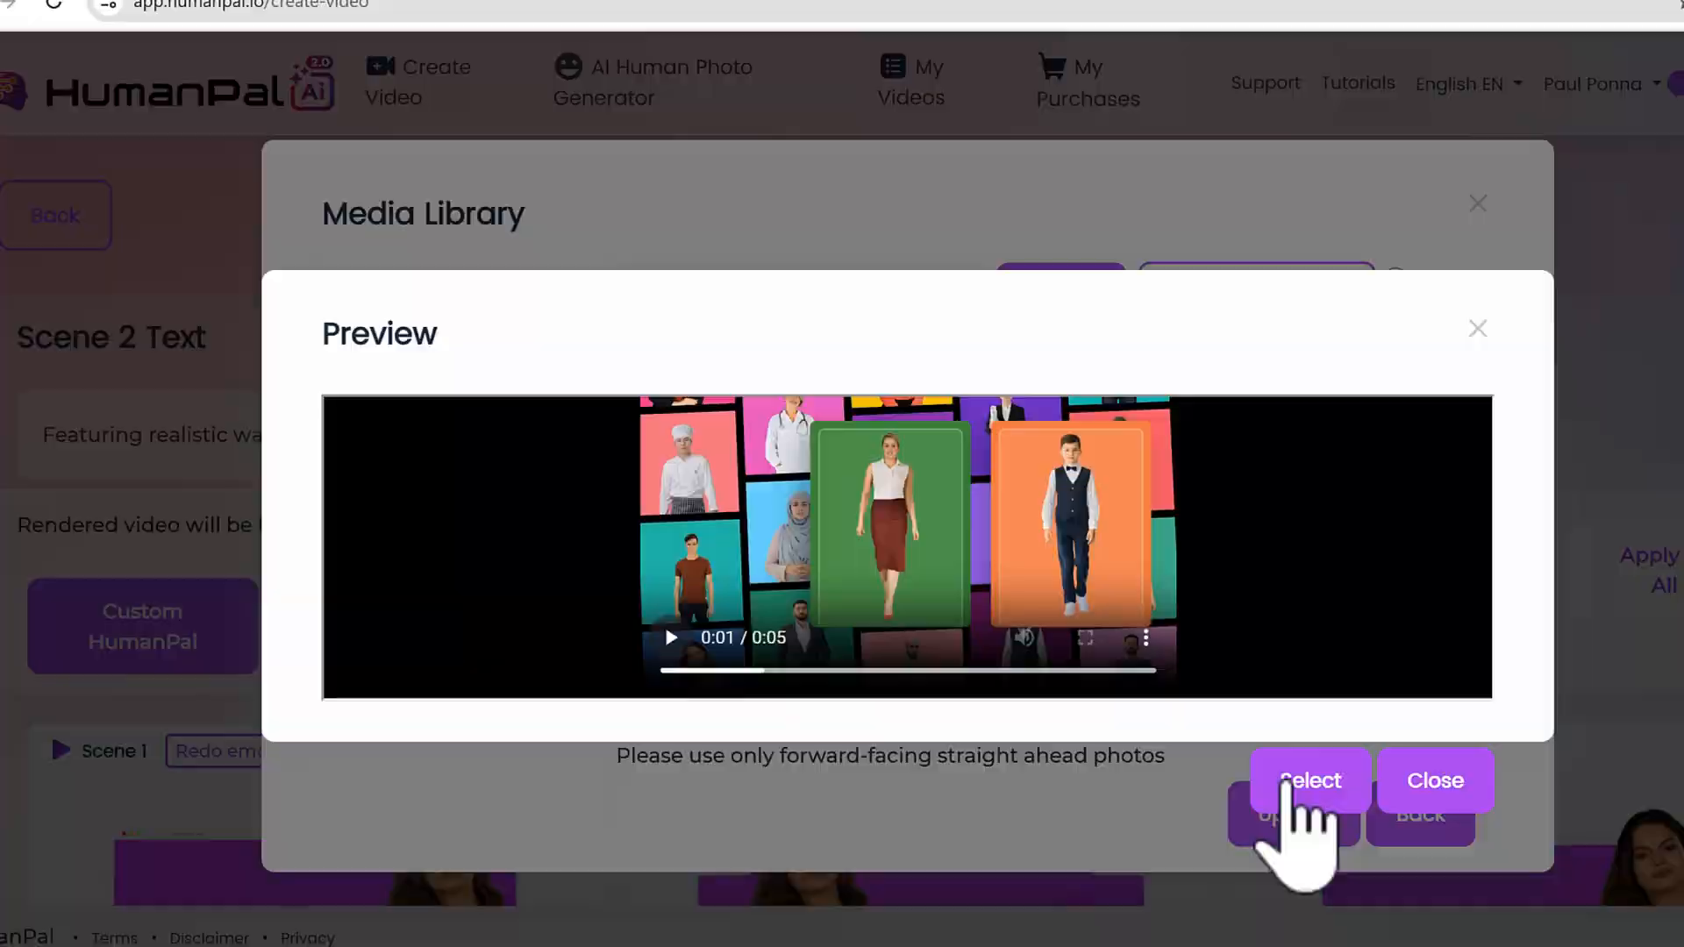
left_click(1435, 781)
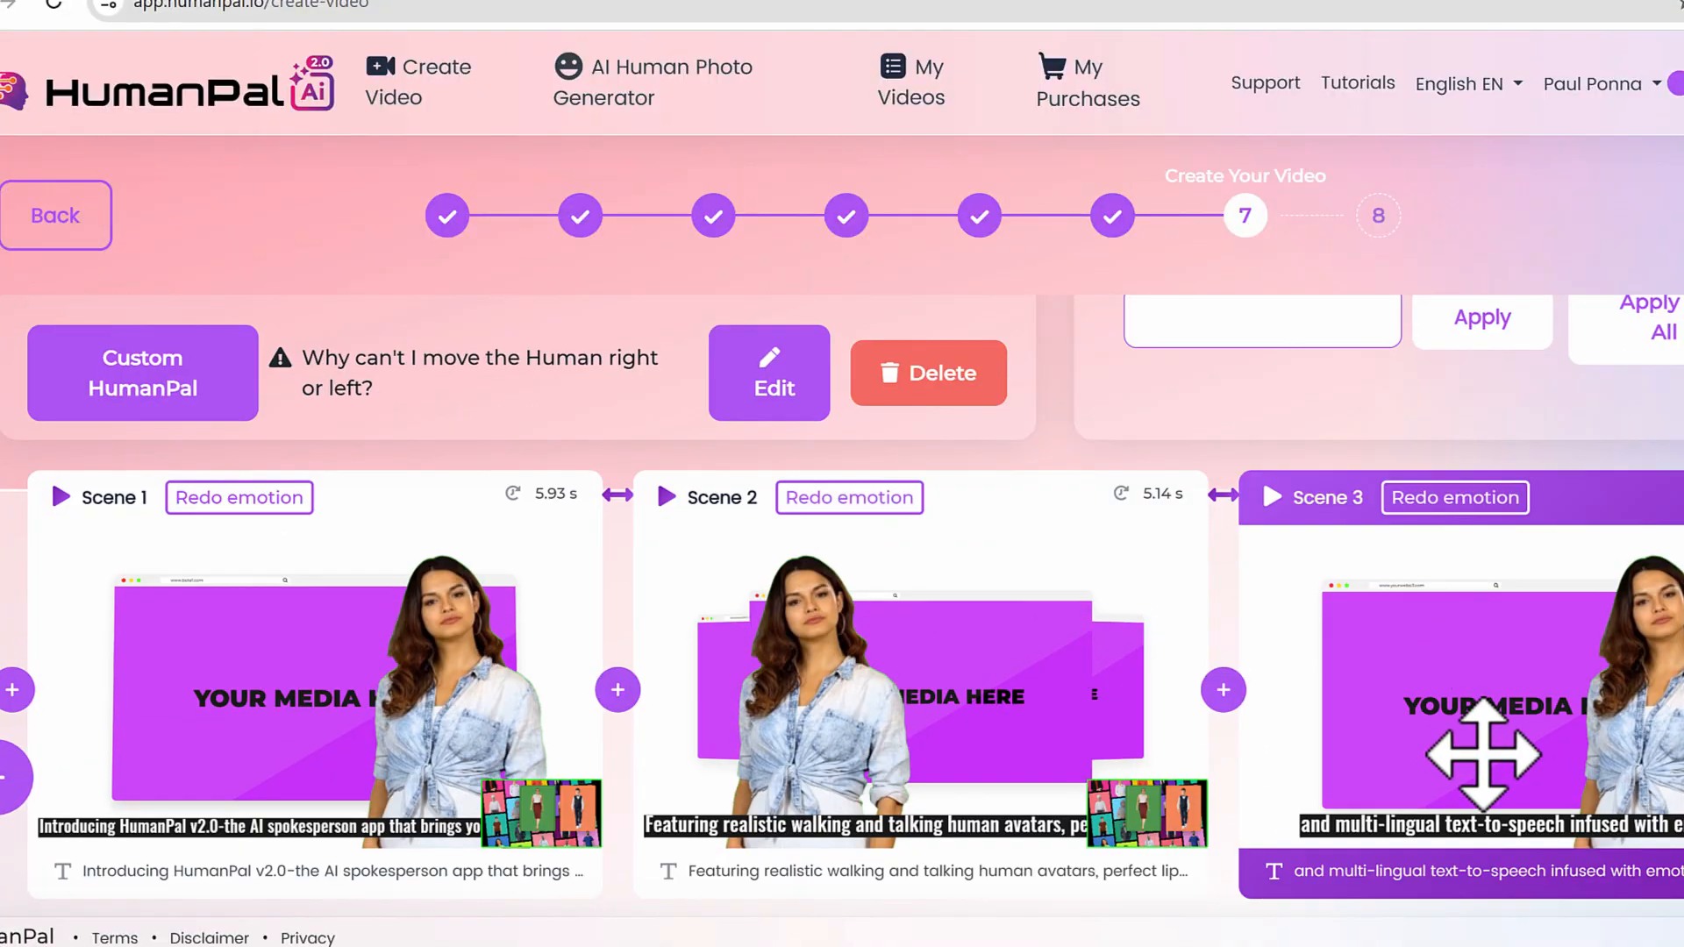
mouse_move(1123, 674)
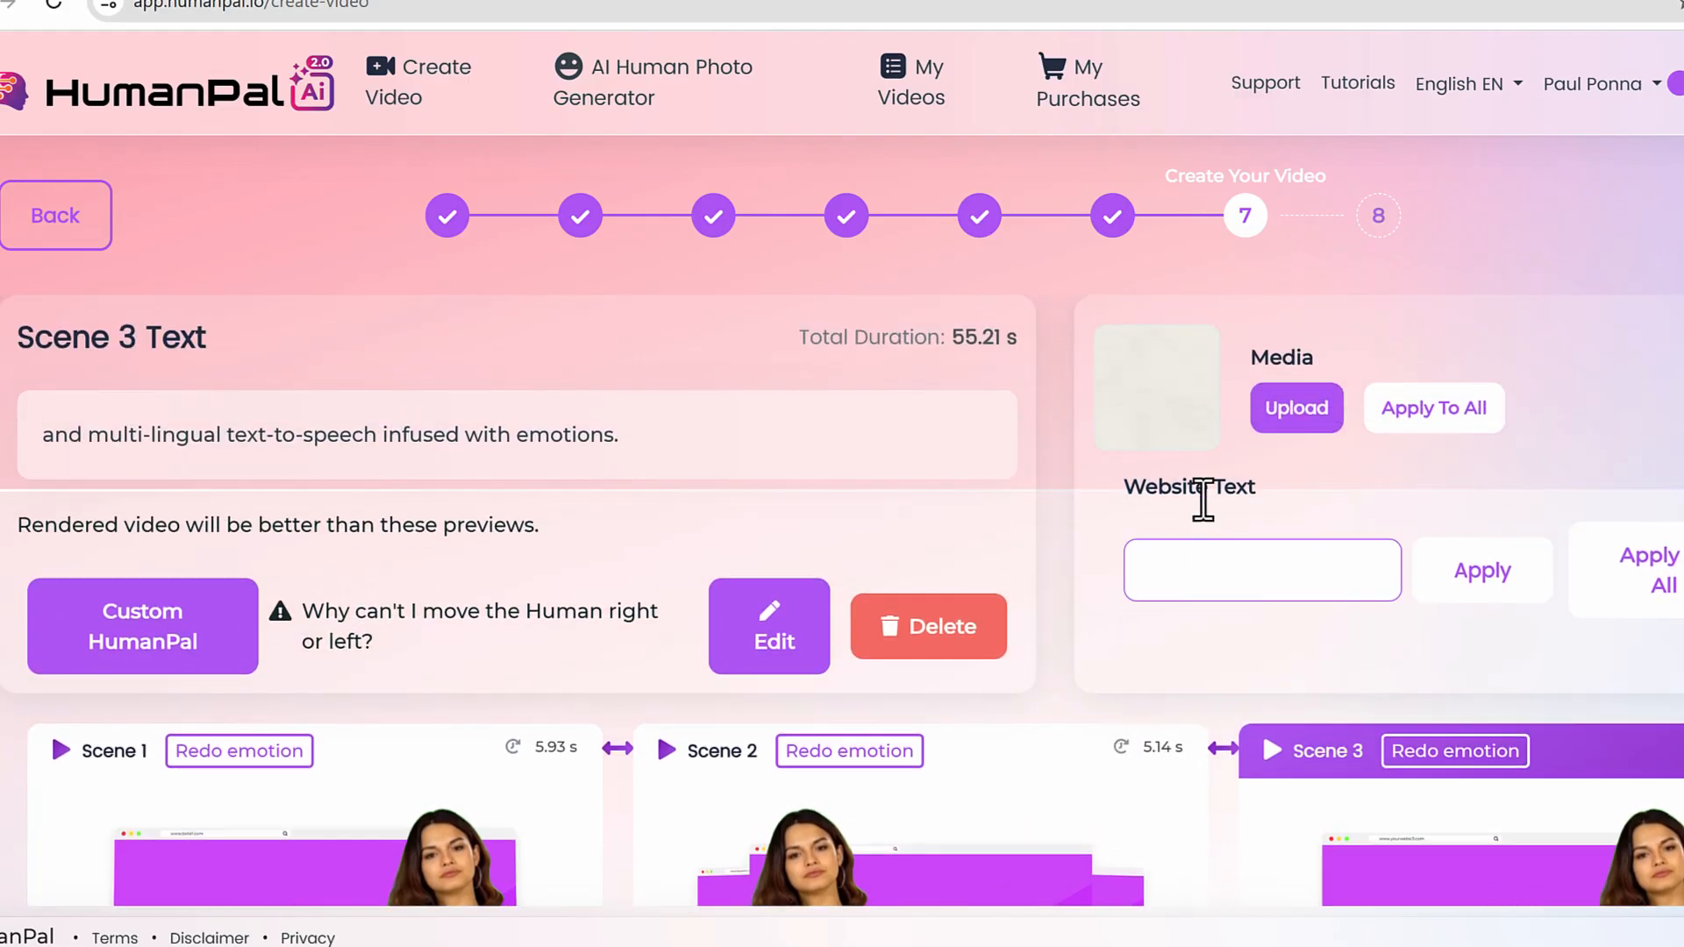
Enter HumanPal.io as the Website Text and apply it to all scenes
left_click(1261, 569)
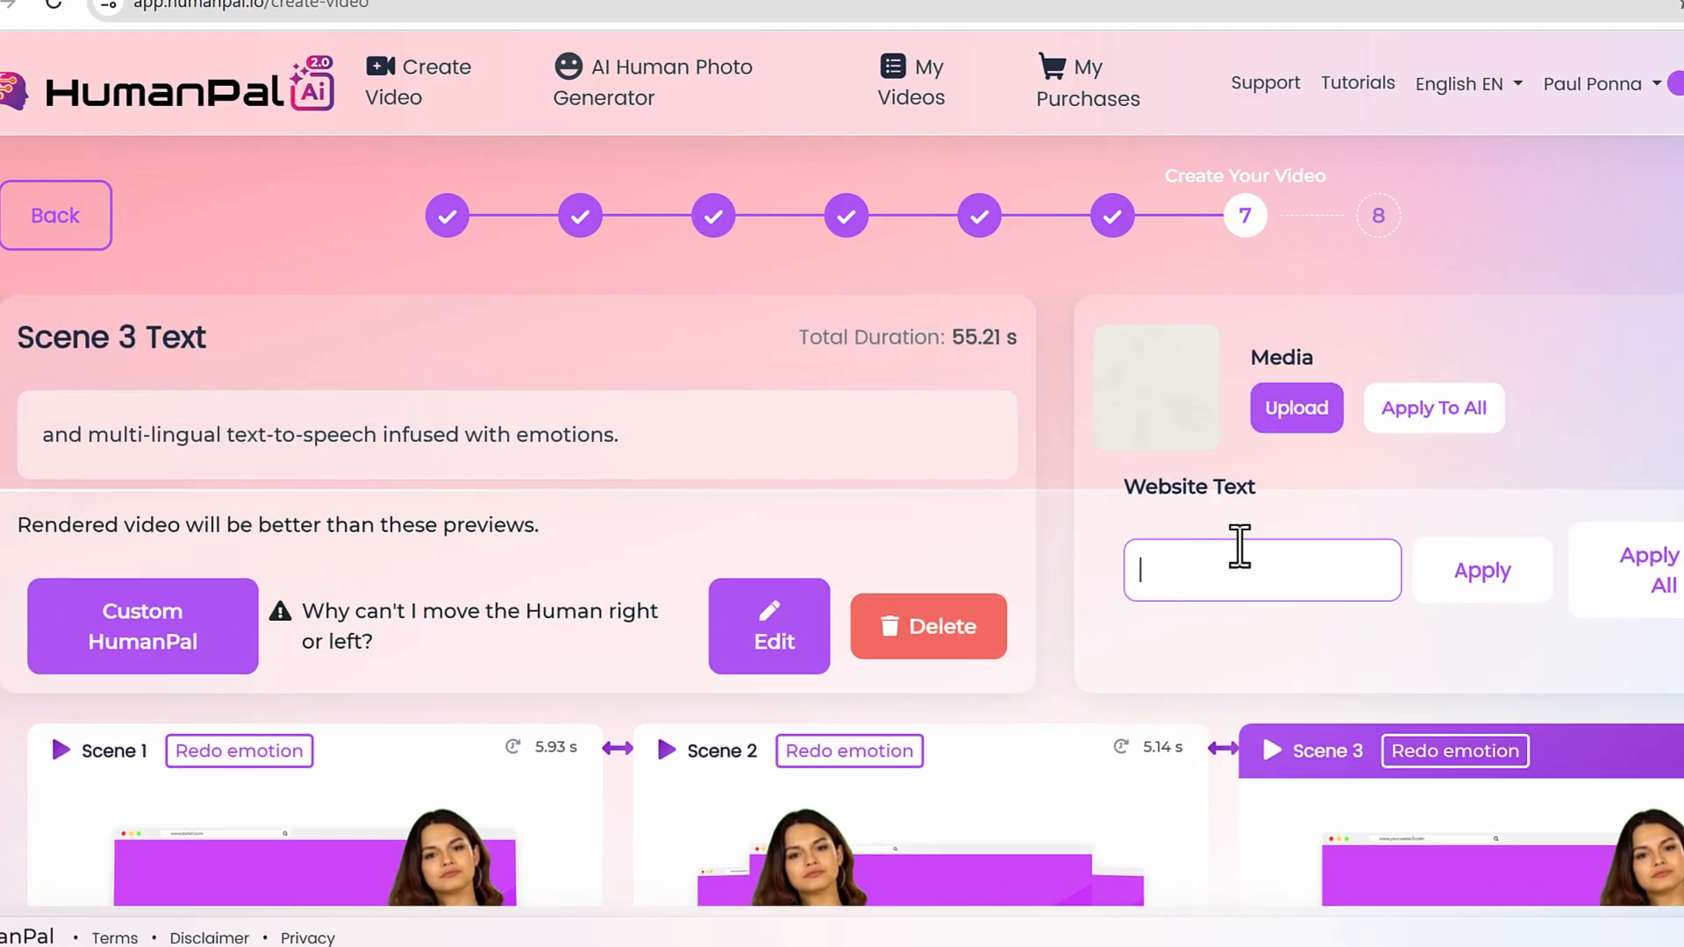
type("HumanPal.io")
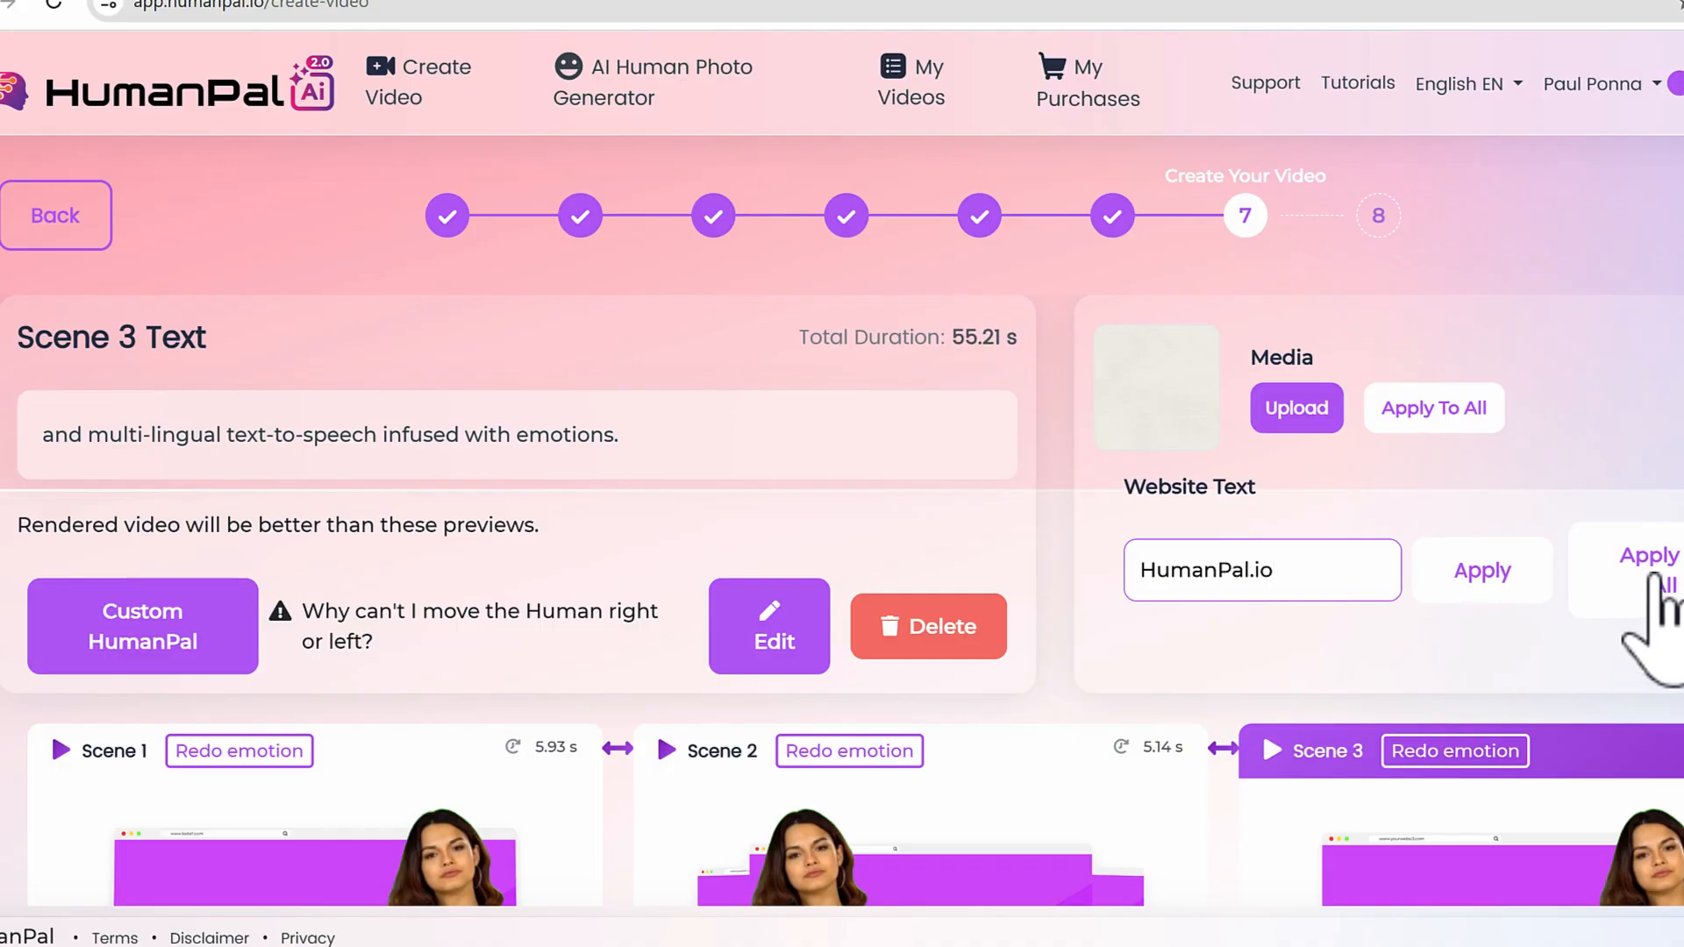
scroll("down", 3)
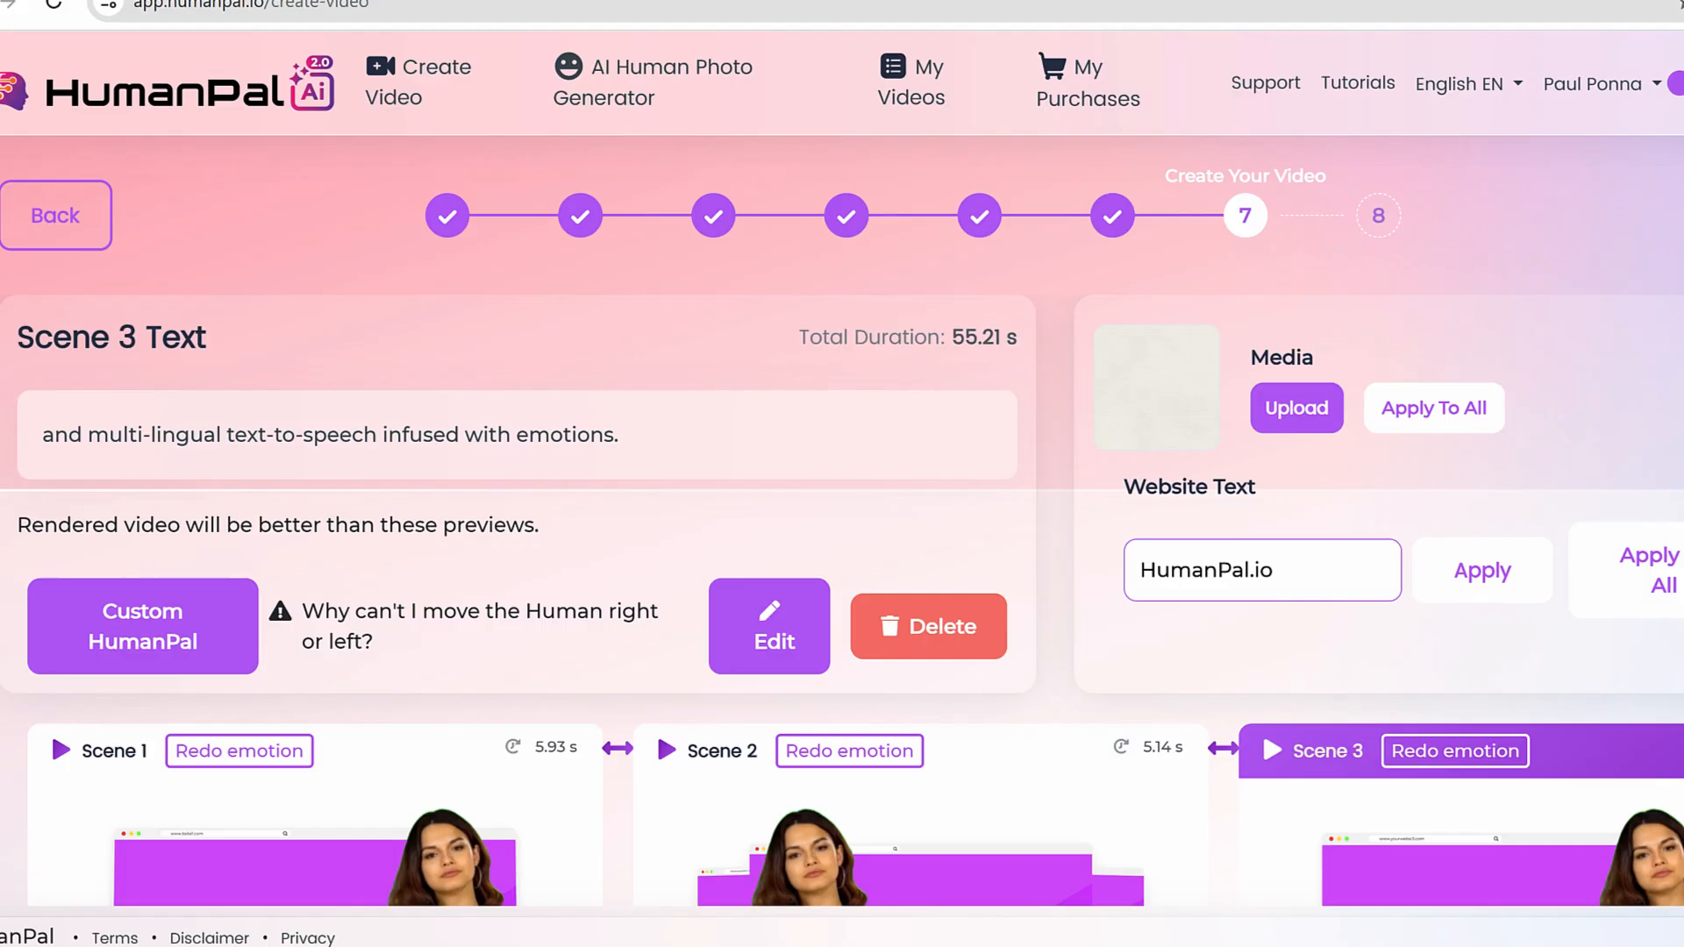
scroll("down", 3)
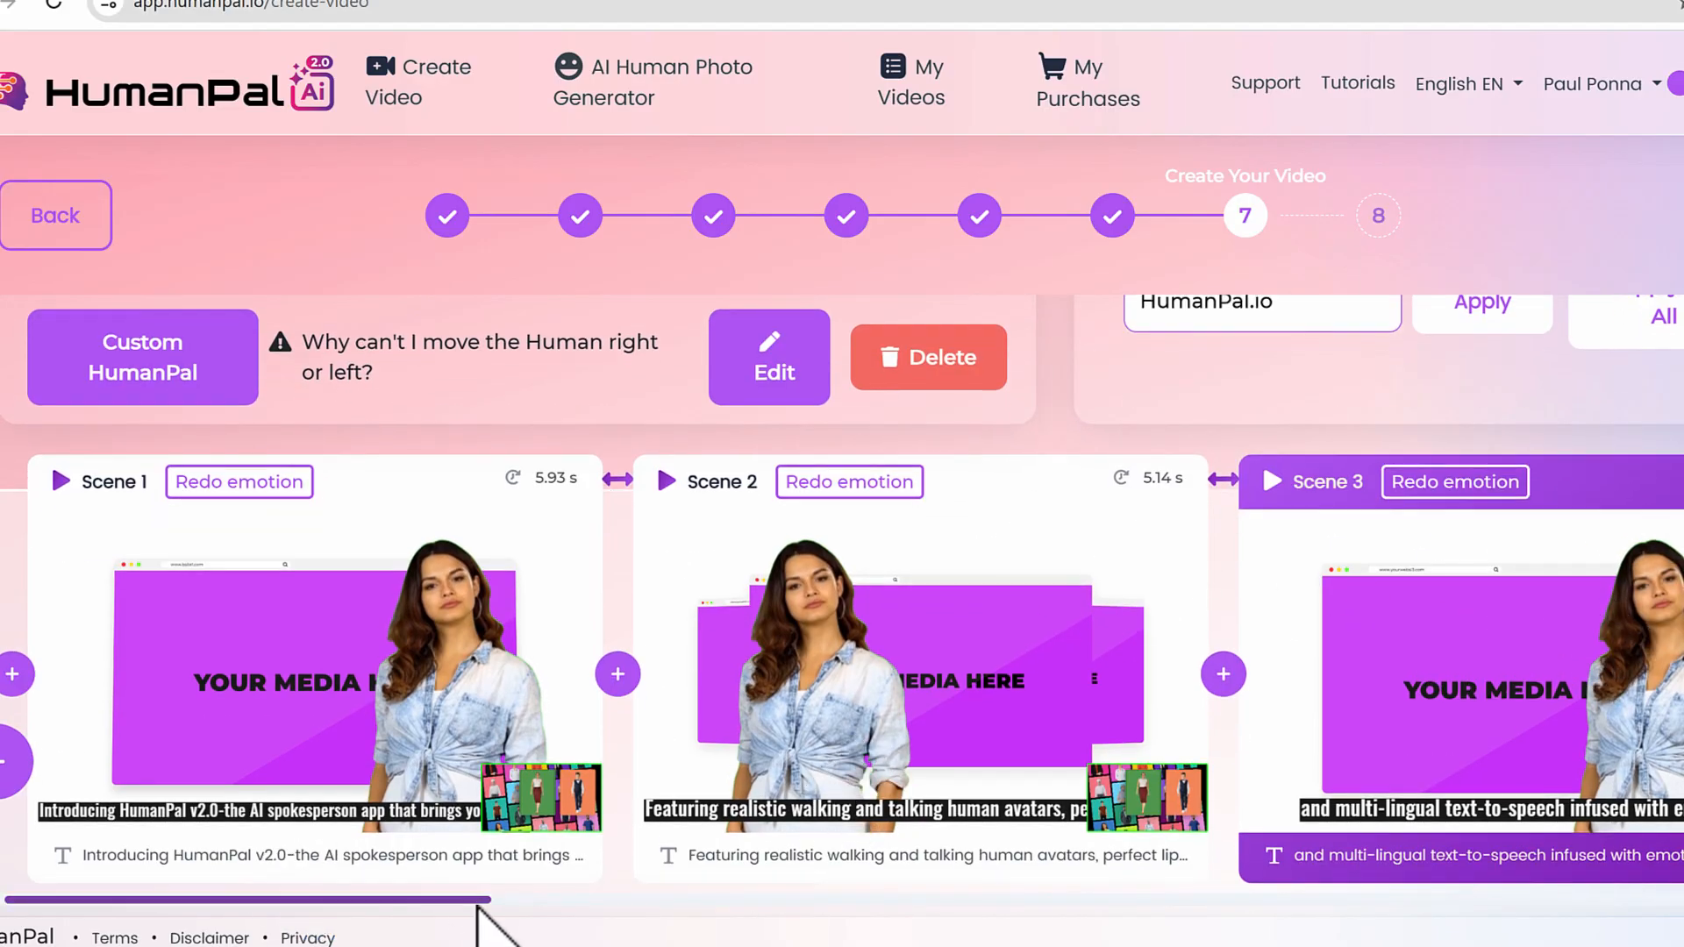
scroll("right", 3)
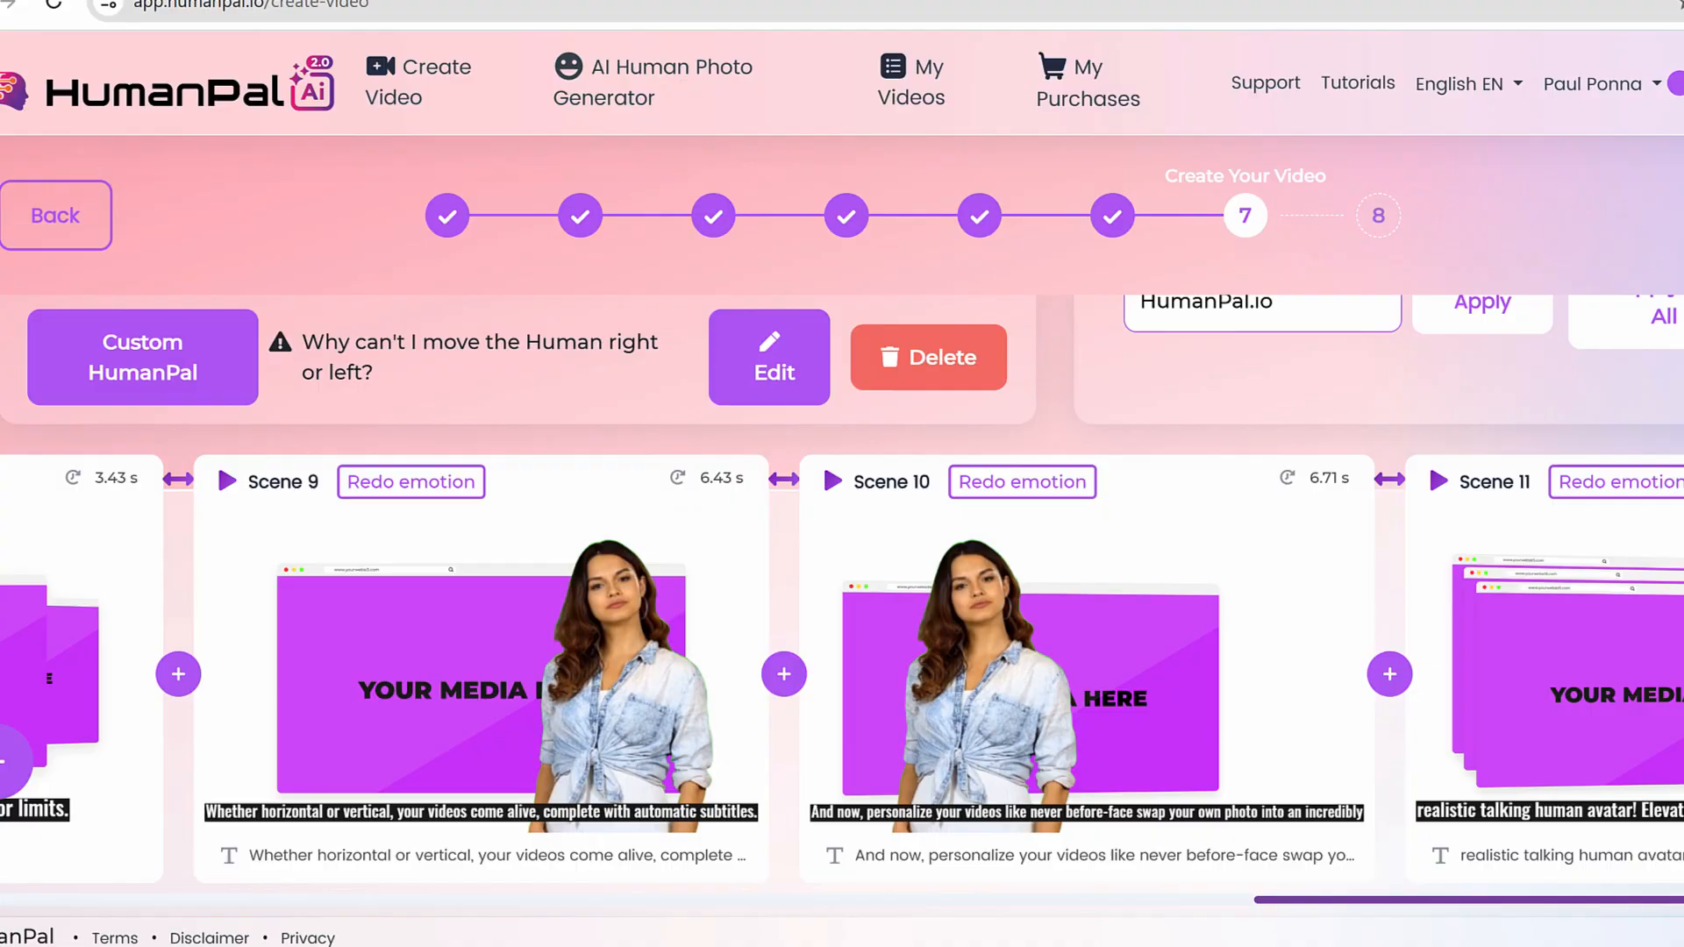
left_click(784, 674)
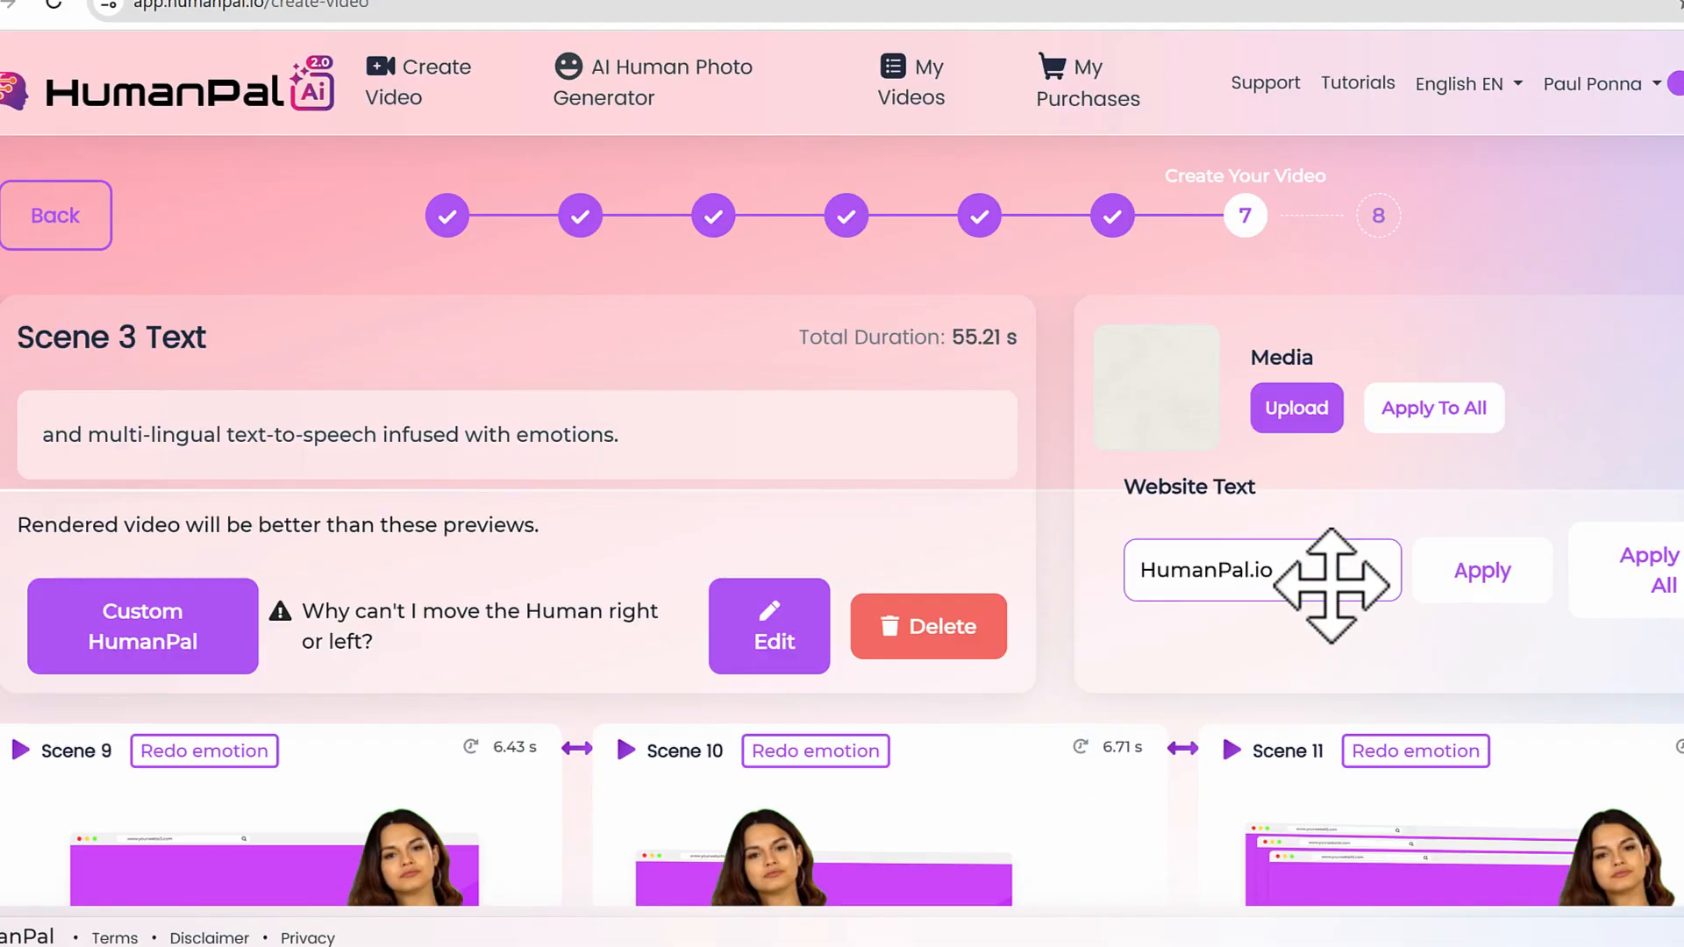
scroll("down", 3)
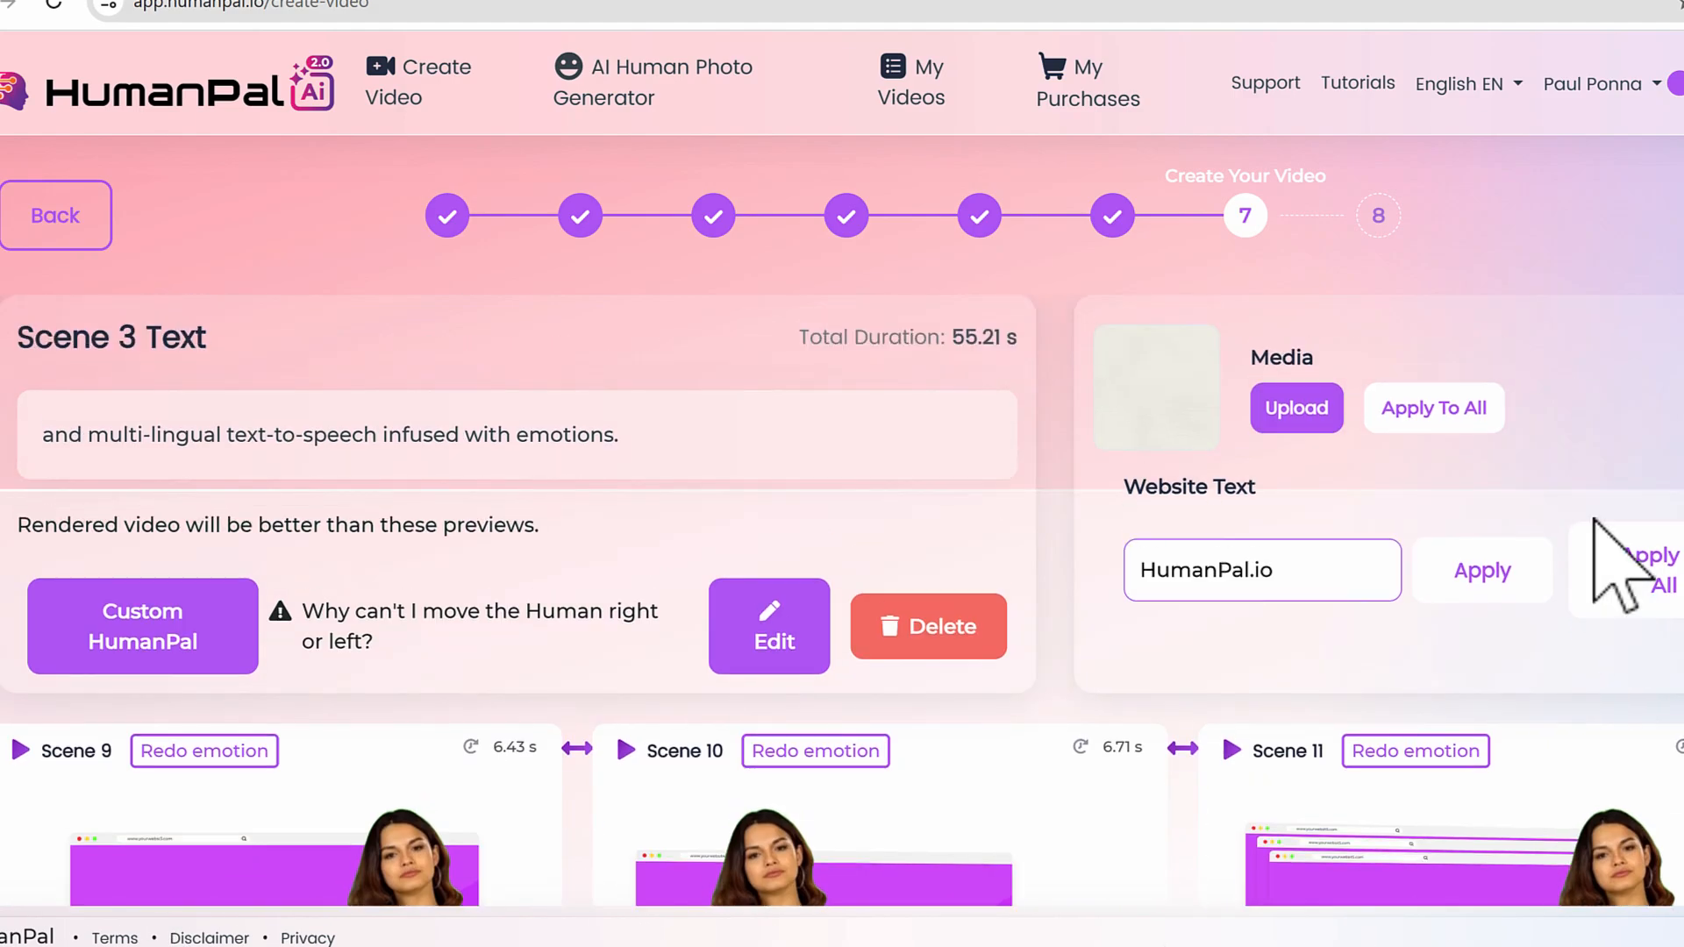
Name the project 'humanpal v2', choose 1080p, accept the terms and start Create Video
left_click(1380, 216)
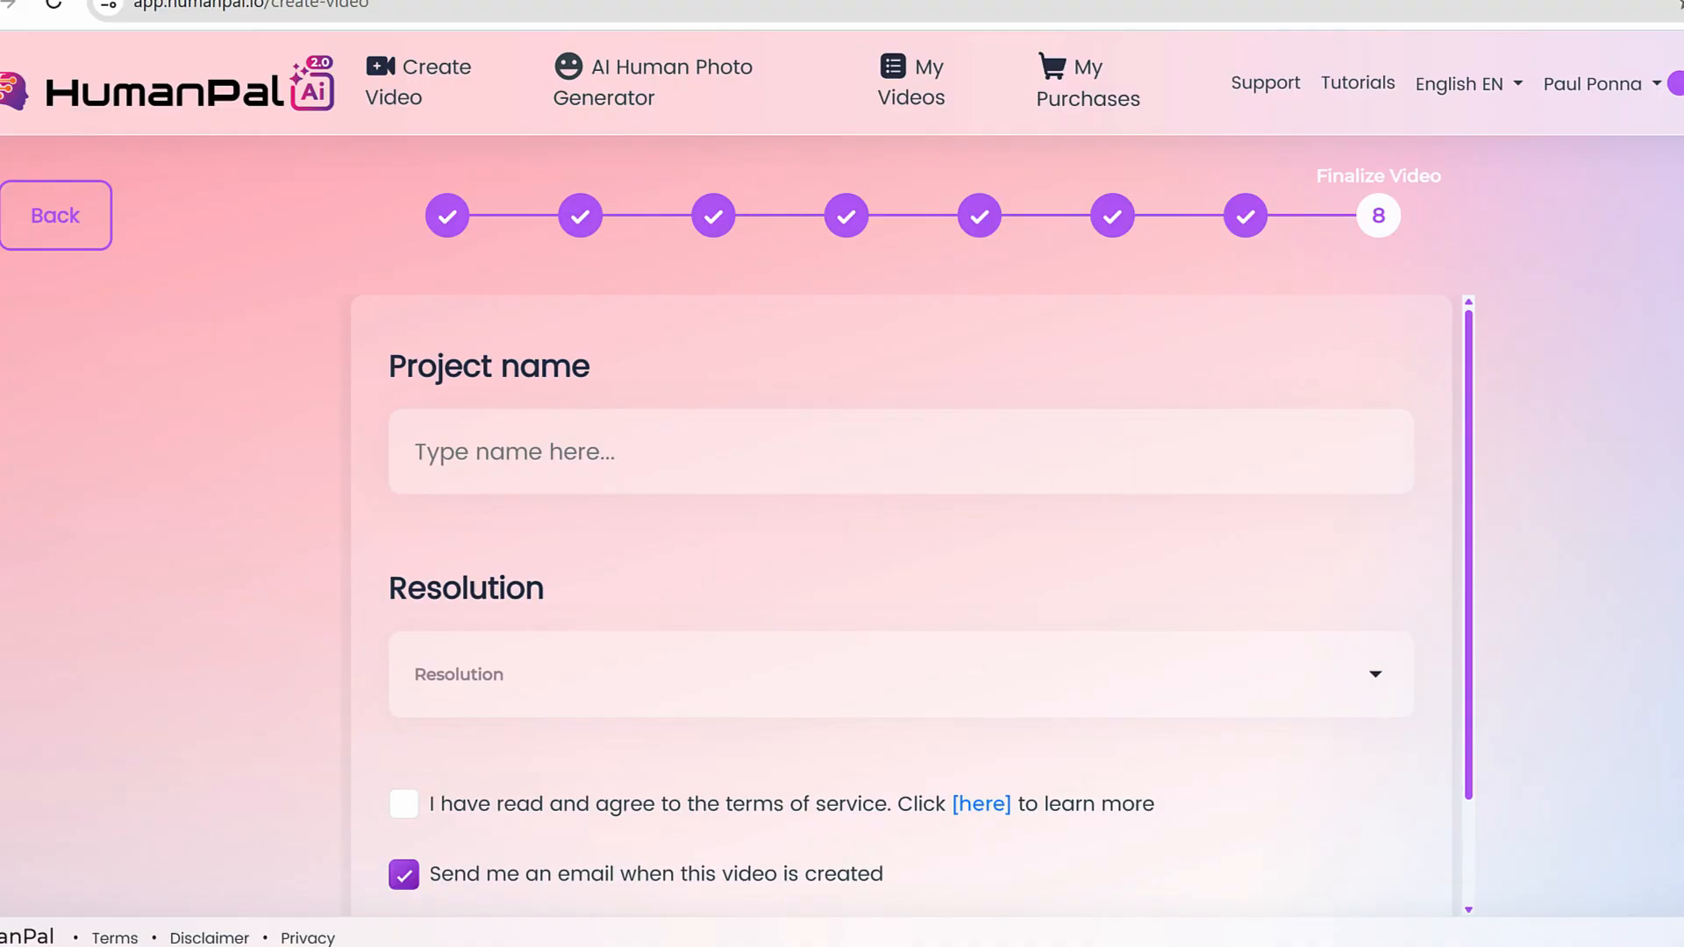
type("h")
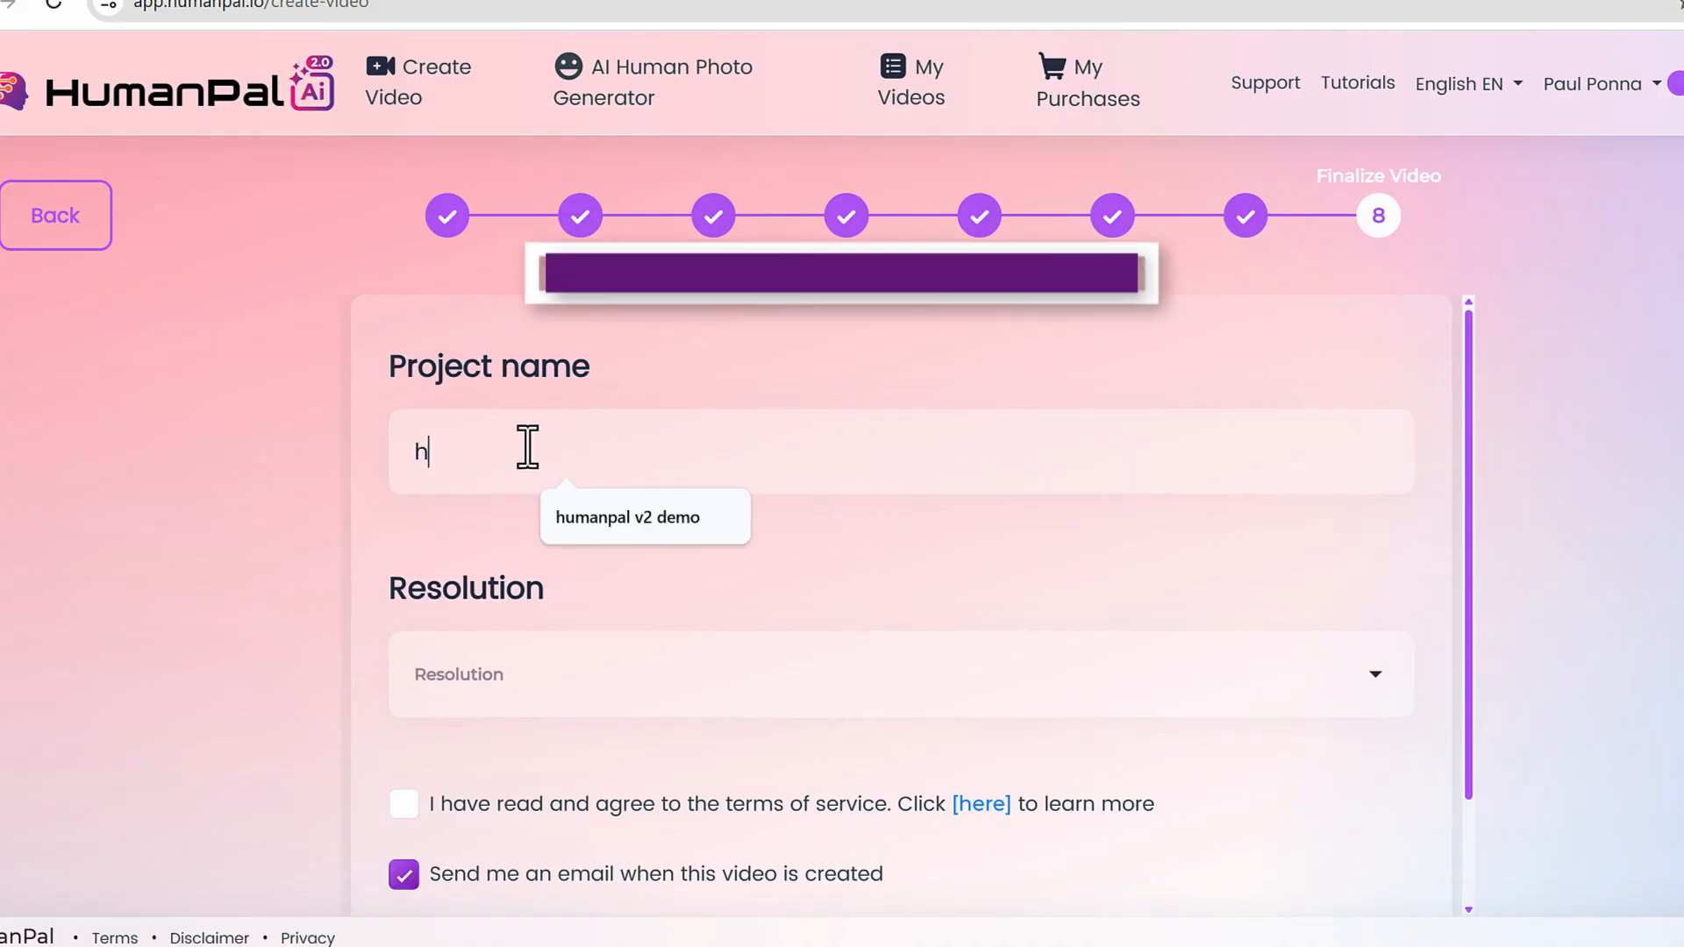
type("umanpal v2 demo")
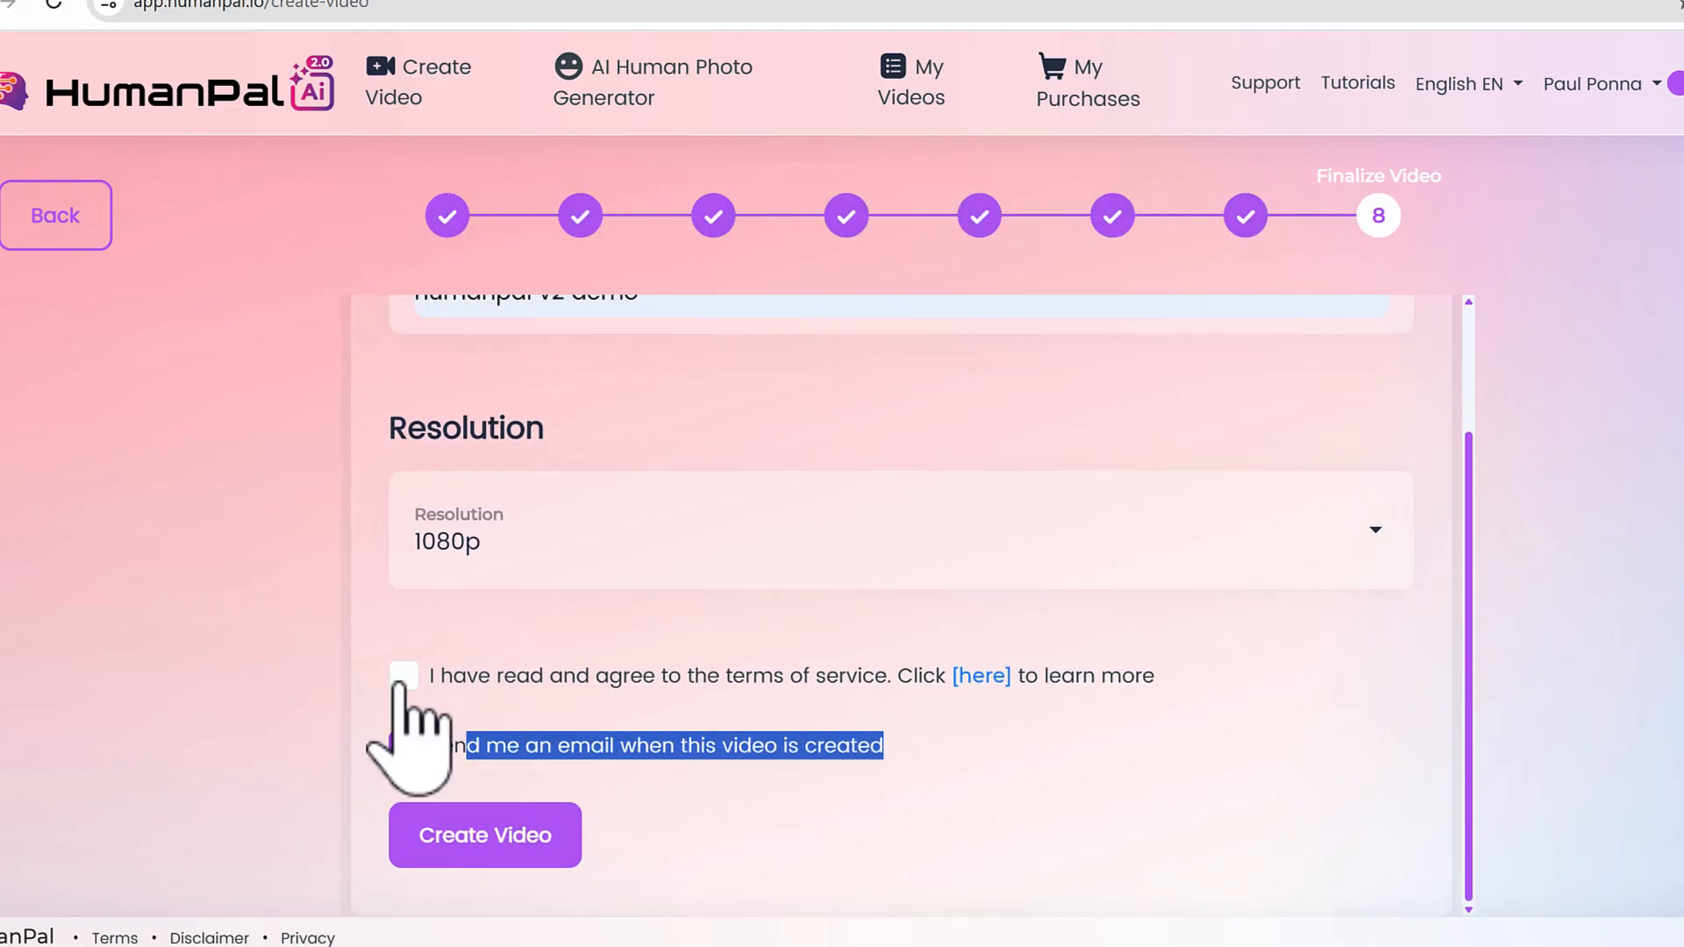
left_click(404, 675)
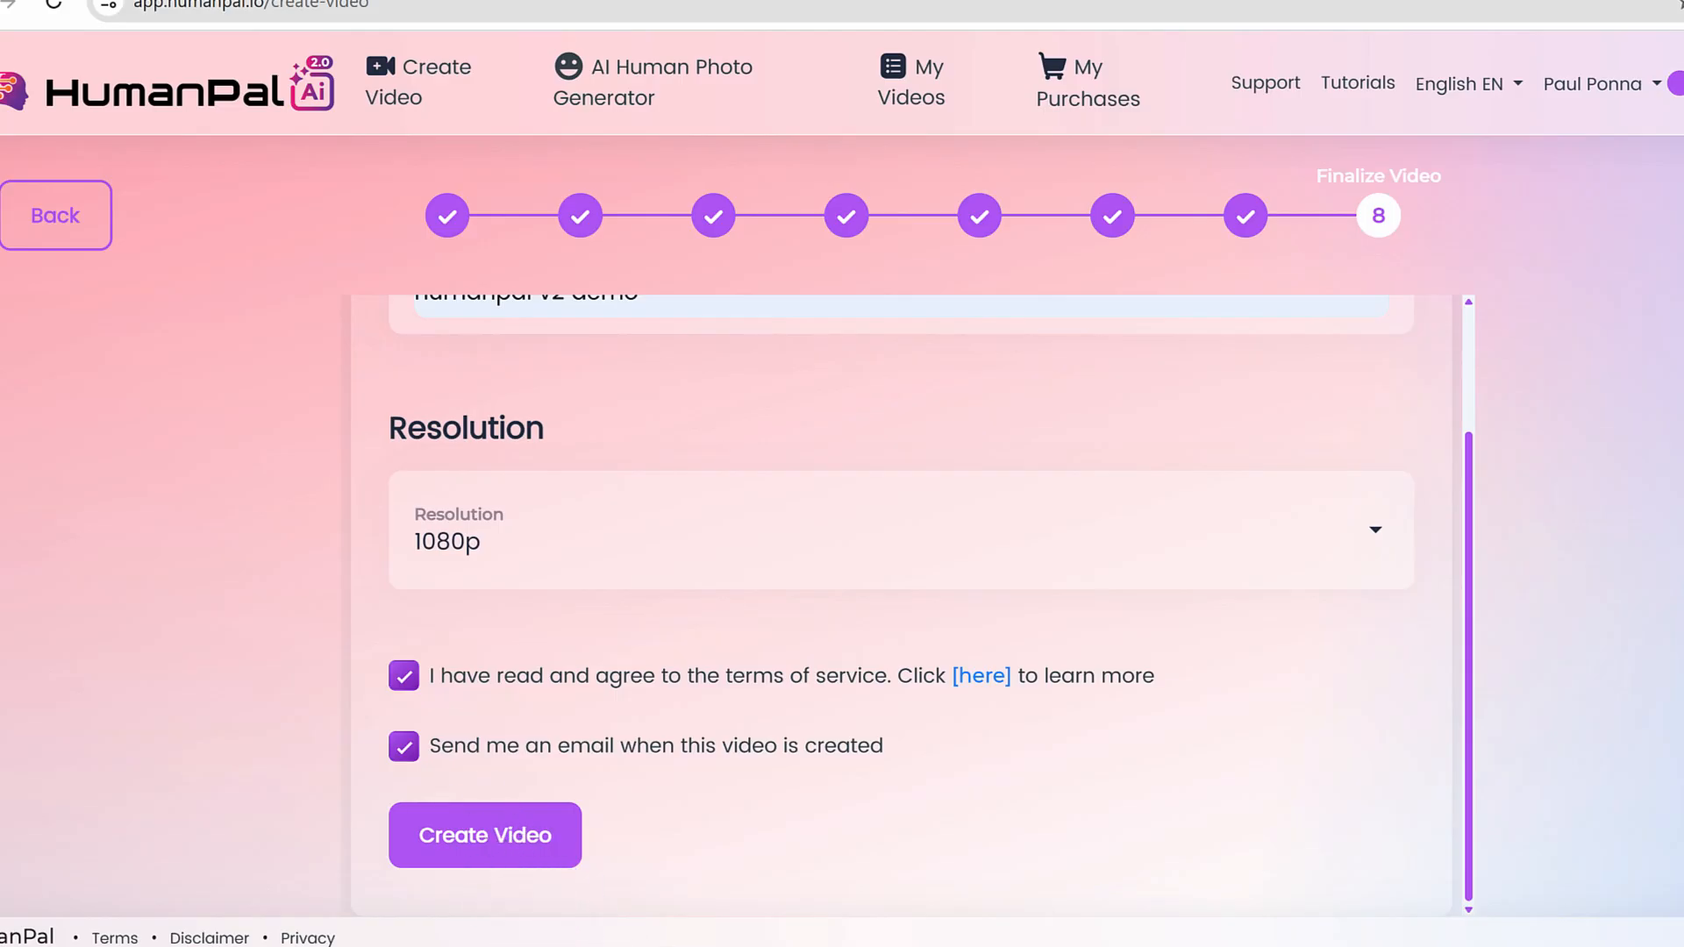
left_click(484, 835)
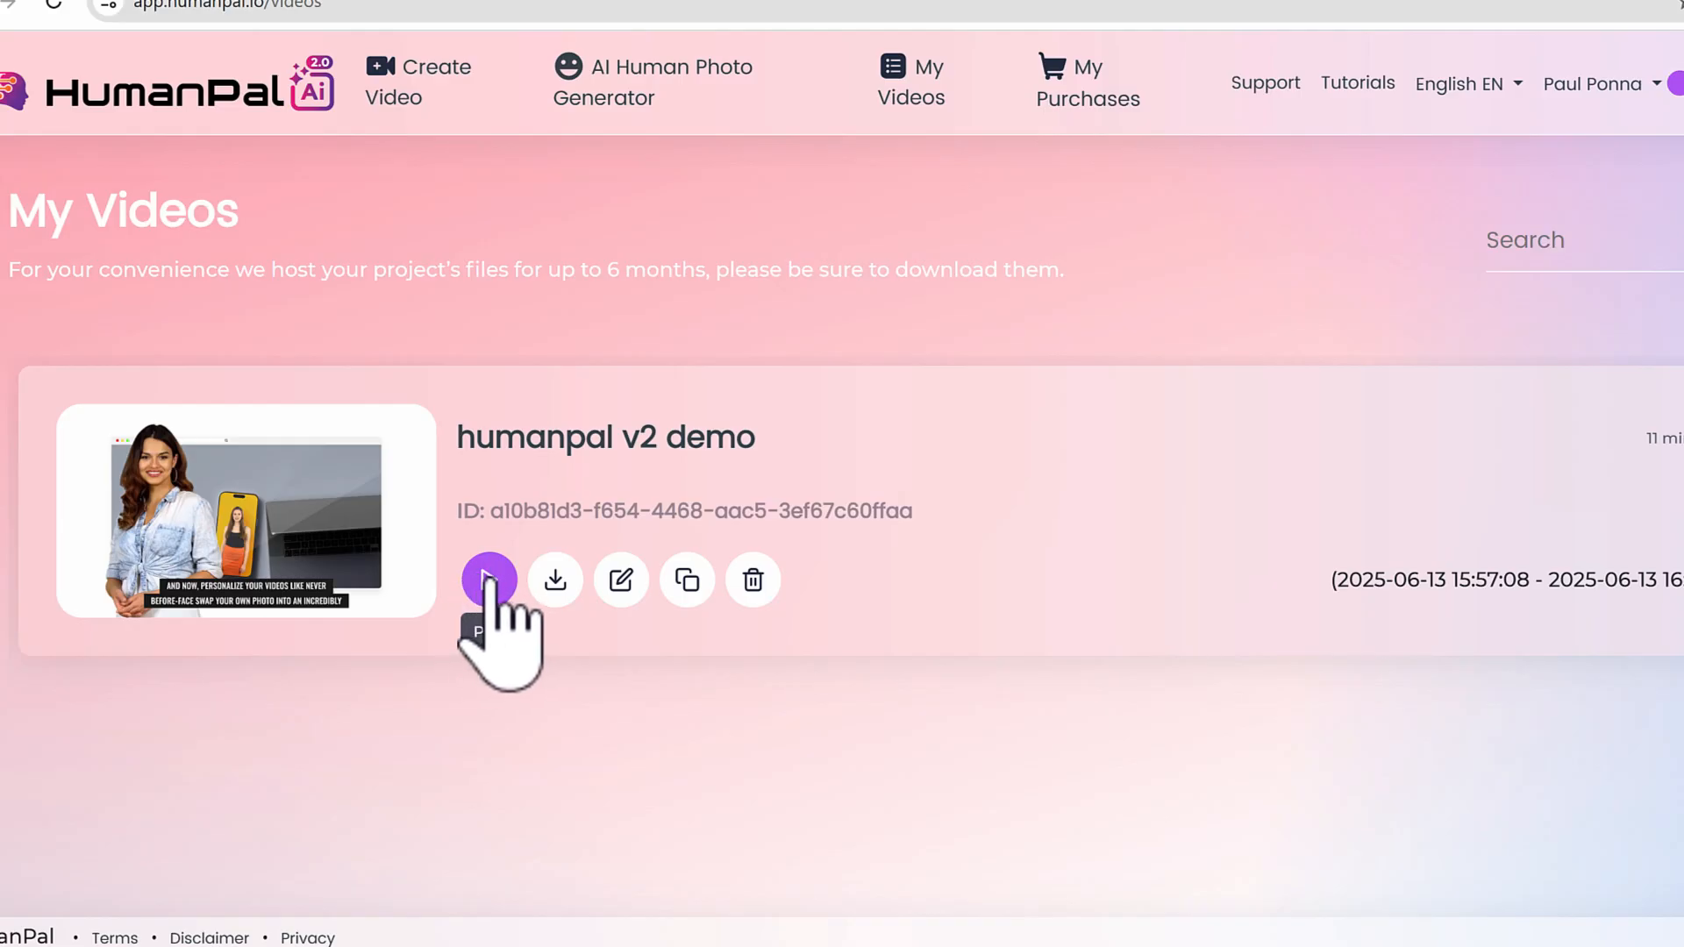
left_click(487, 581)
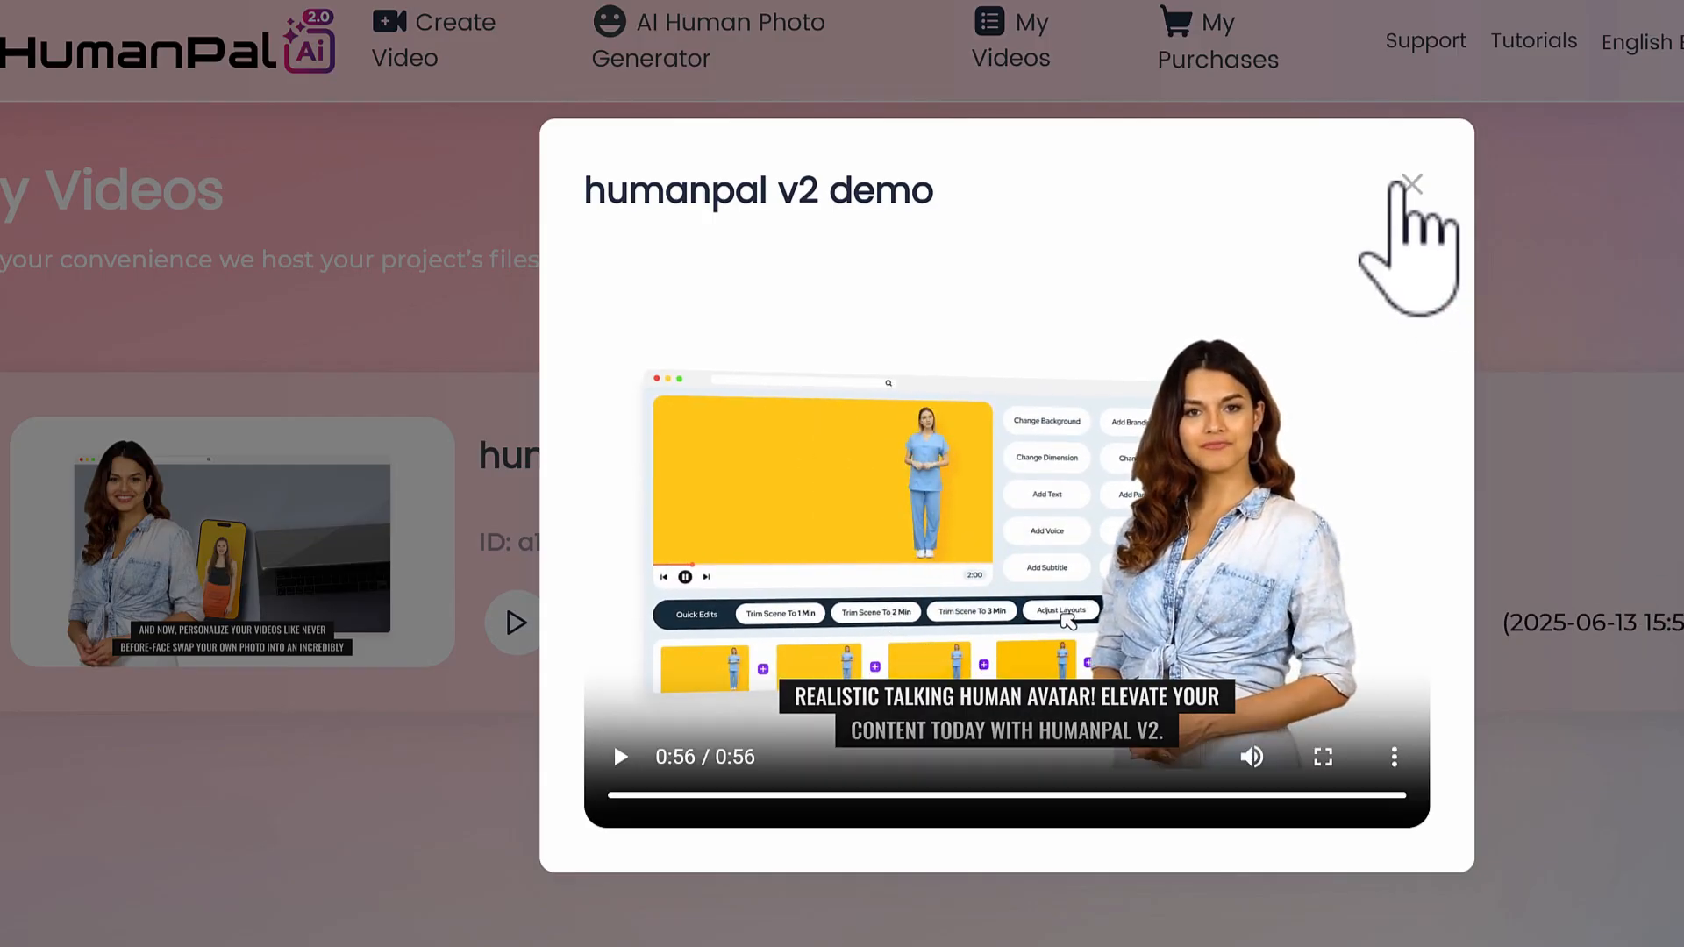
left_click(1413, 182)
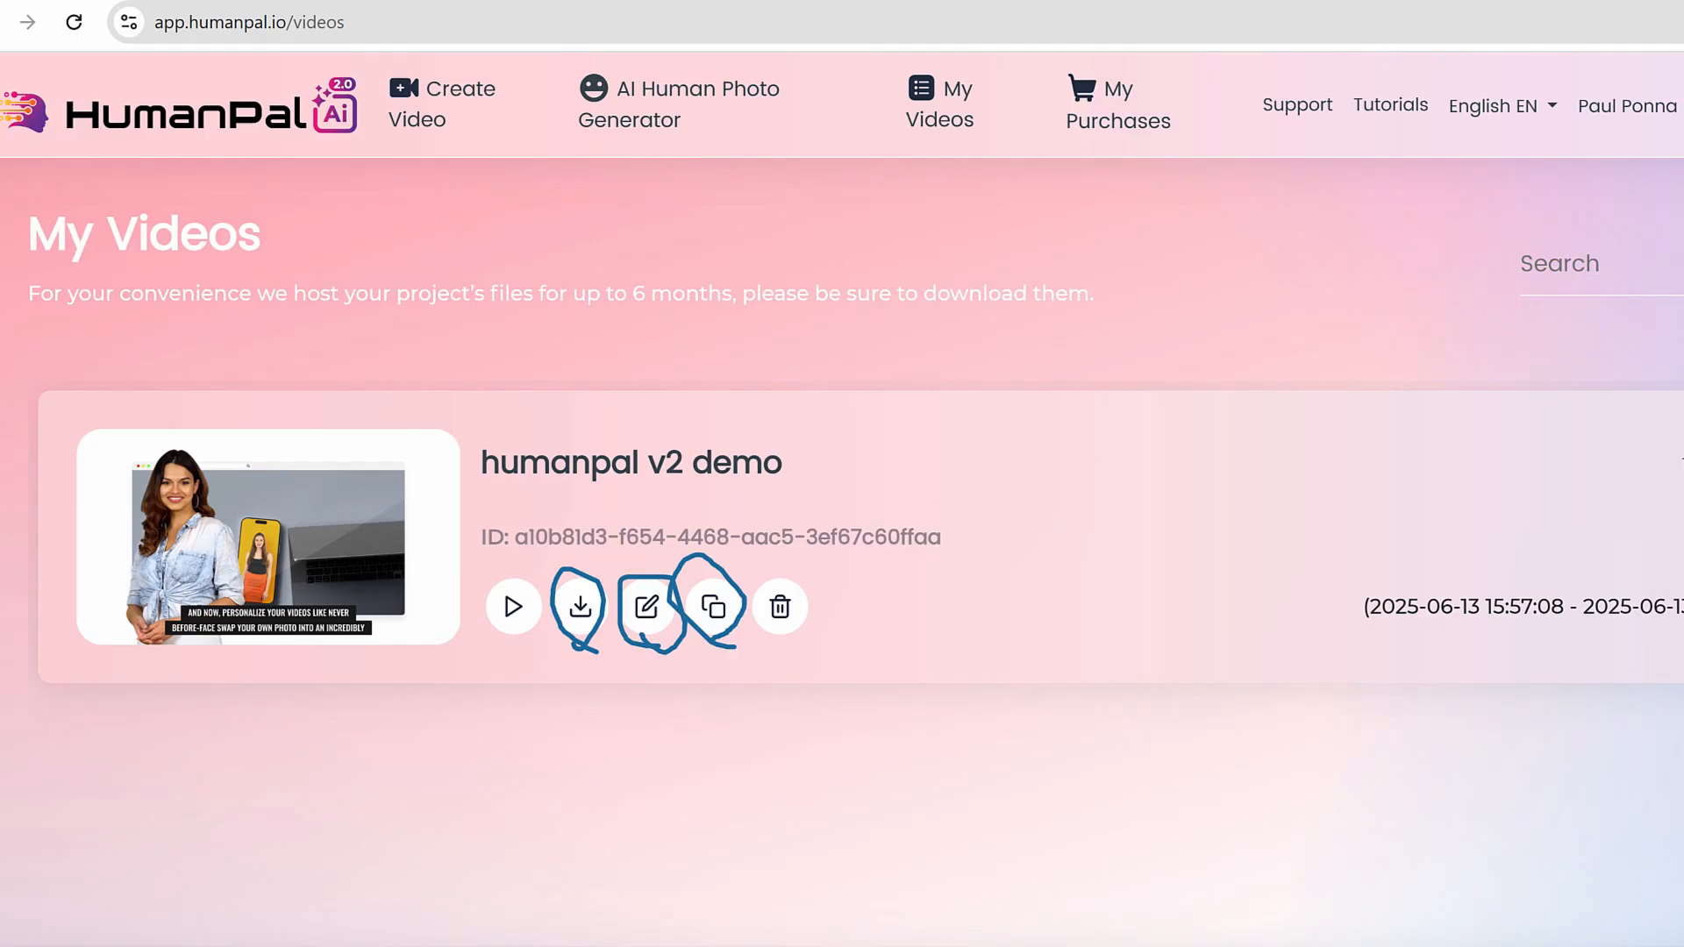
Clone 'humanpal v2 demo' into an editable copy, acknowledging the script-changes warning
left_click(712, 606)
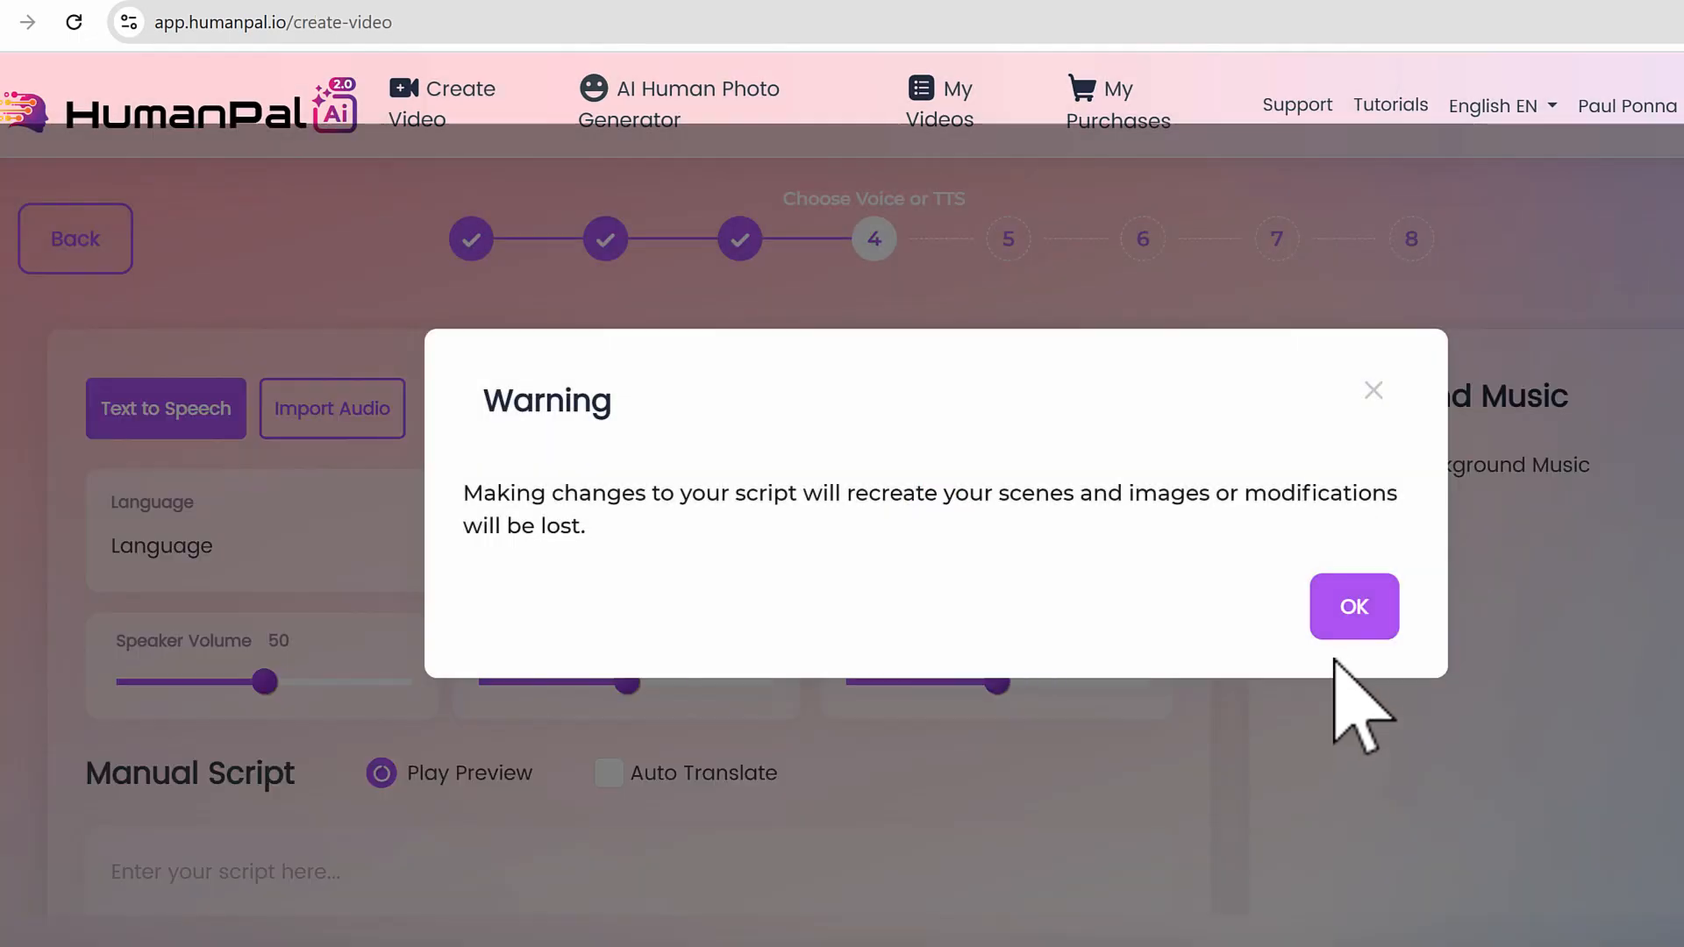
left_click(1353, 607)
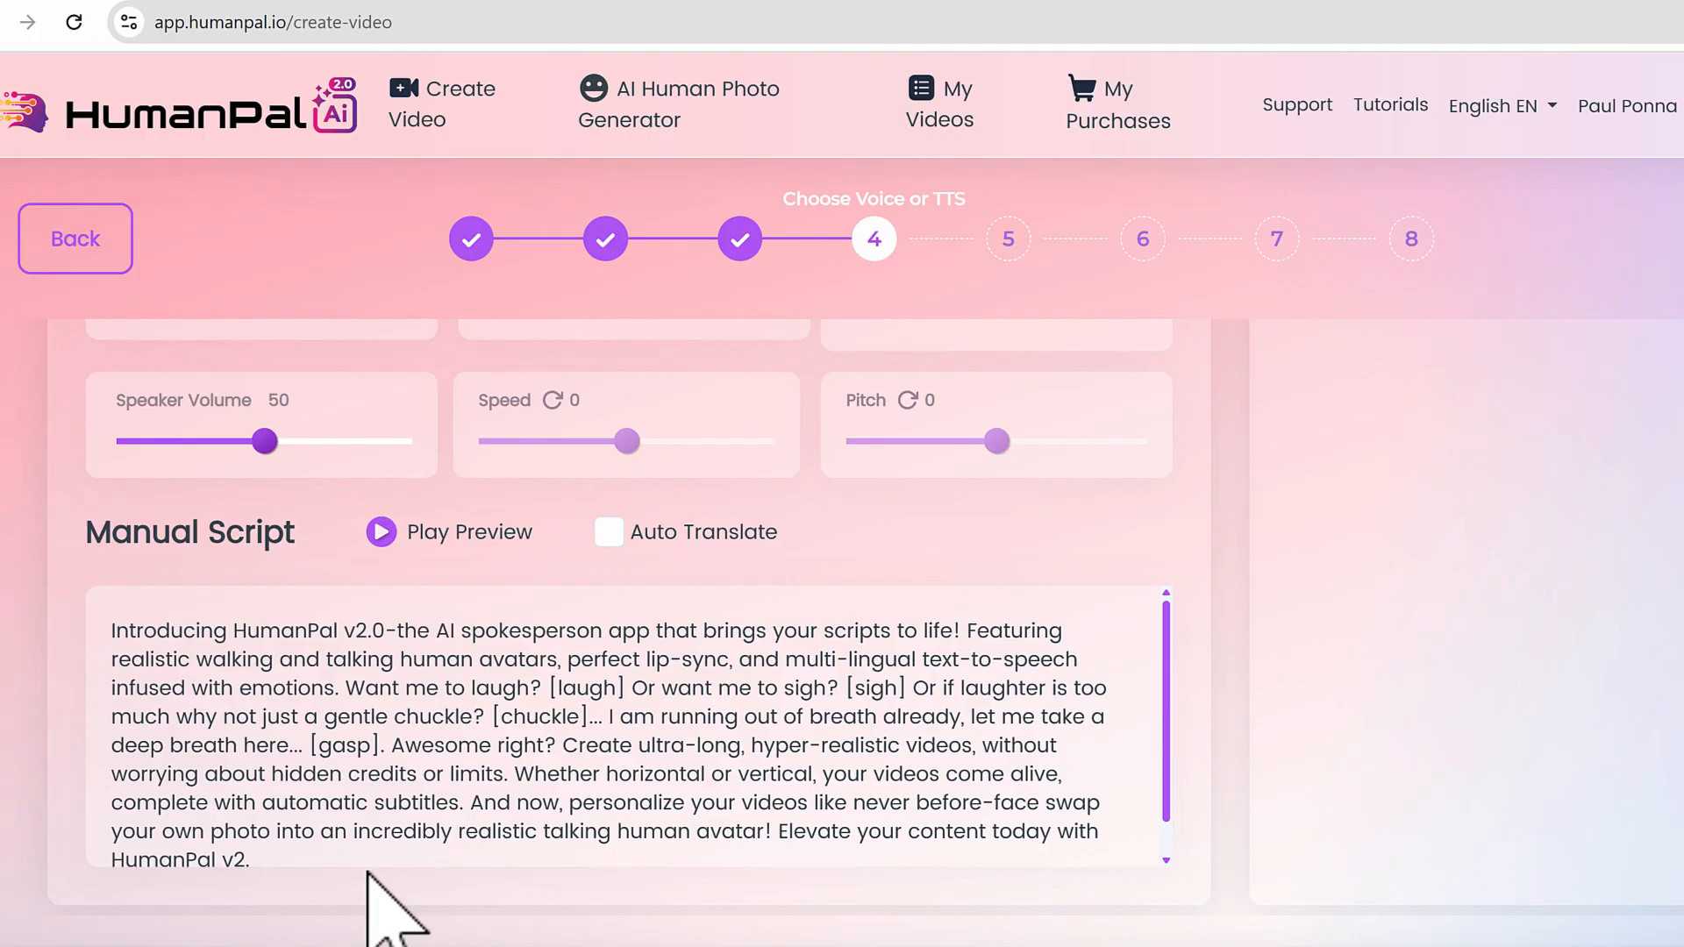
scroll("up", 3)
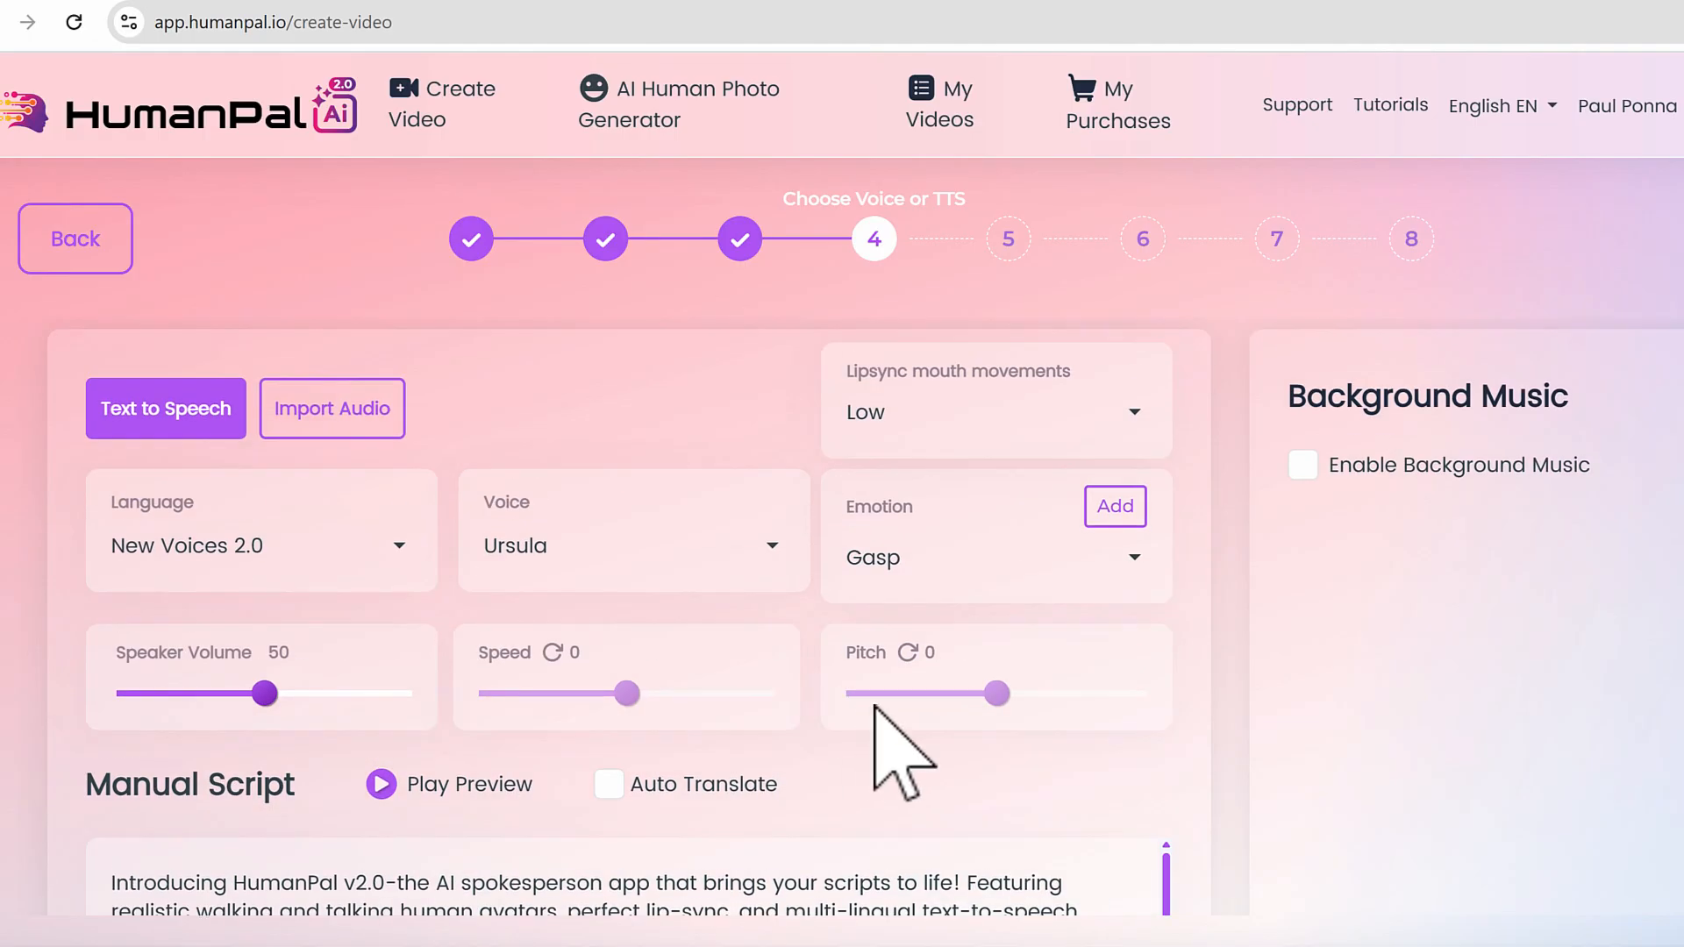
Review the Voice list keeping Ursula and look over the loaded Manual Script
left_click(632, 544)
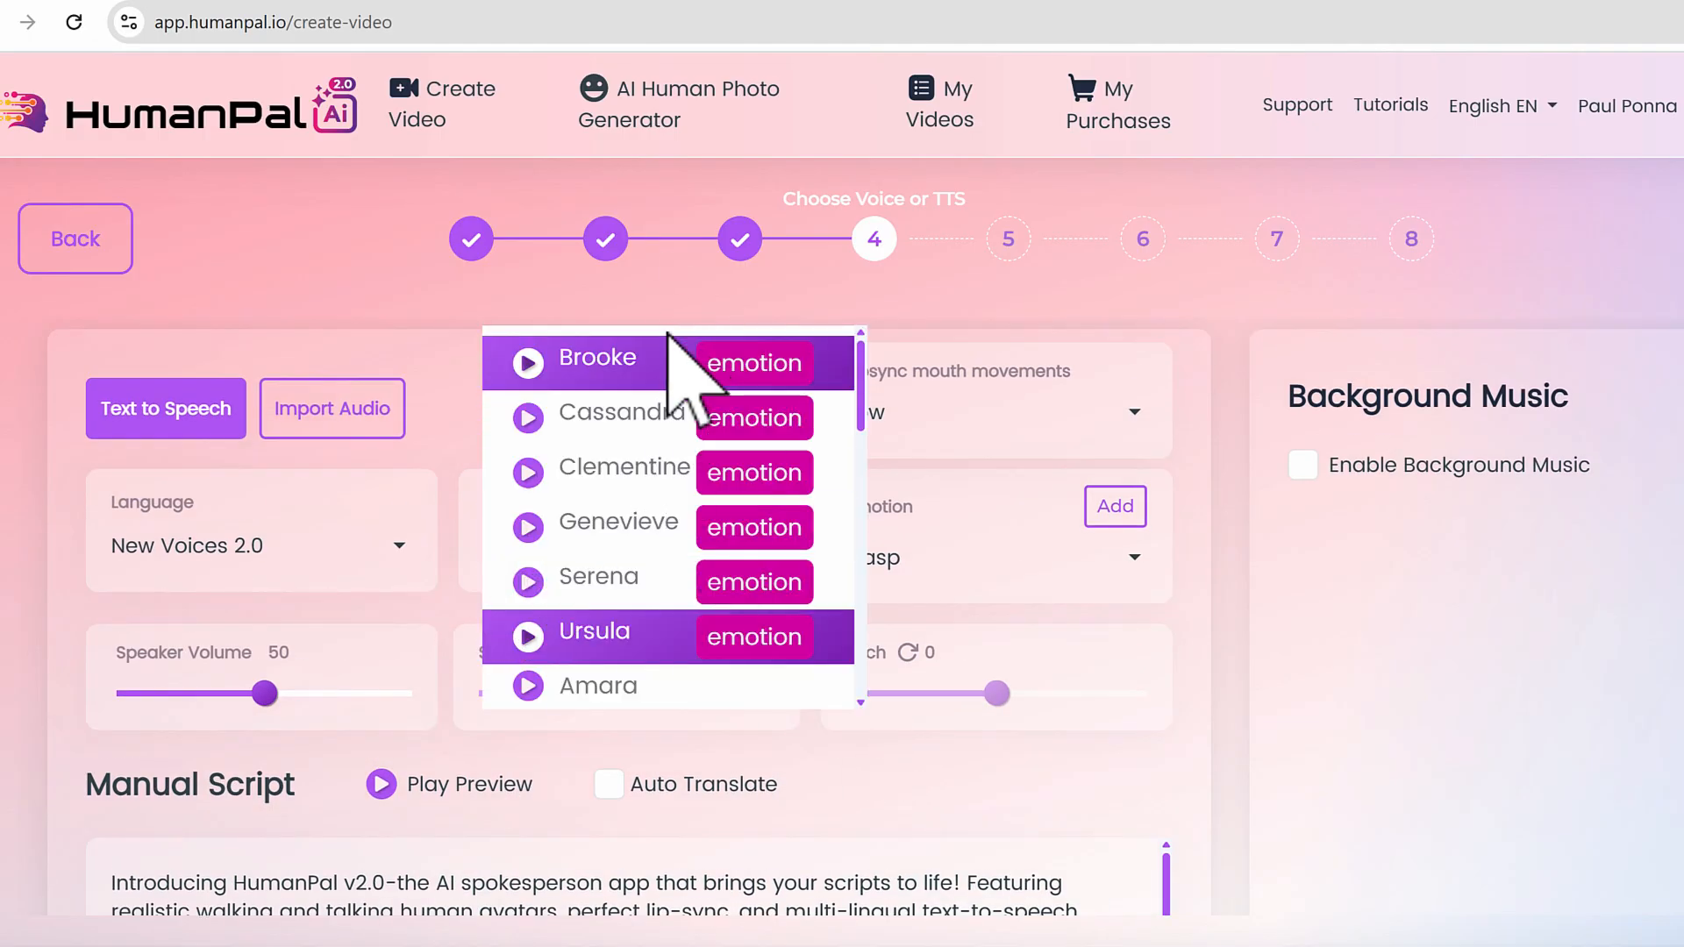
left_click(591, 632)
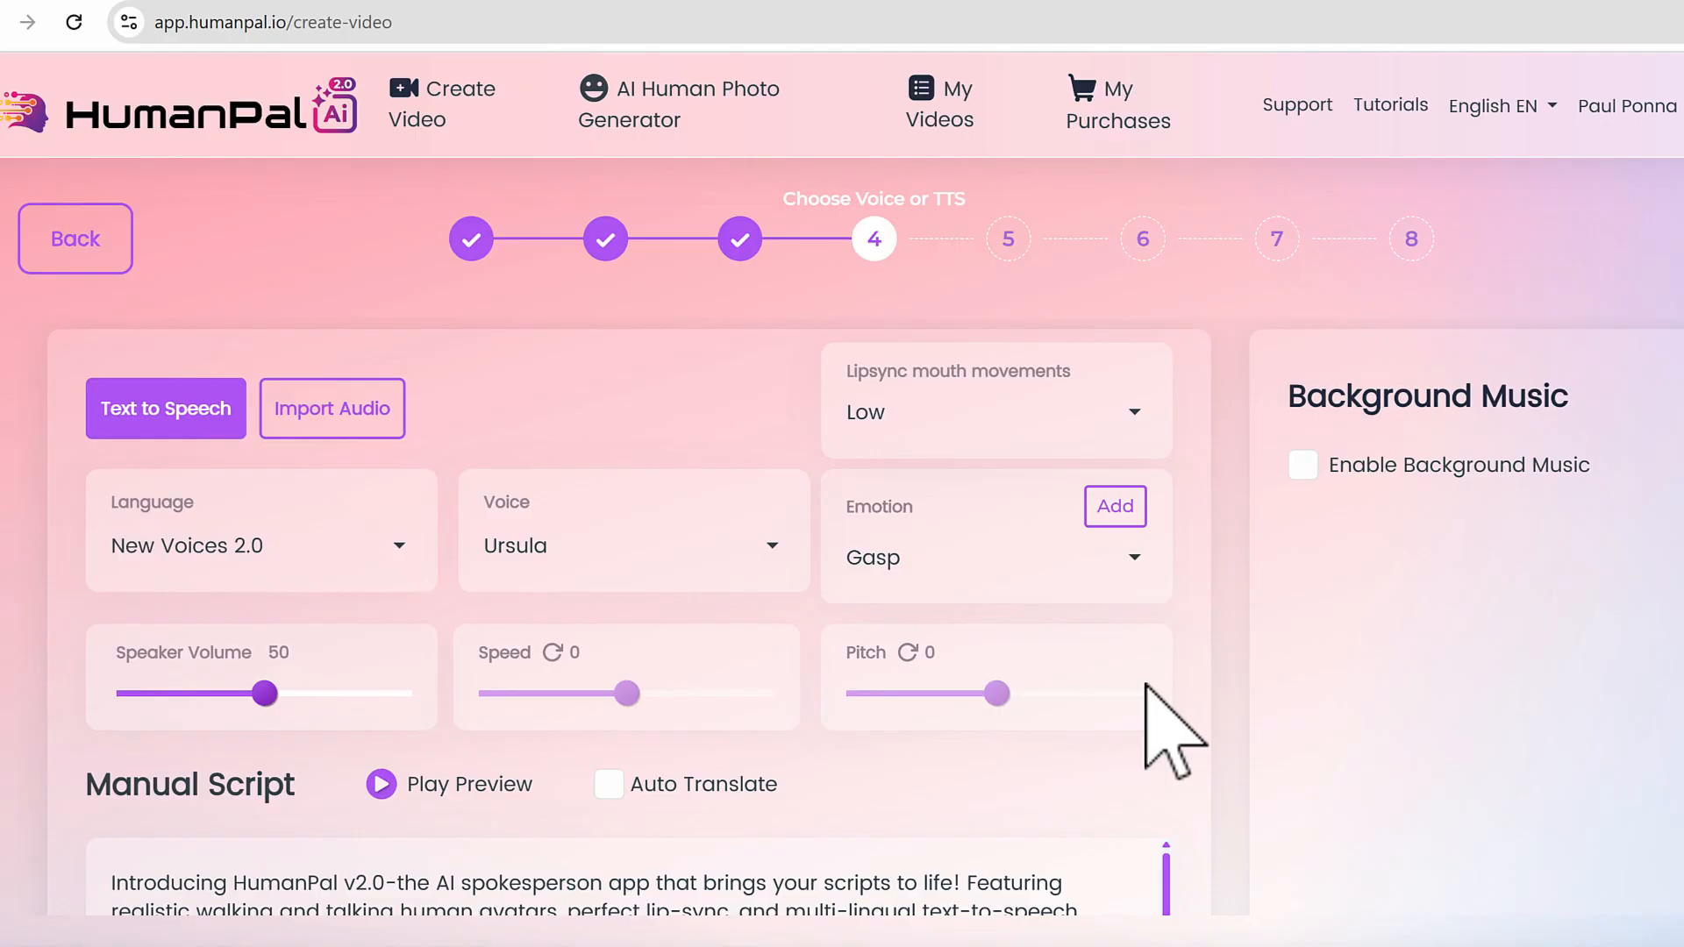
mouse_move(1285, 527)
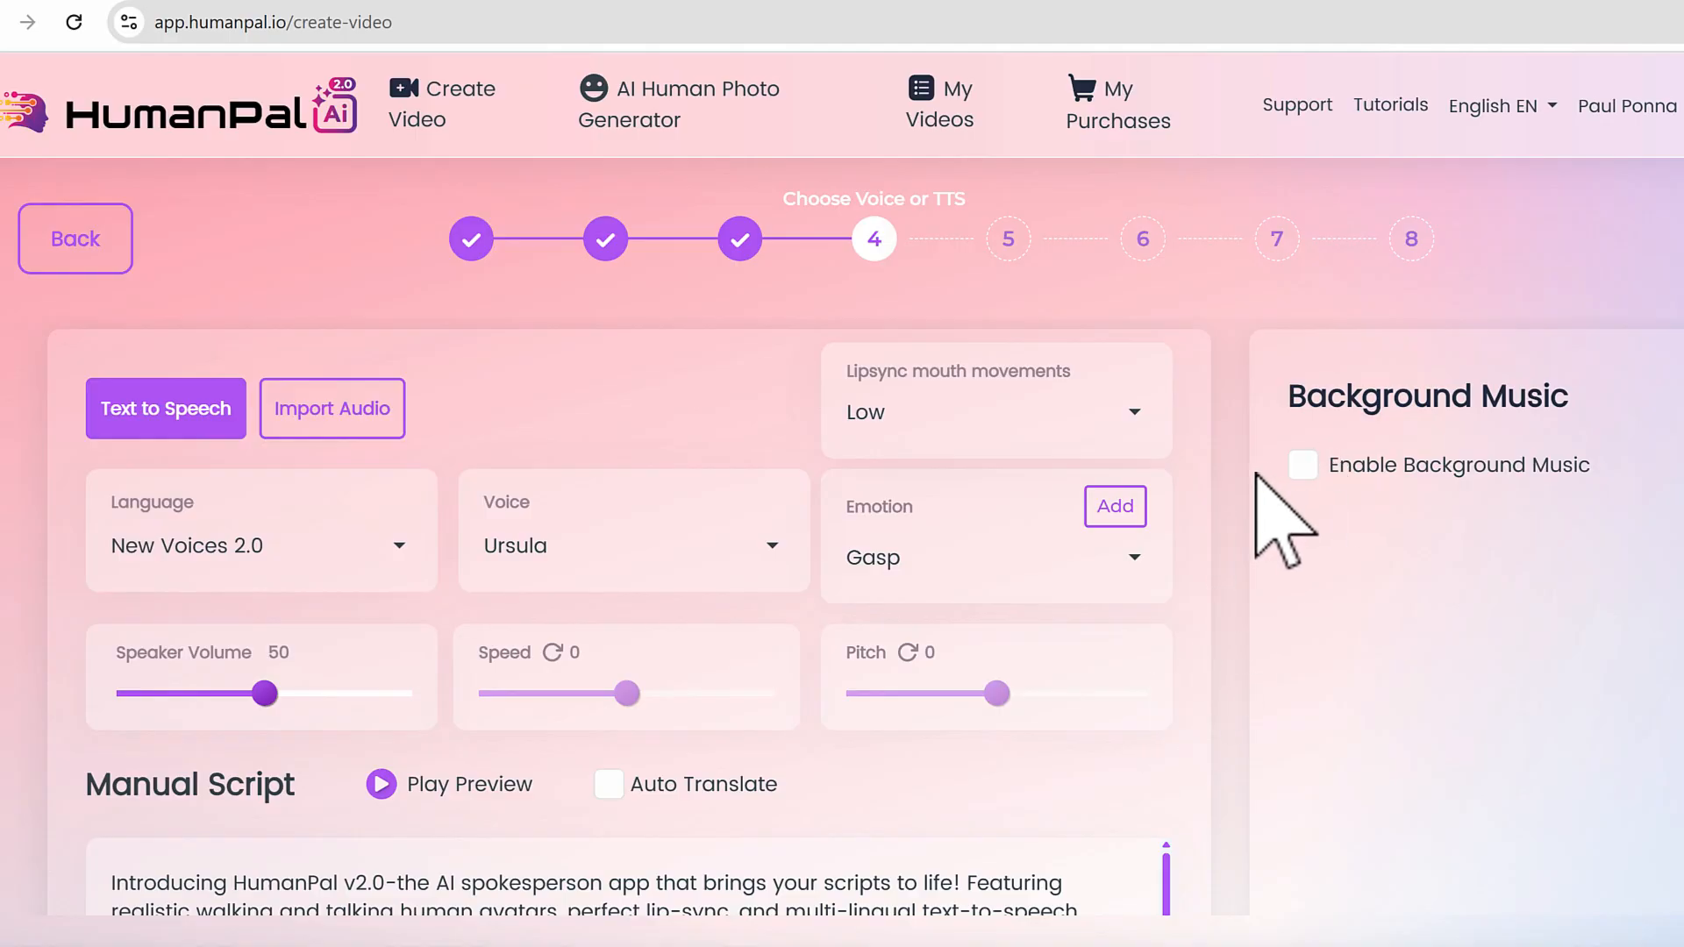
scroll("down", 3)
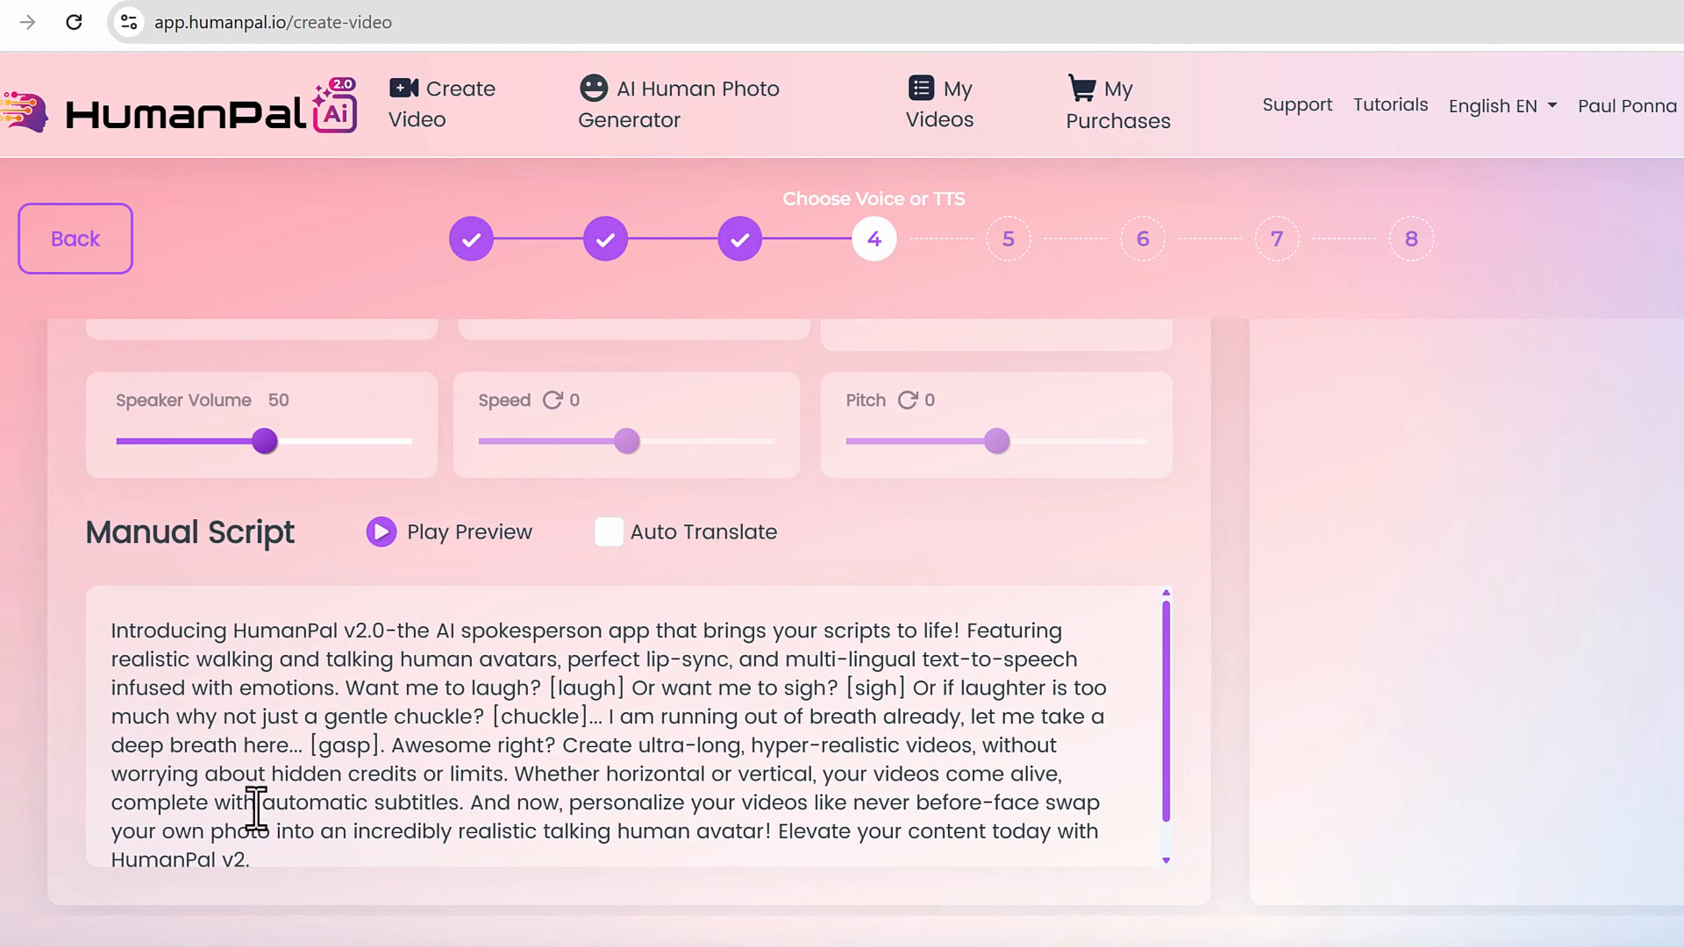
scroll("up", 3)
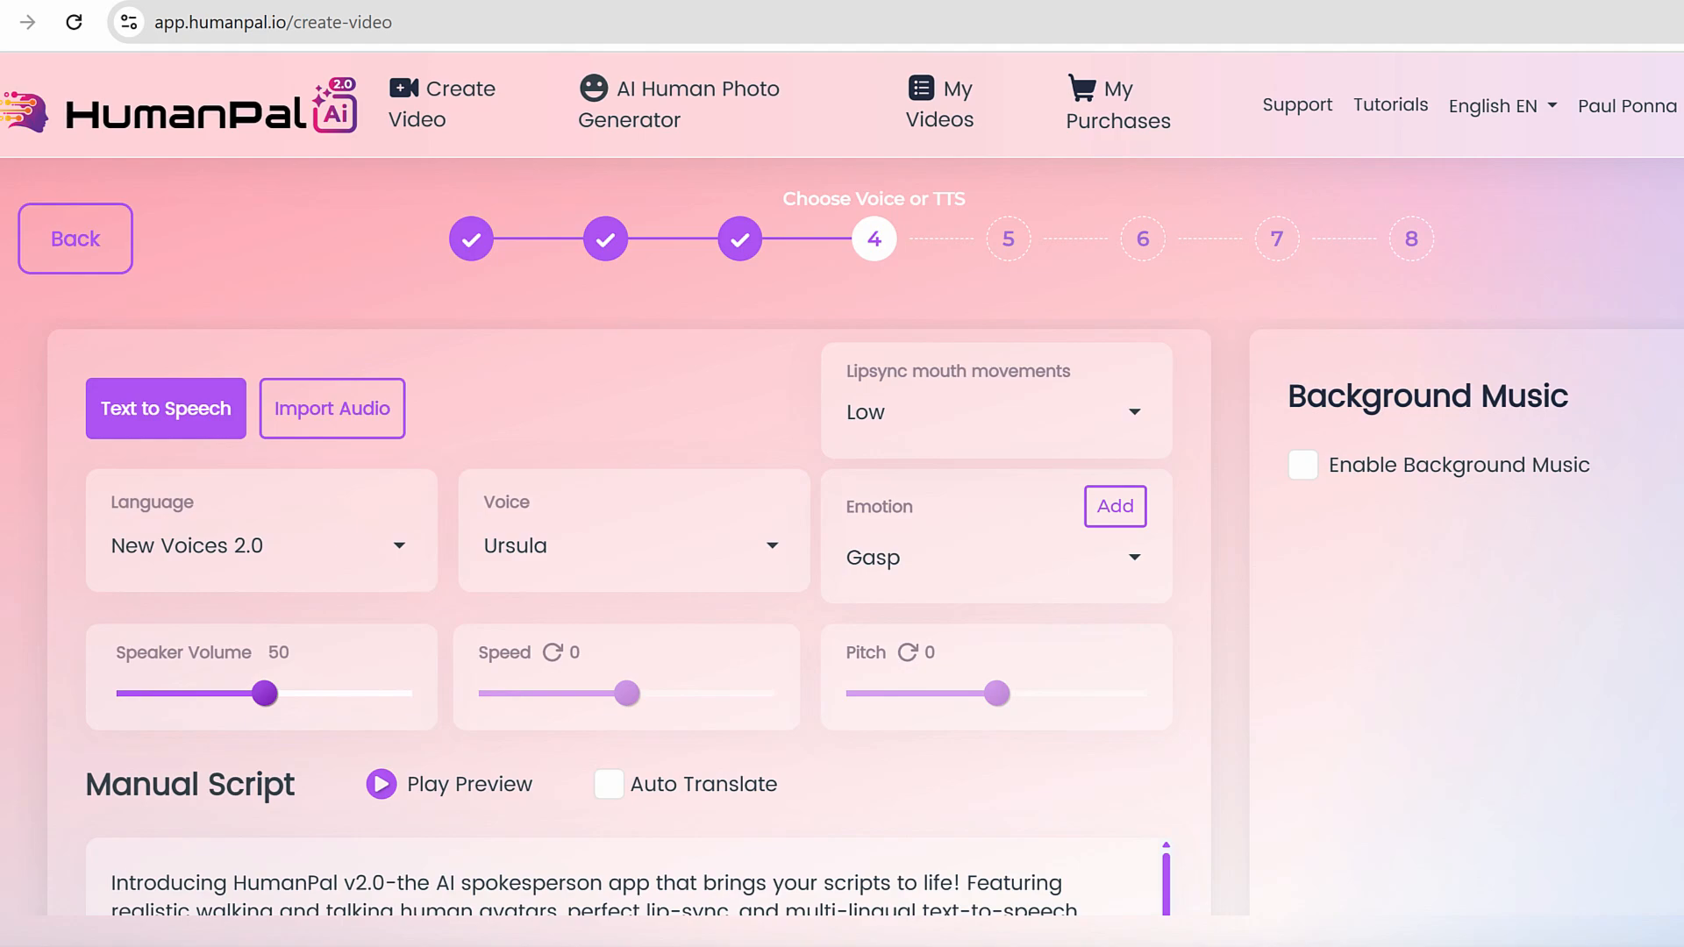
mouse_move(654, 420)
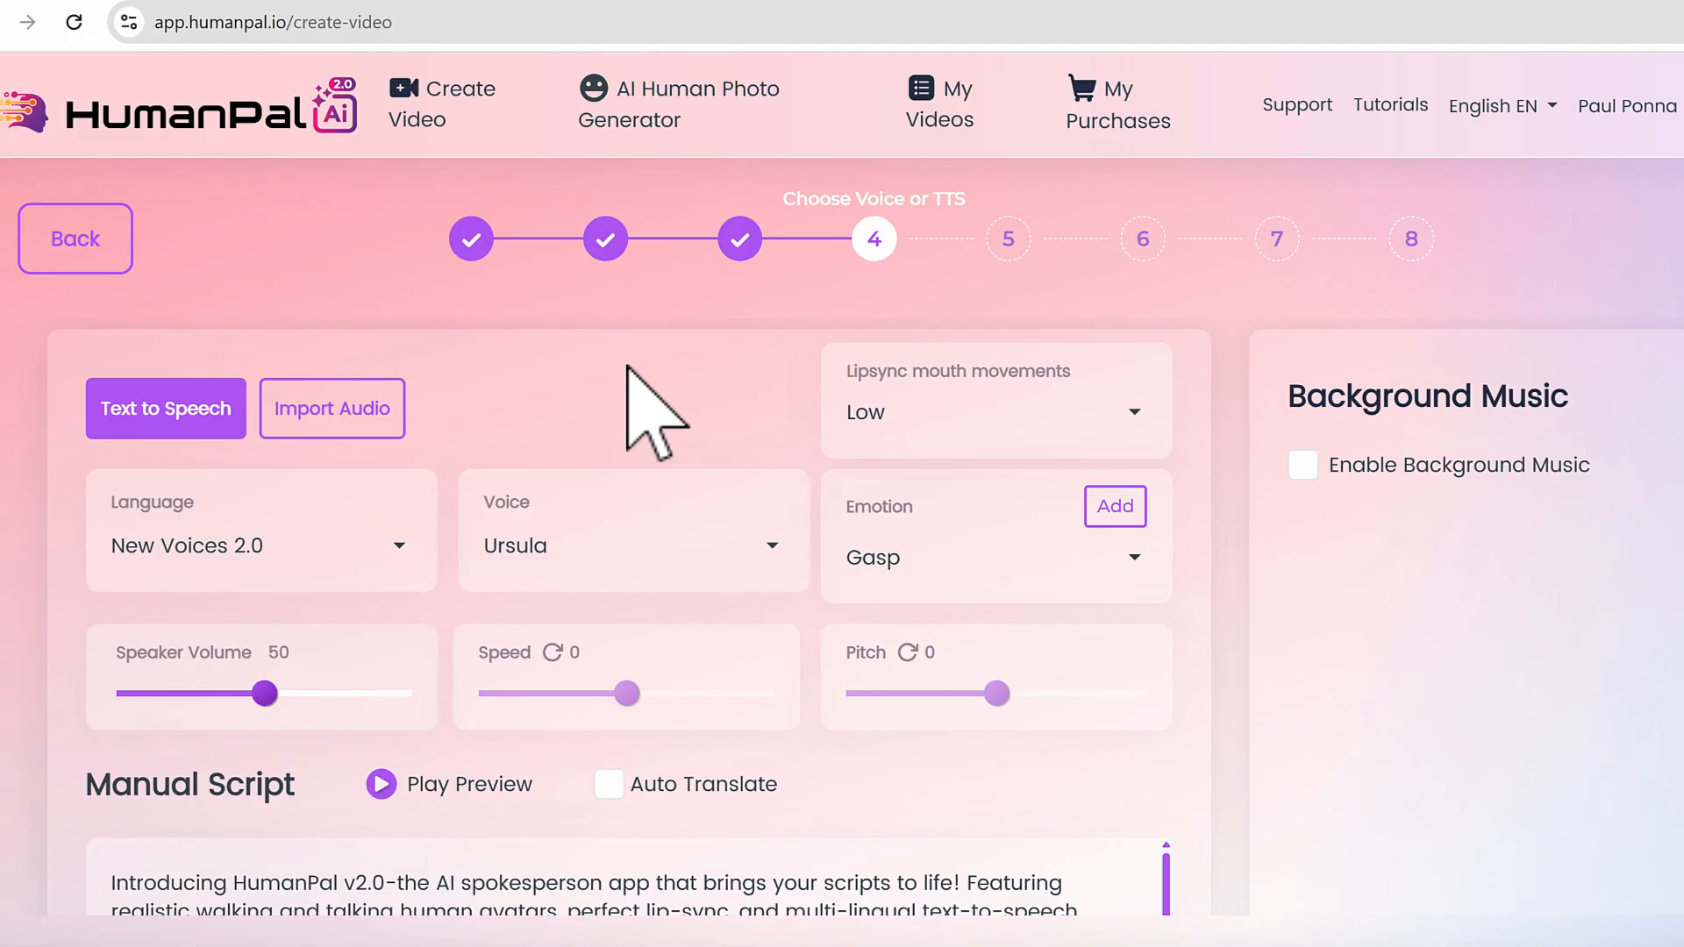
mouse_move(654, 420)
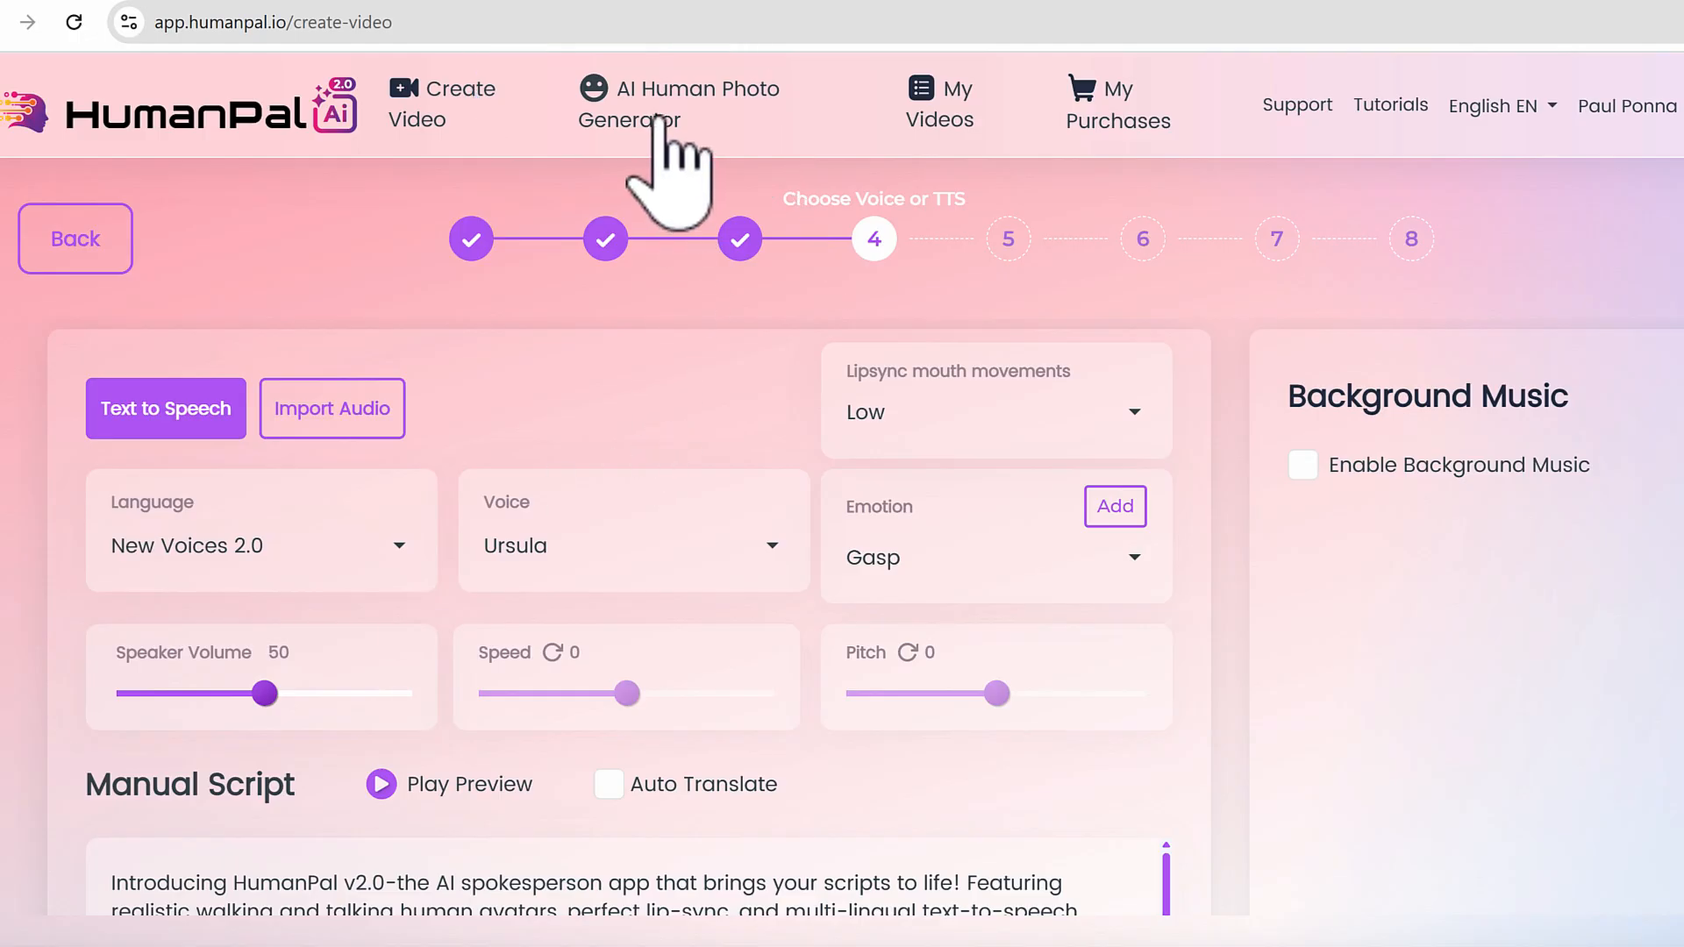
Show the AI Human Photo Generator's filters and grid of generated faces
left_click(694, 104)
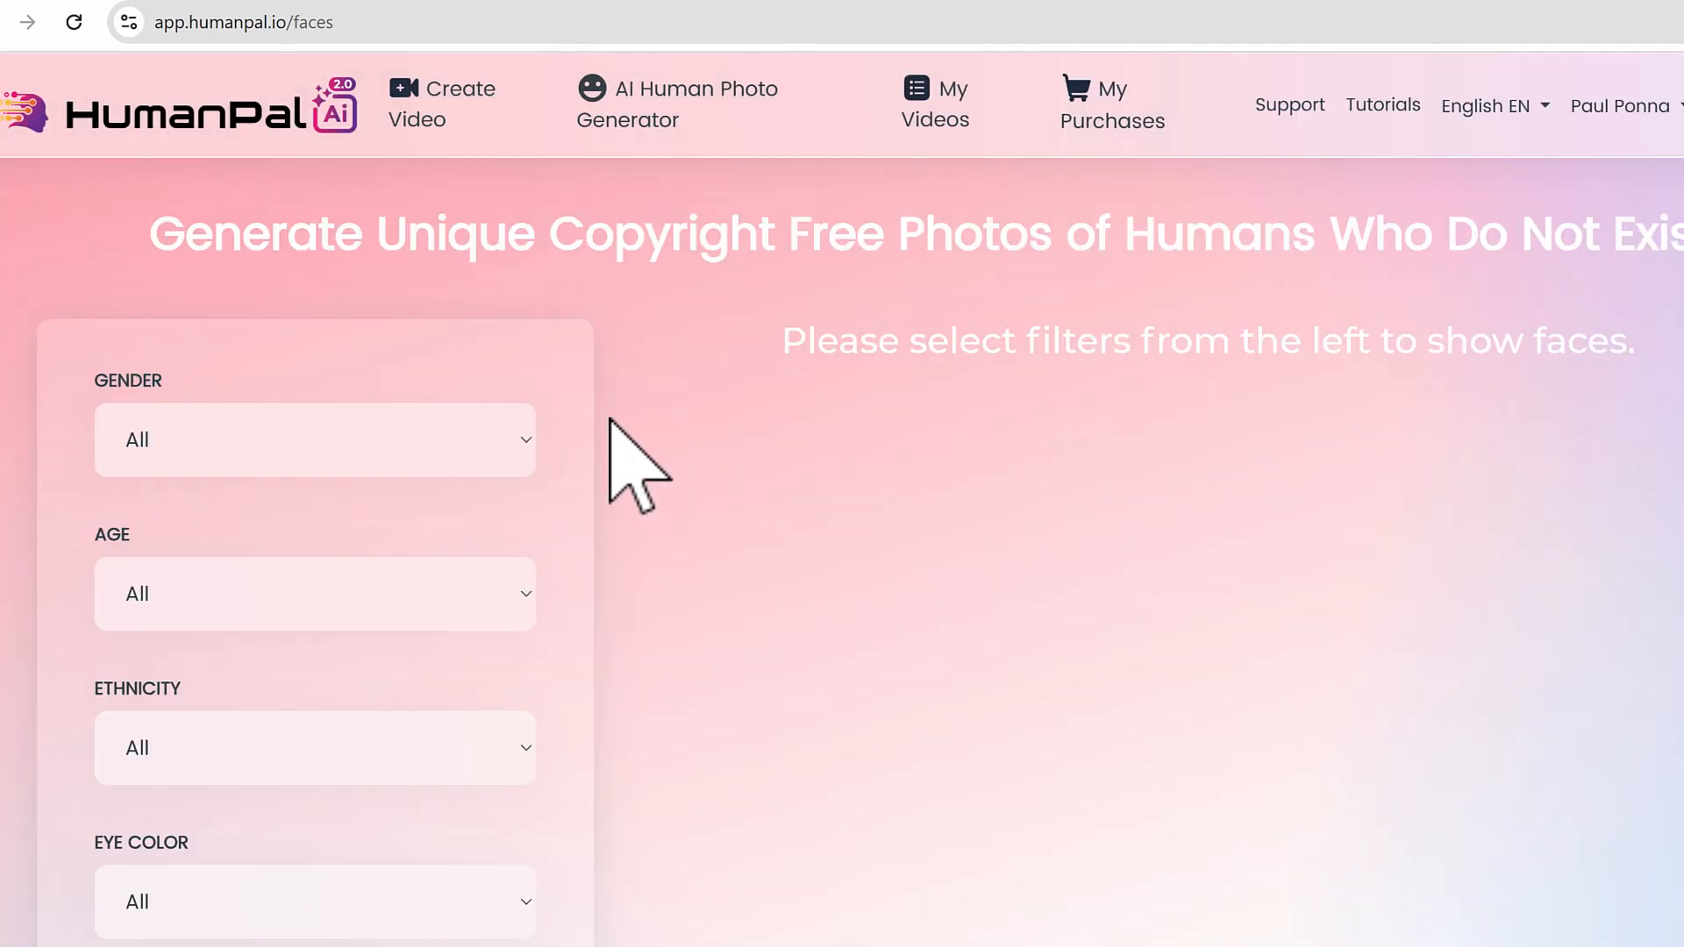
scroll("down", 3)
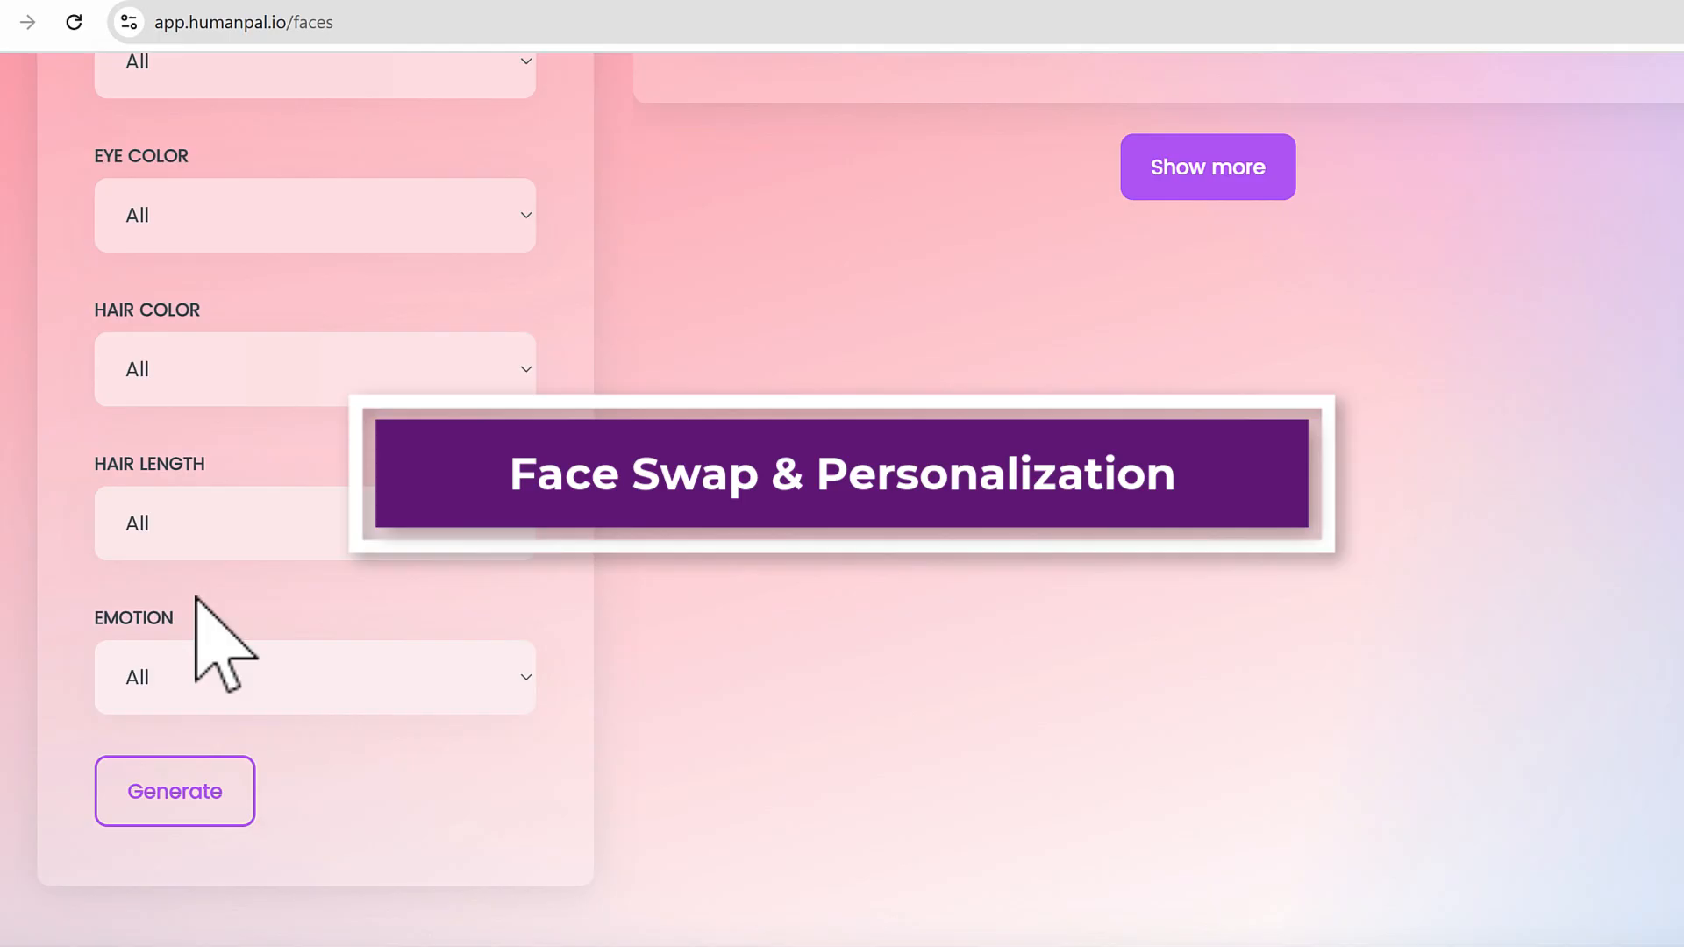
scroll("up", 3)
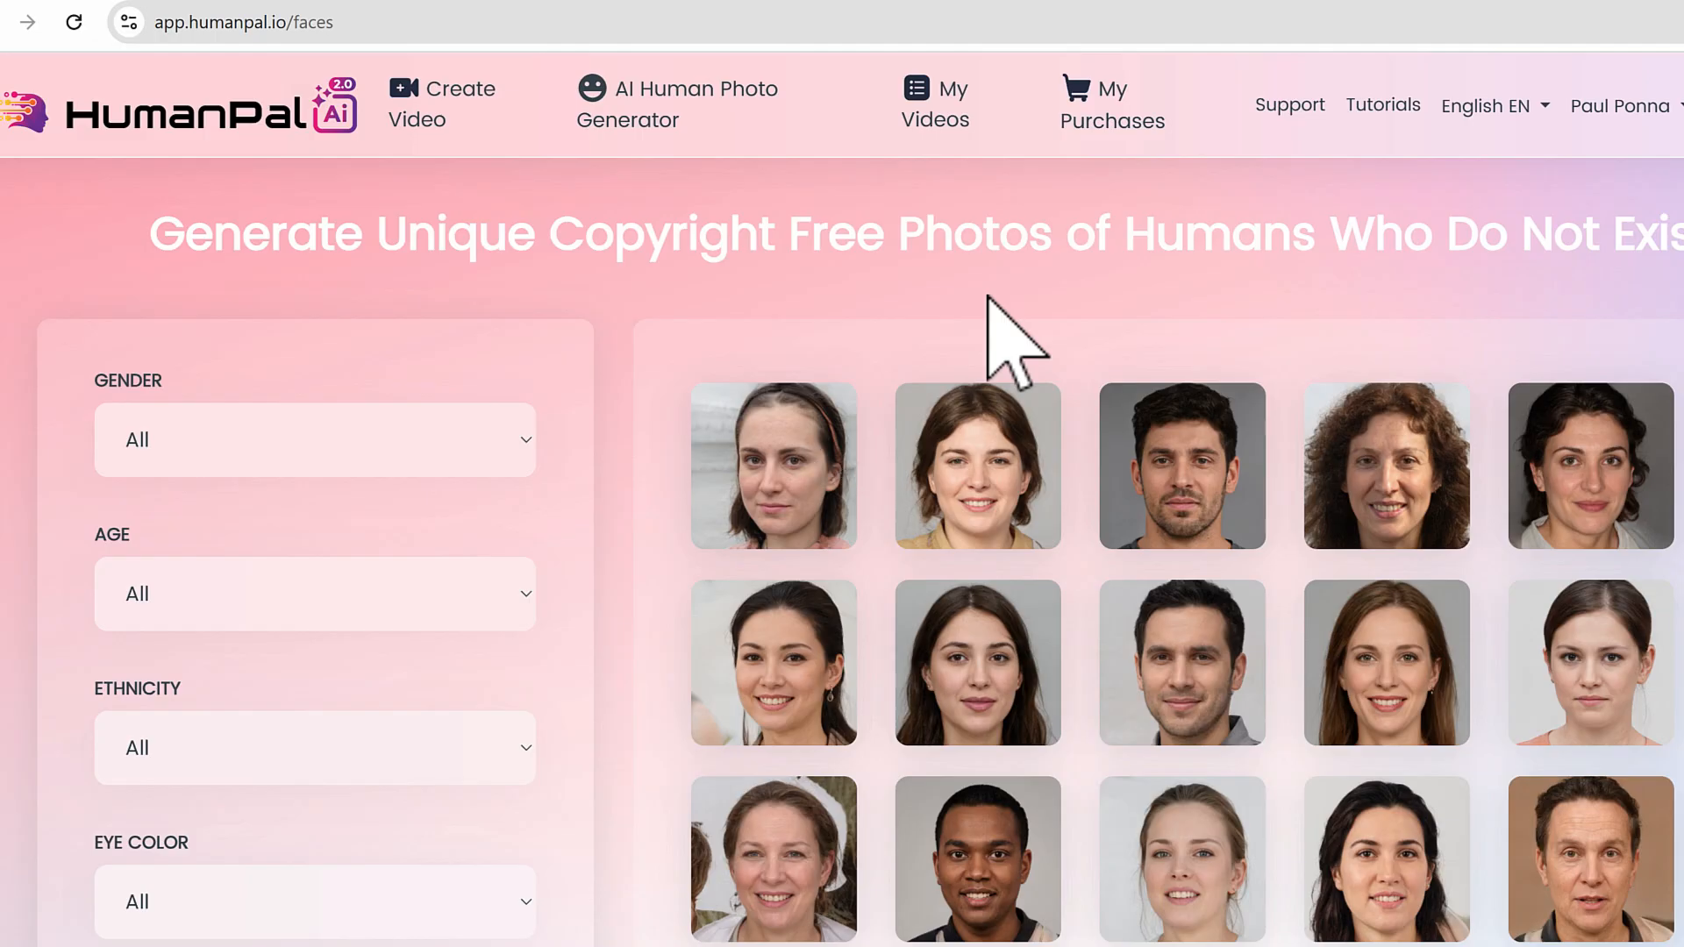
mouse_move(521, 248)
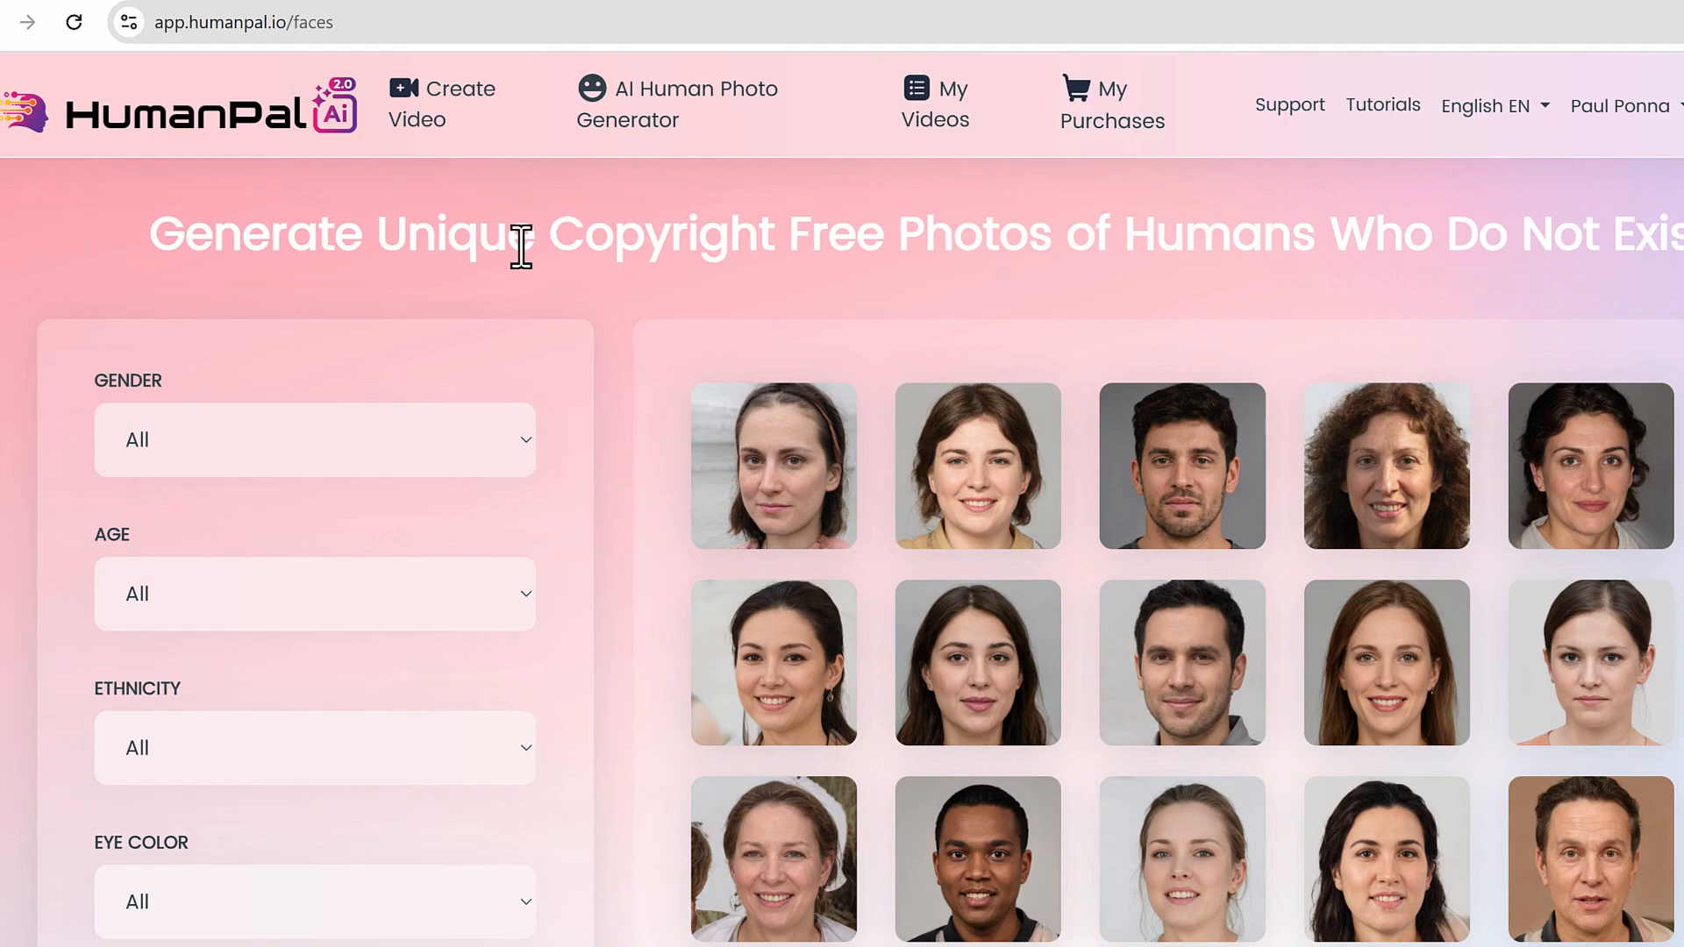
mouse_move(632, 254)
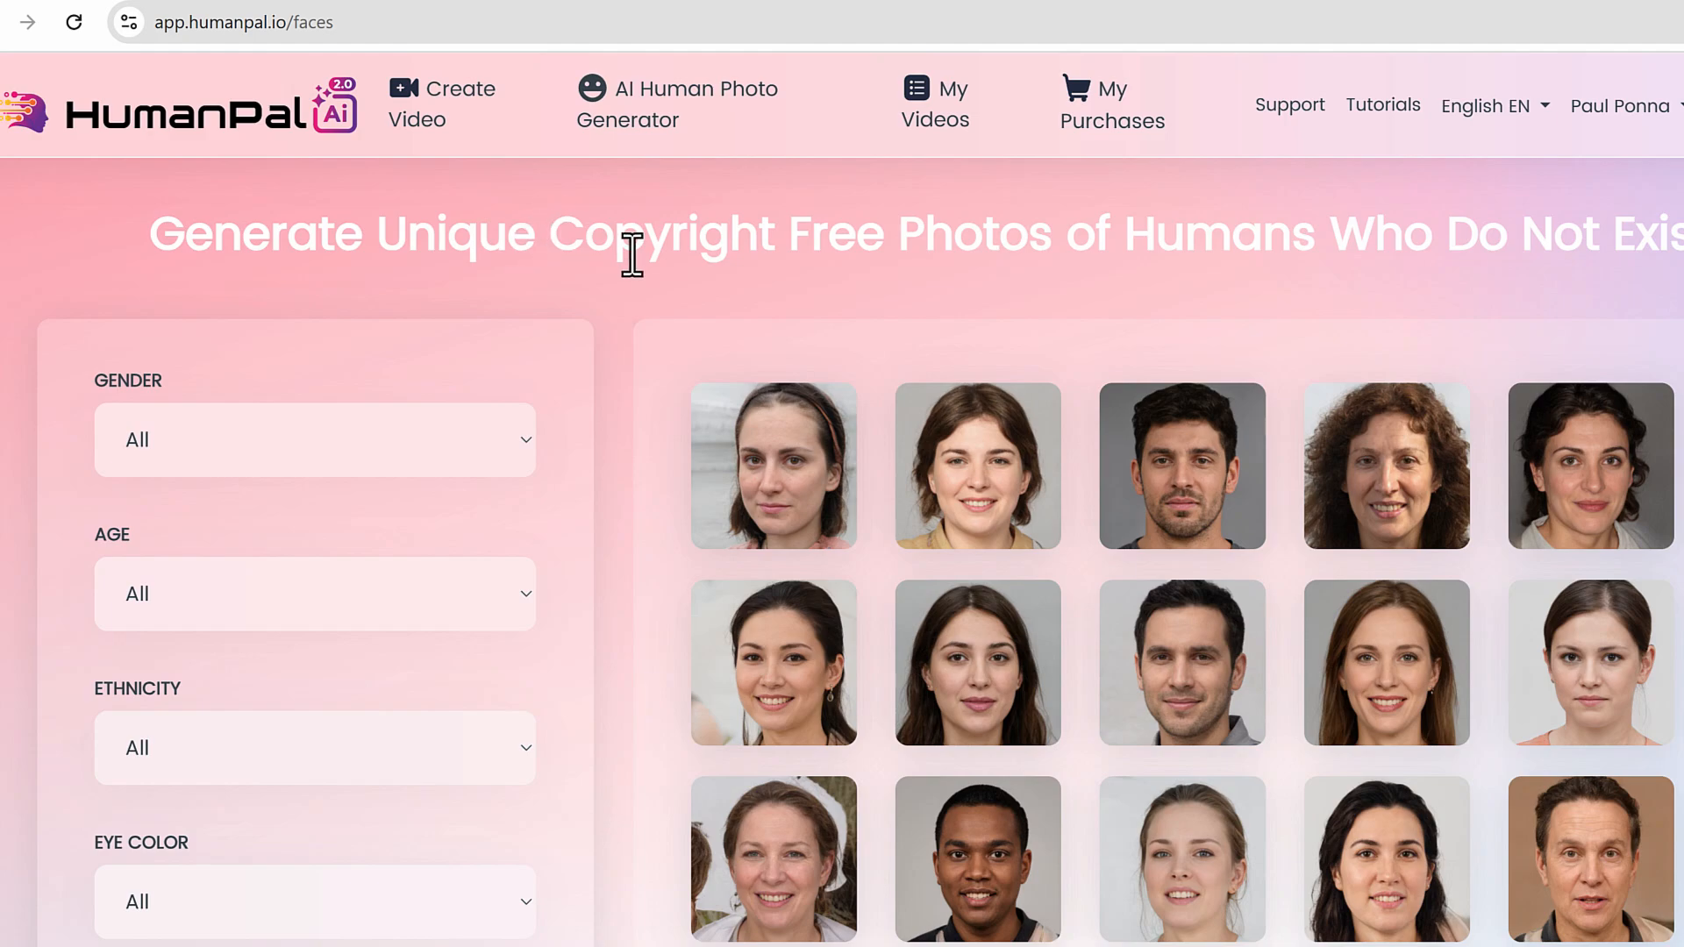